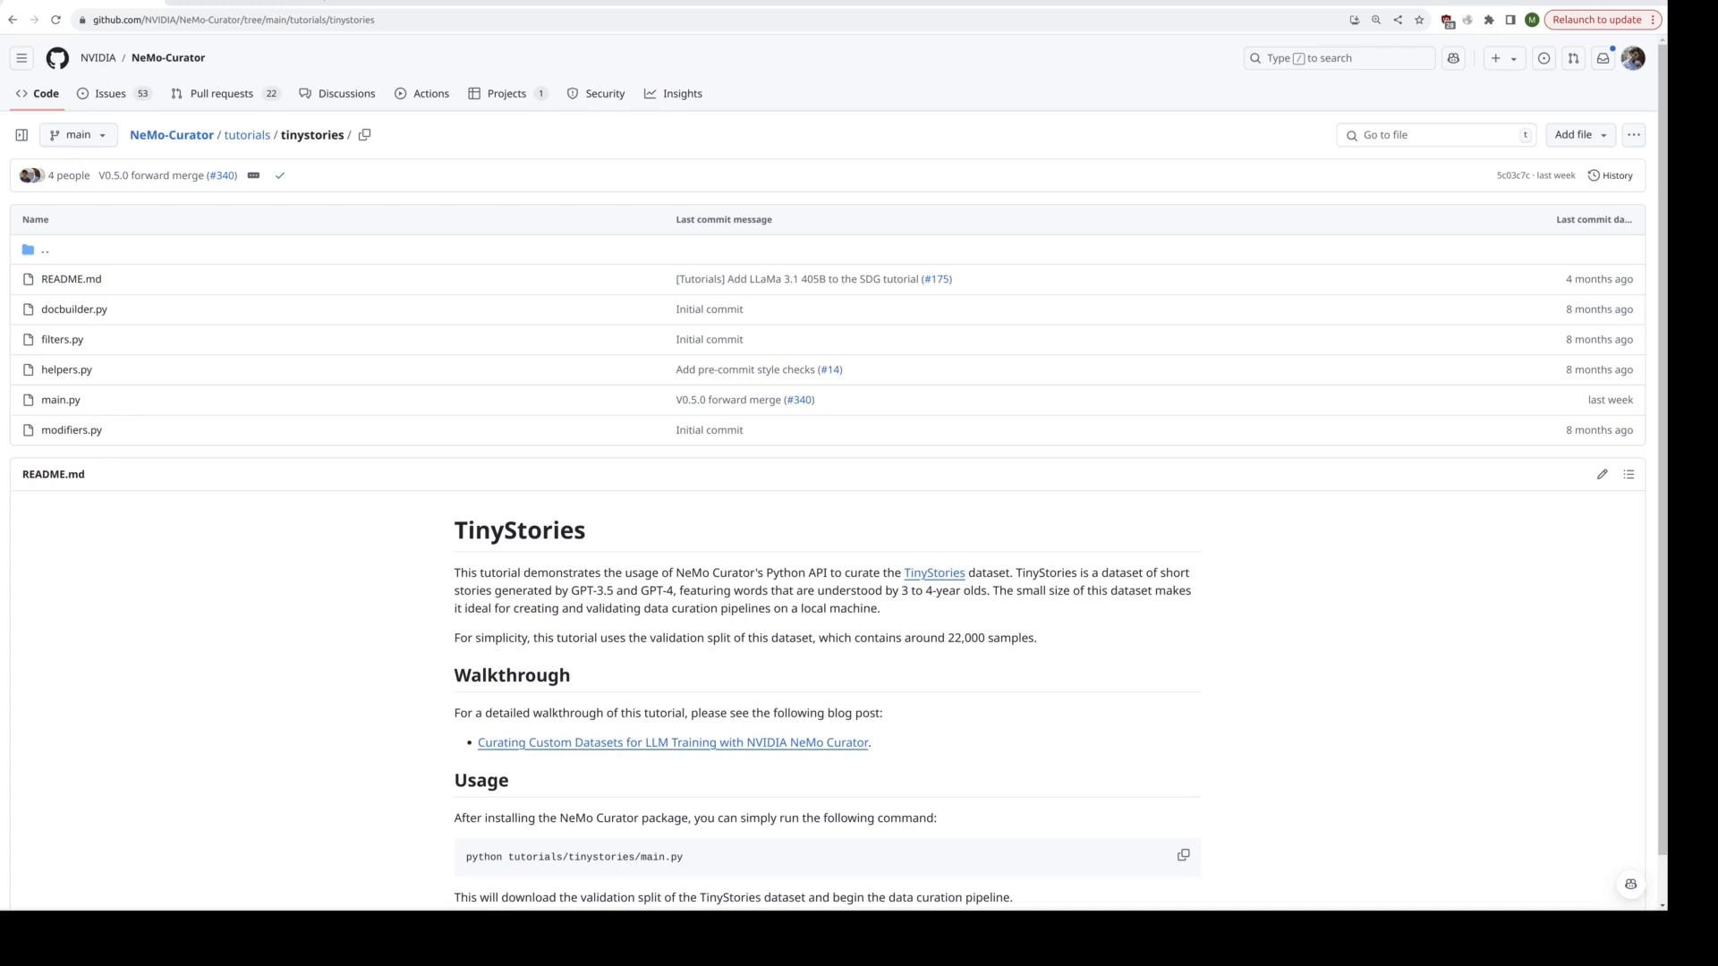
pyautogui.moveTo(1404, 660)
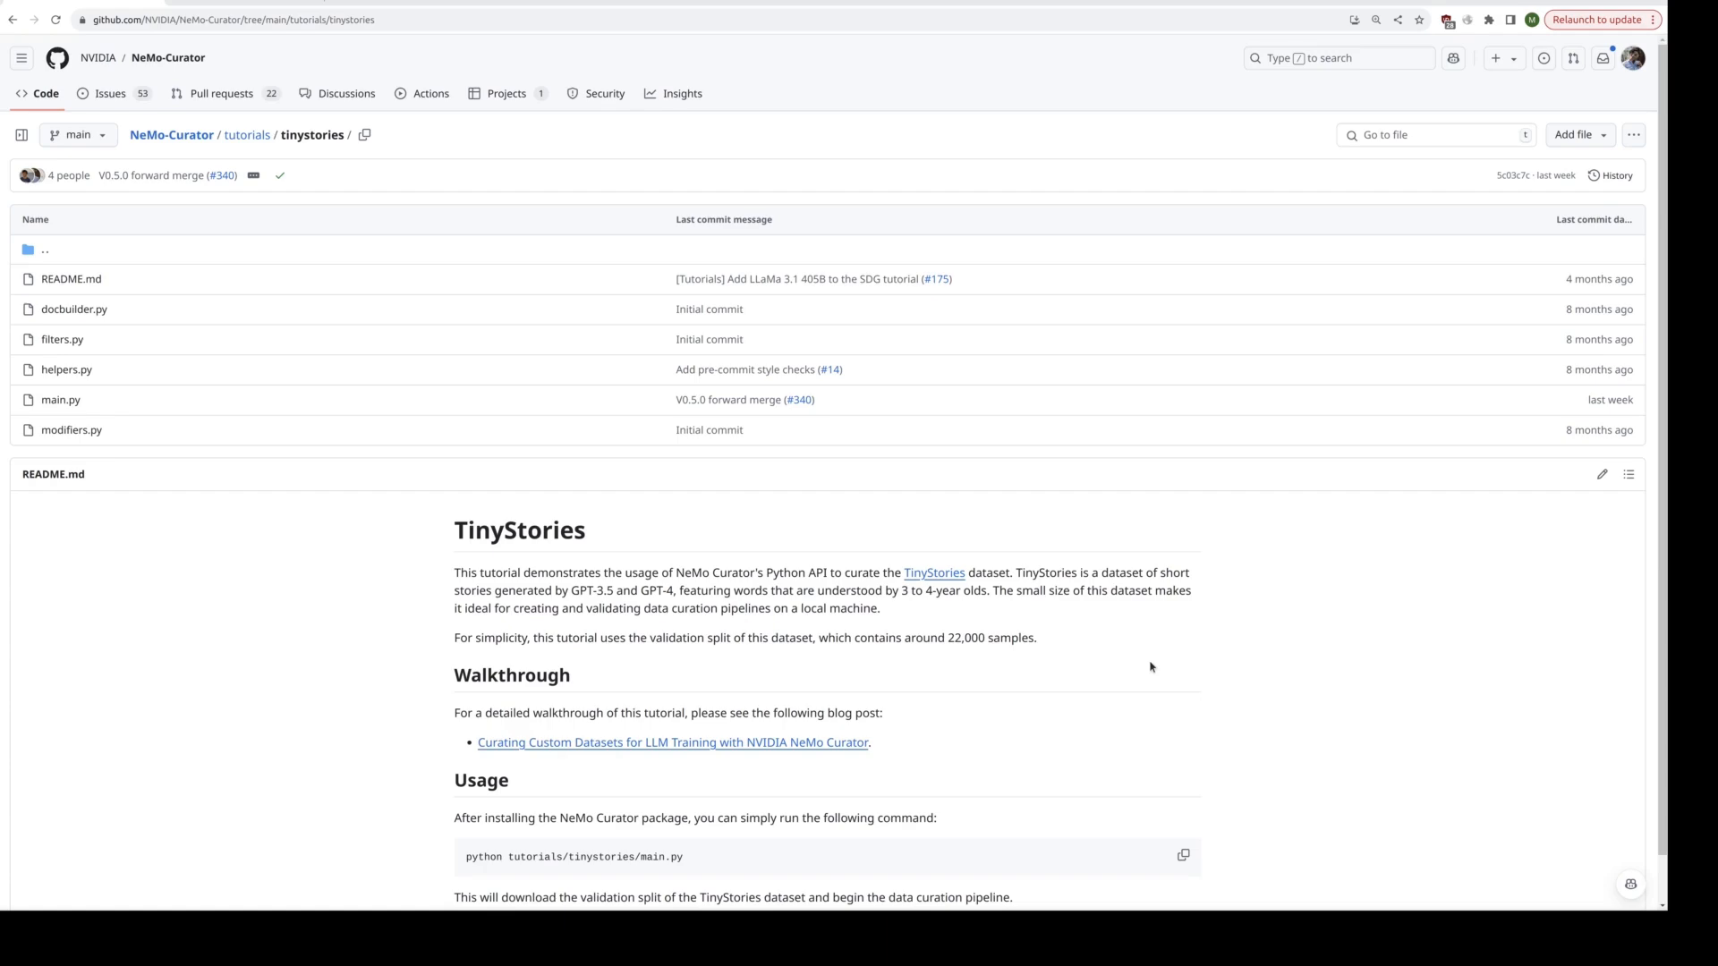
pyautogui.moveTo(1183, 679)
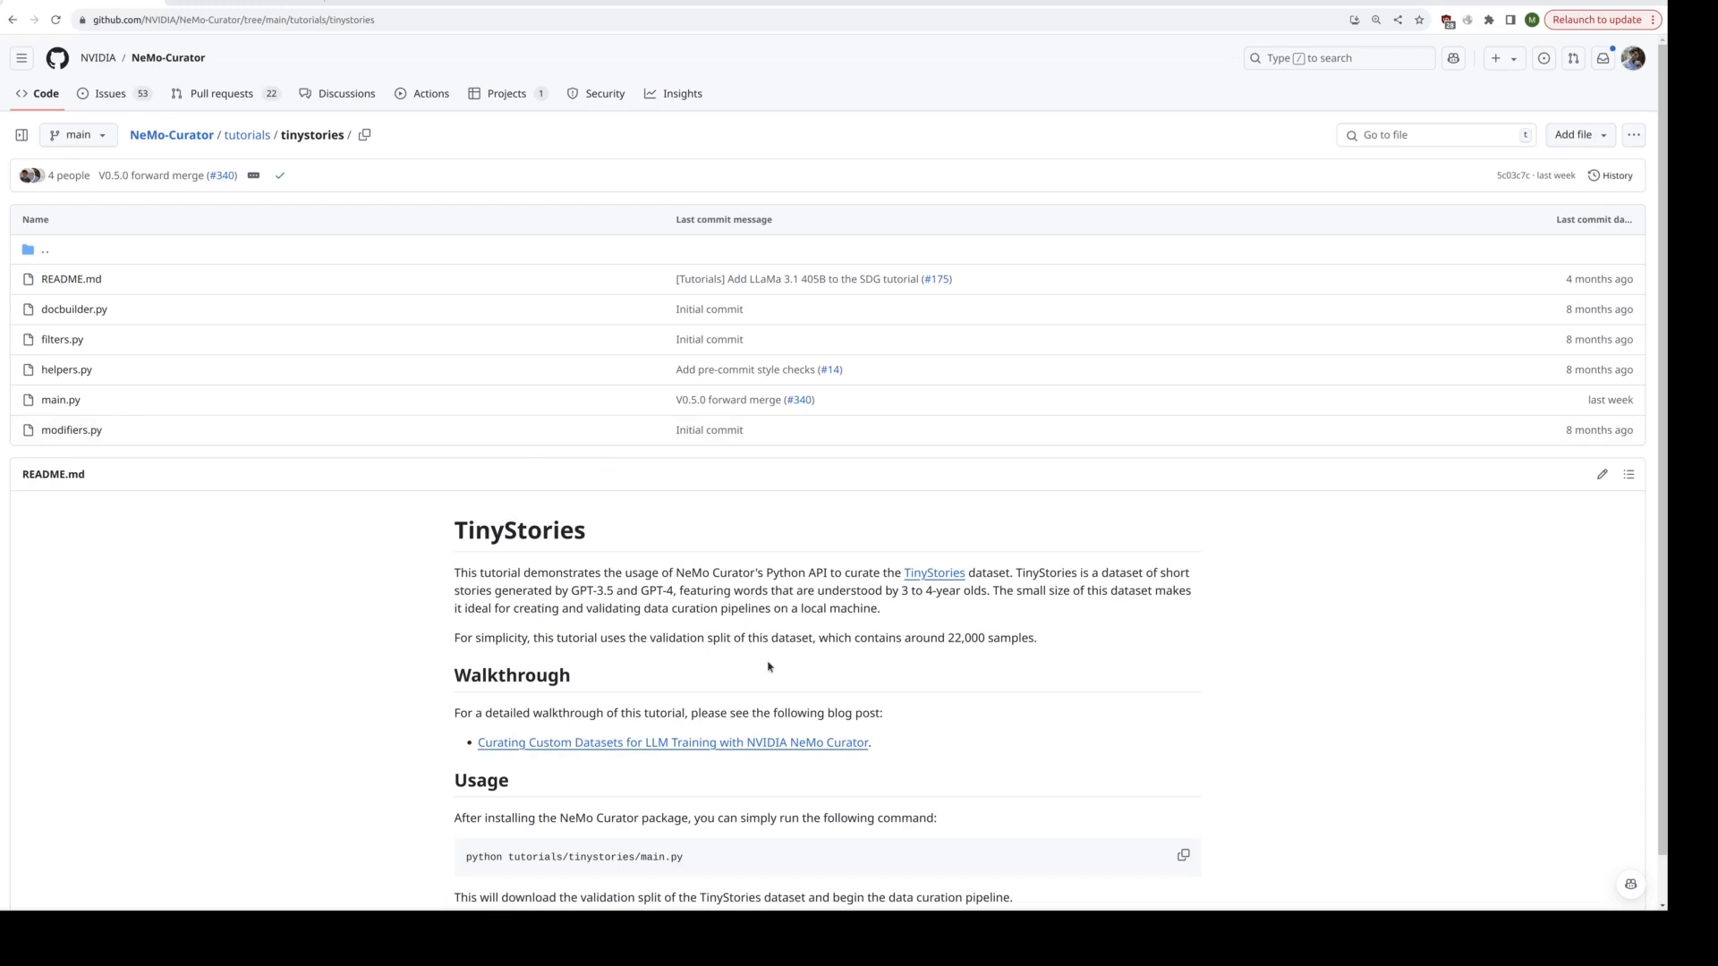
pyautogui.moveTo(836, 681)
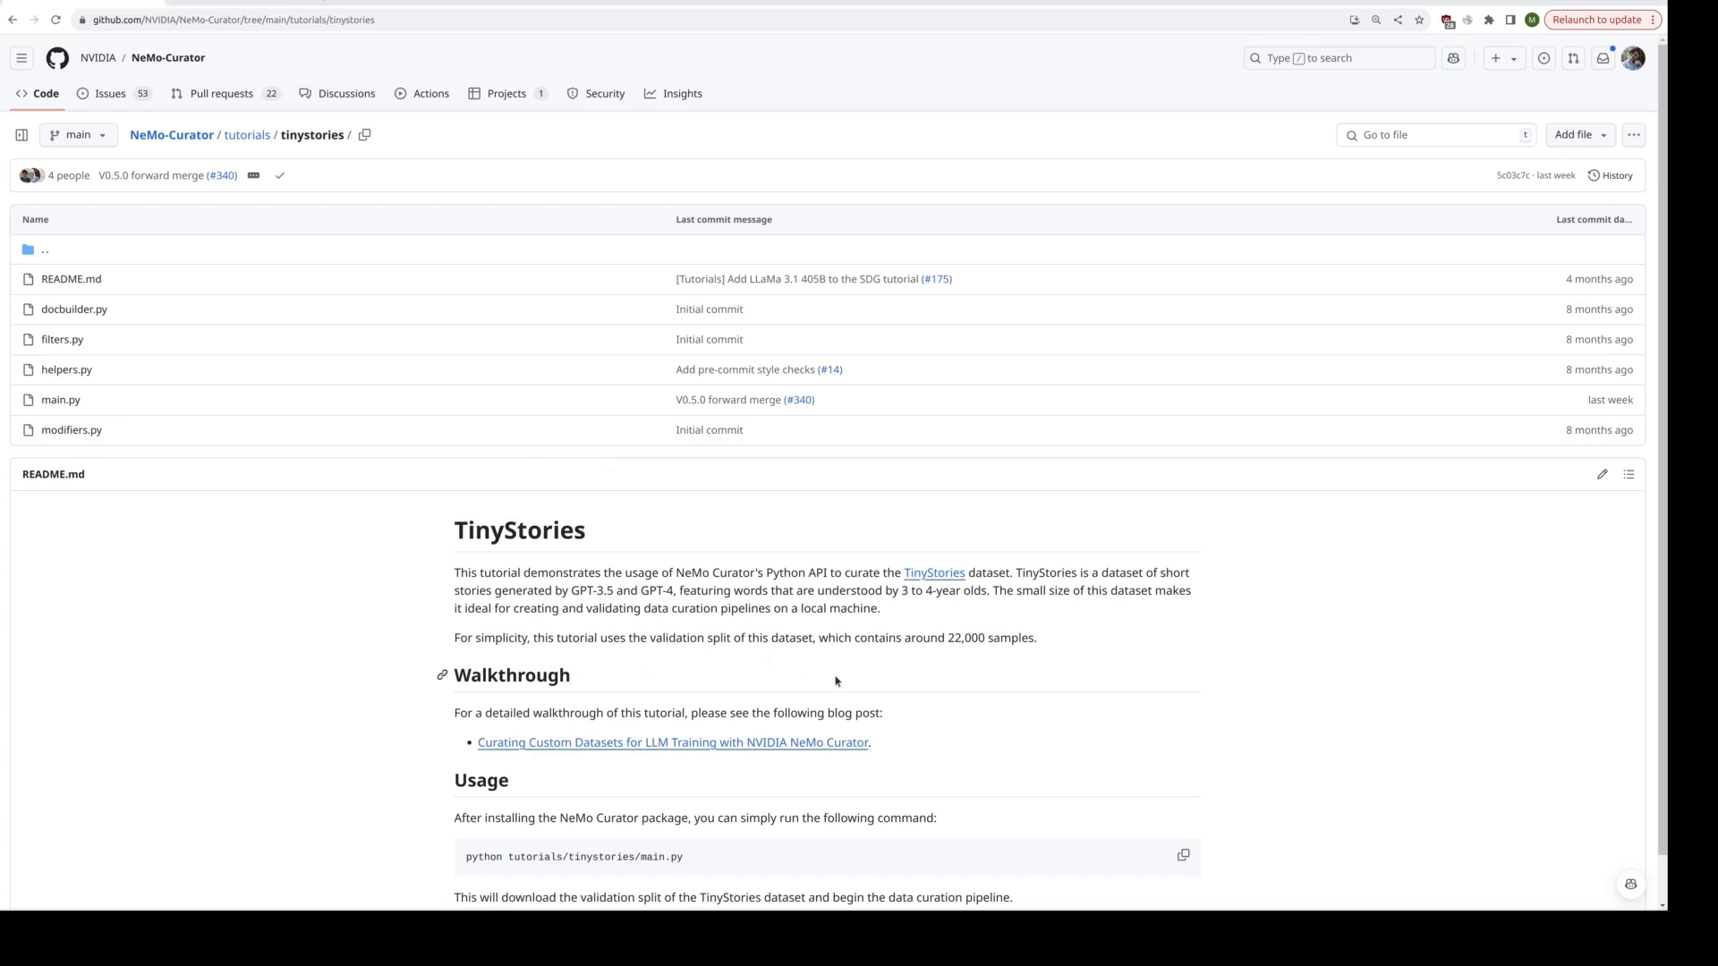
pyautogui.moveTo(835, 682)
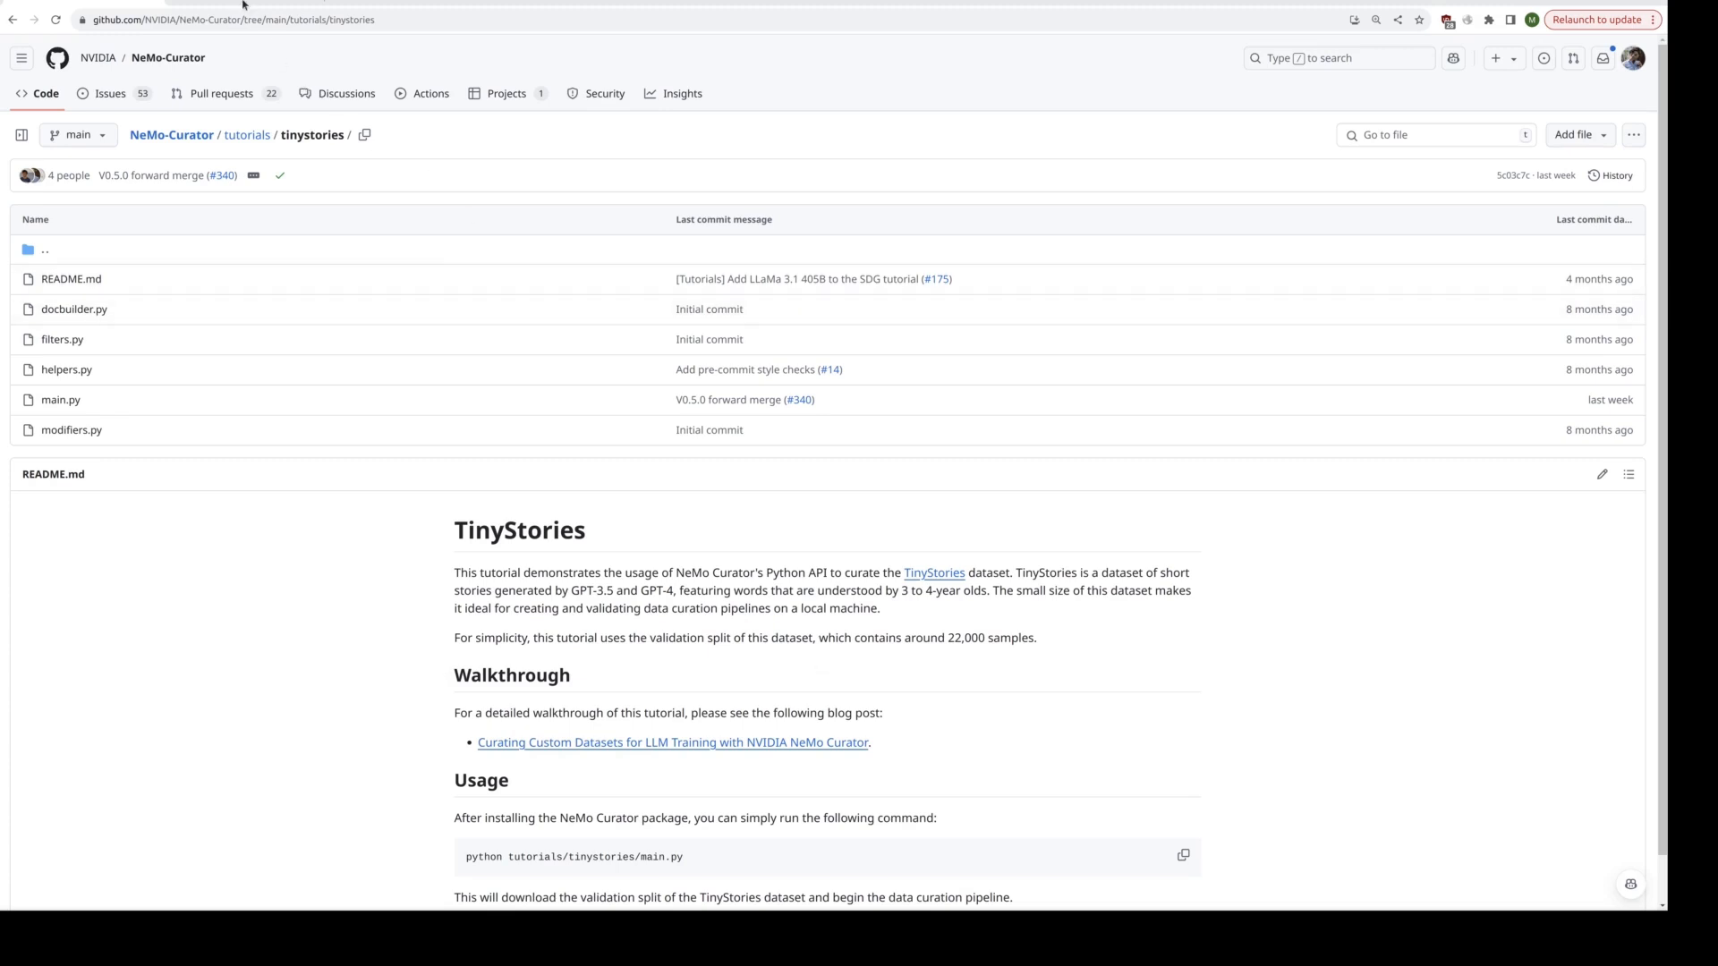
# Step: Show the TinyStories dataset page and list its train and validation splits
pyautogui.click(933, 572)
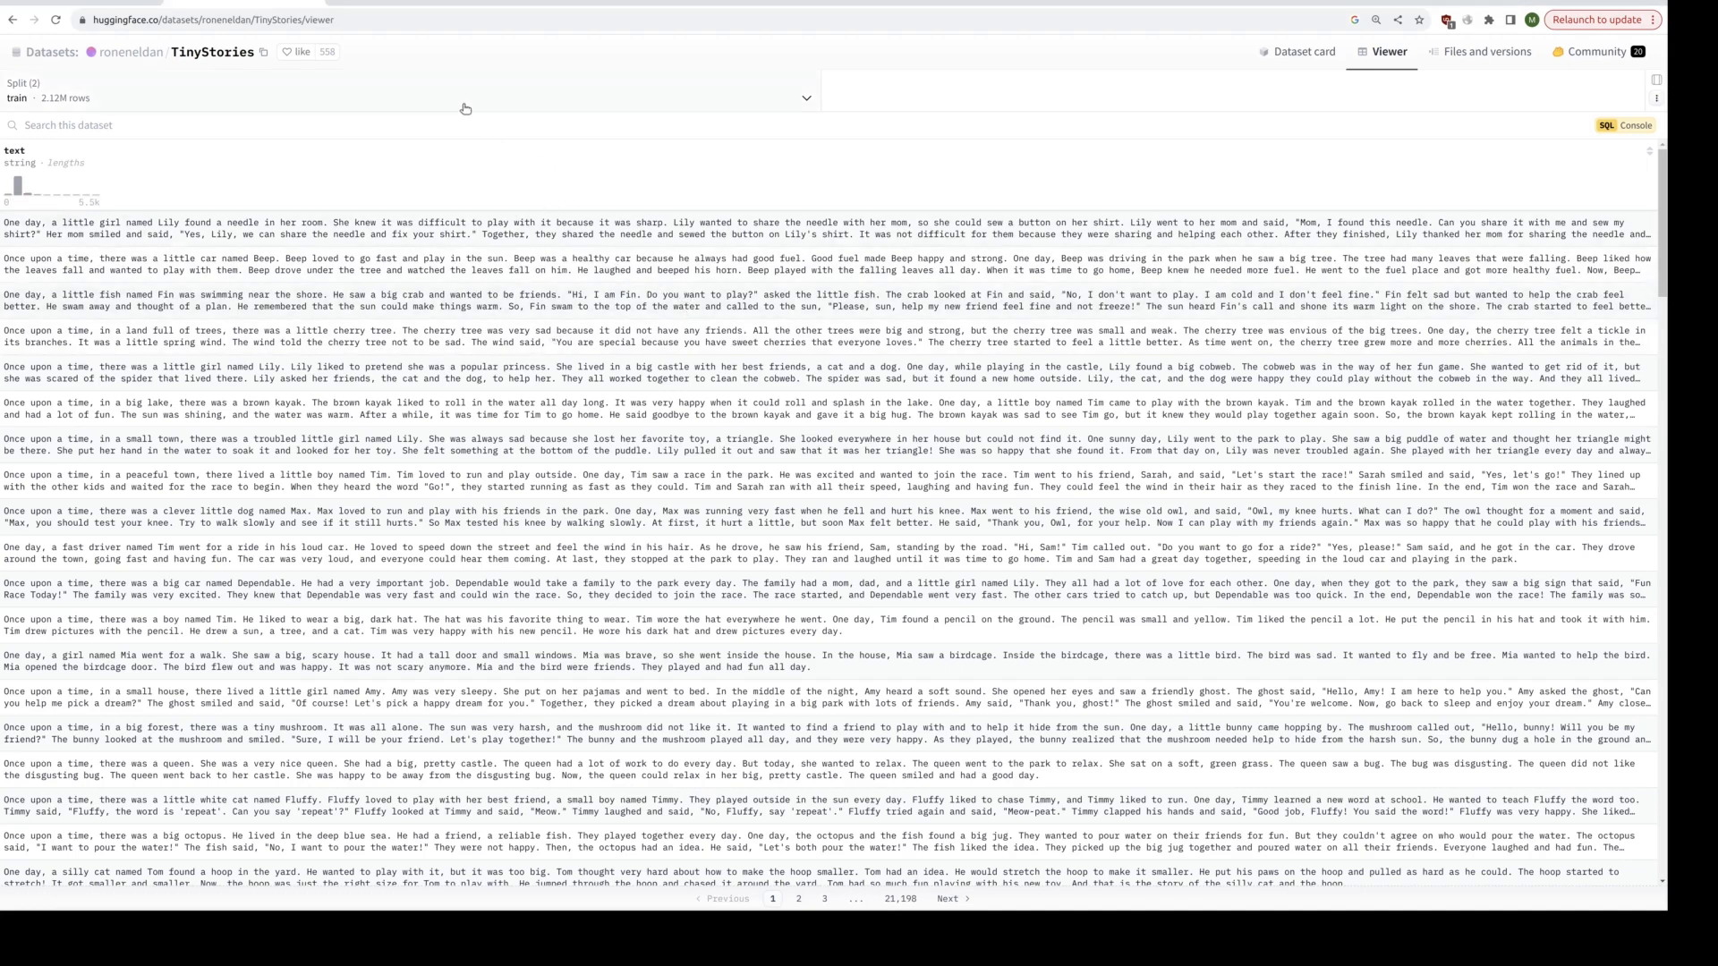
pyautogui.click(411, 97)
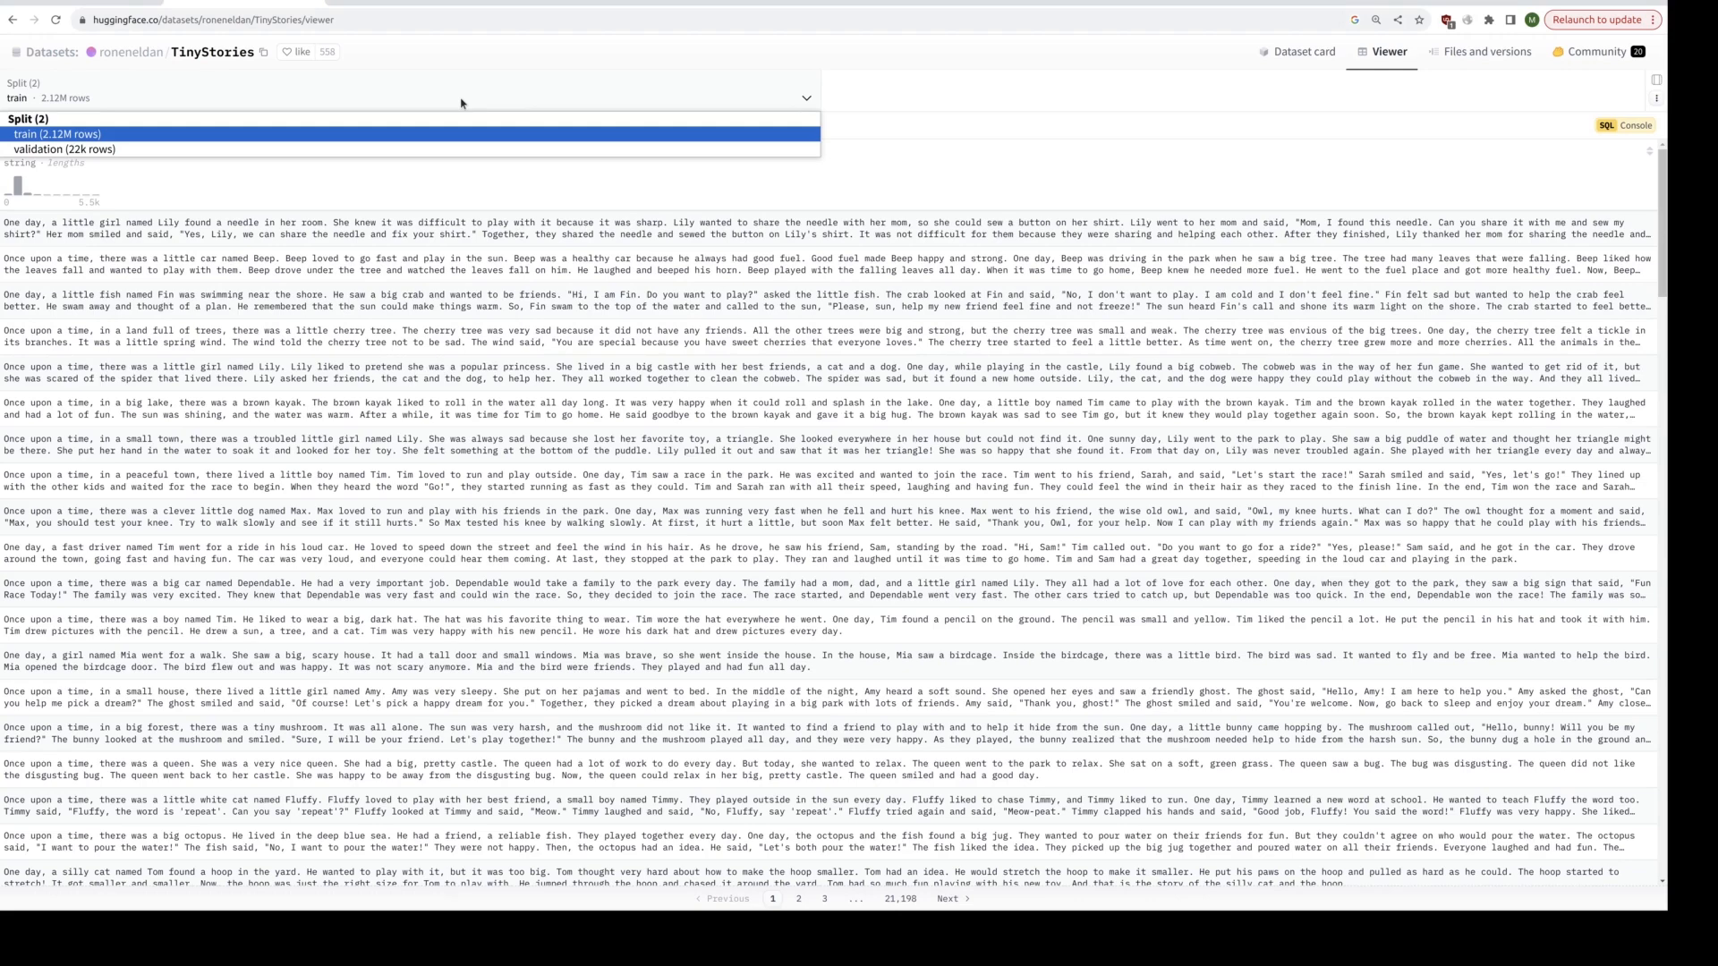
pyautogui.moveTo(192, 142)
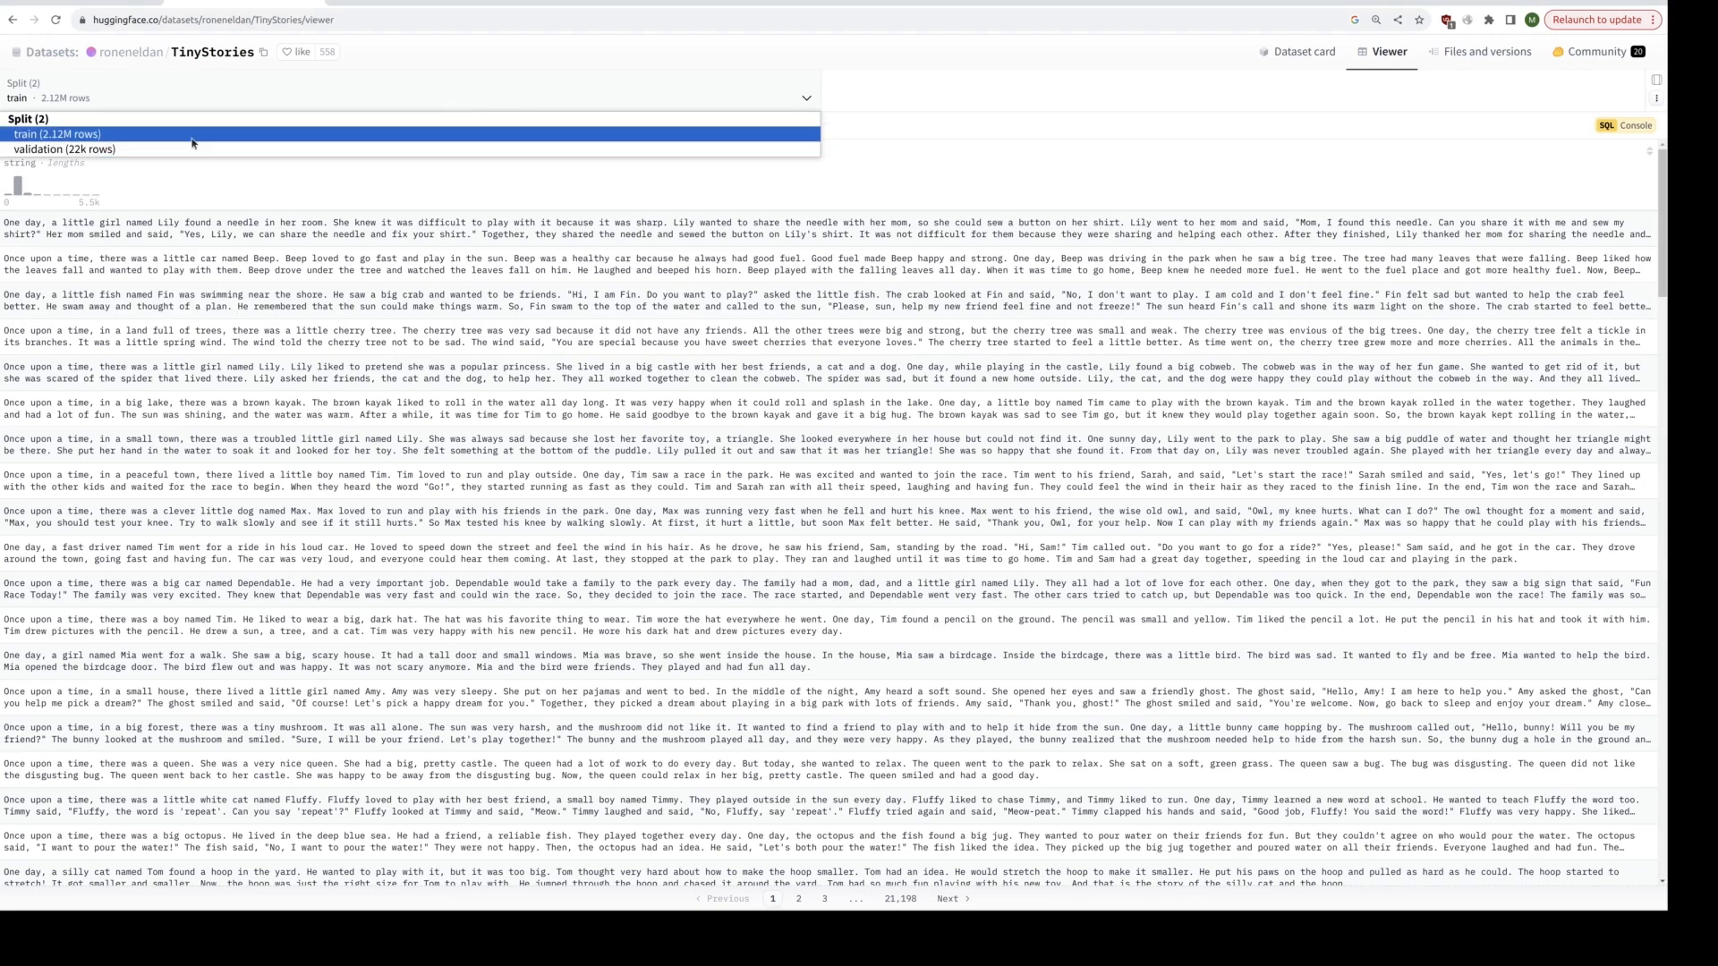
pyautogui.moveTo(189, 150)
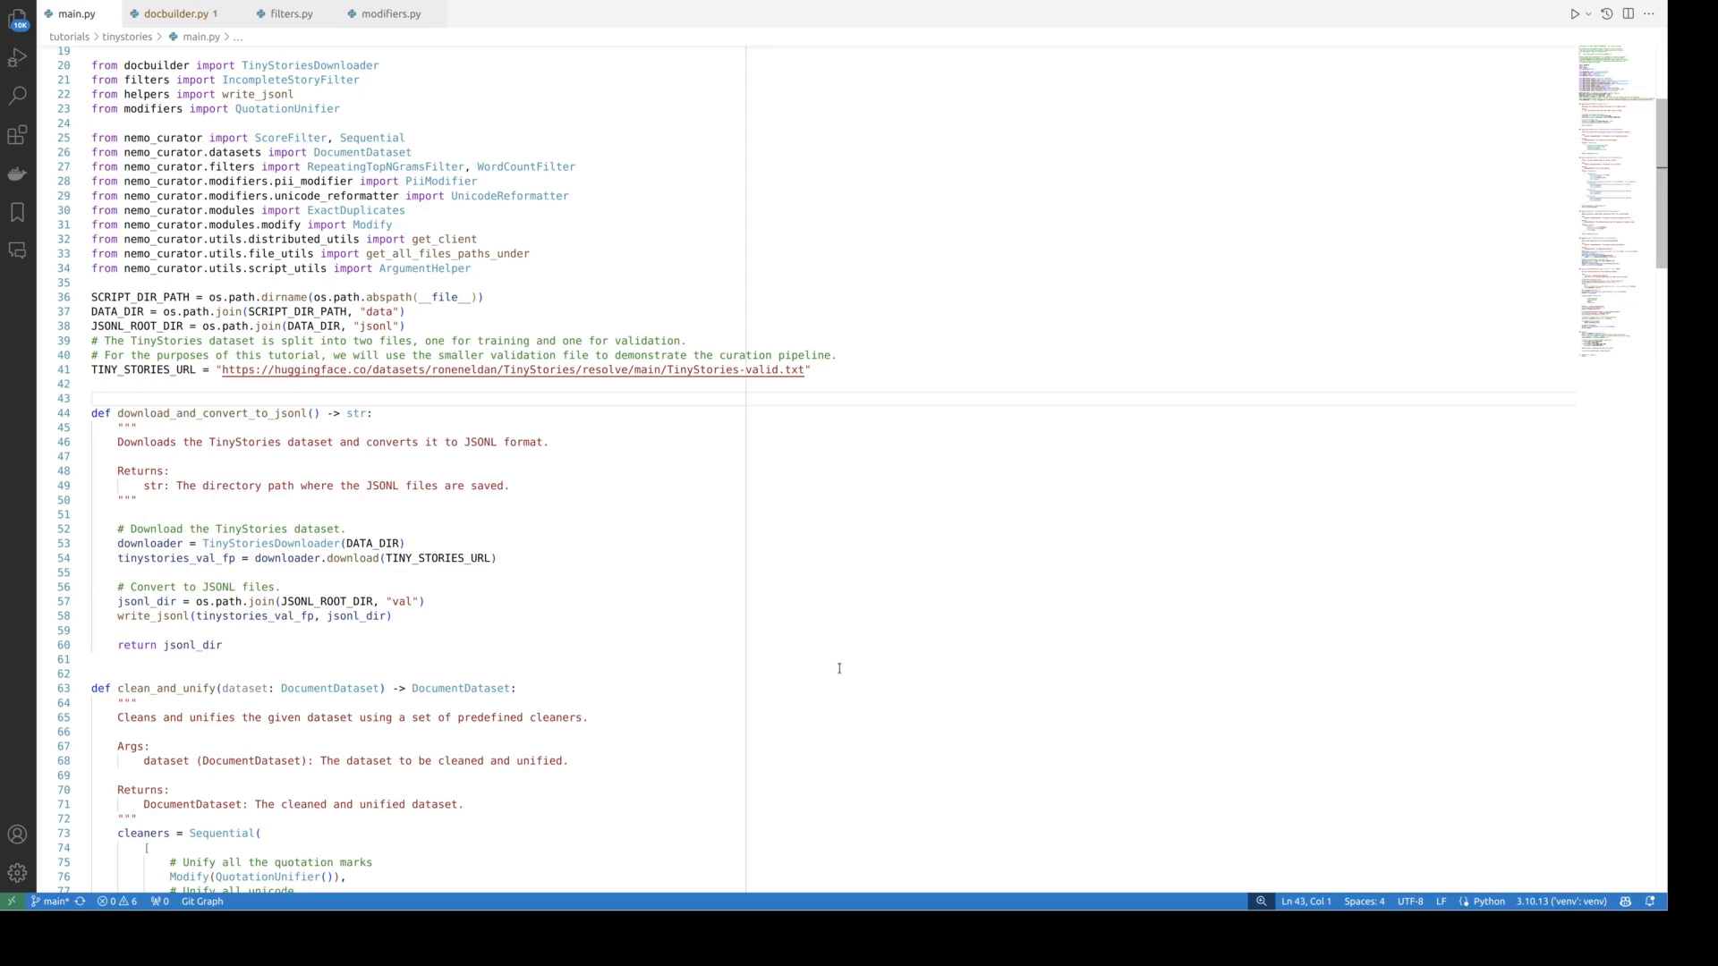
pyautogui.moveTo(782, 688)
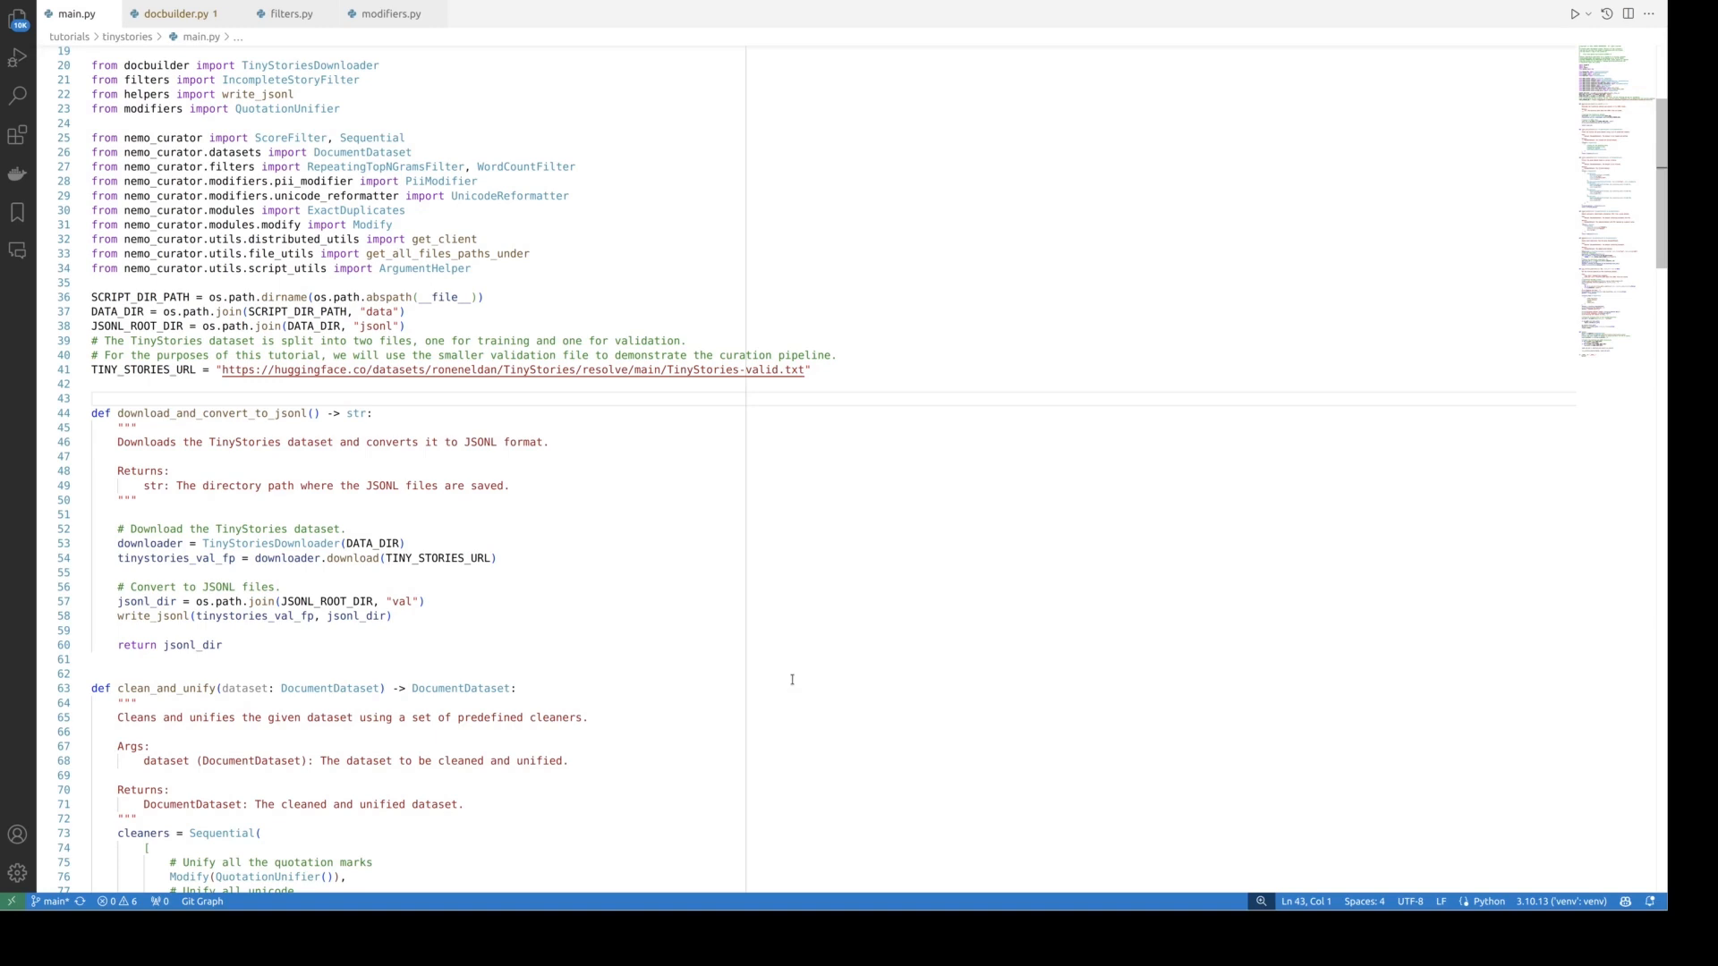
# Step: Place the cursor on main.py line 54, the validation-file download call
pyautogui.click(169, 471)
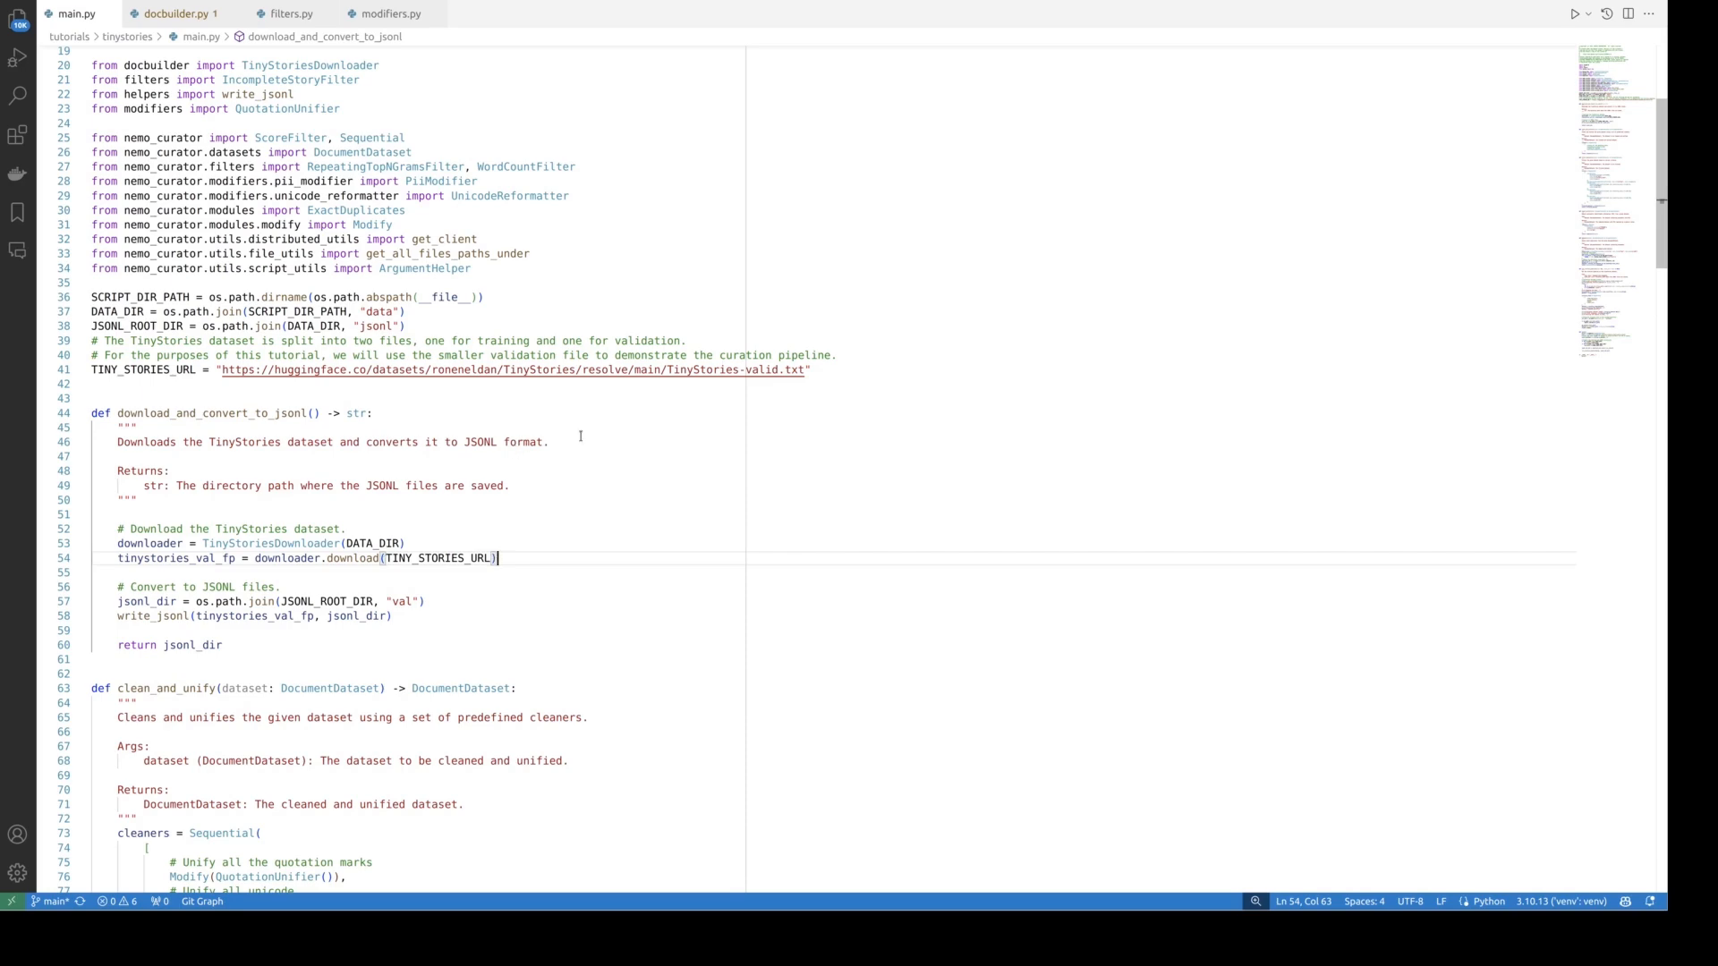
pyautogui.moveTo(829, 381)
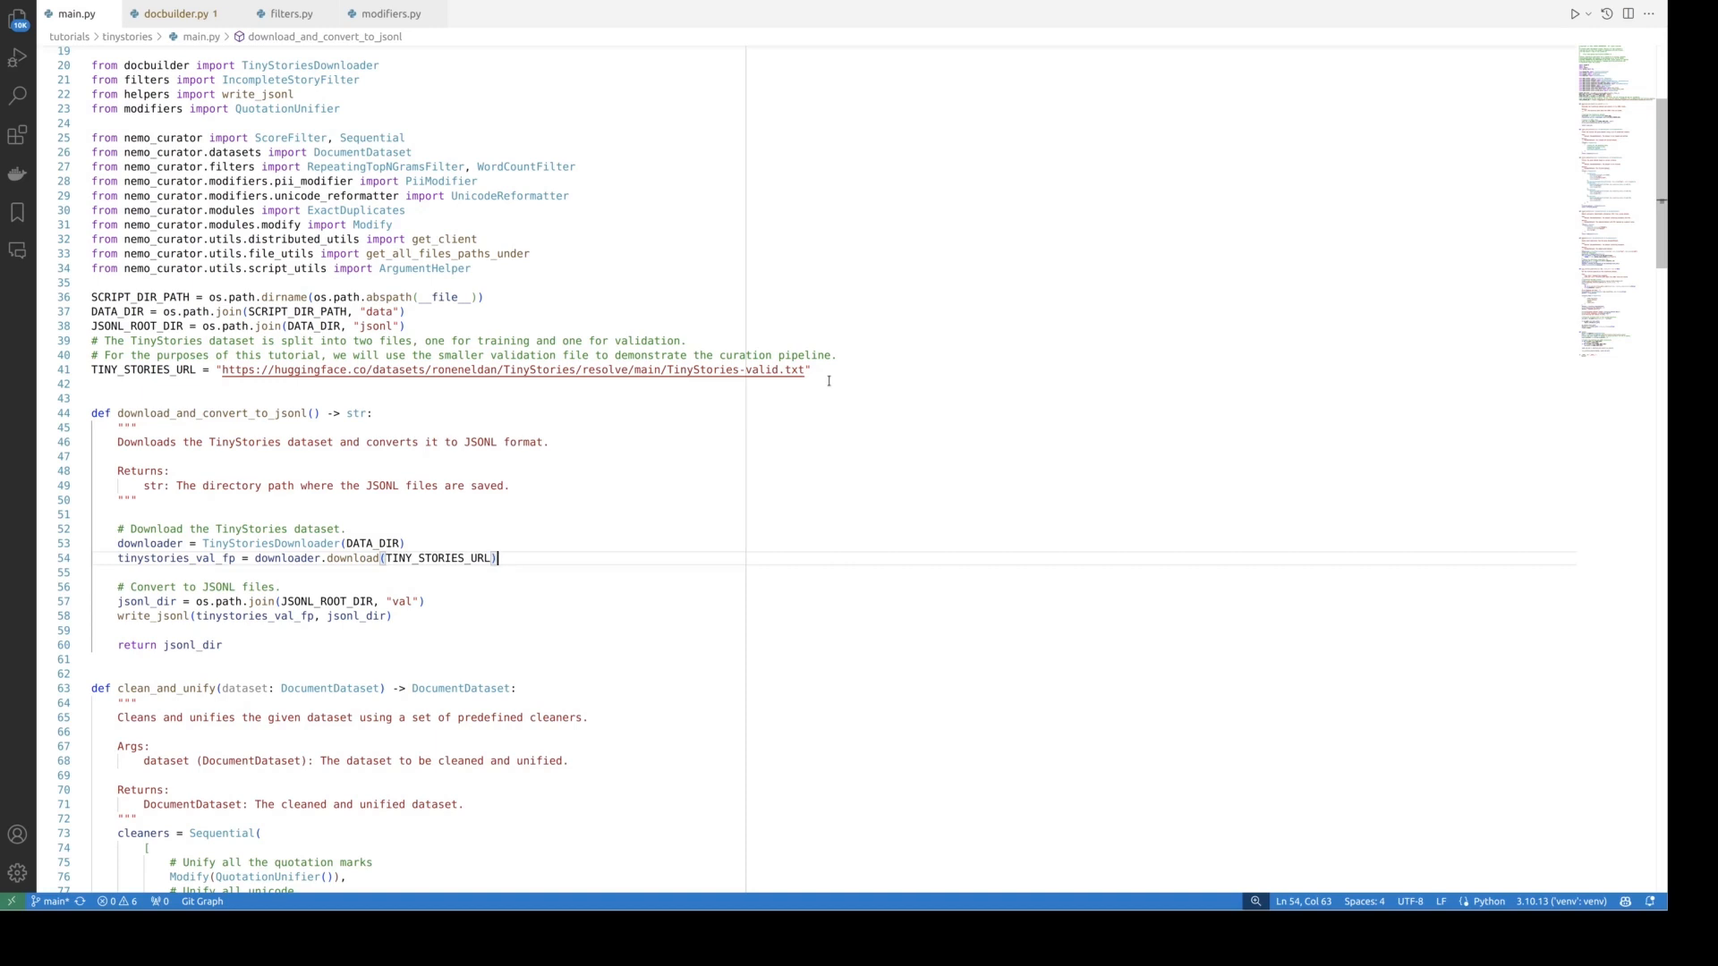
pyautogui.moveTo(820, 385)
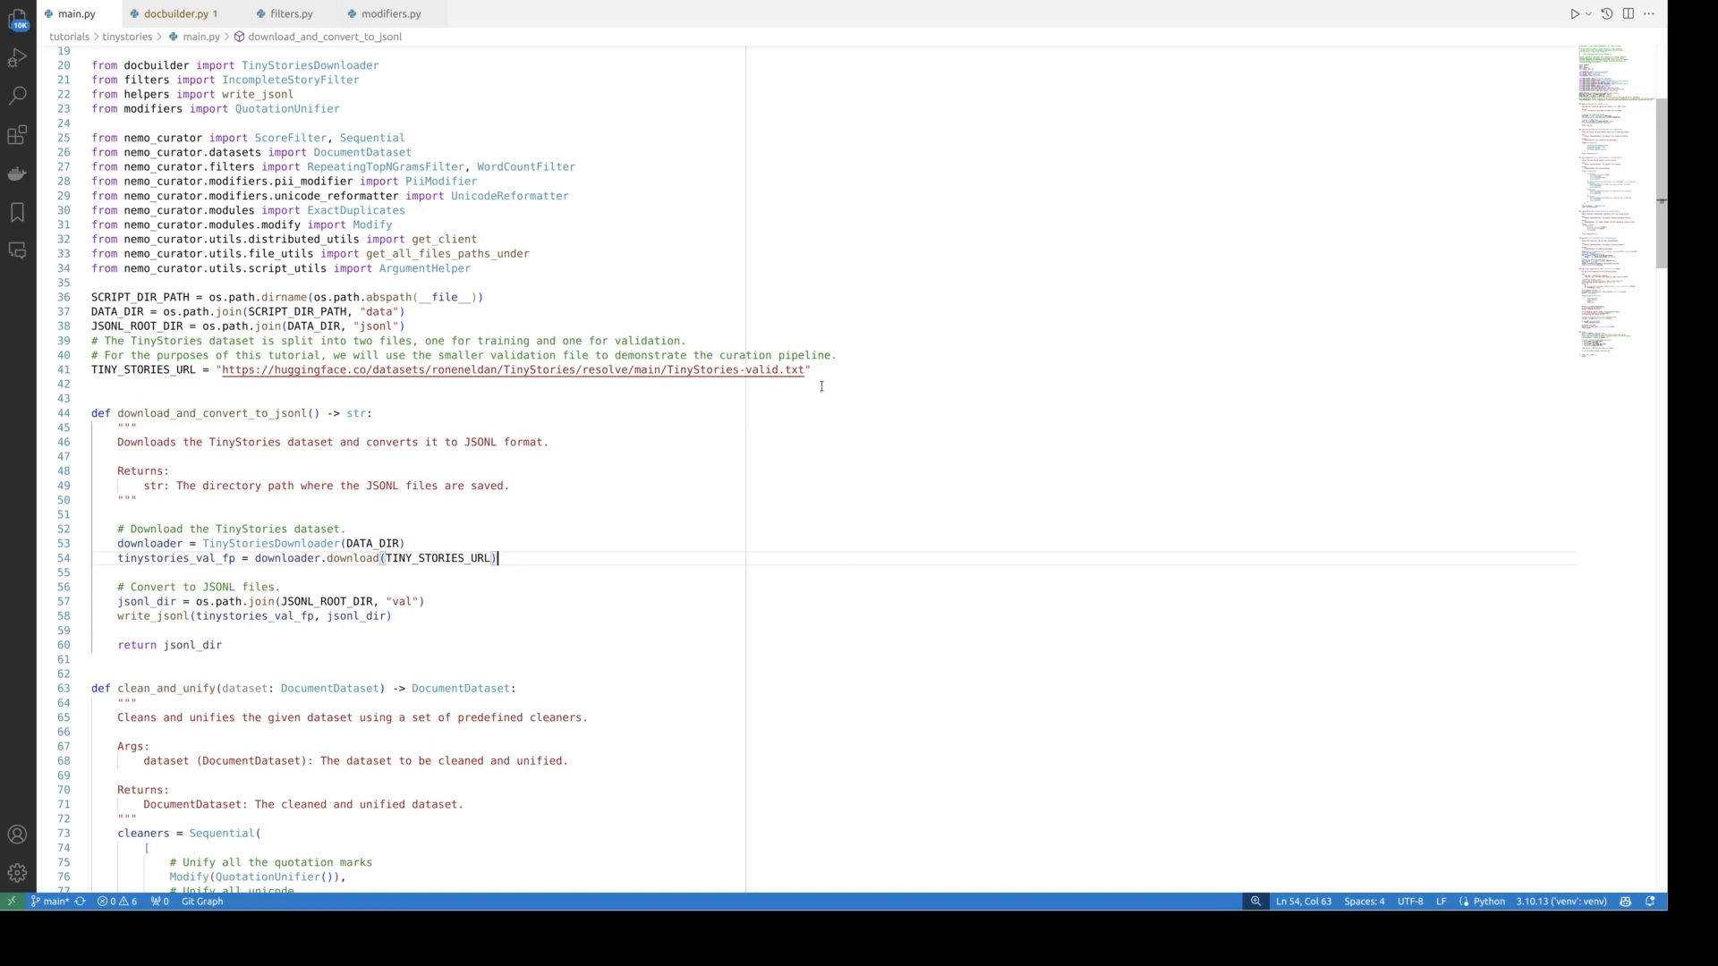
pyautogui.moveTo(806, 428)
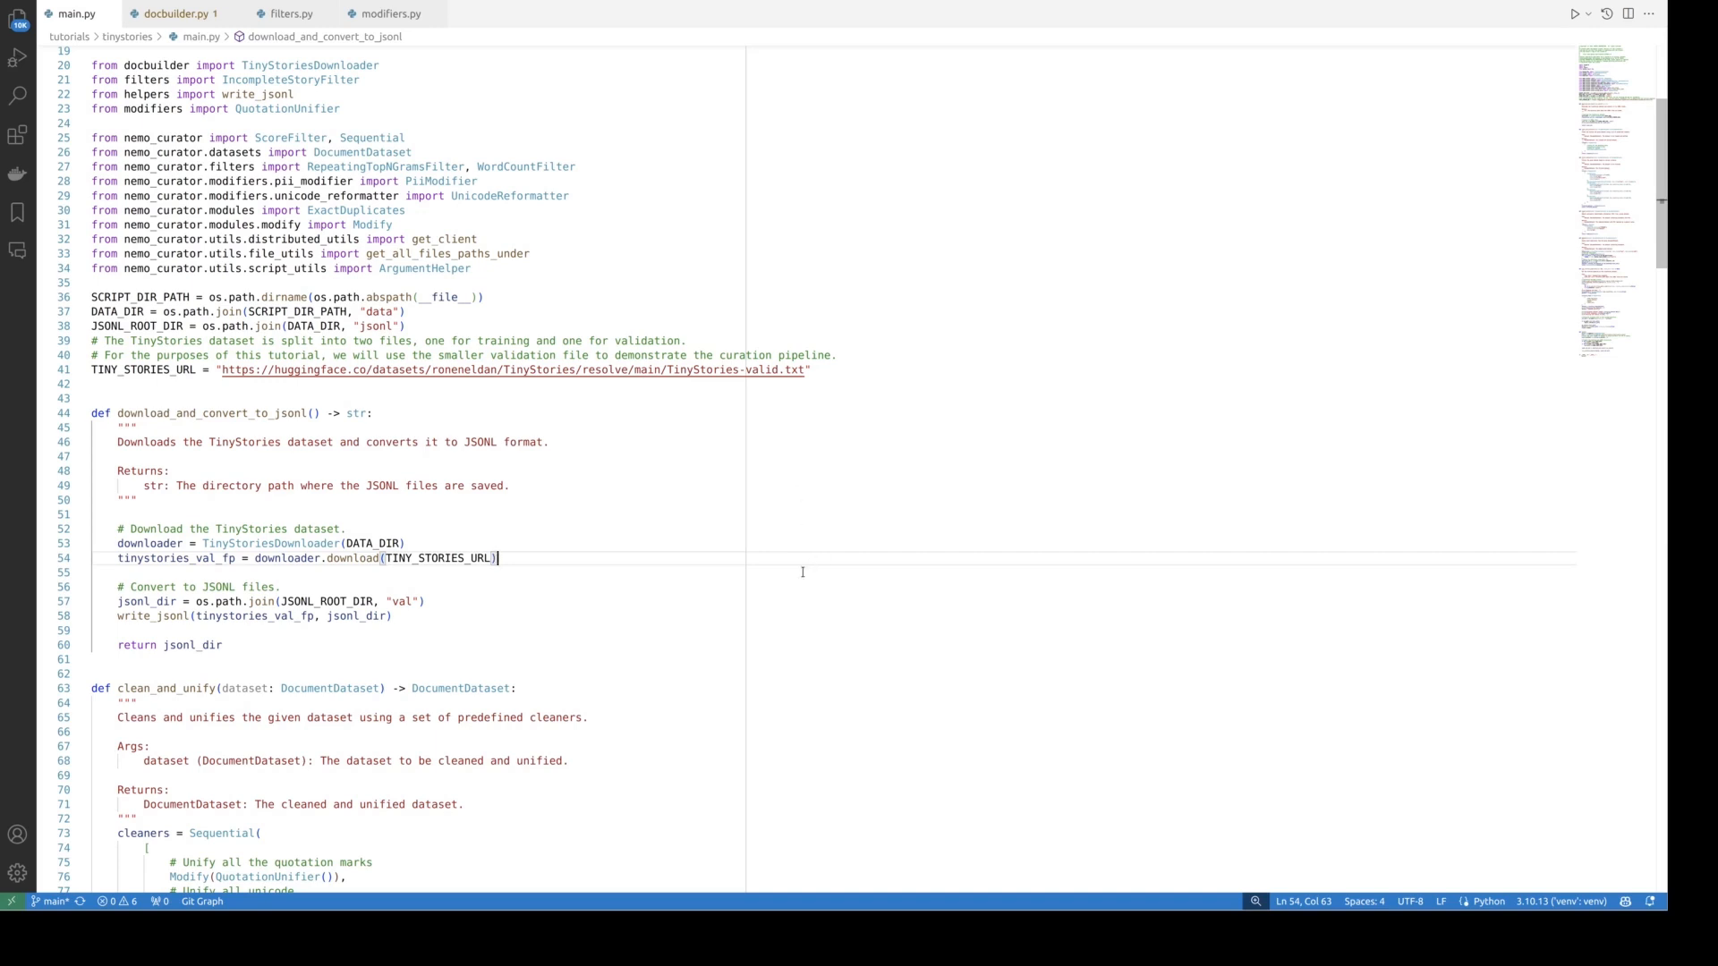
pyautogui.moveTo(790, 592)
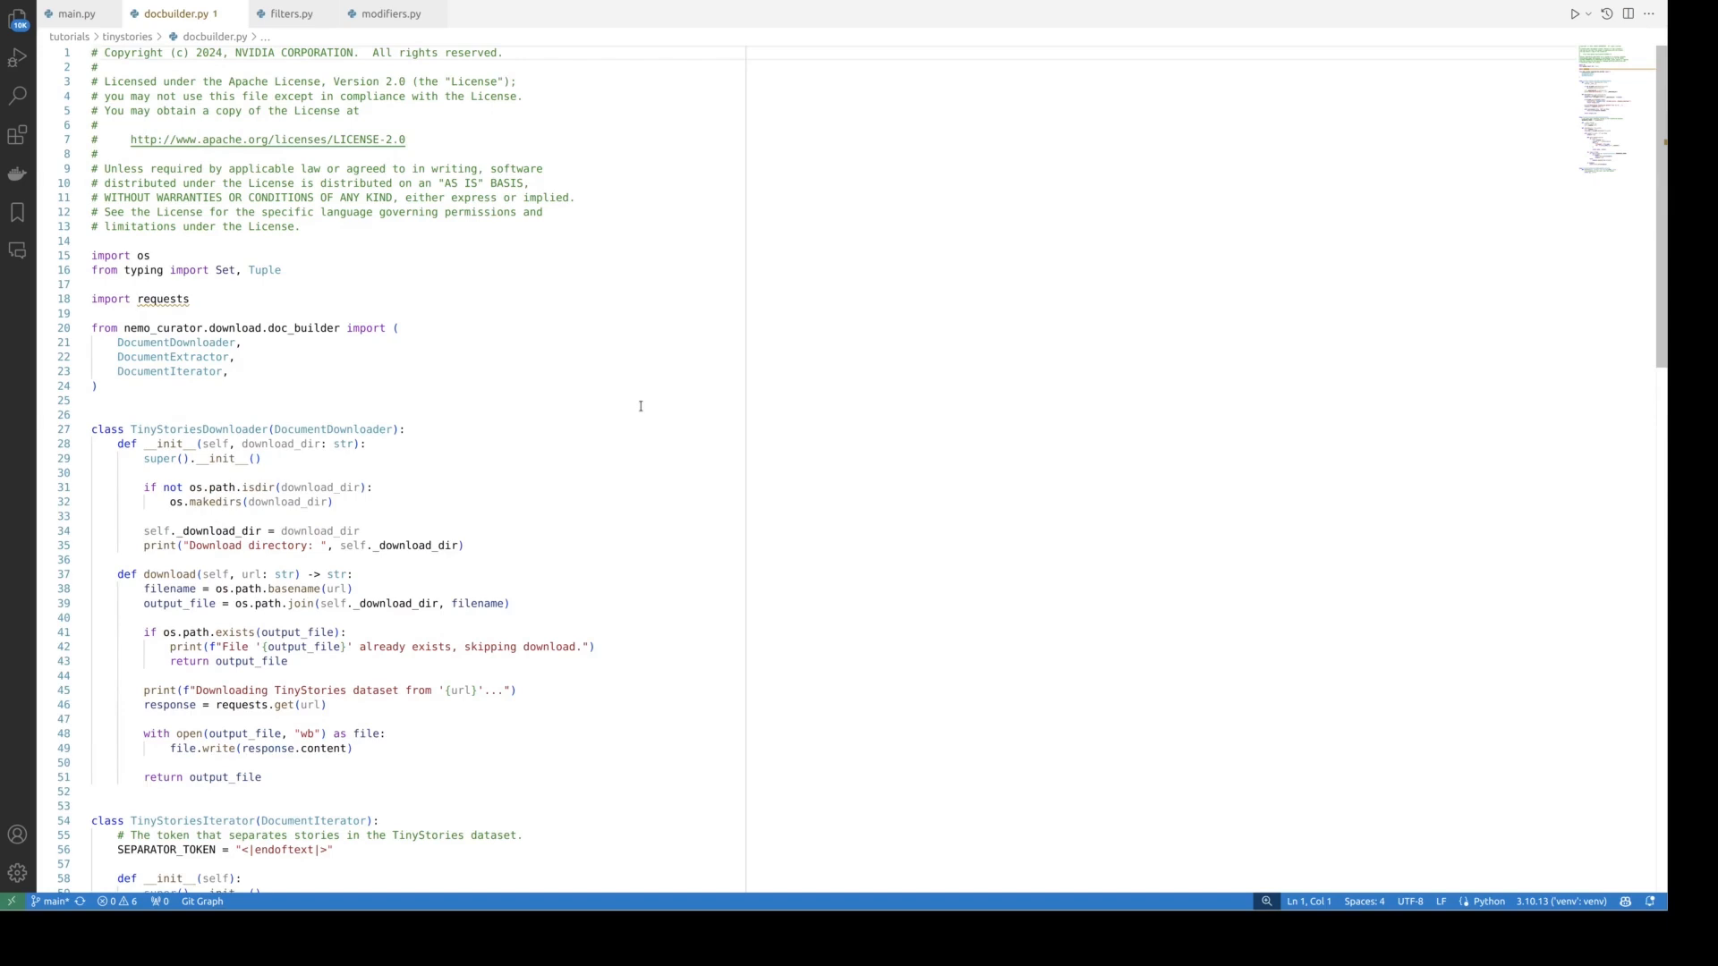
pyautogui.moveTo(176, 372)
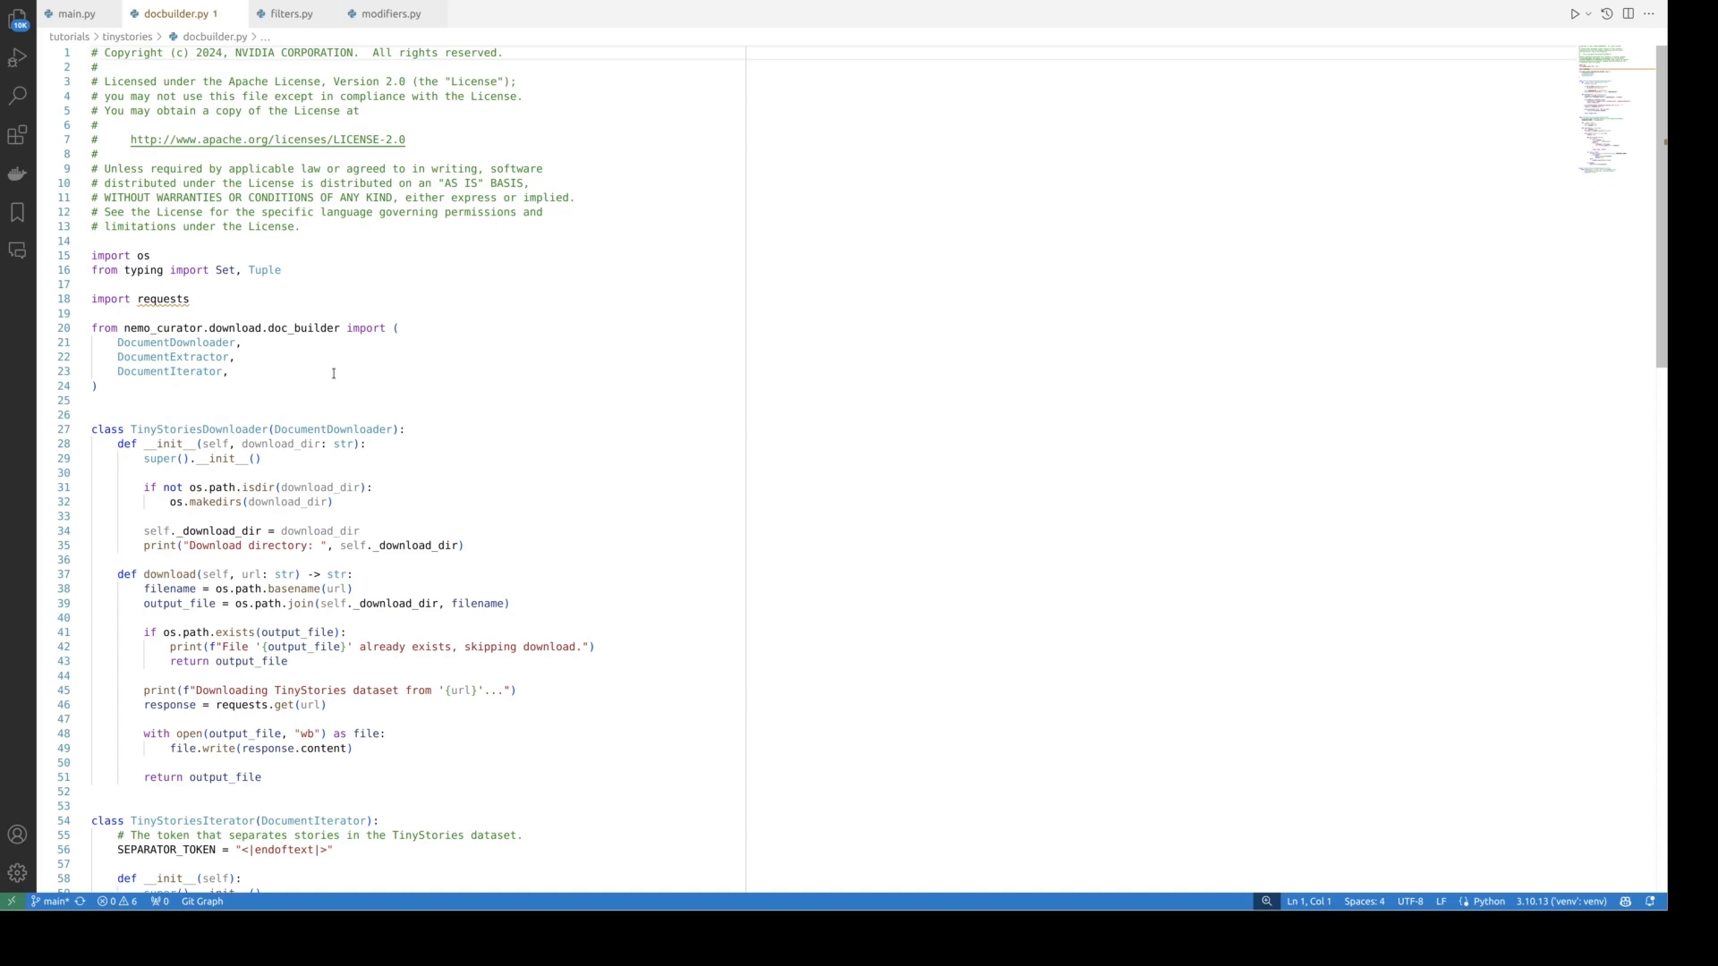
pyautogui.moveTo(343, 374)
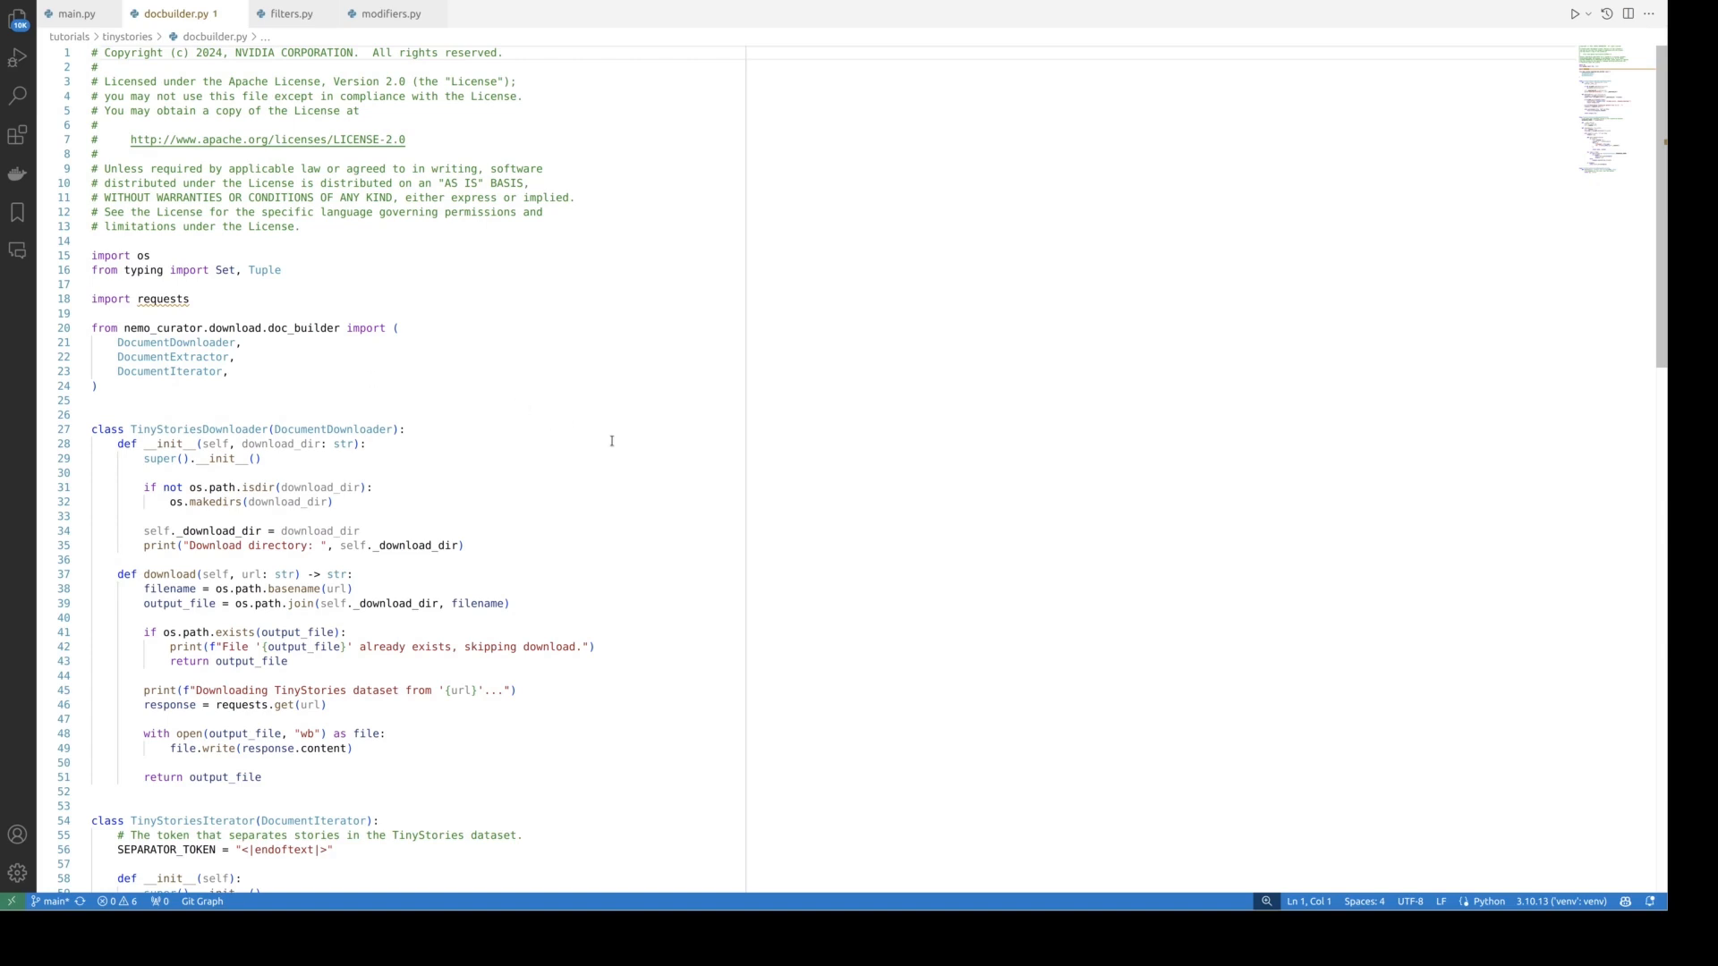
# Step: Scroll docbuilder.py down to TinyStoriesDownloader's download method
pyautogui.scroll(-3)
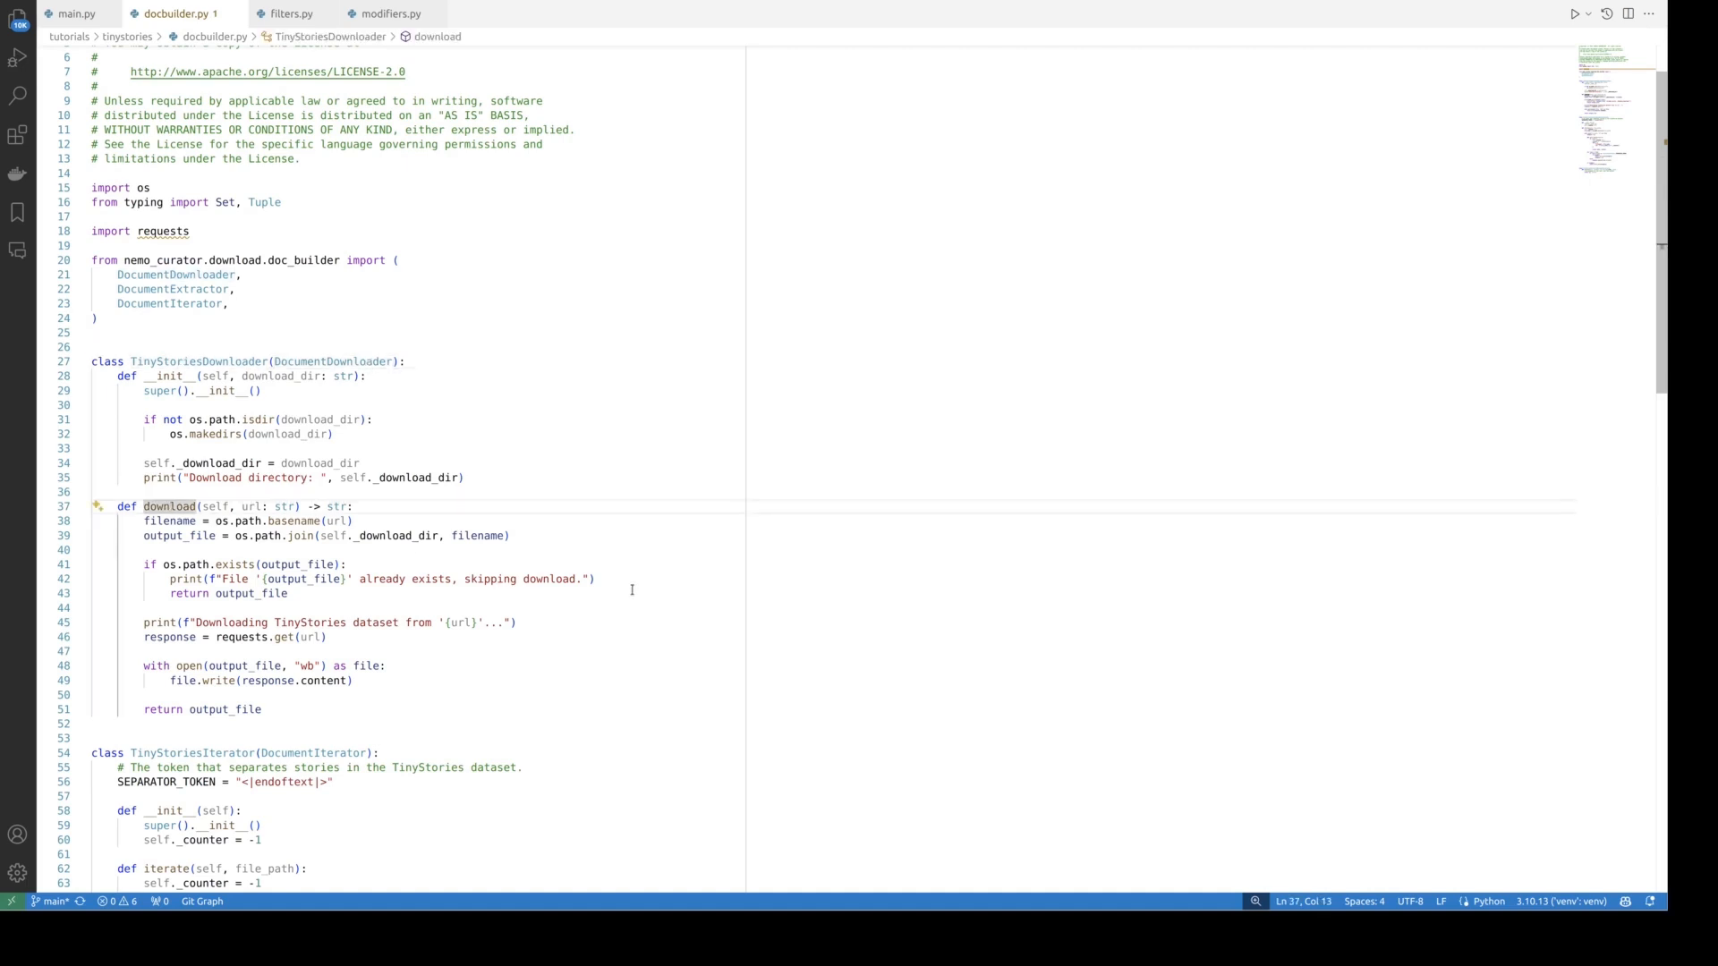
pyautogui.scroll(-3)
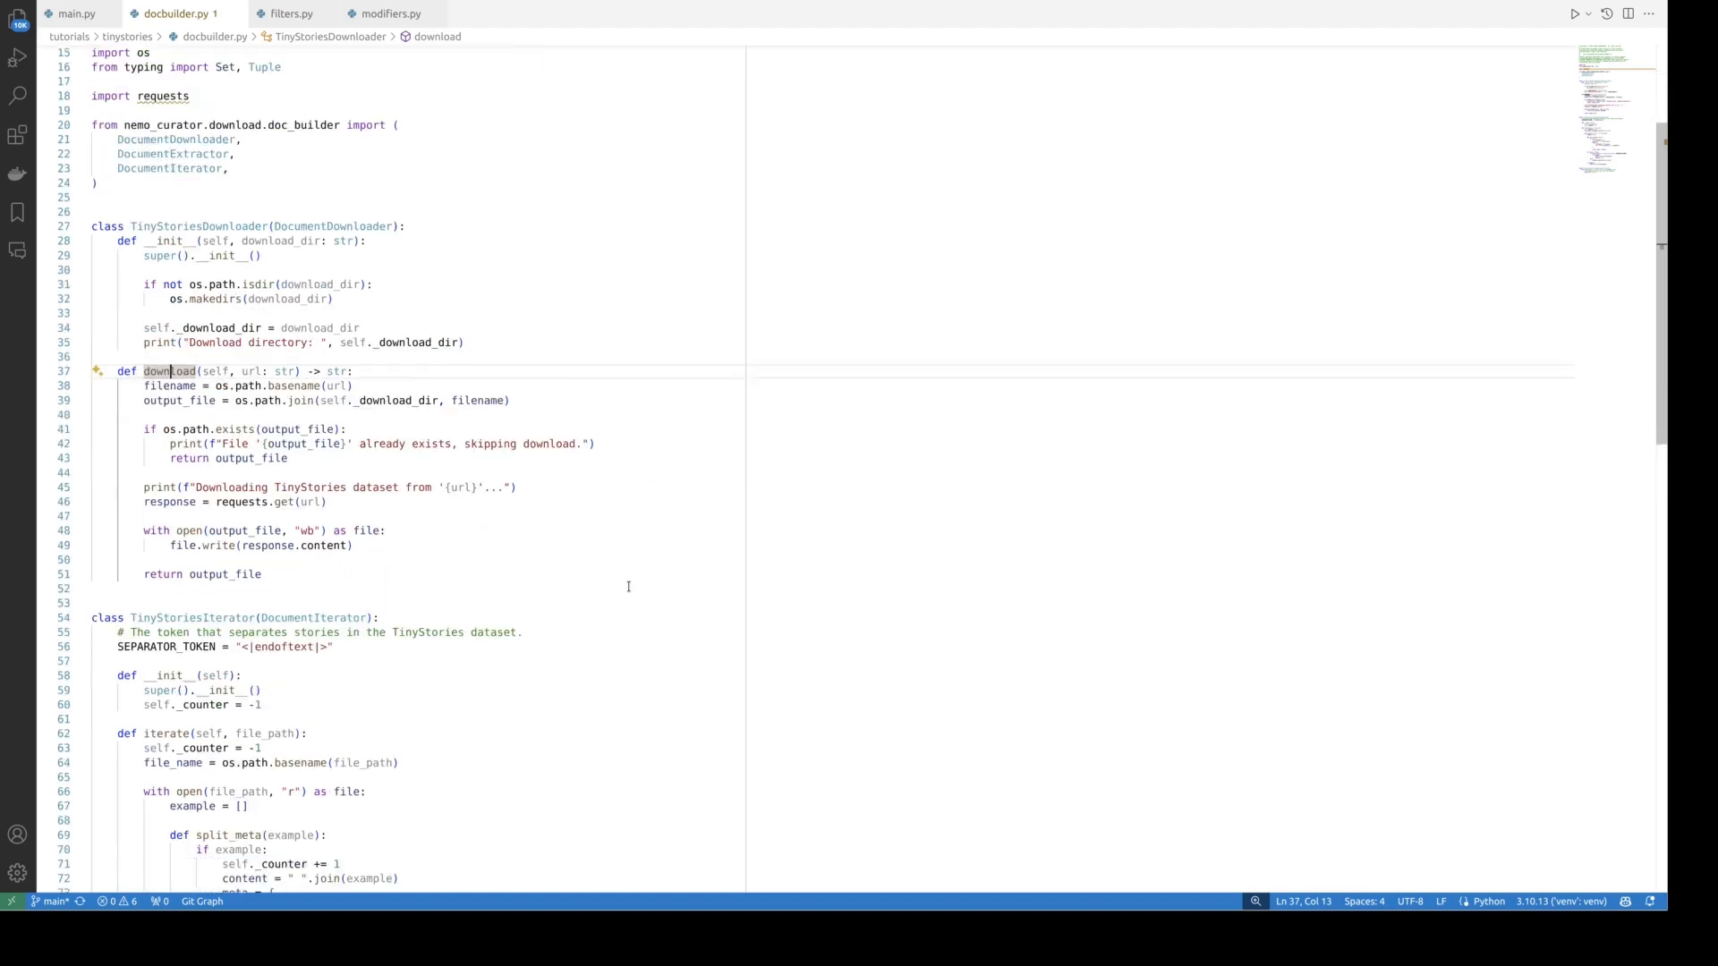
pyautogui.scroll(-3)
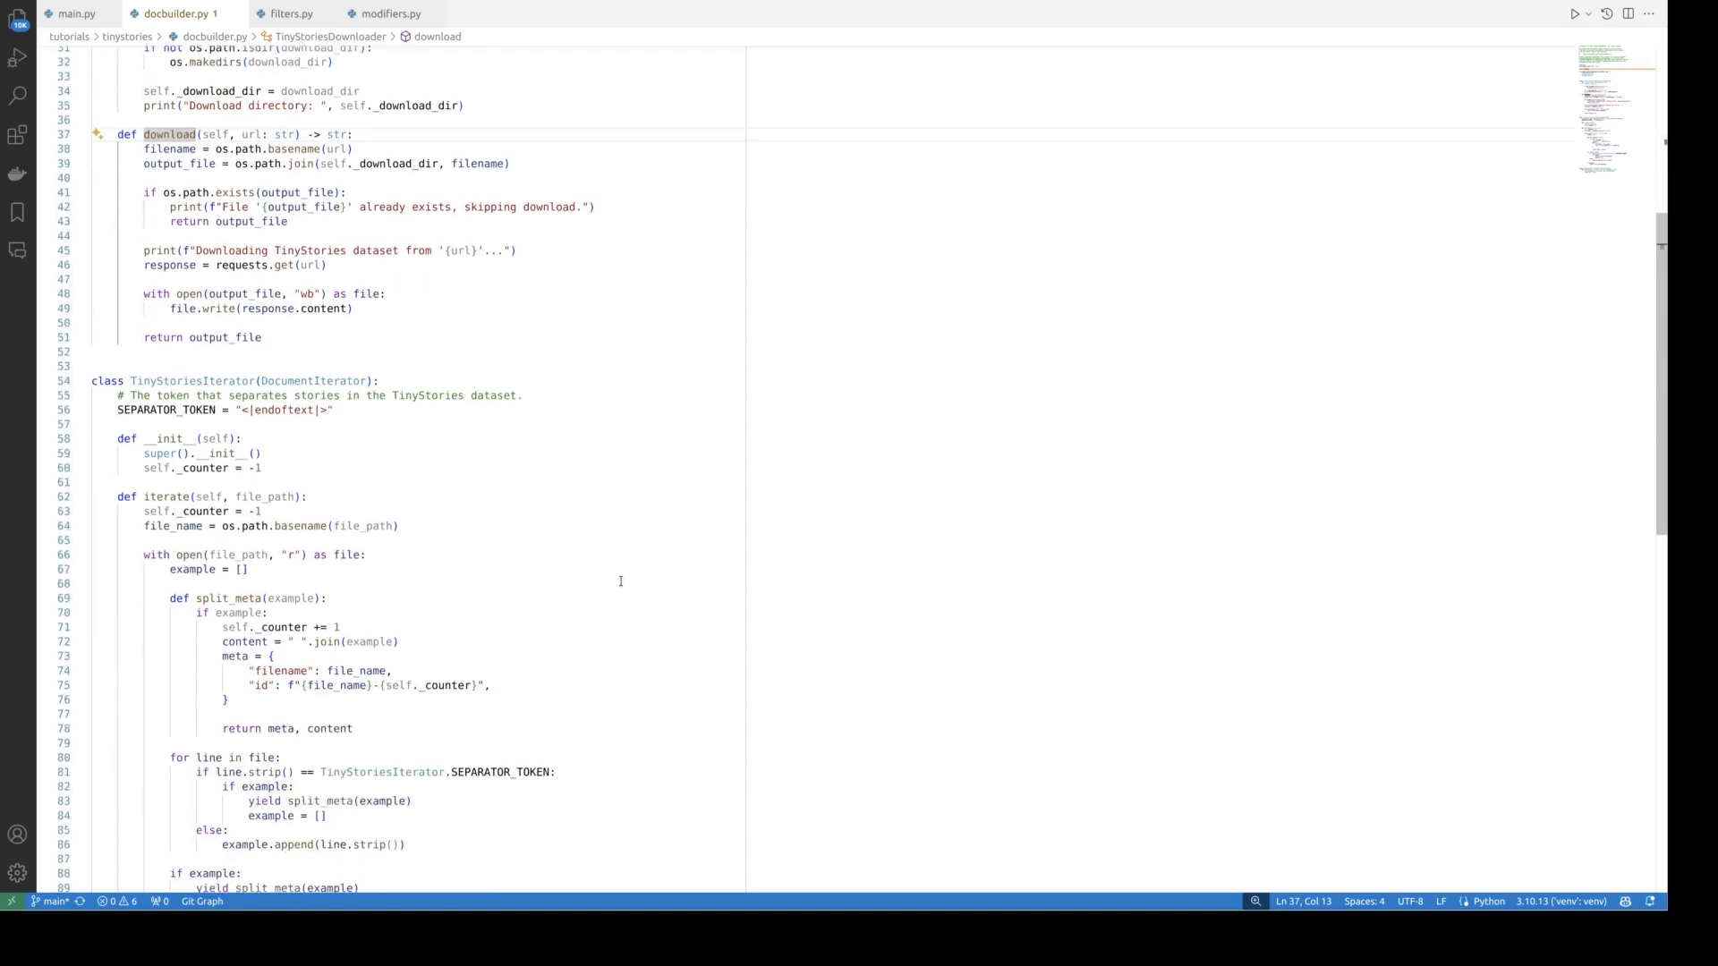
pyautogui.moveTo(447, 495)
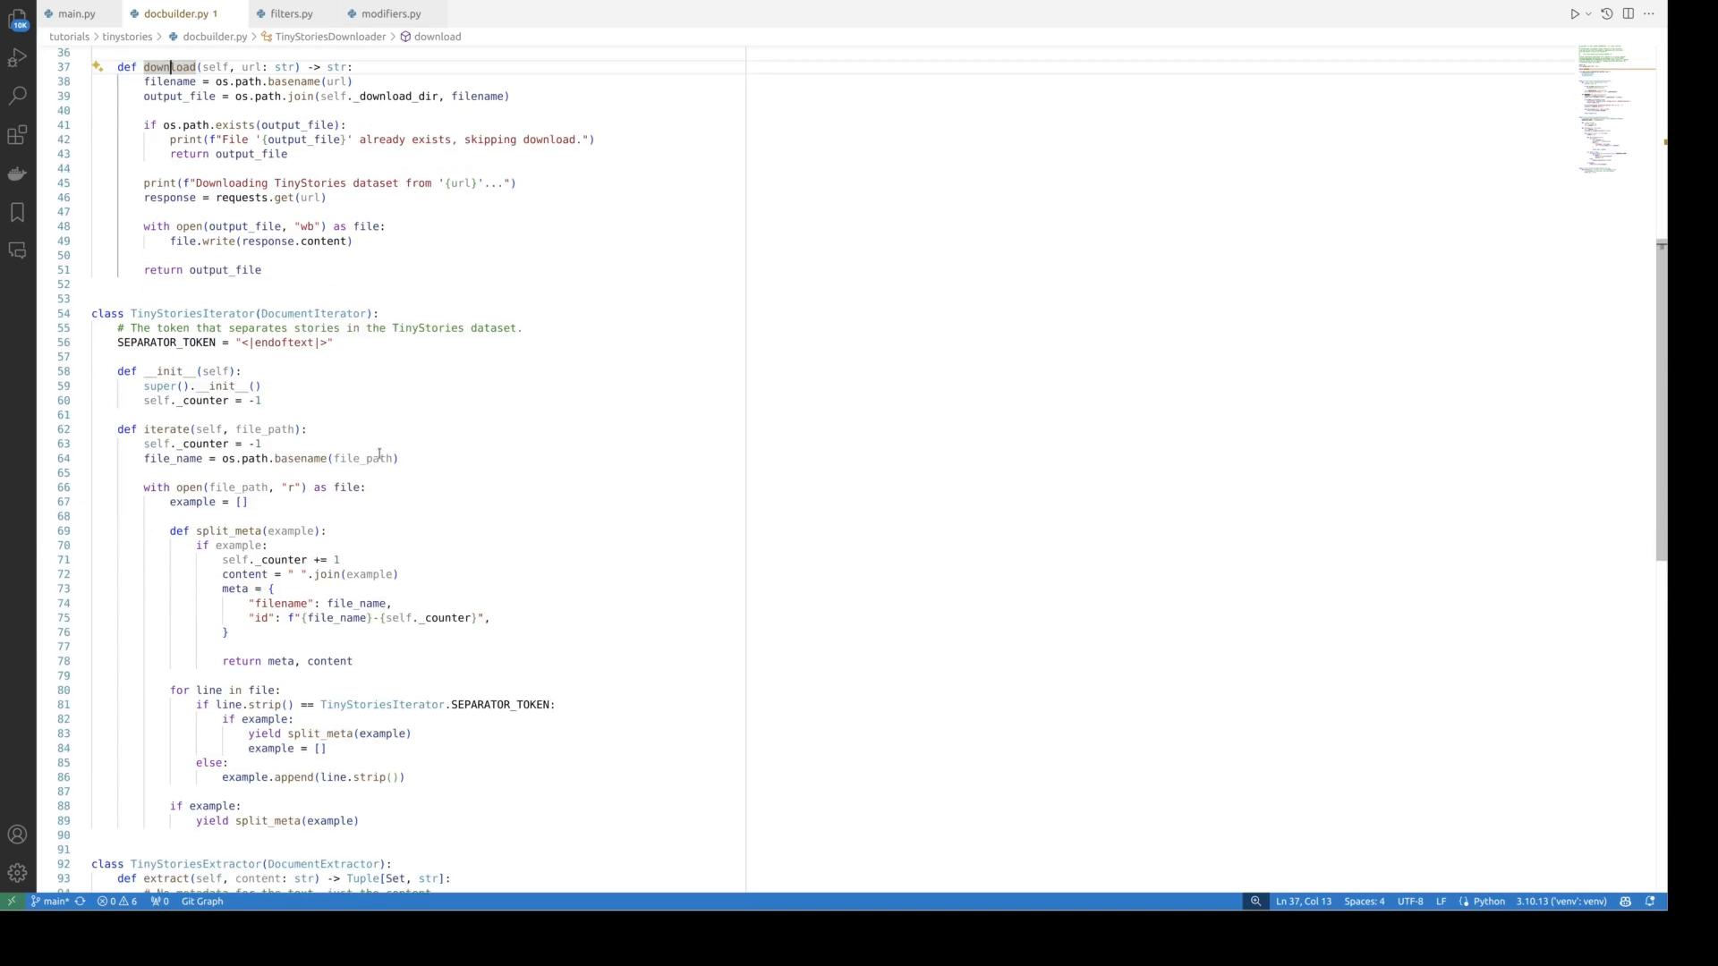
pyautogui.moveTo(413, 443)
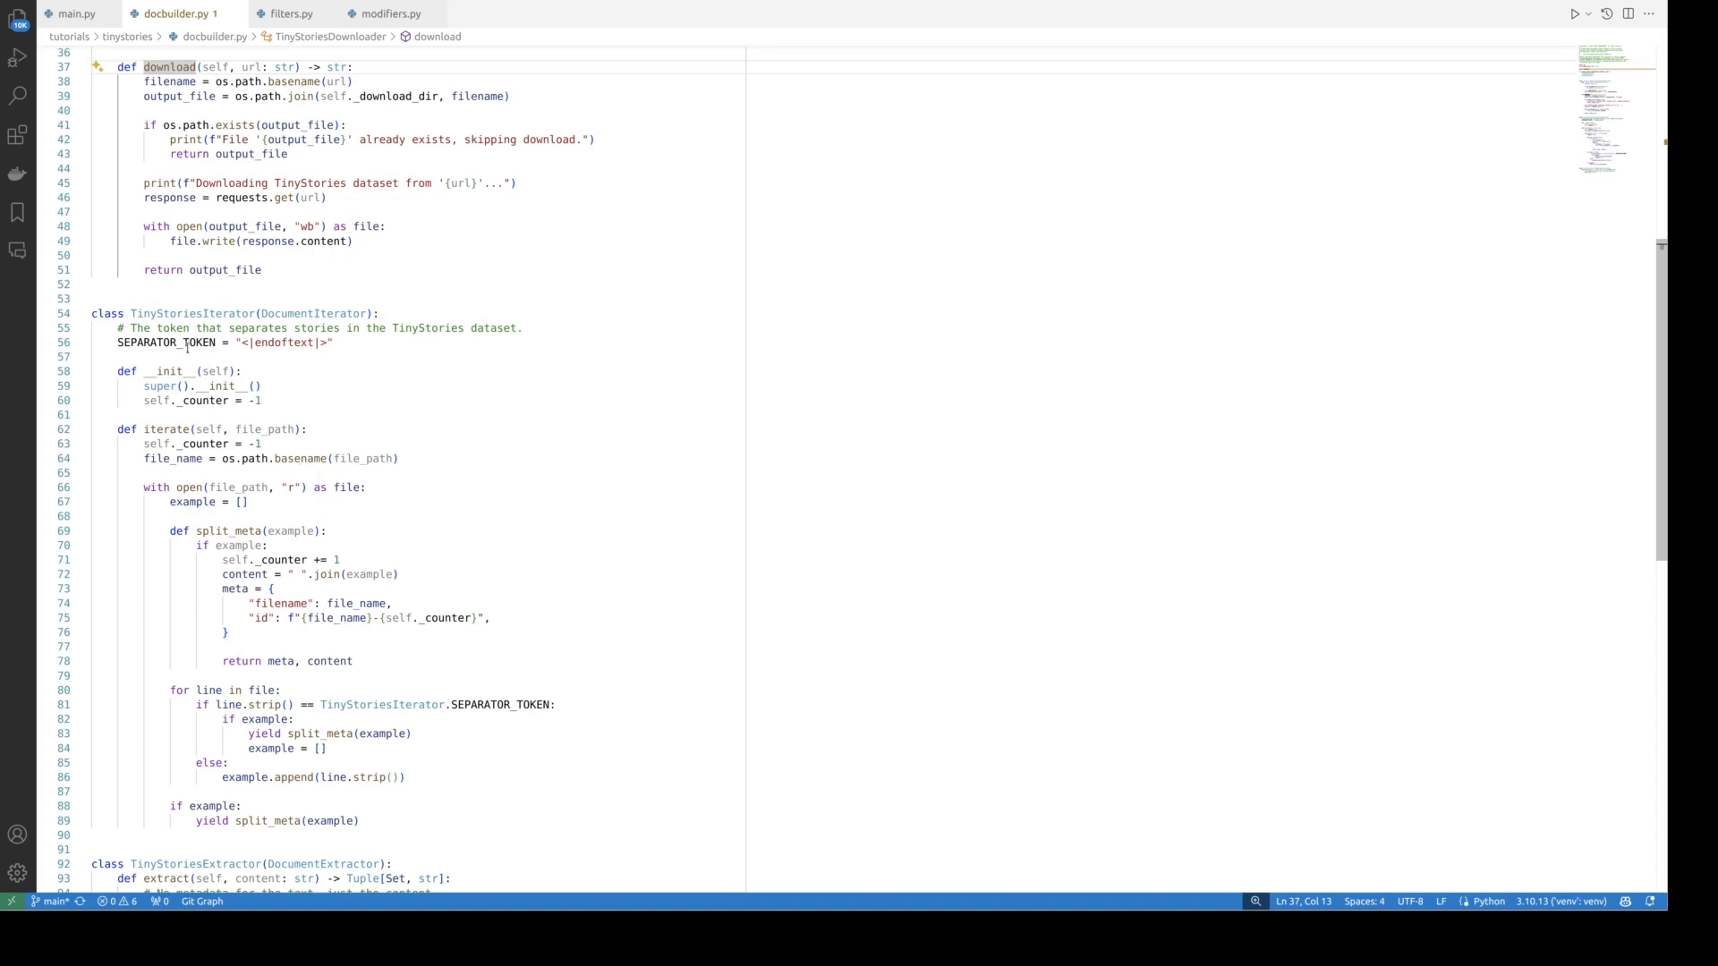
pyautogui.click(334, 342)
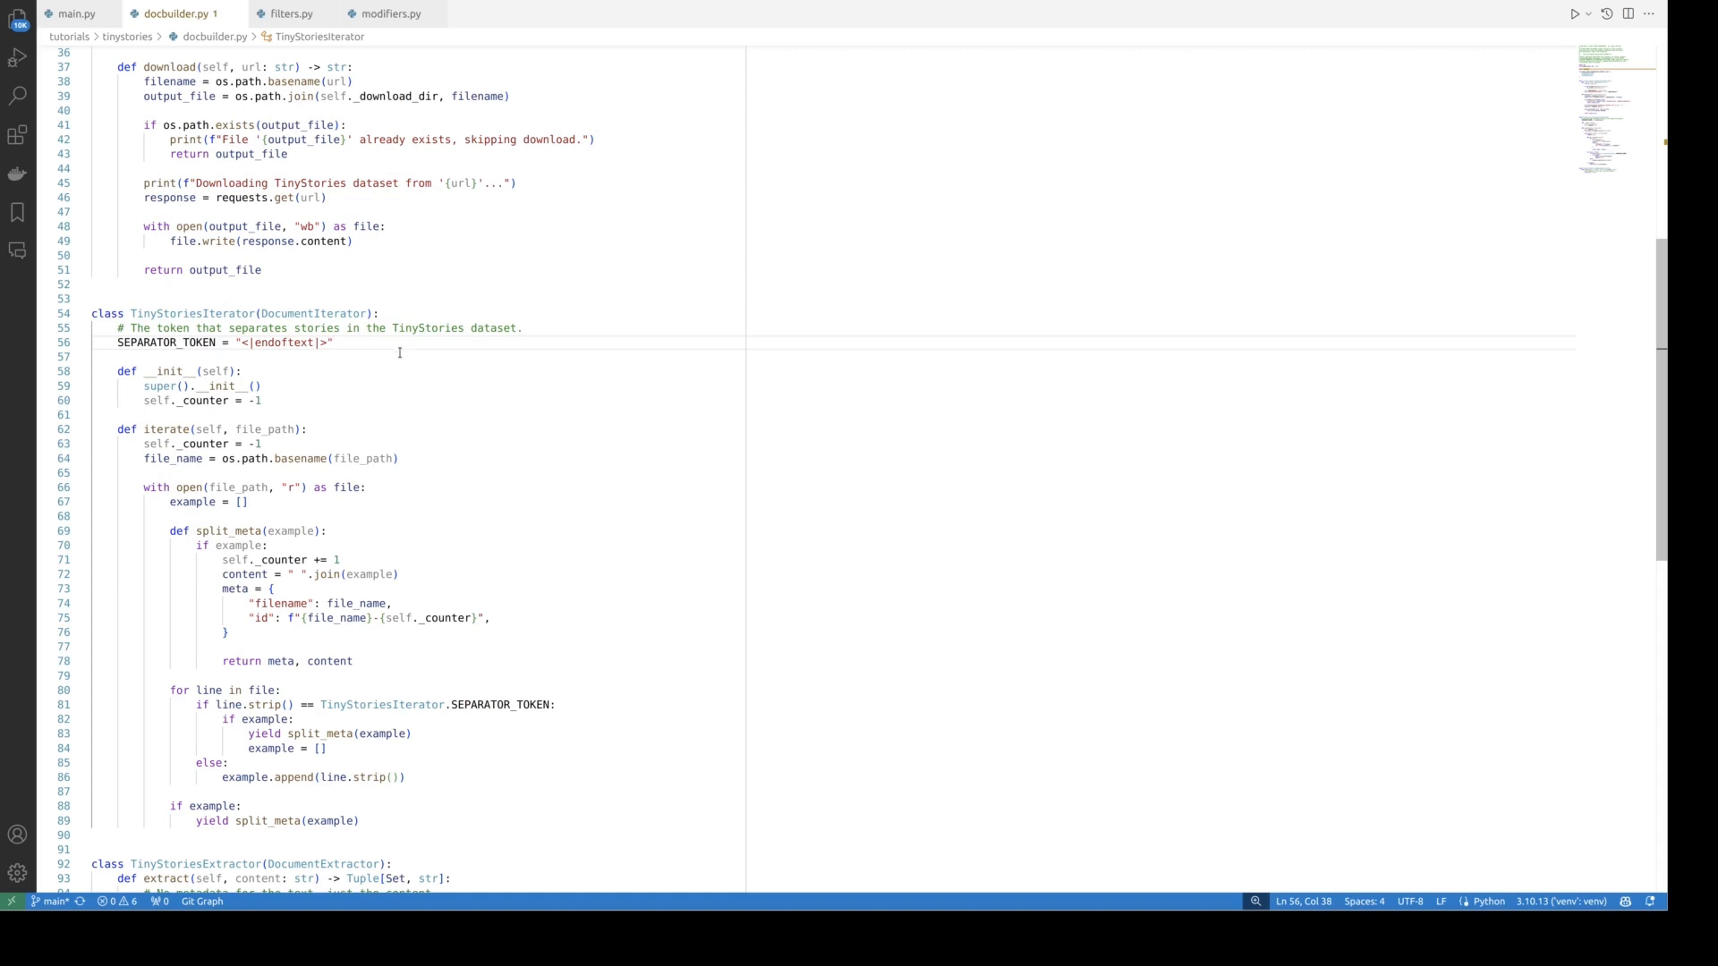
pyautogui.moveTo(419, 643)
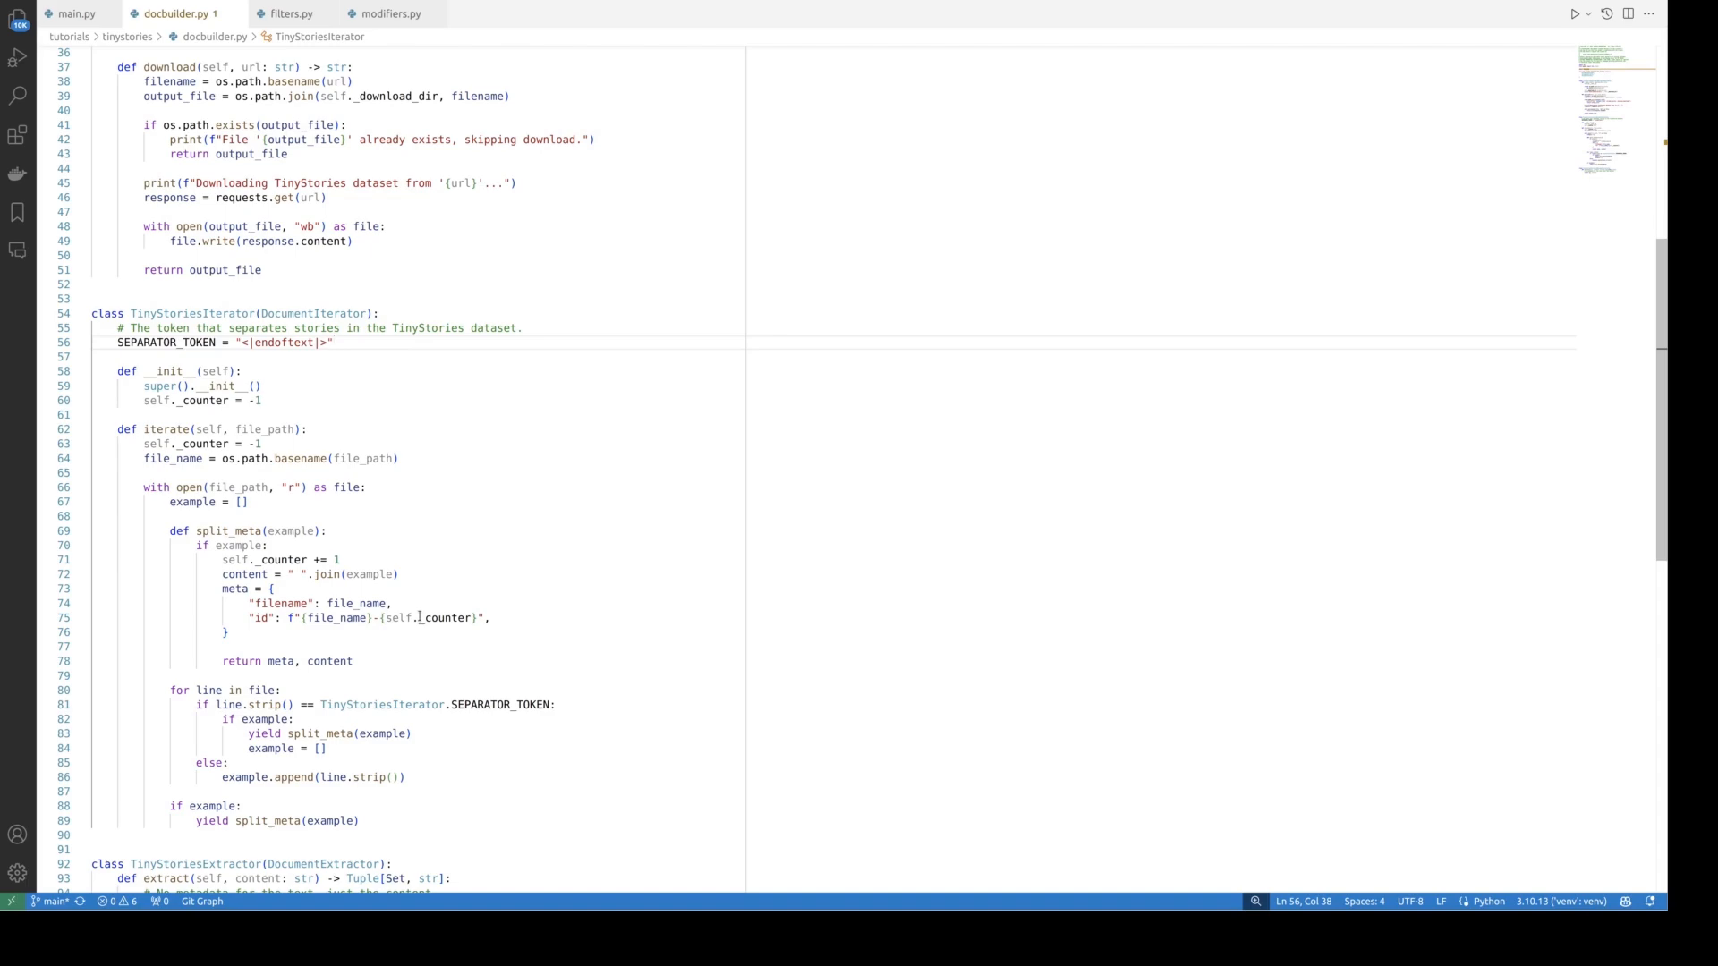
pyautogui.moveTo(465, 602)
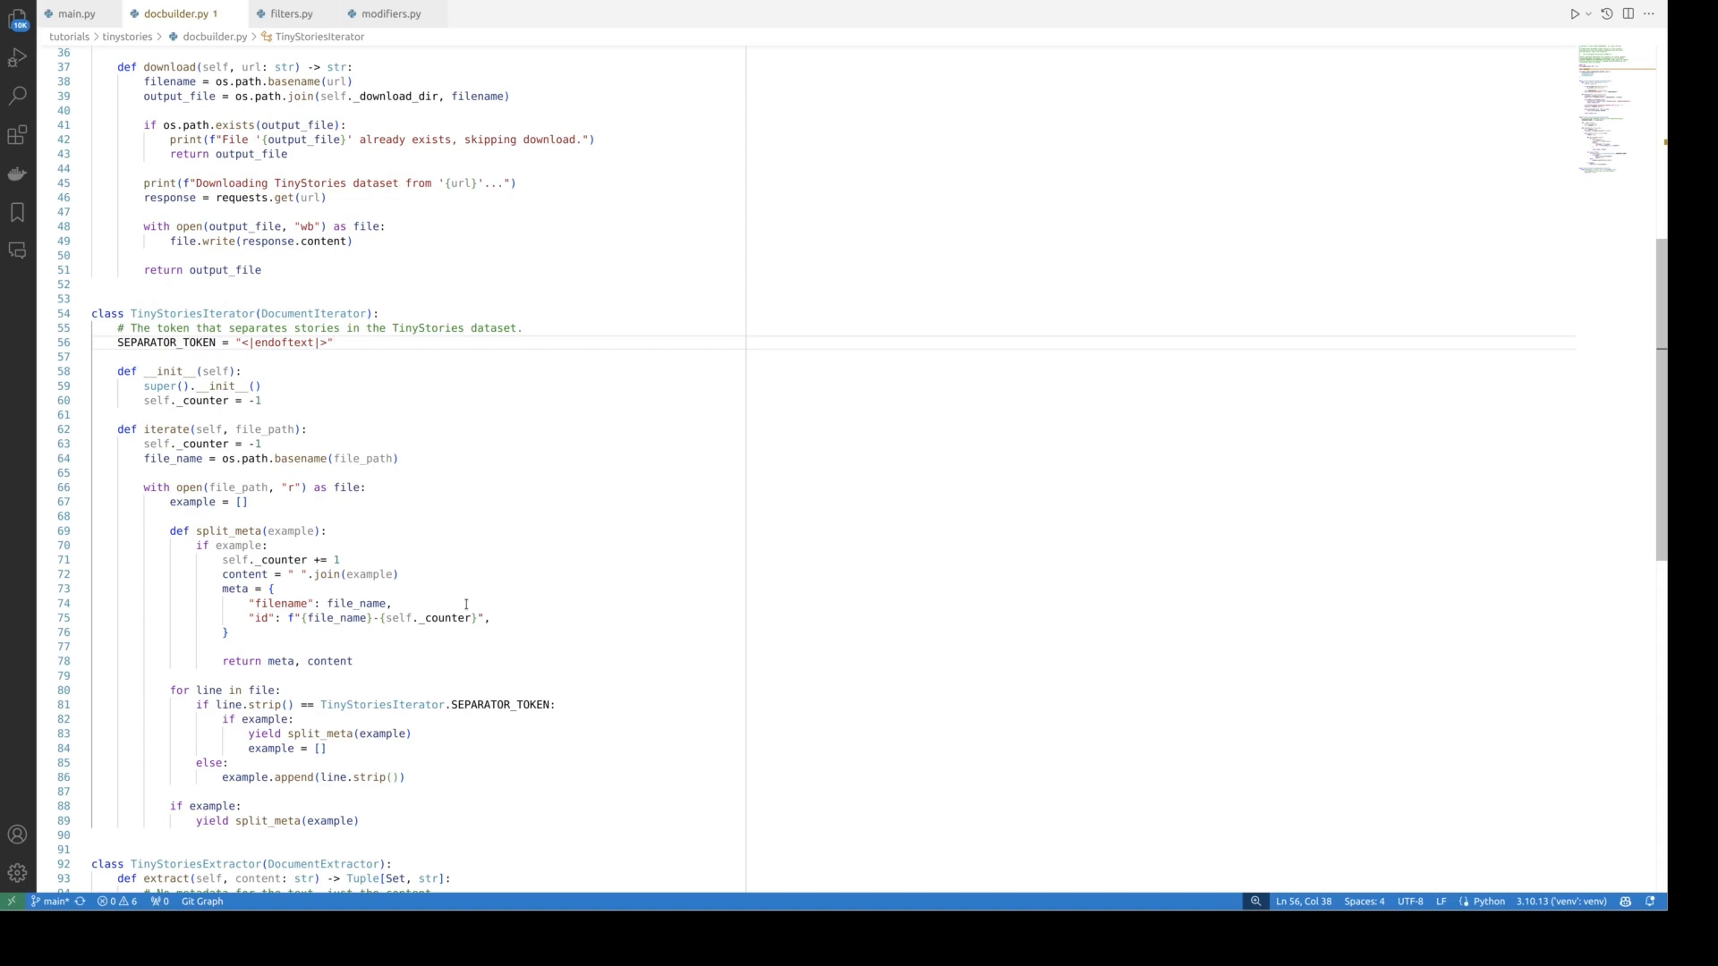
pyautogui.scroll(-3)
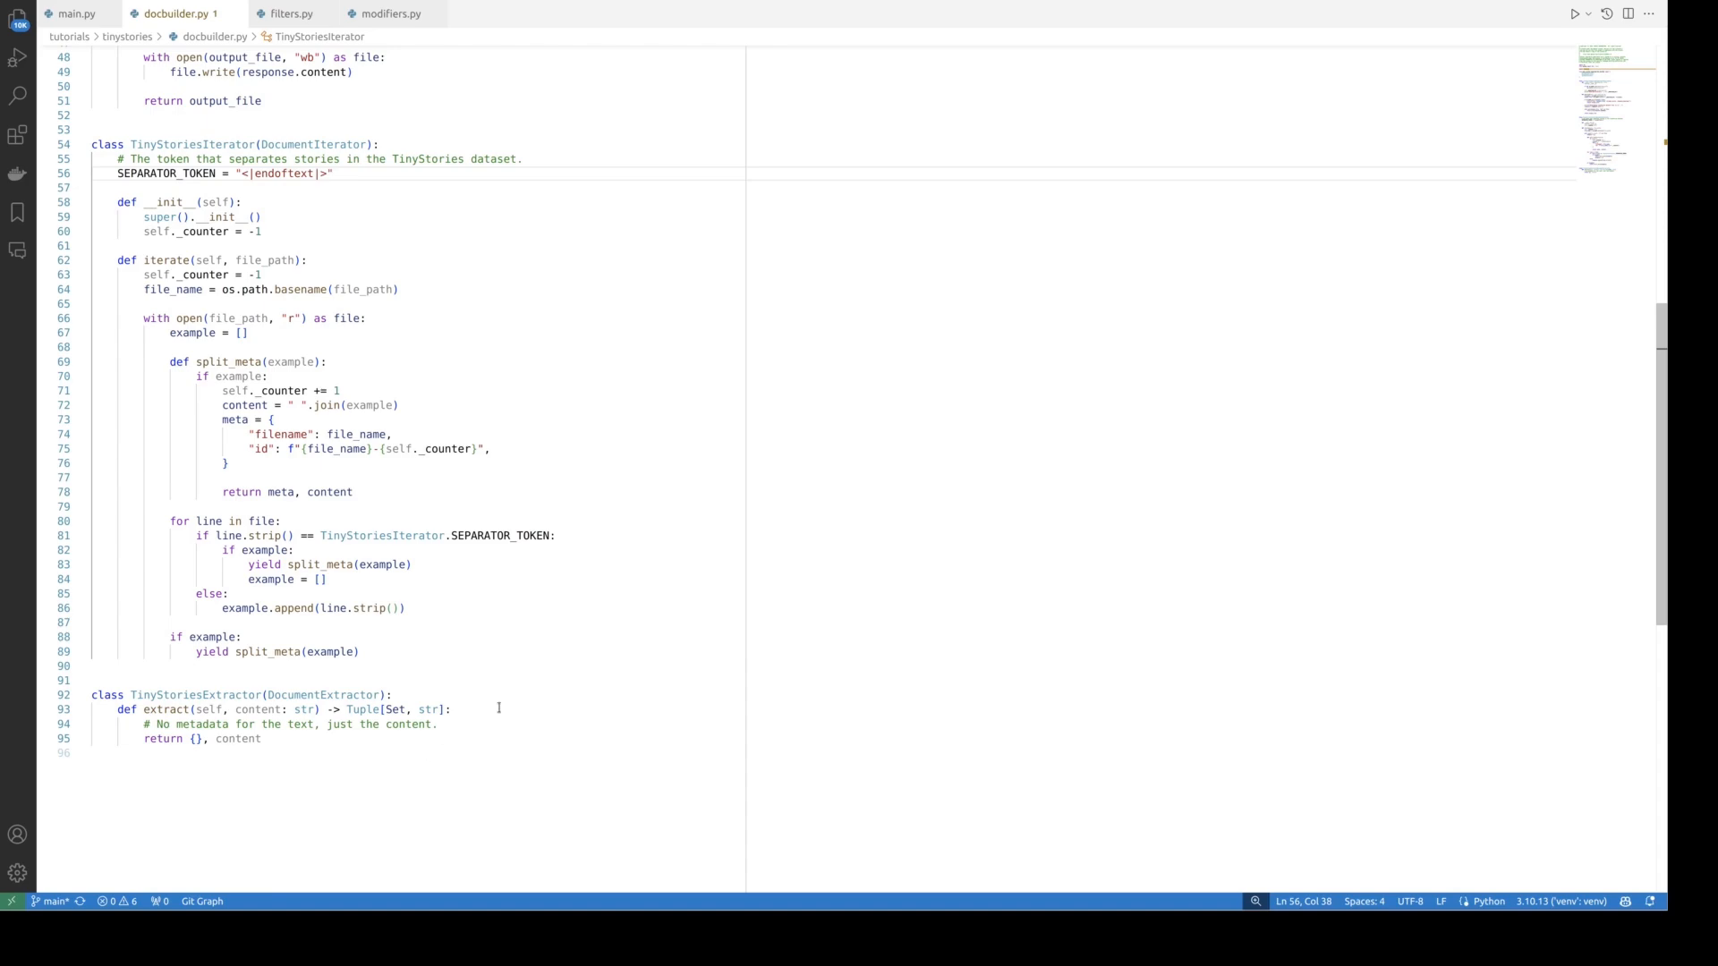
# Step: Open the downloaded TinyStories-valid.txt from main.py, then close it again
pyautogui.click(75, 13)
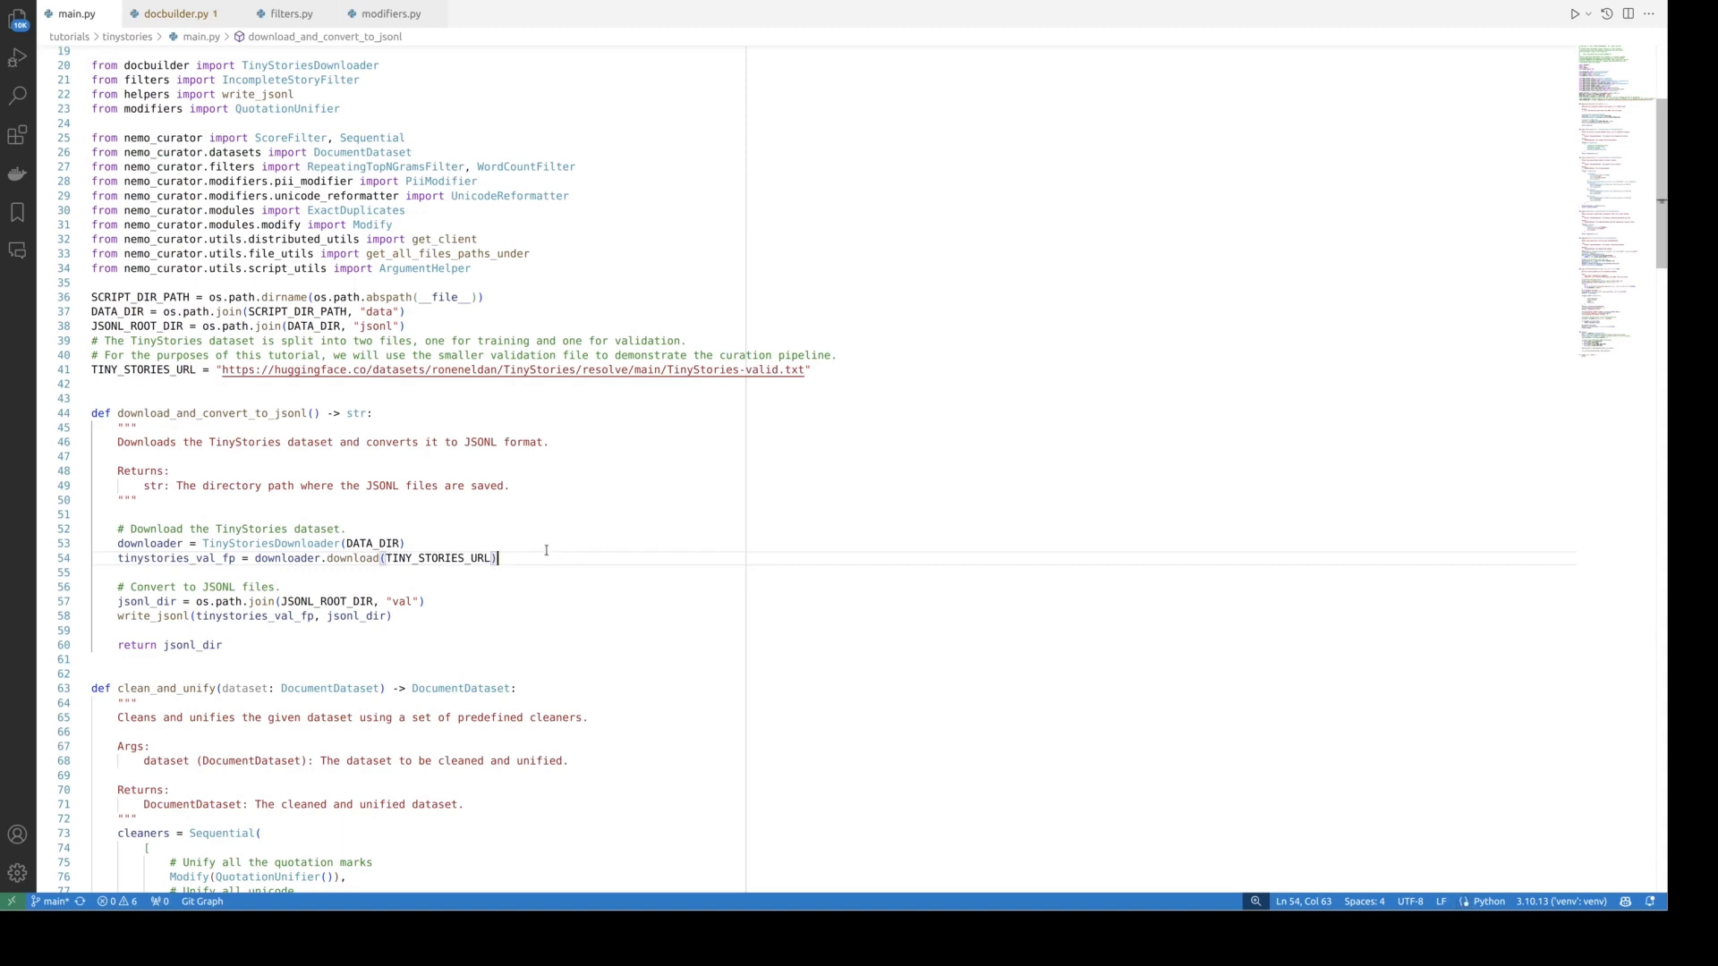
pyautogui.moveTo(419, 668)
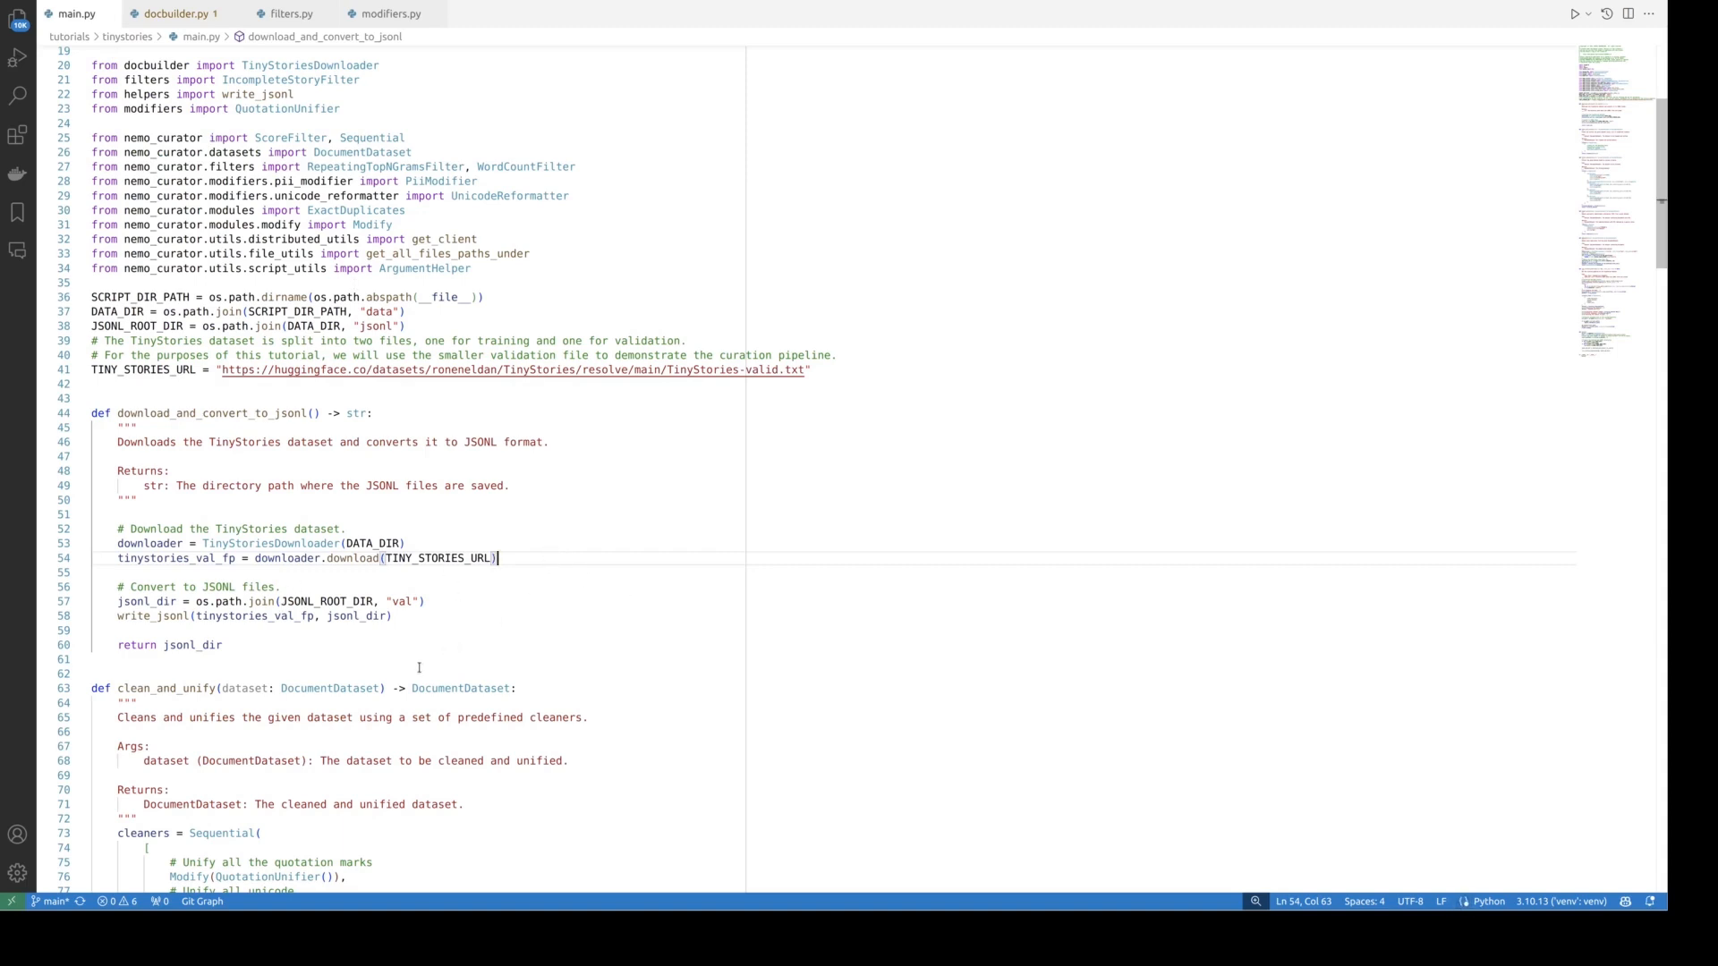
pyautogui.moveTo(322, 649)
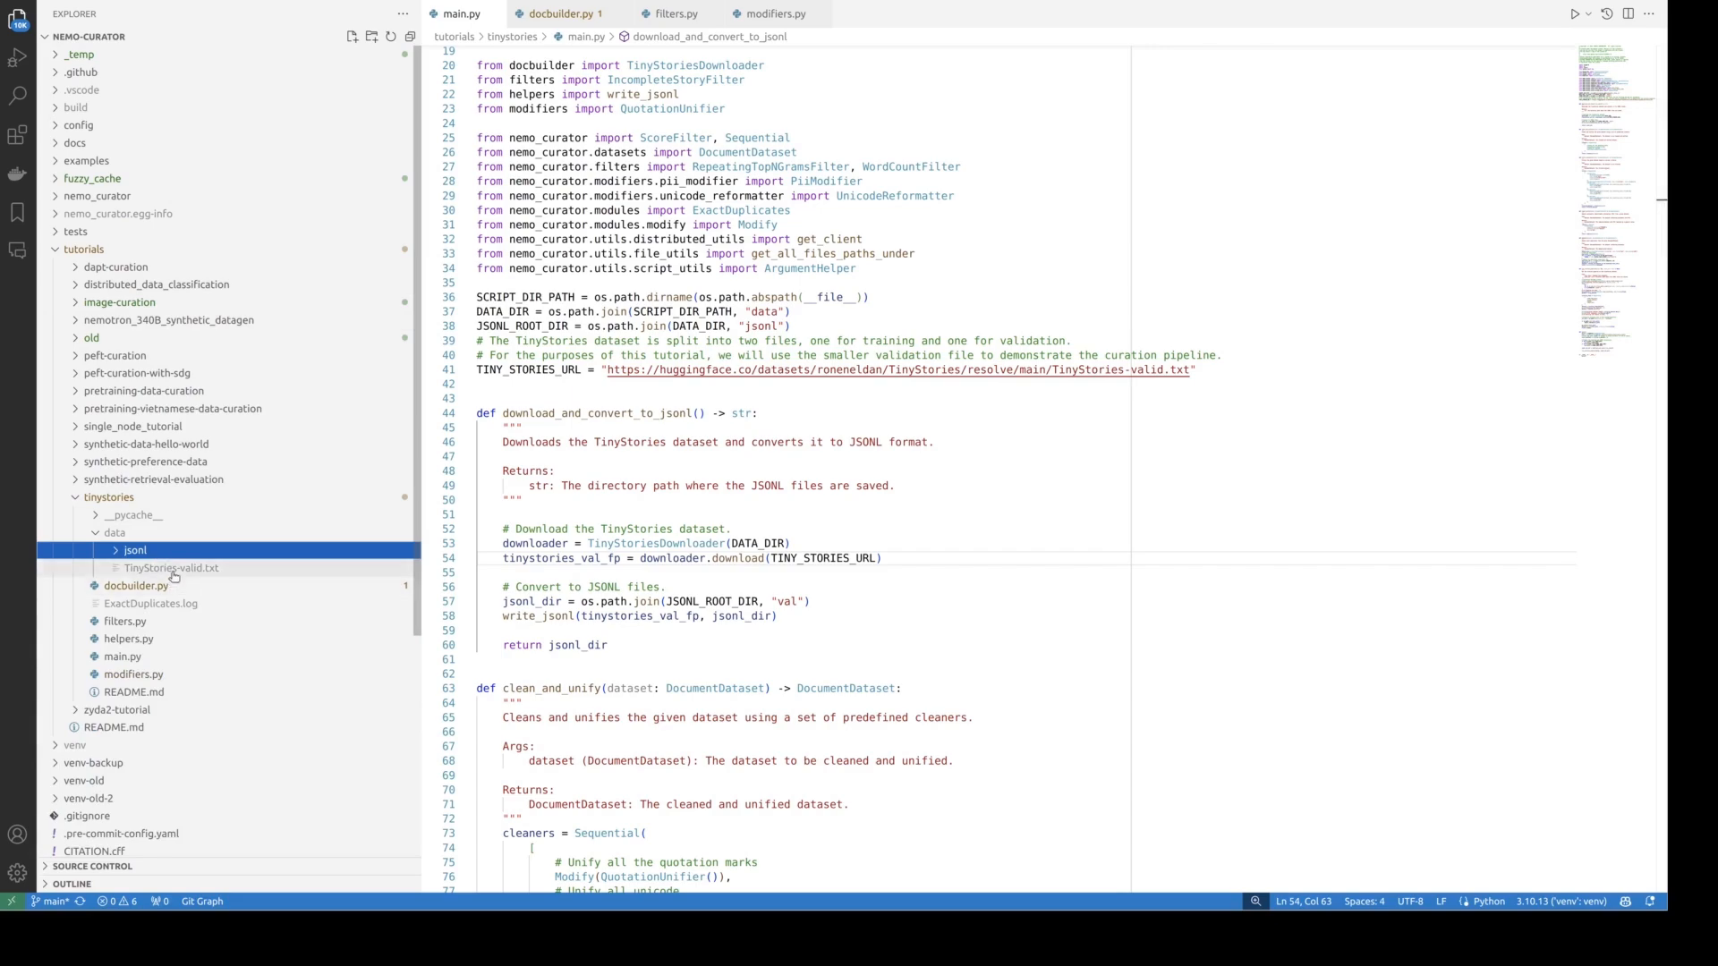
pyautogui.doubleClick(172, 567)
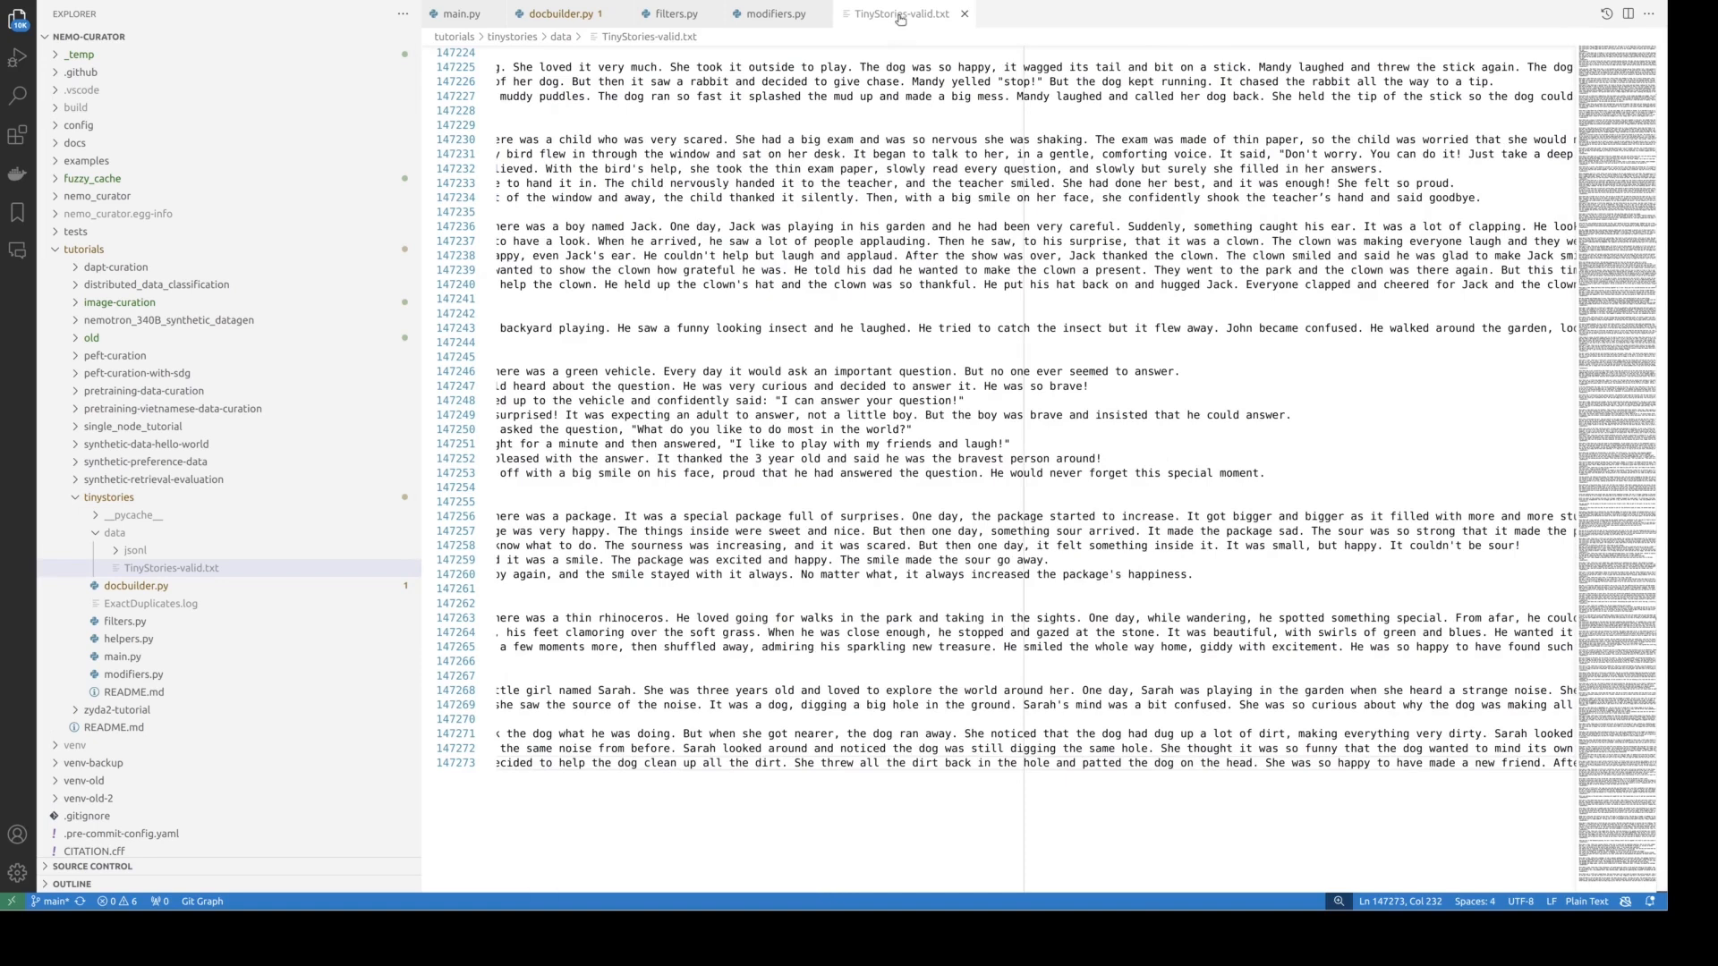
pyautogui.click(459, 14)
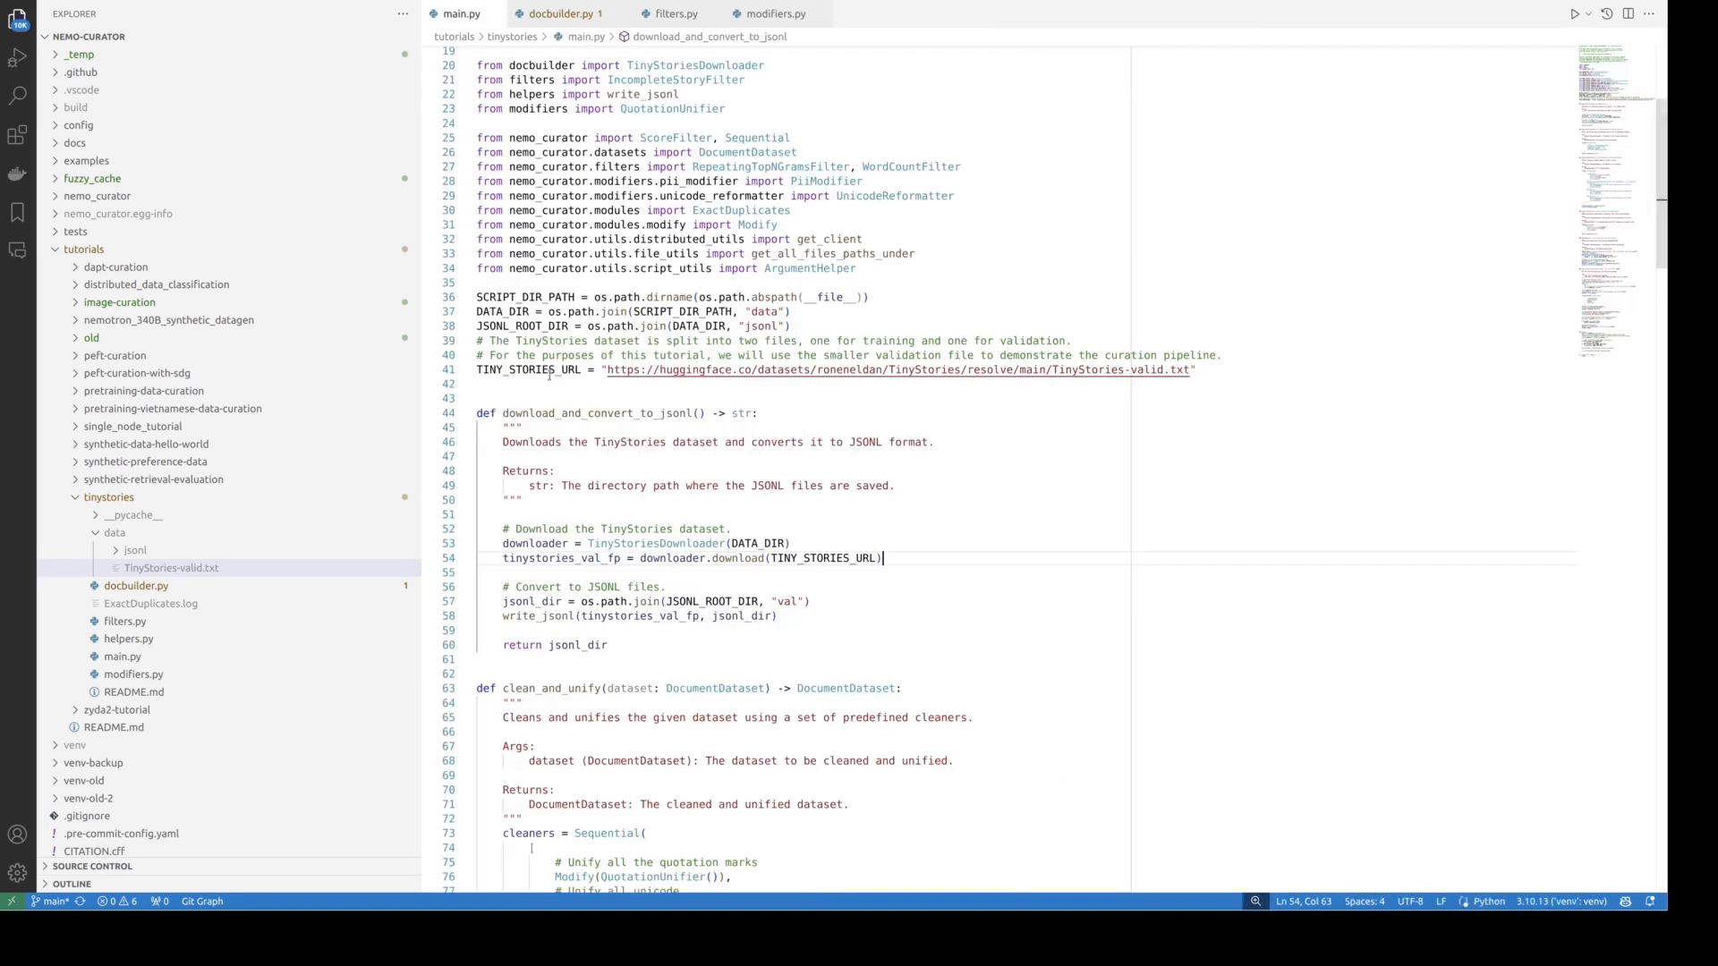
# Step: Inspect TinyStories-valid.txt-0.jsonl from data/jsonl/val, then close it
pyautogui.click(133, 551)
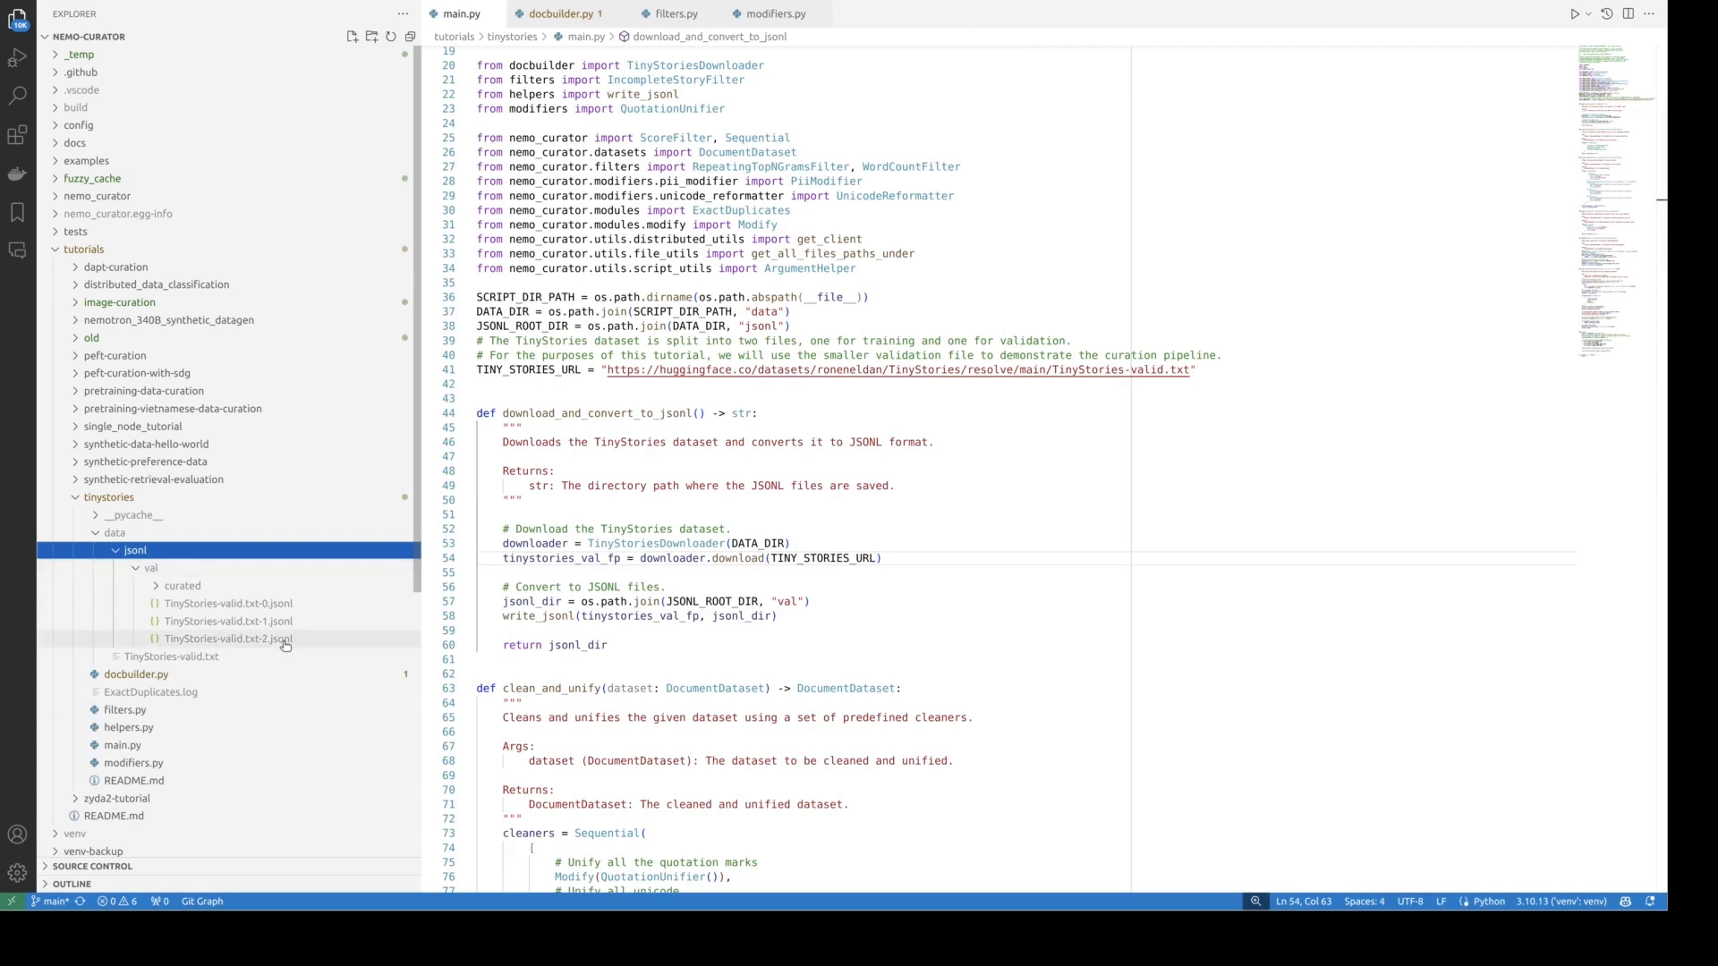
pyautogui.moveTo(238, 605)
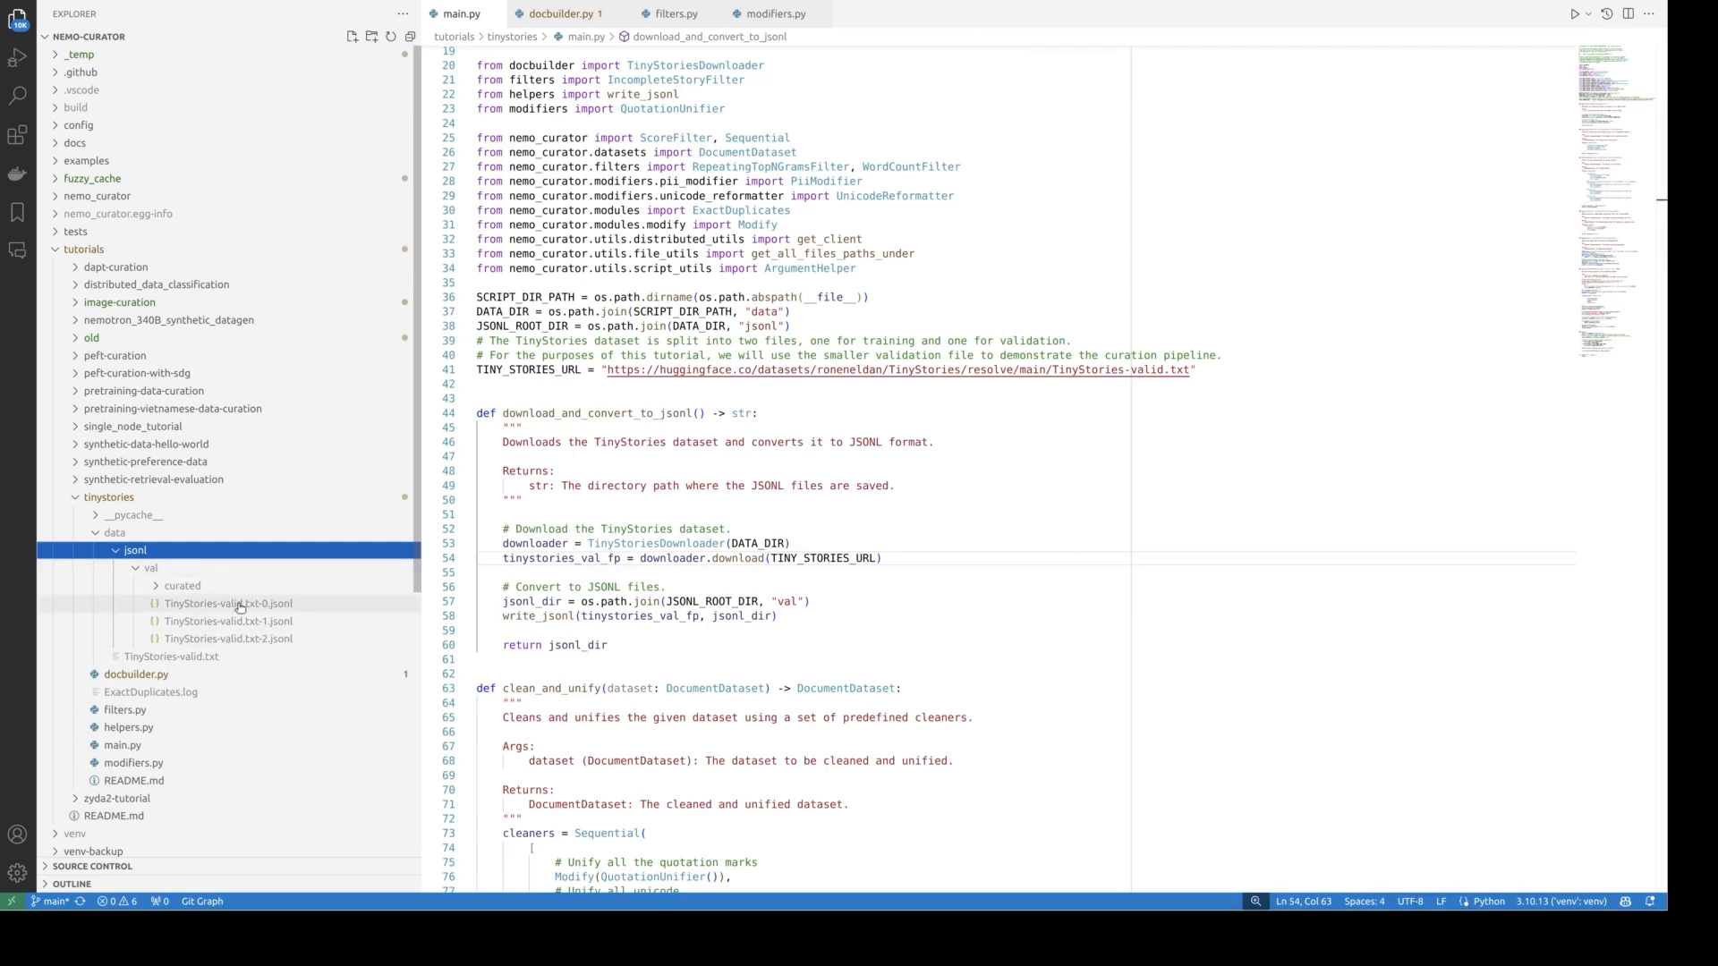
pyautogui.doubleClick(229, 604)
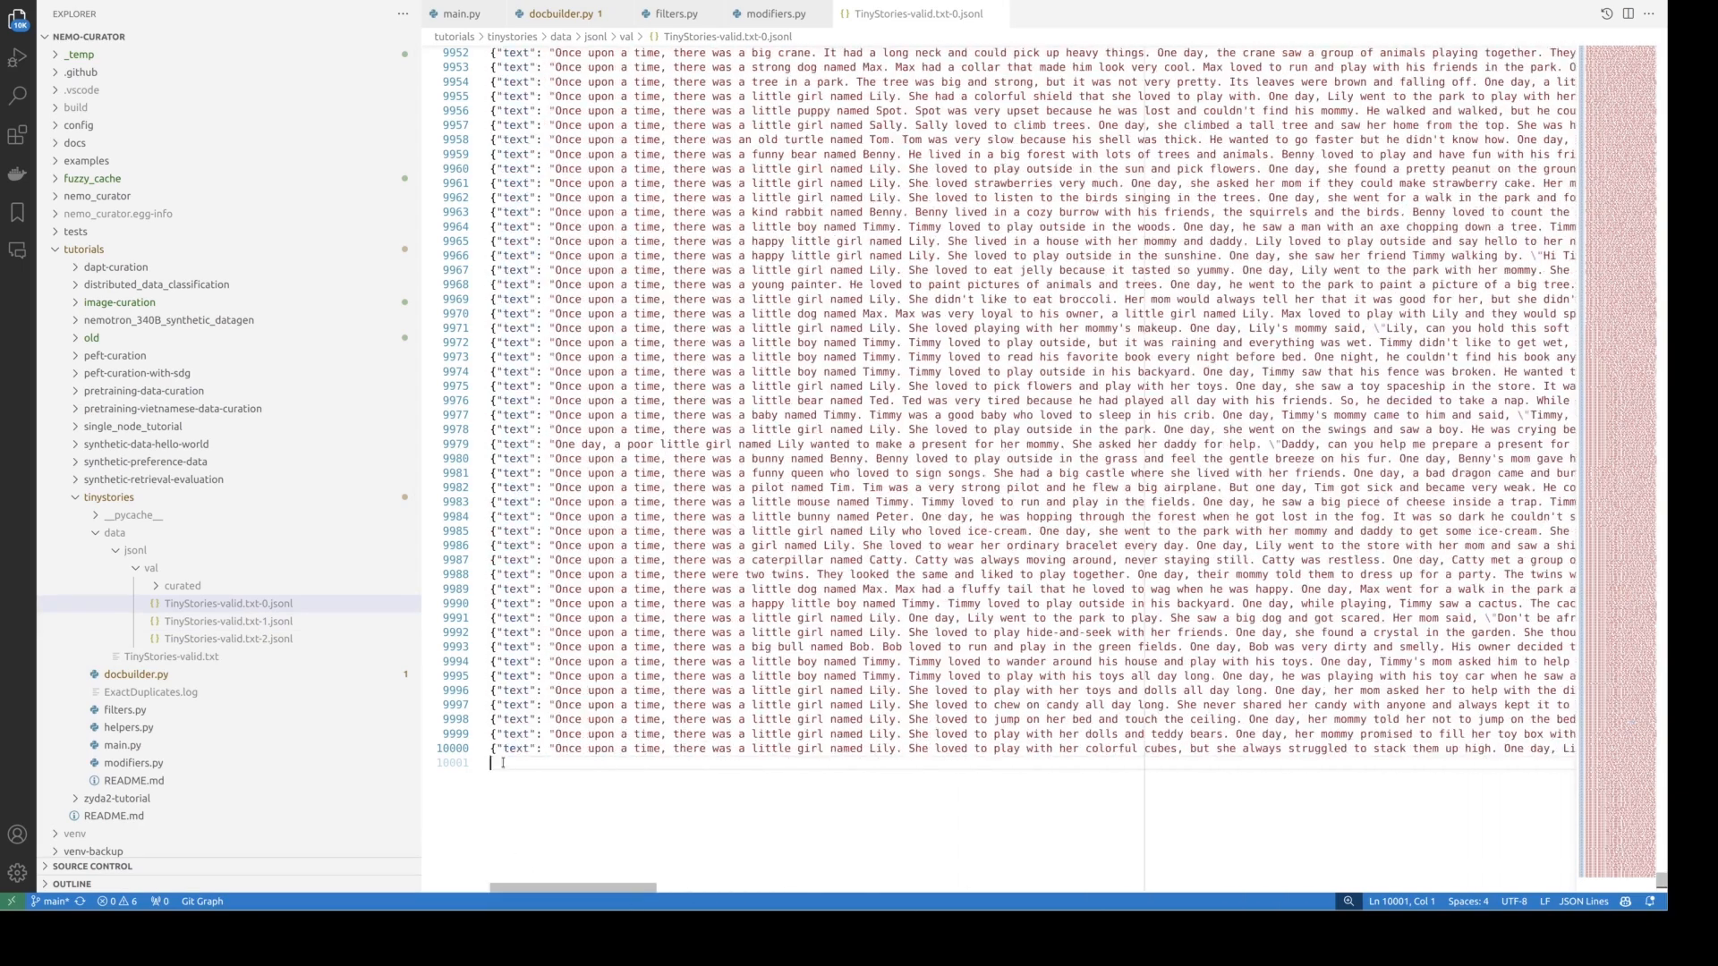
pyautogui.hscroll(3)
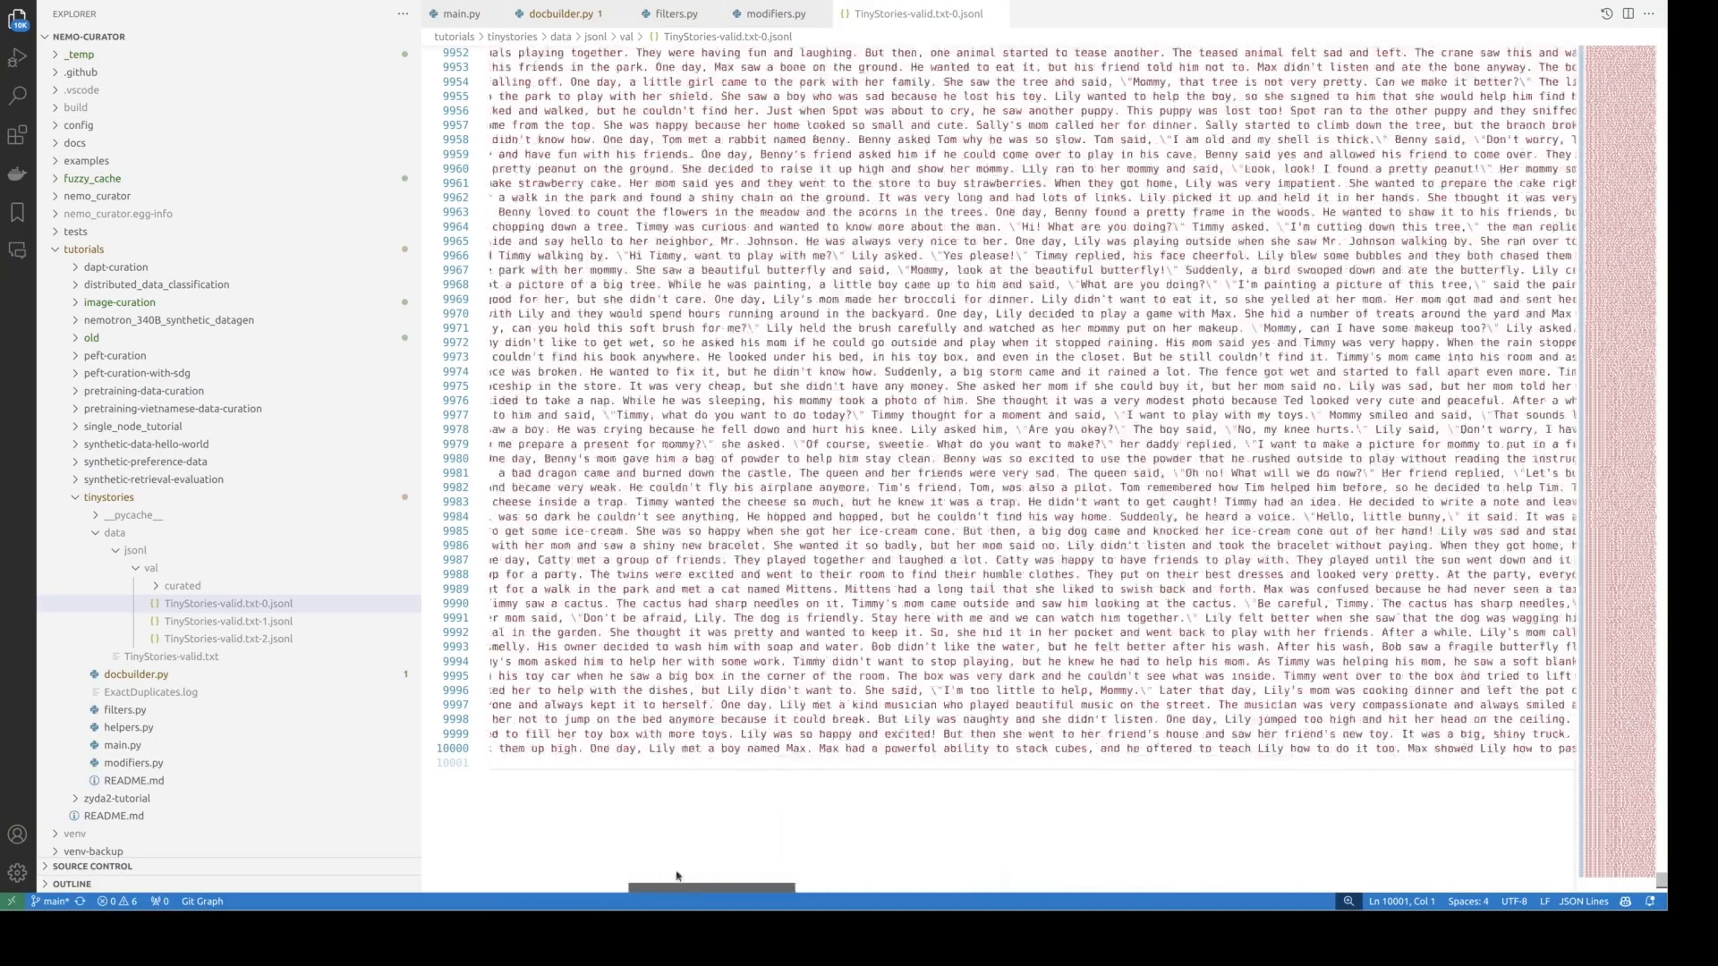
pyautogui.hscroll(3)
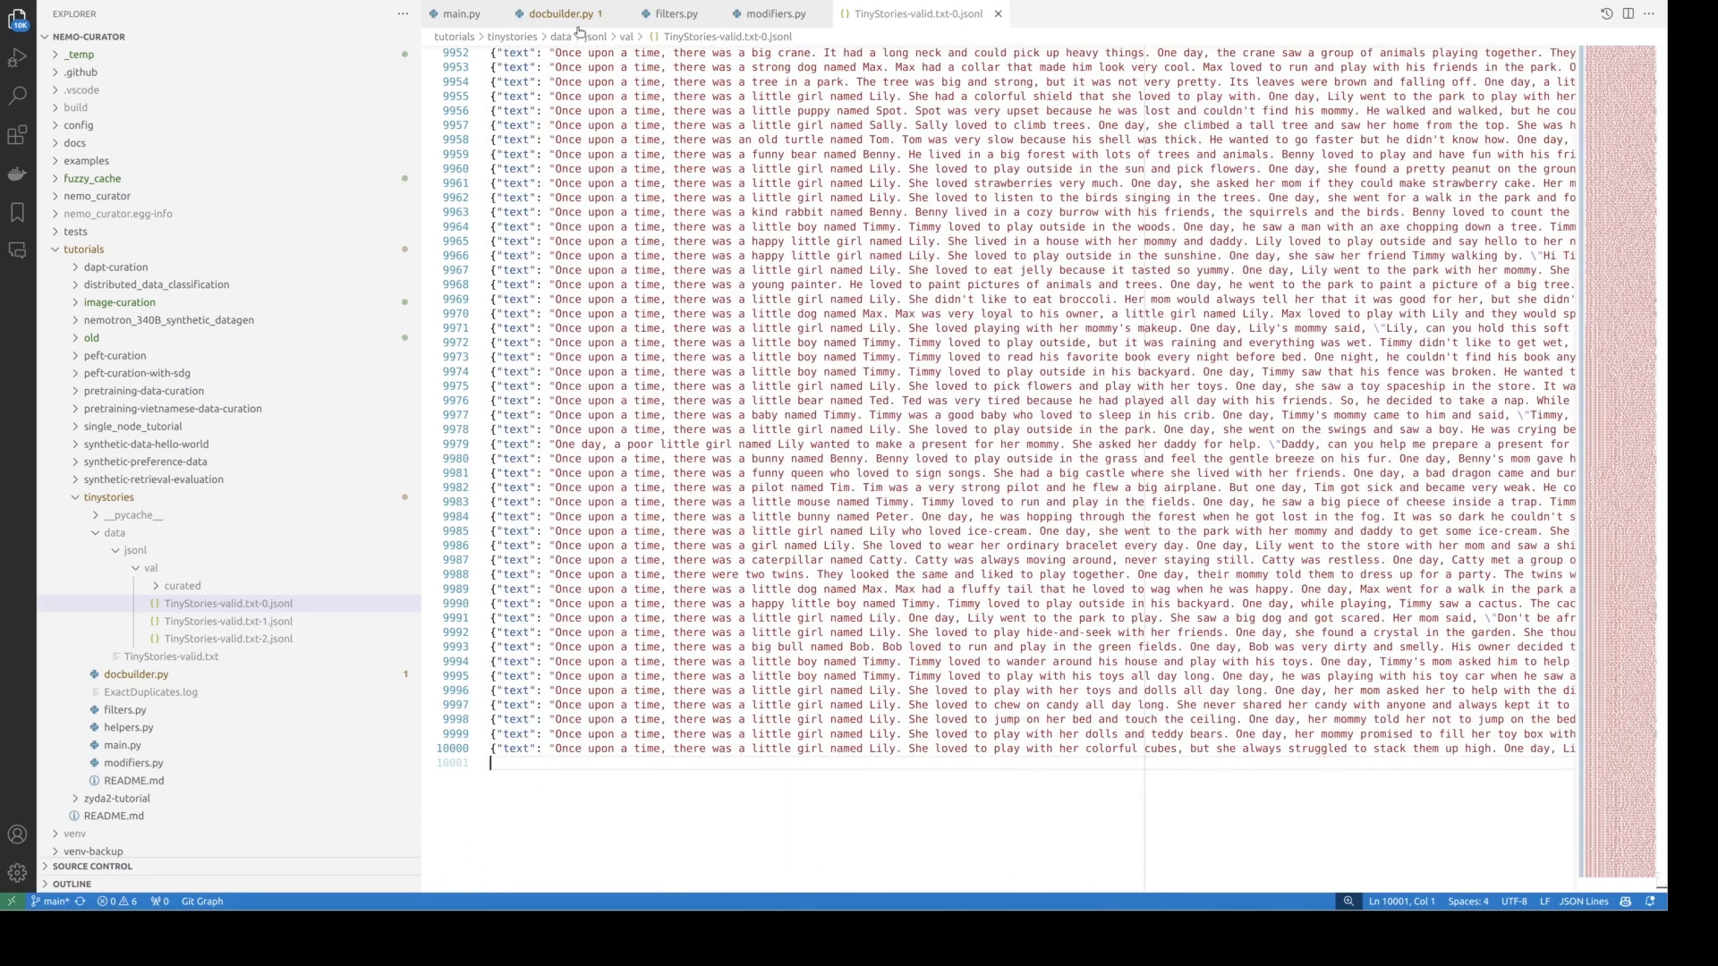
pyautogui.click(459, 14)
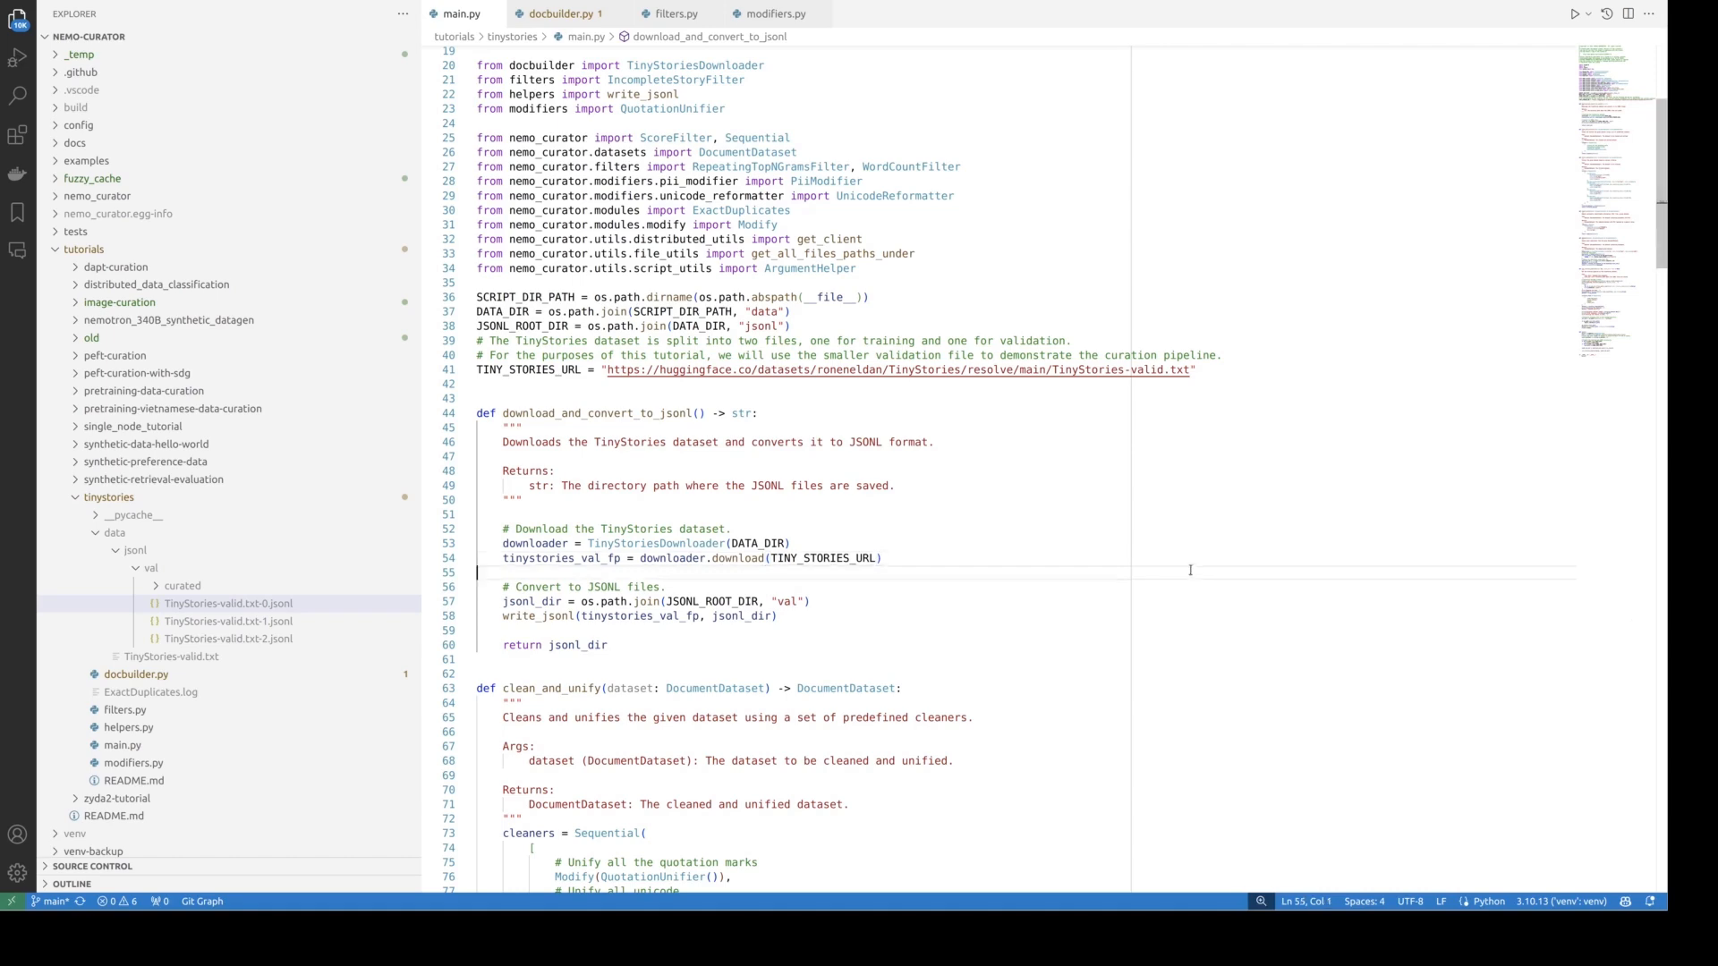
# Step: Hide the sidebar and scroll main.py down to run_curation_pipeline
pyautogui.click(18, 55)
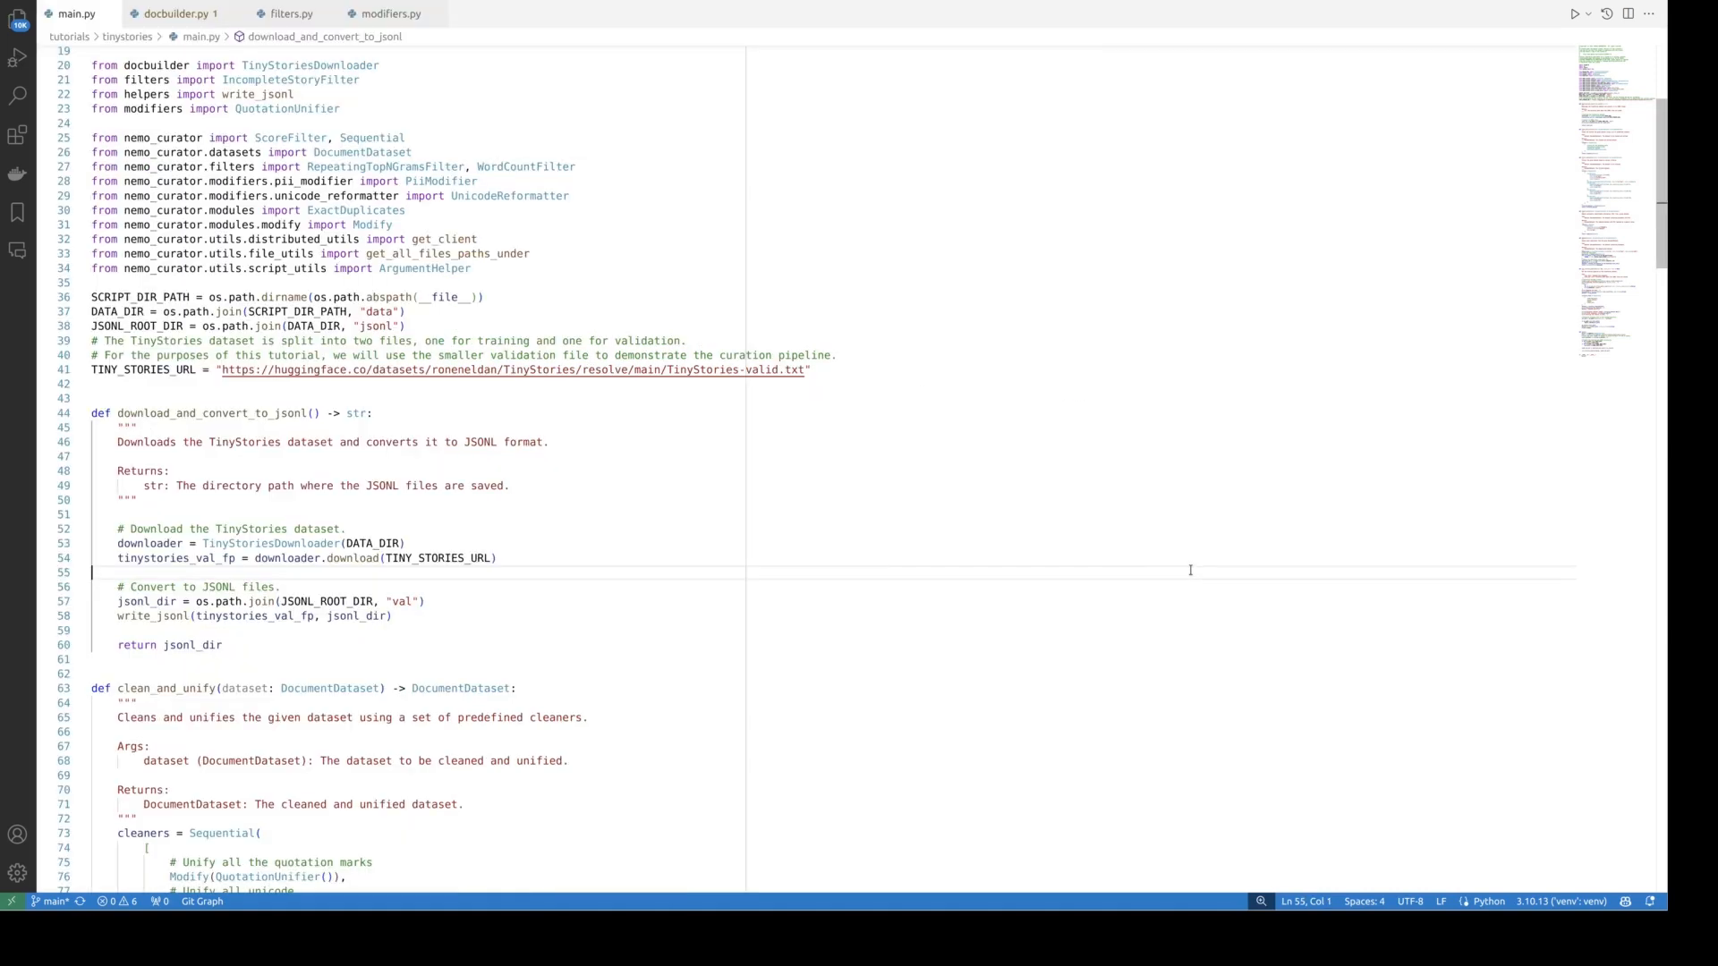
pyautogui.moveTo(1270, 399)
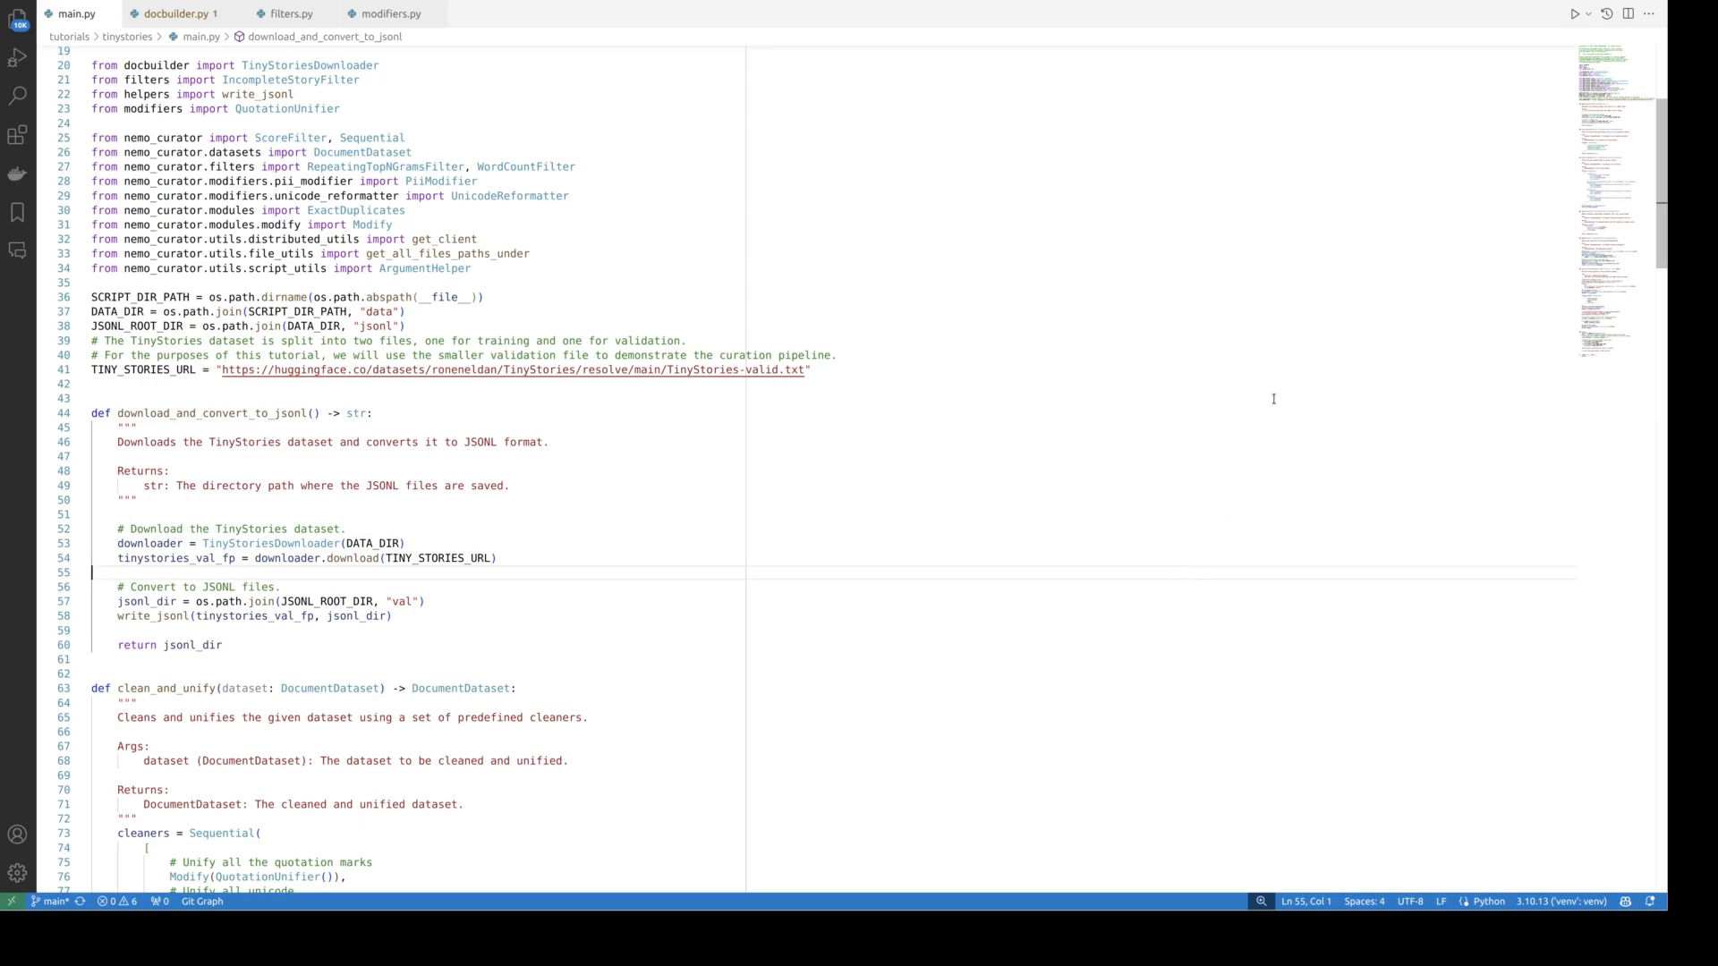
pyautogui.scroll(-3)
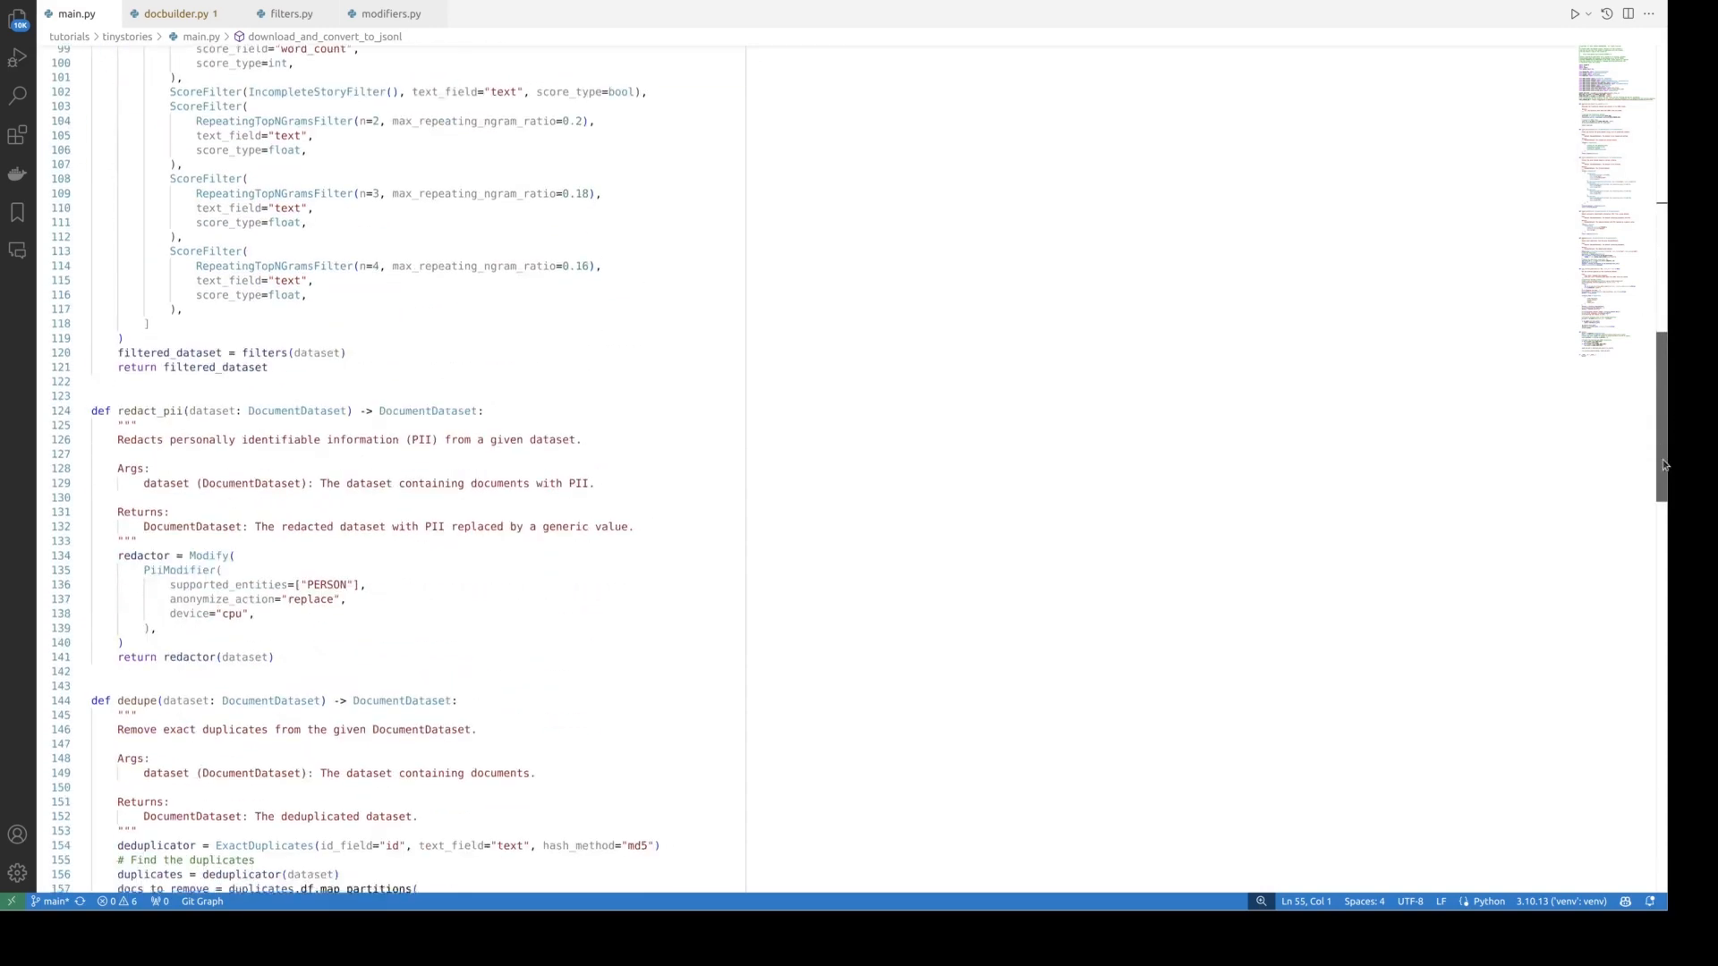
pyautogui.scroll(-3)
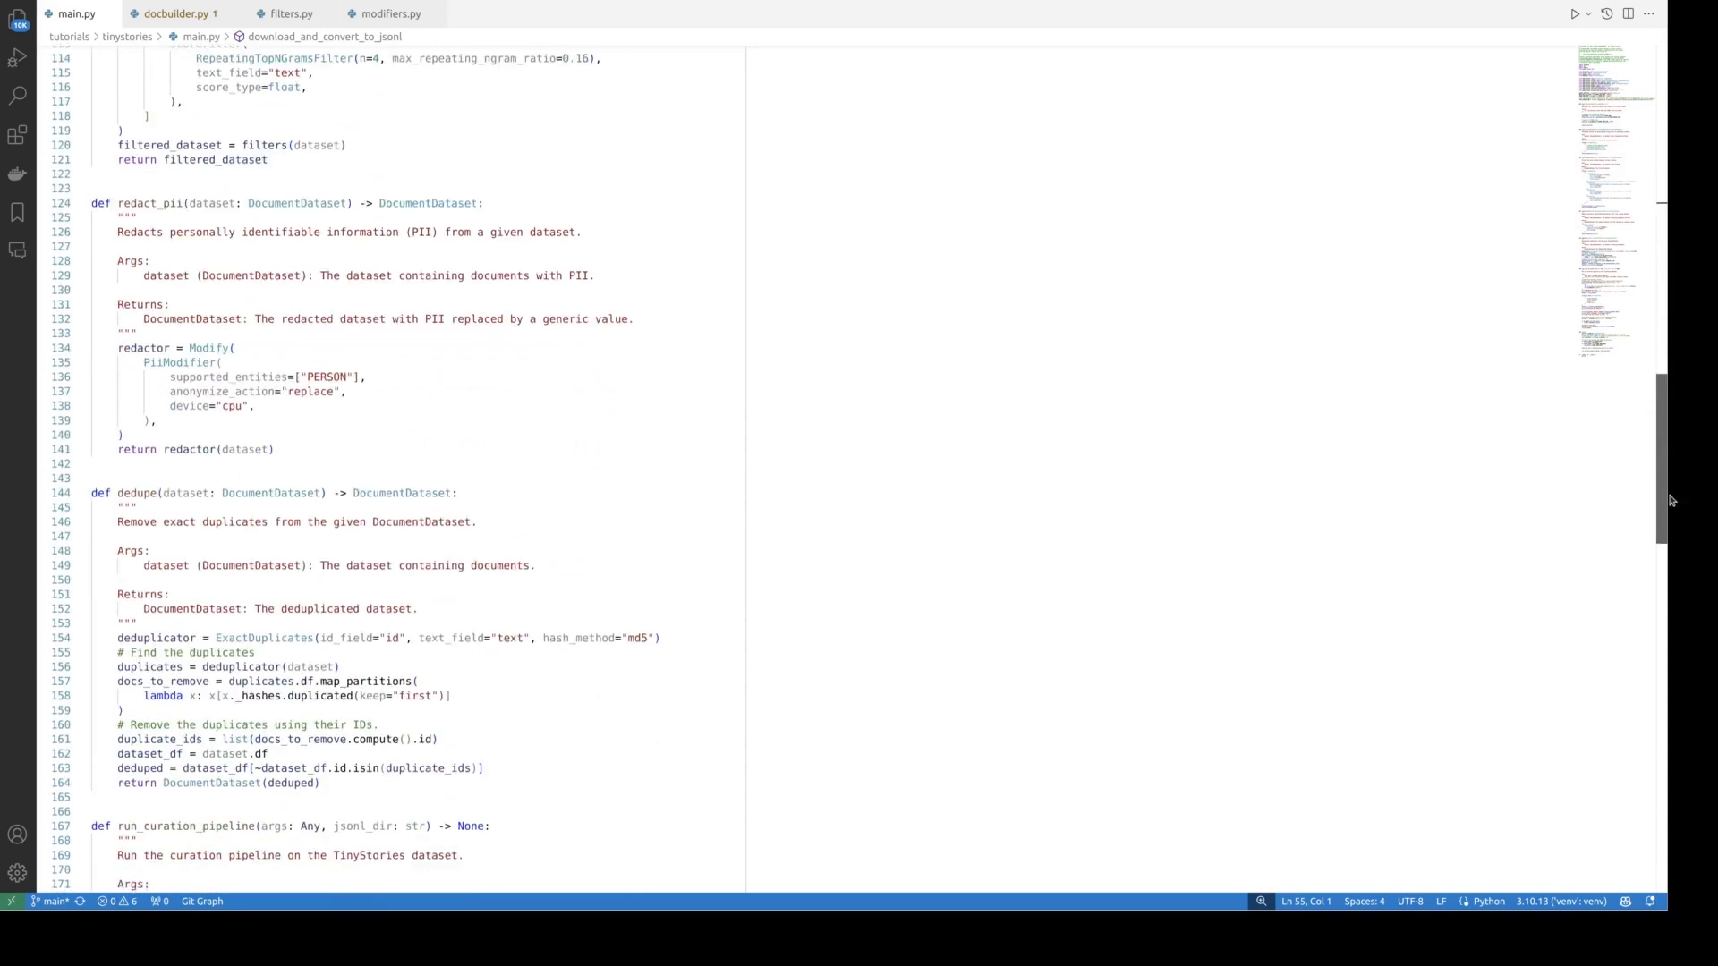
pyautogui.scroll(-3)
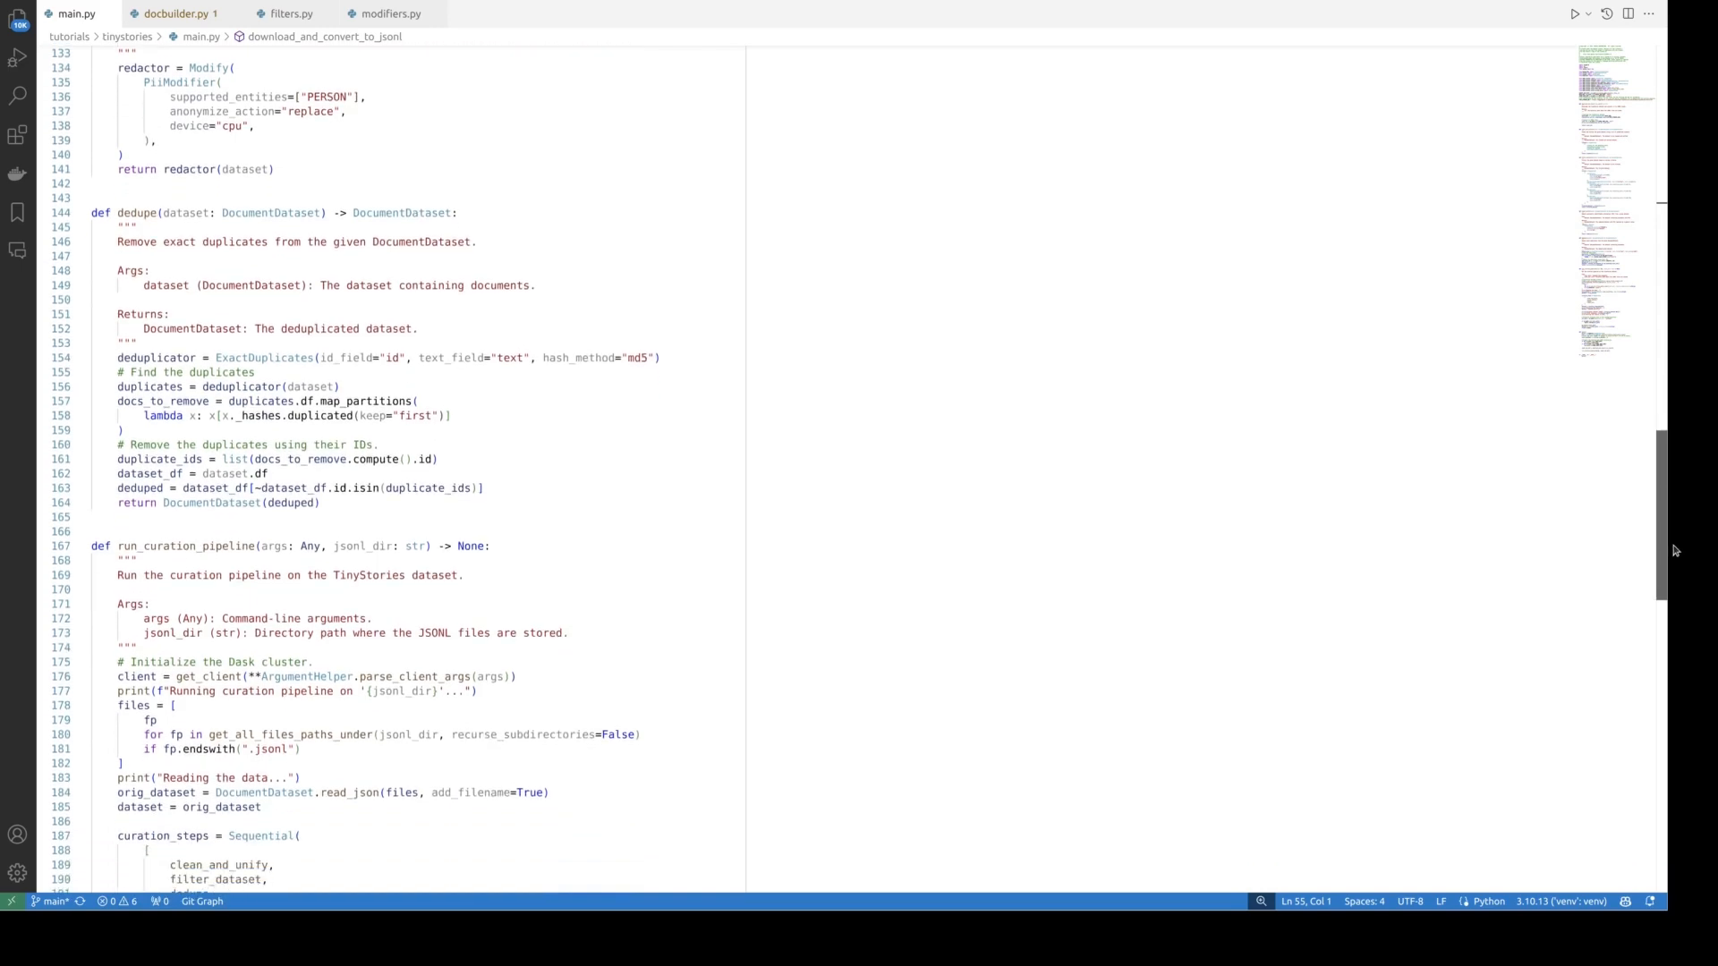
pyautogui.scroll(-3)
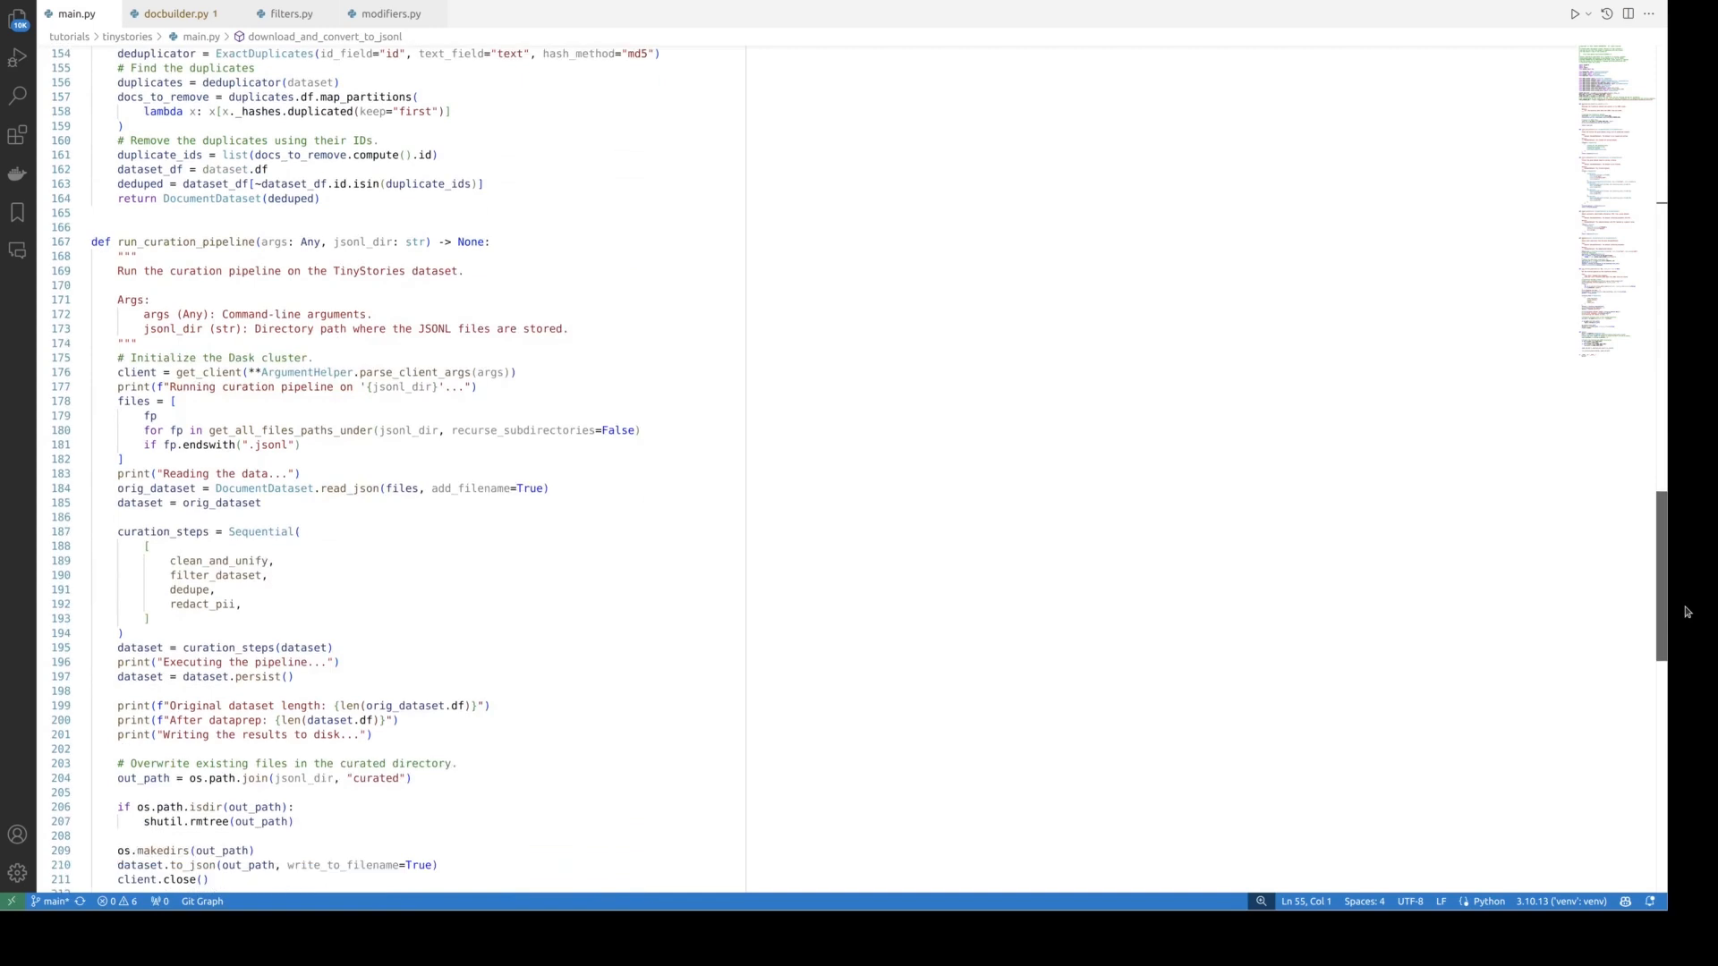
pyautogui.scroll(-3)
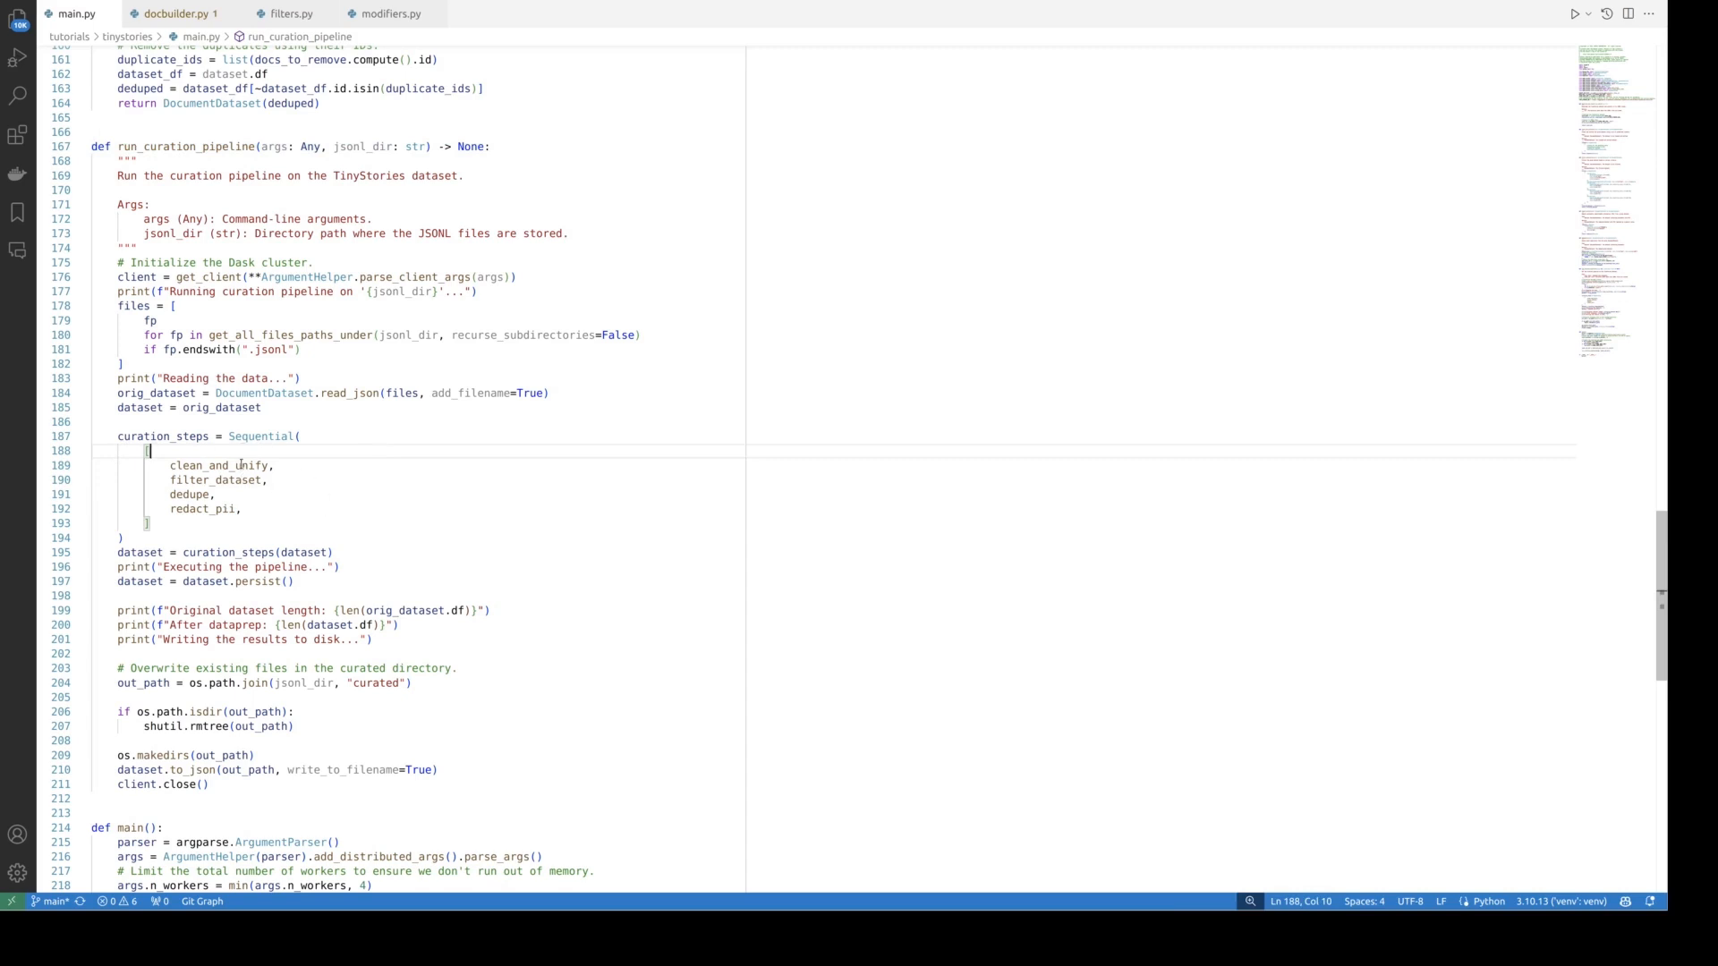
# Step: Select clean_and_unify in the Sequential list and jump to its definition
pyautogui.doubleClick(220, 465)
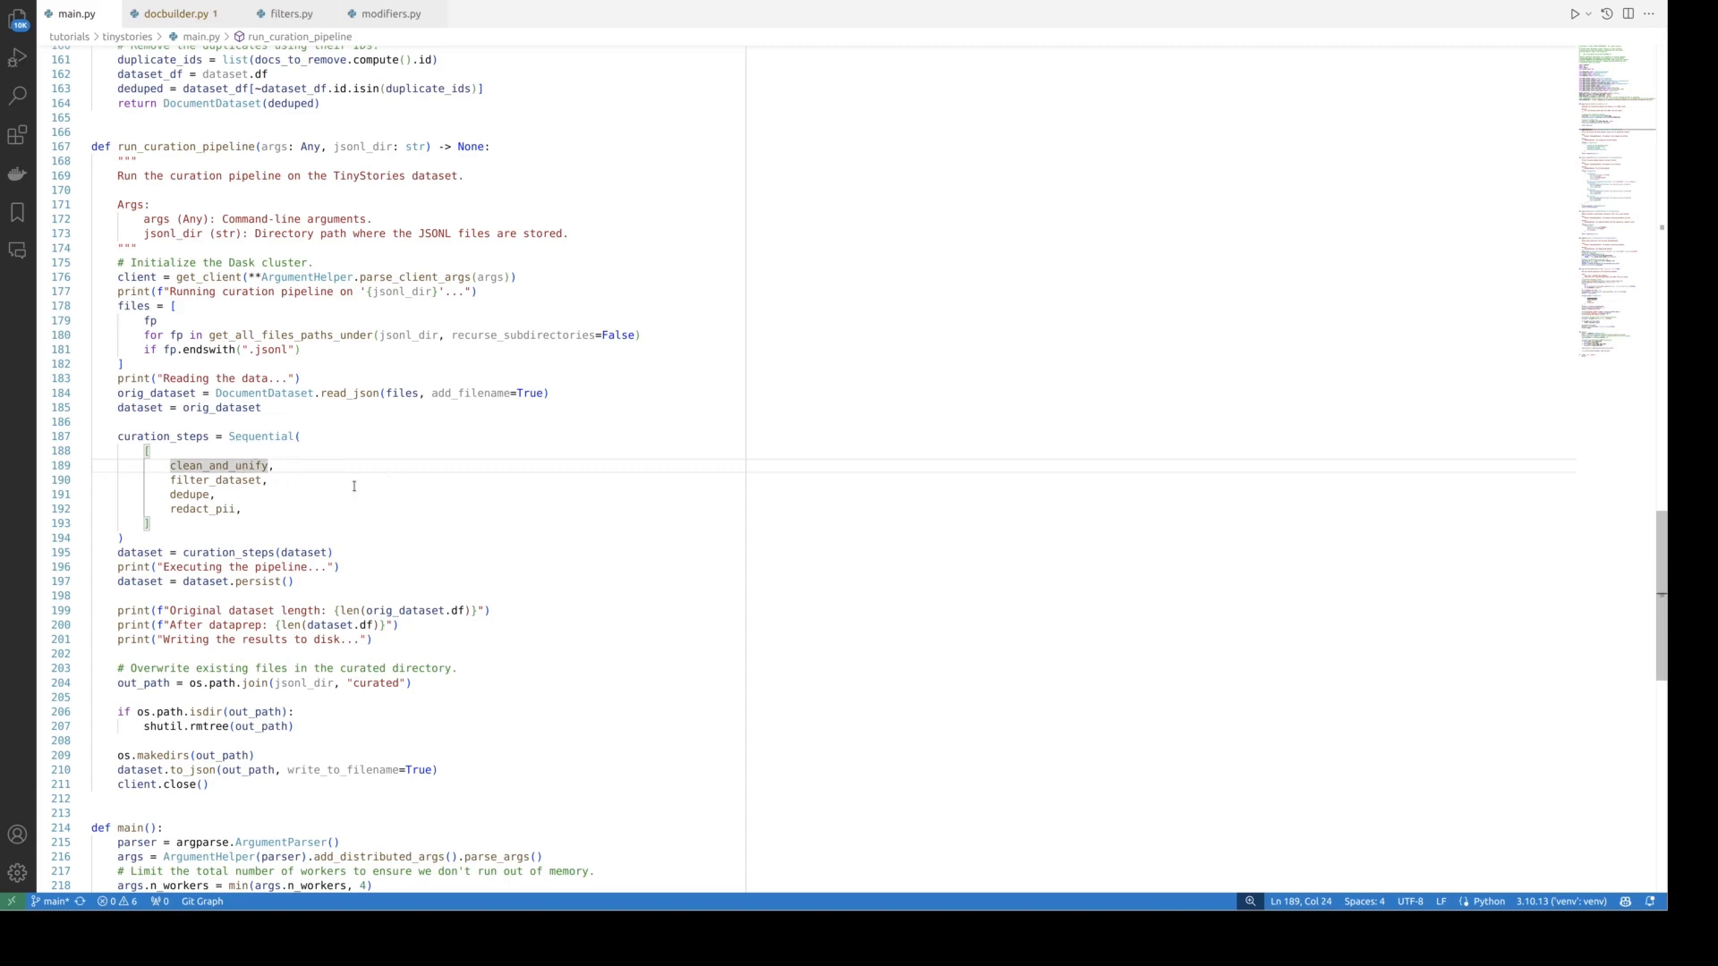
pyautogui.moveTo(325, 482)
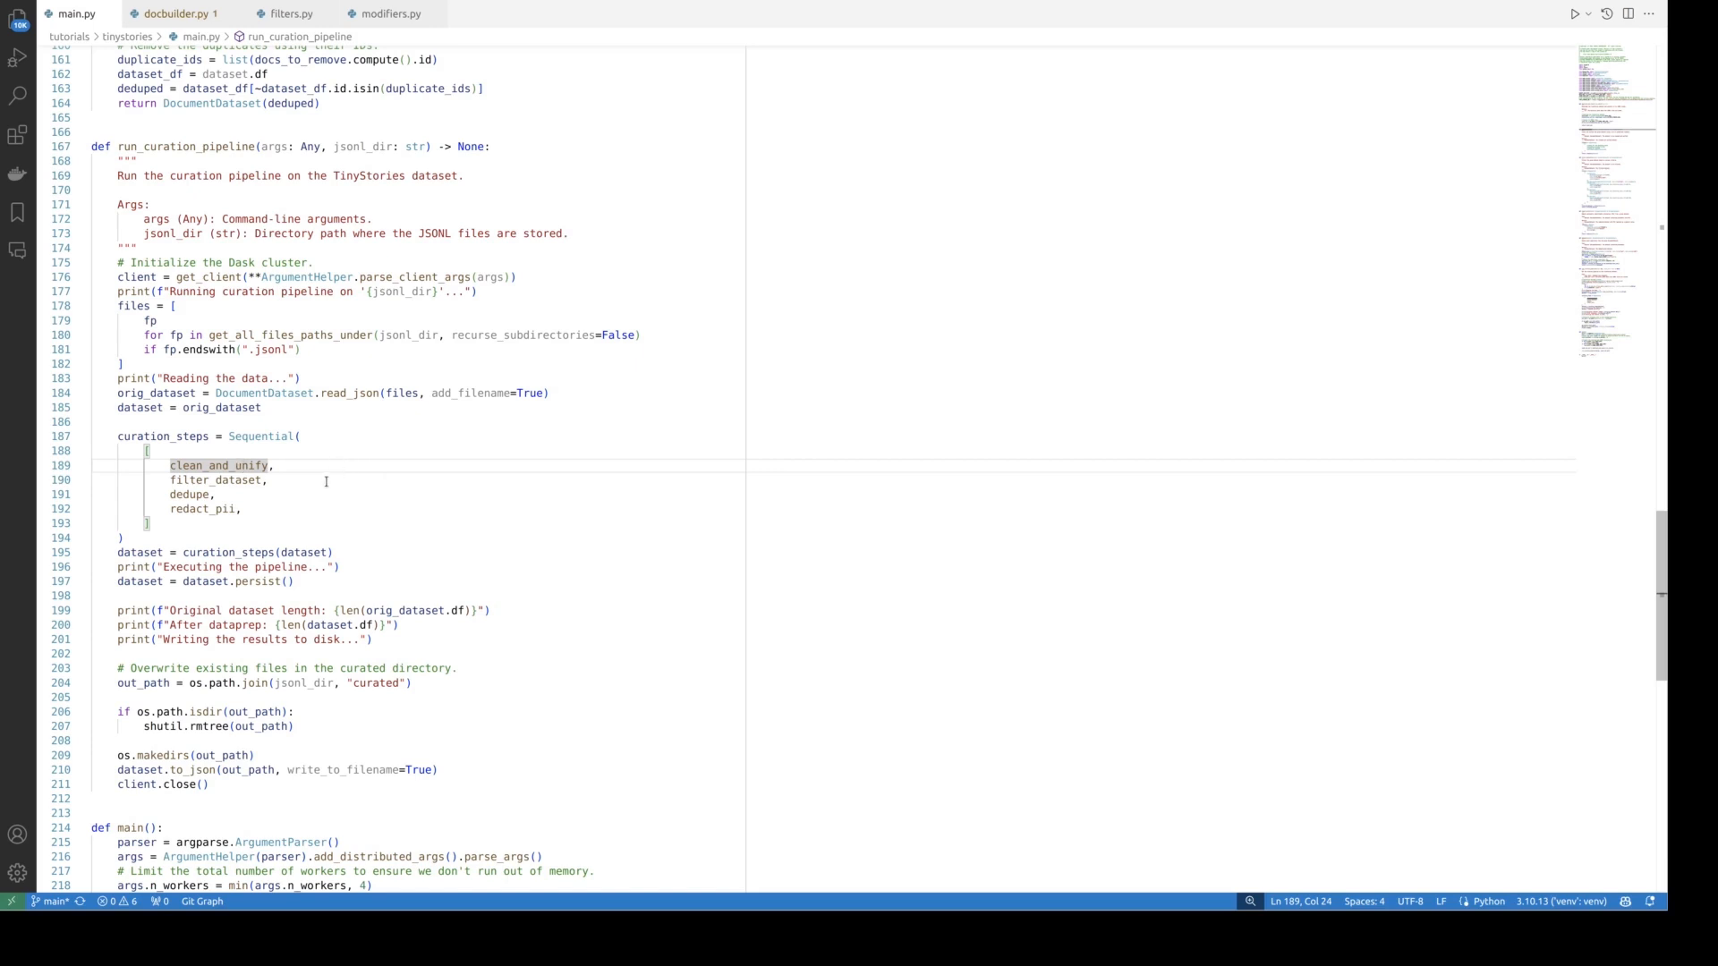
pyautogui.click(293, 480)
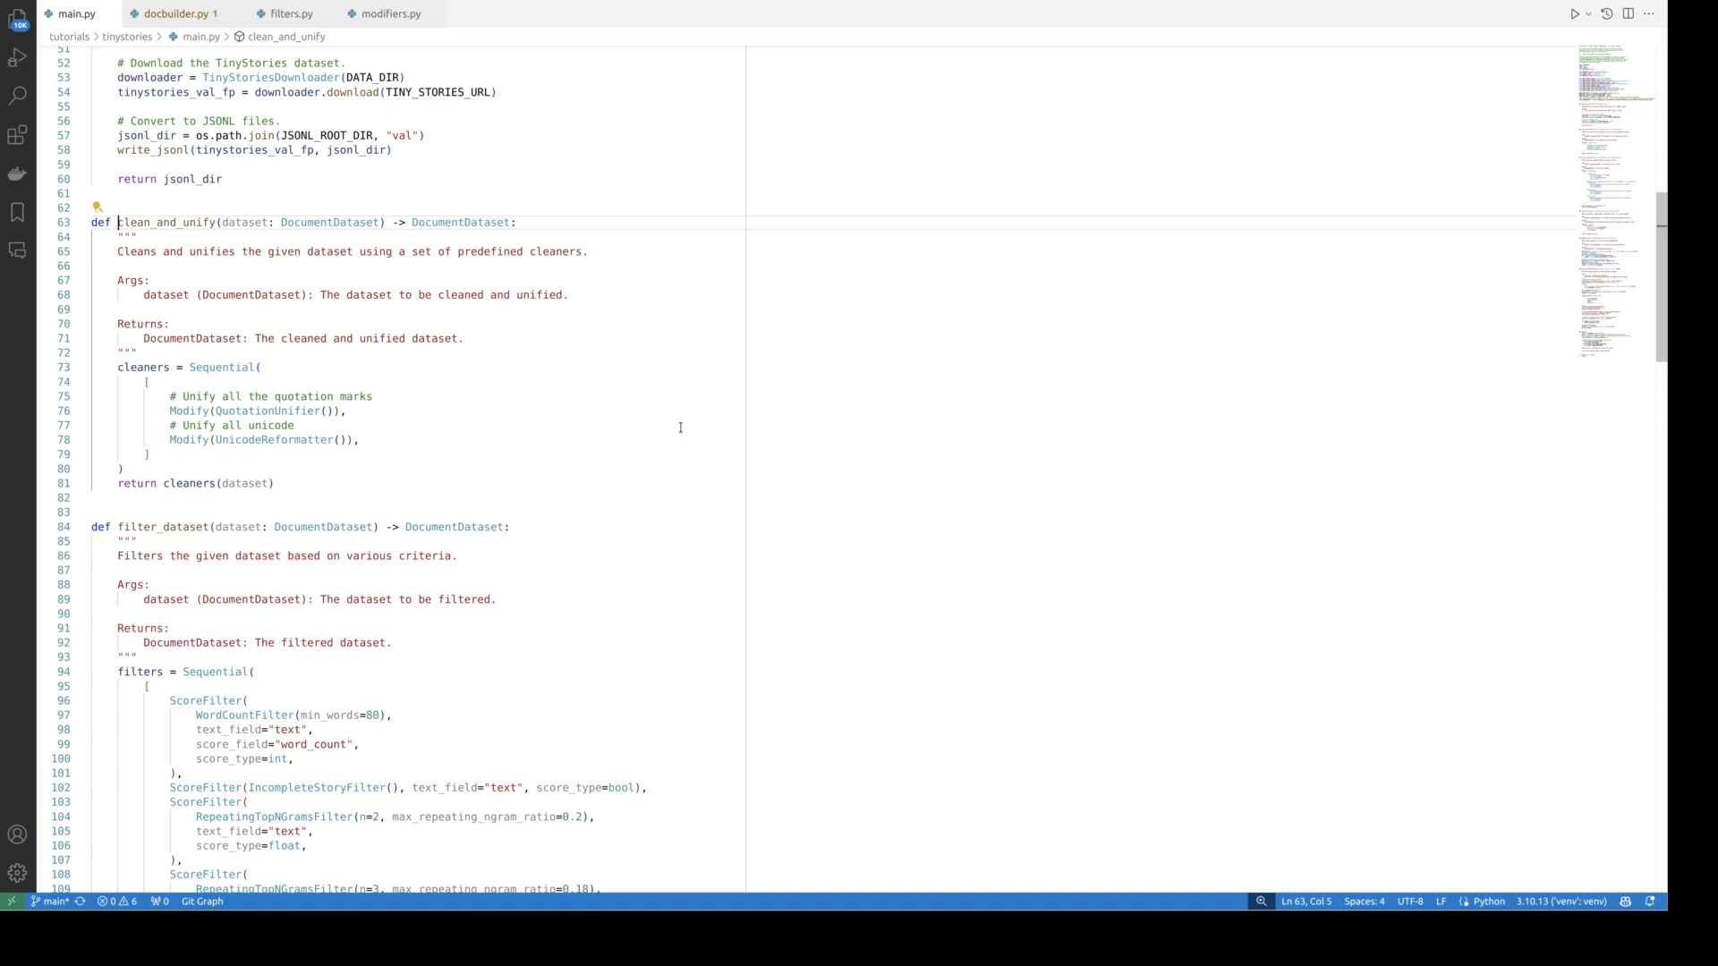
pyautogui.moveTo(679, 428)
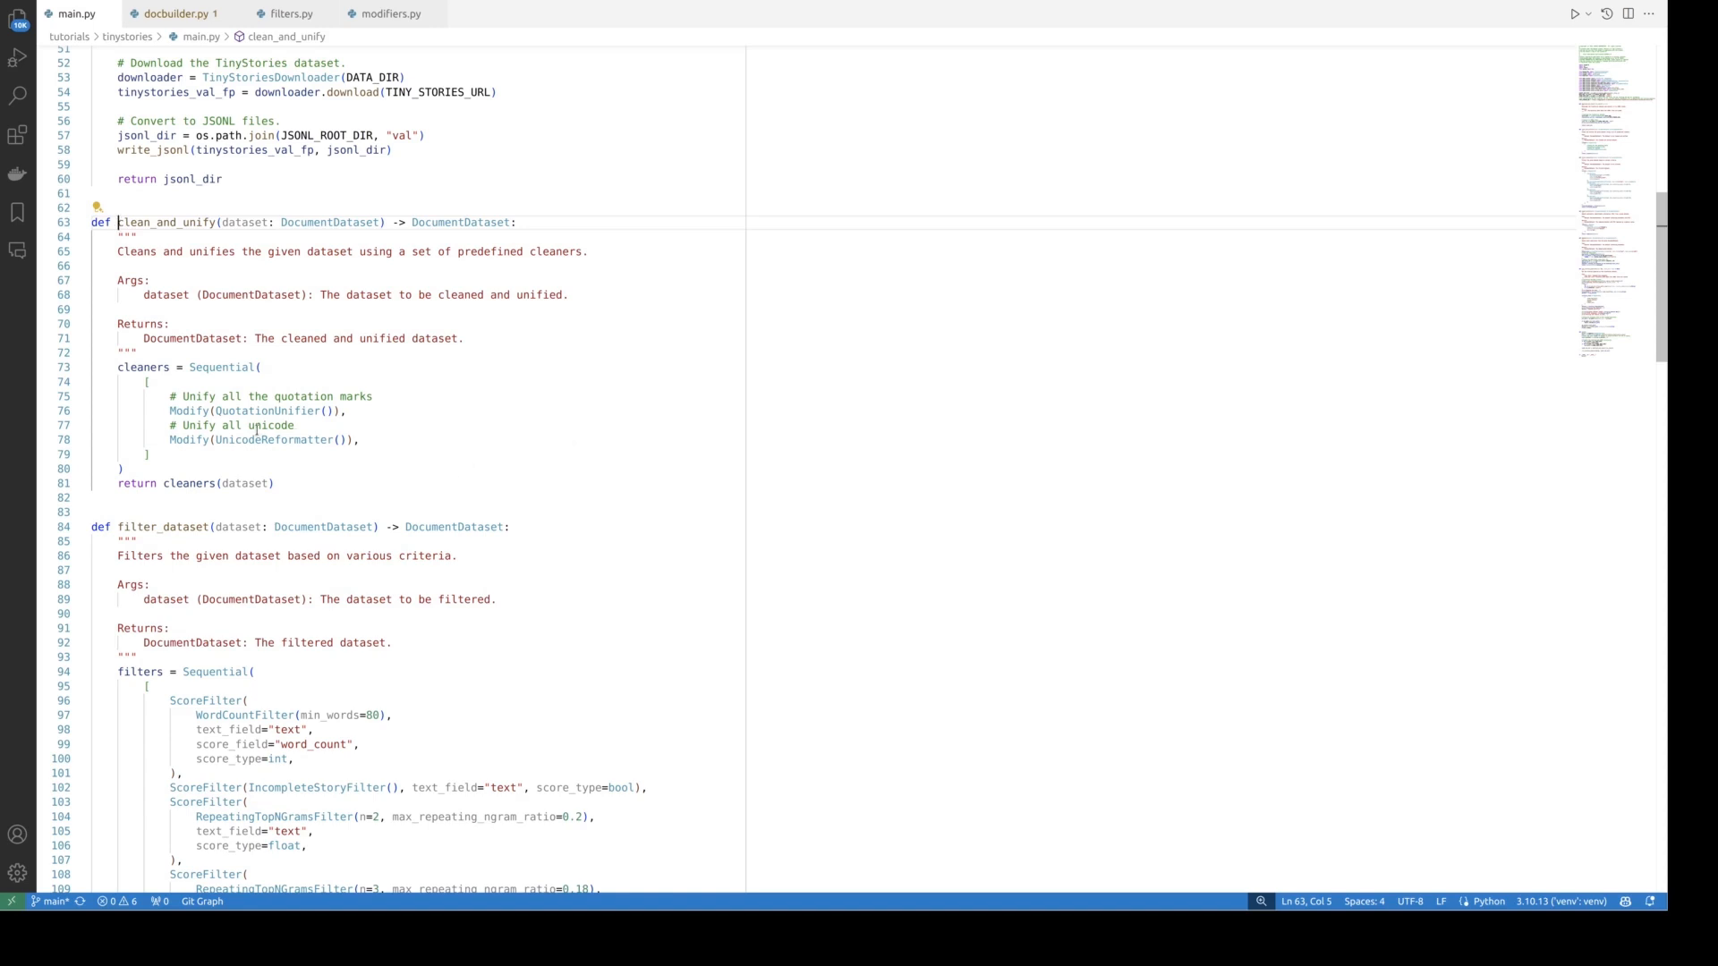
# Step: Show QuotationUnifier's class definition in modifiers.py
pyautogui.click(249, 410)
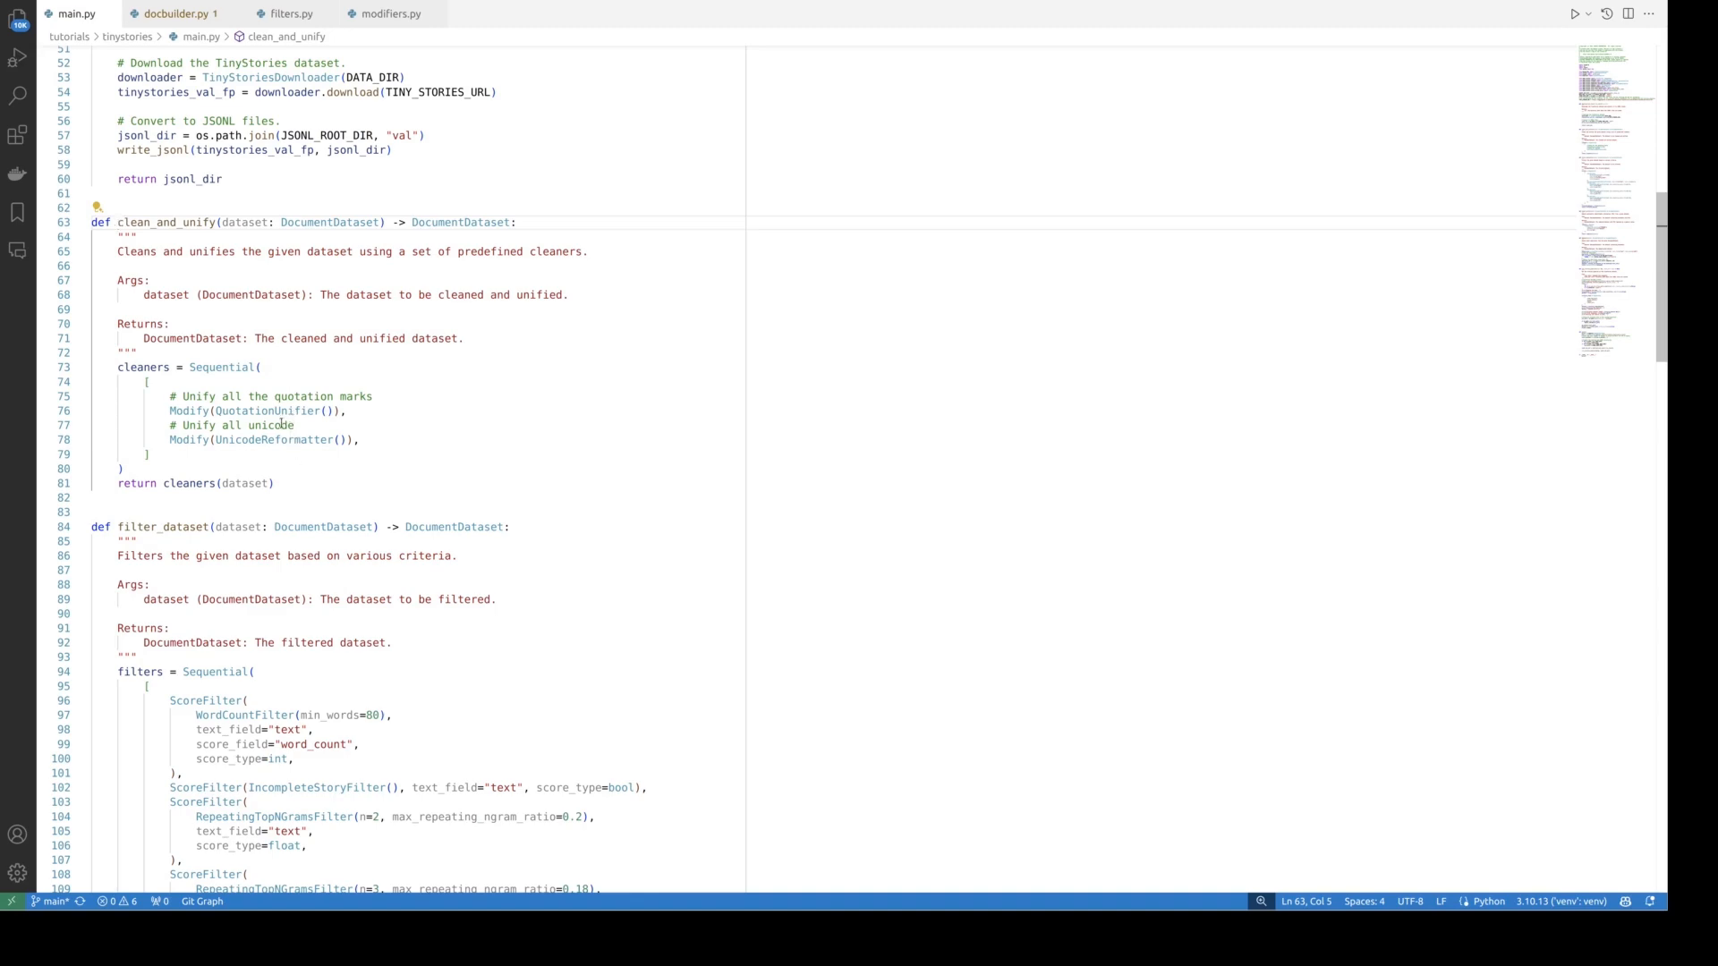
pyautogui.click(390, 13)
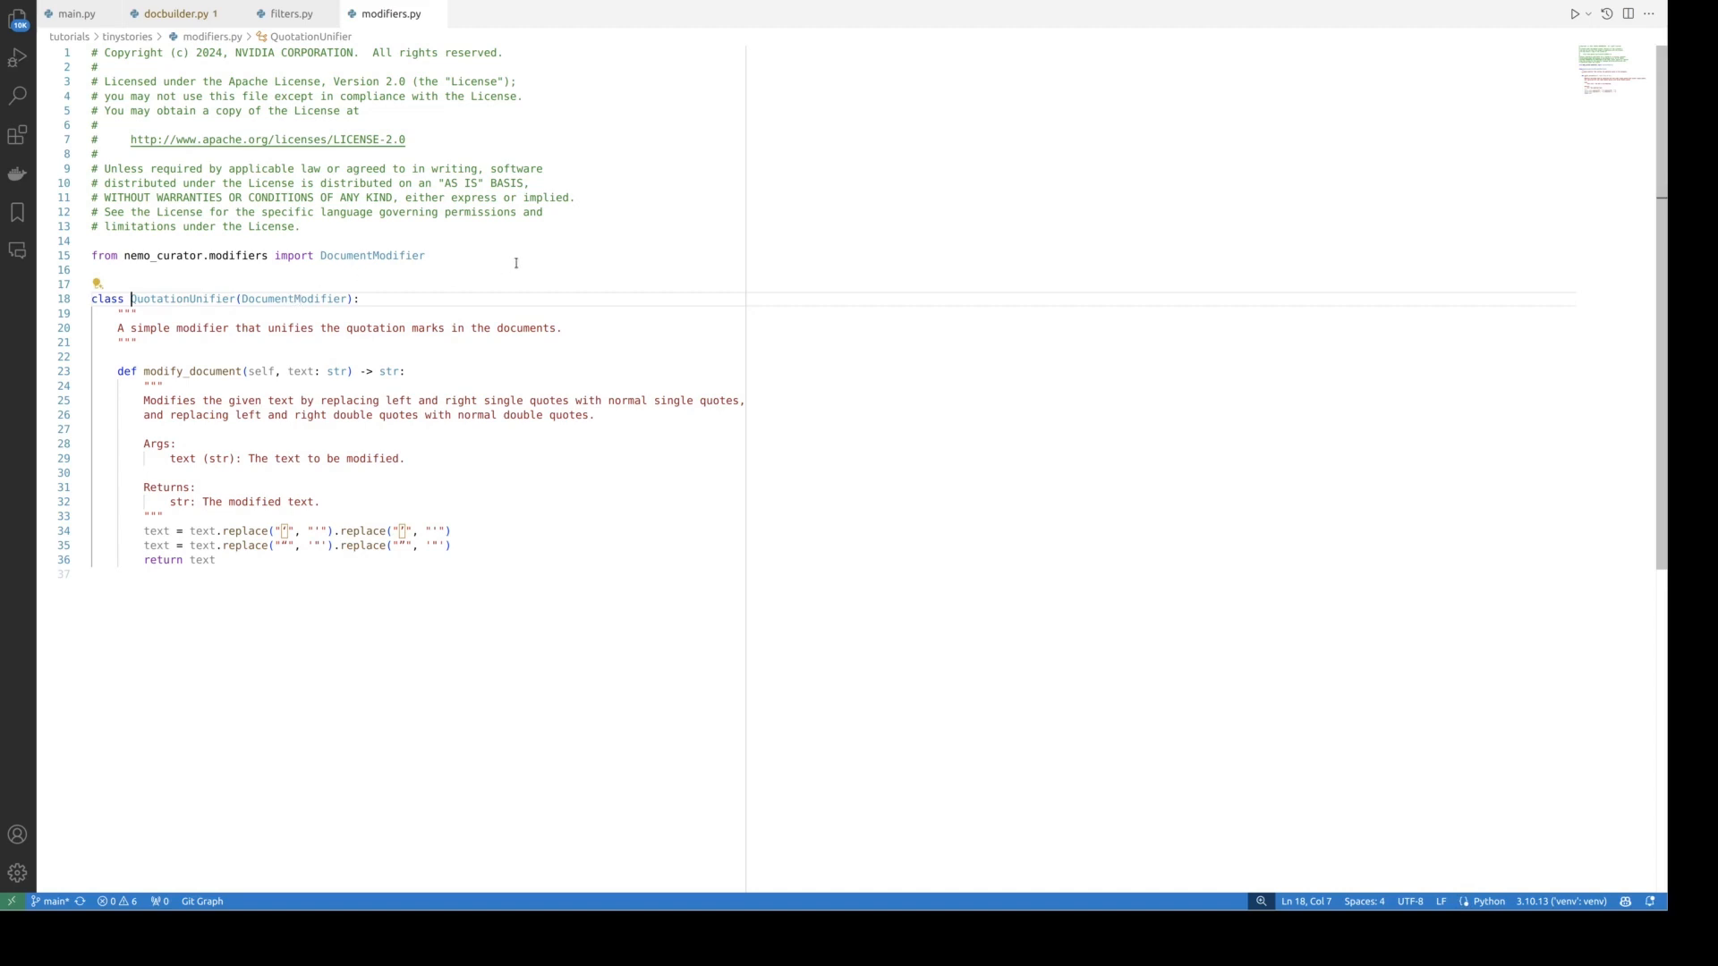
pyautogui.moveTo(518, 255)
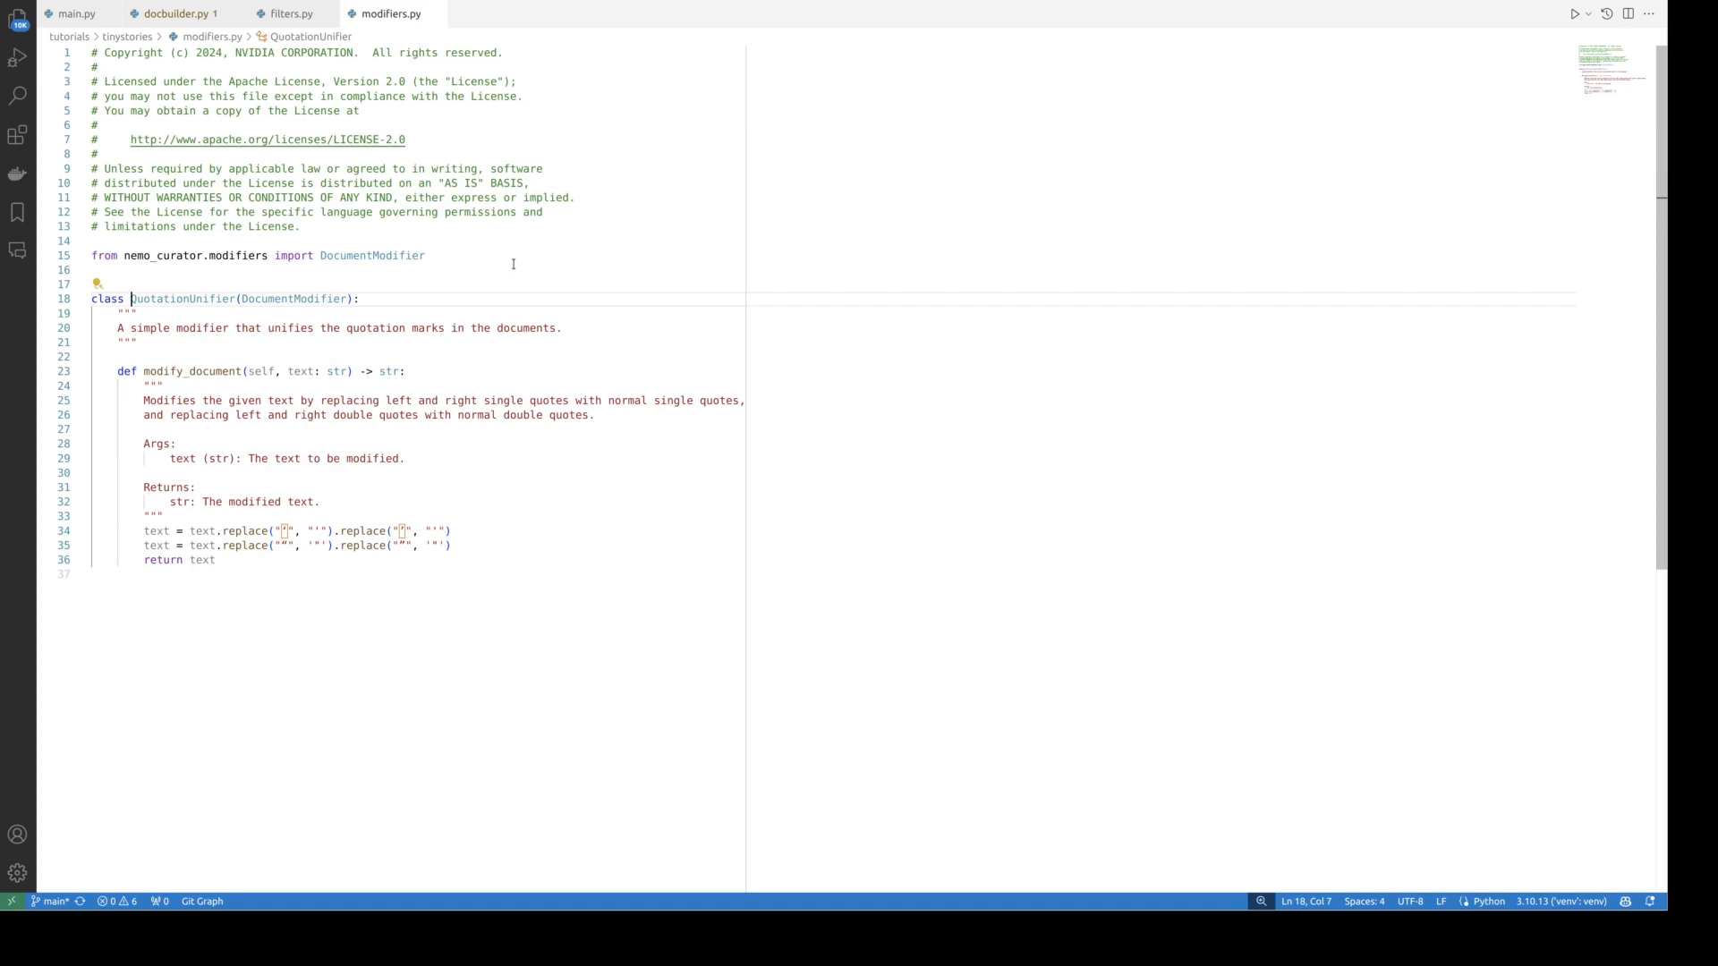
pyautogui.moveTo(323, 304)
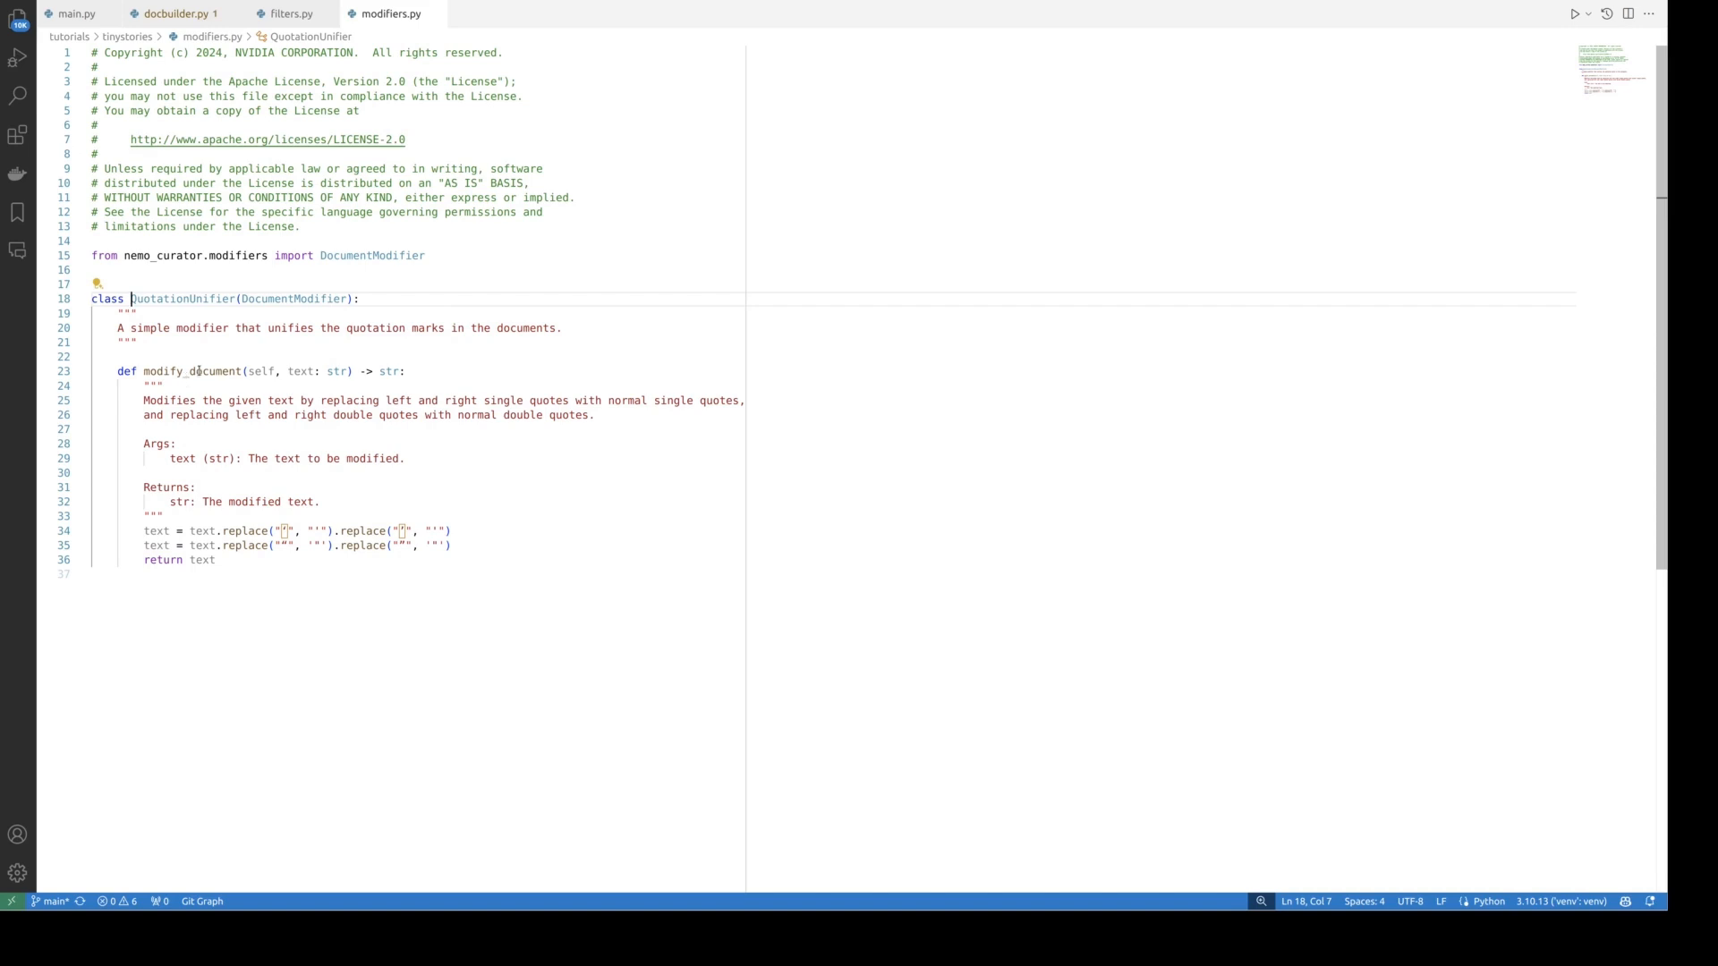
pyautogui.moveTo(263, 428)
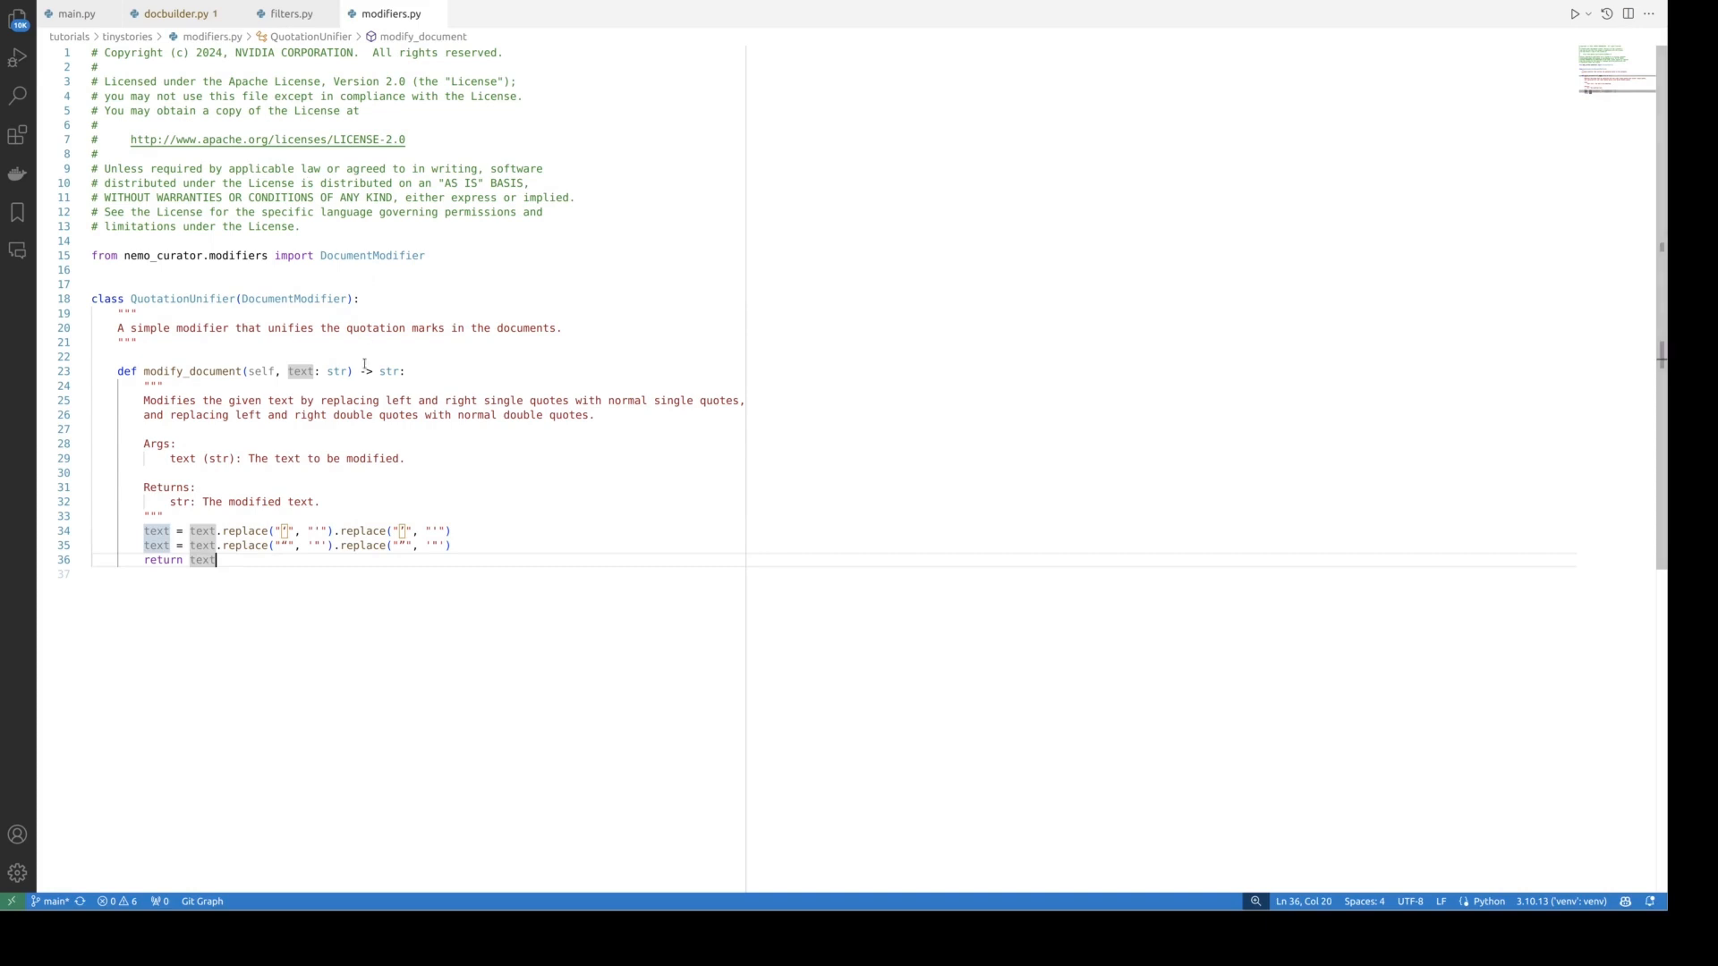
pyautogui.click(74, 14)
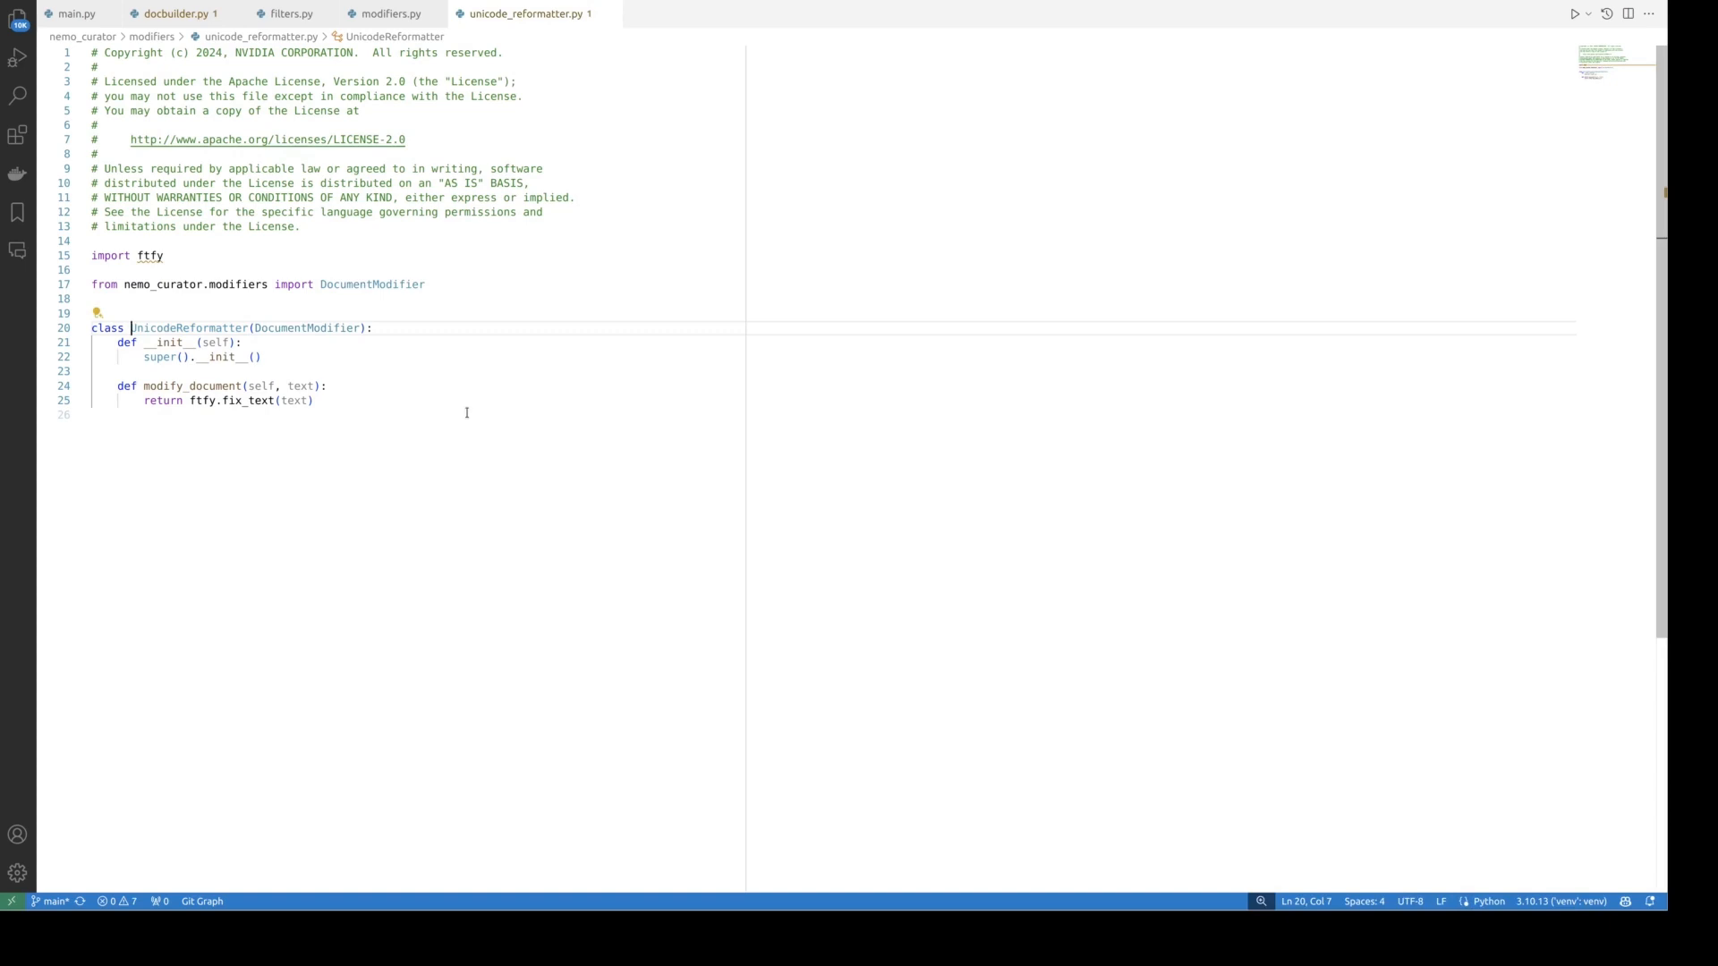
# Step: Return to the main.py tab at the filter_dataset function
pyautogui.click(74, 14)
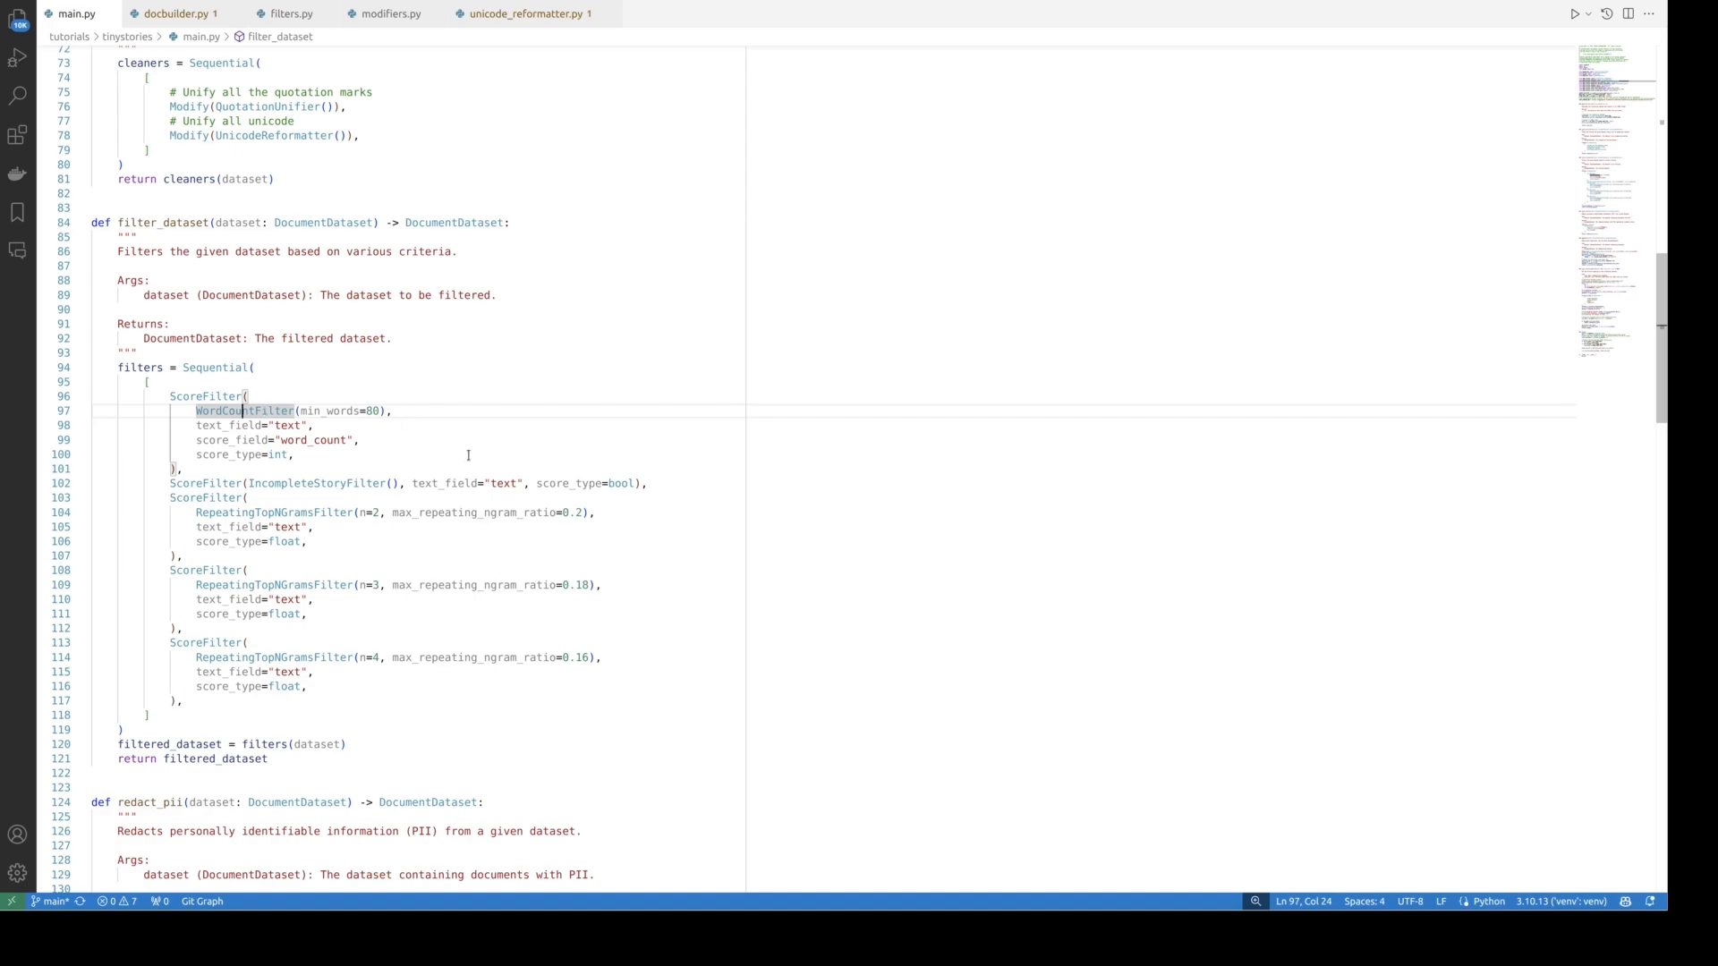
pyautogui.moveTo(361, 533)
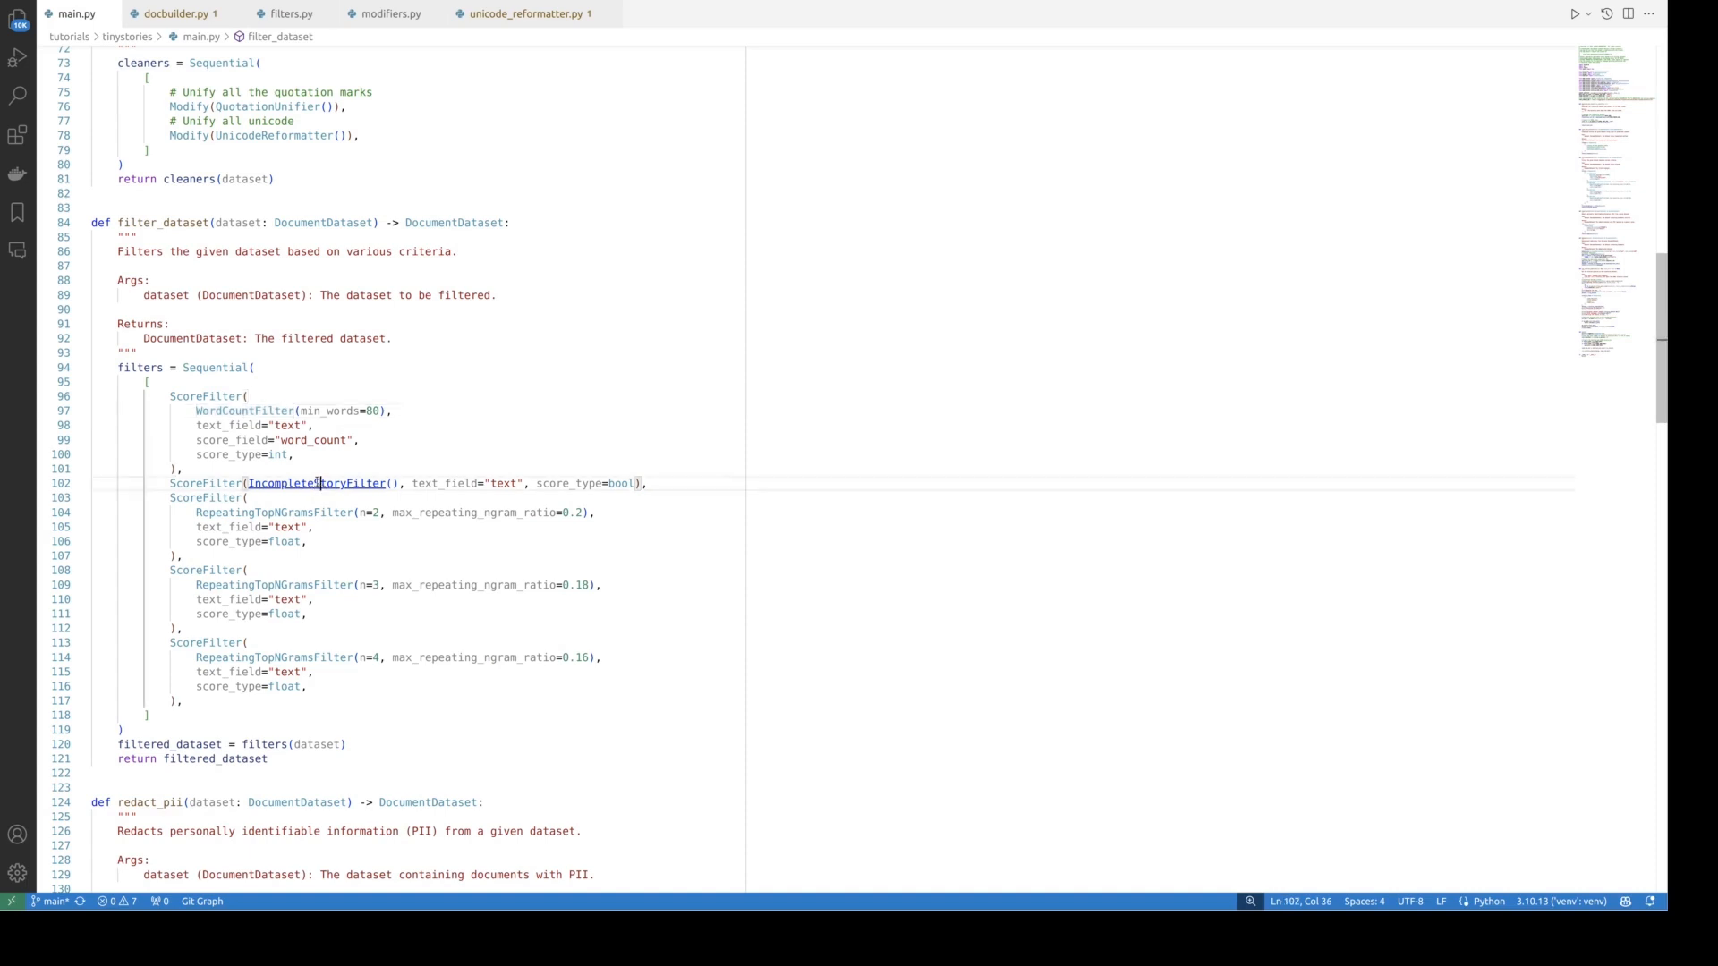
pyautogui.click(317, 483)
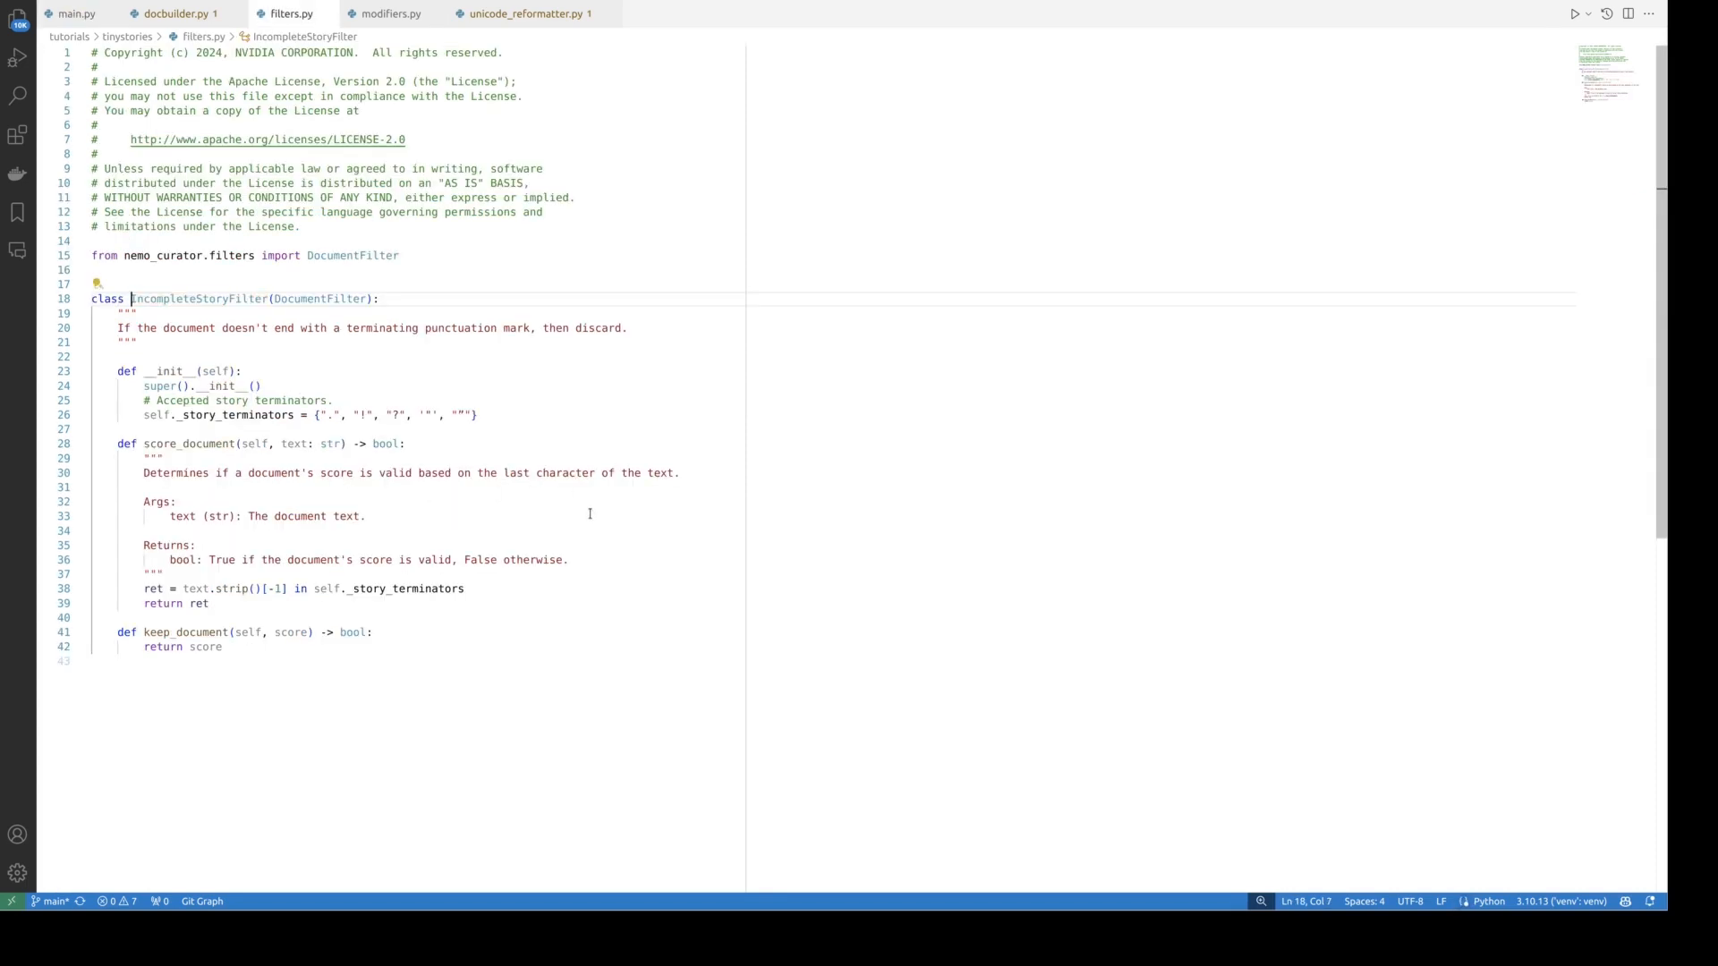
pyautogui.moveTo(593, 514)
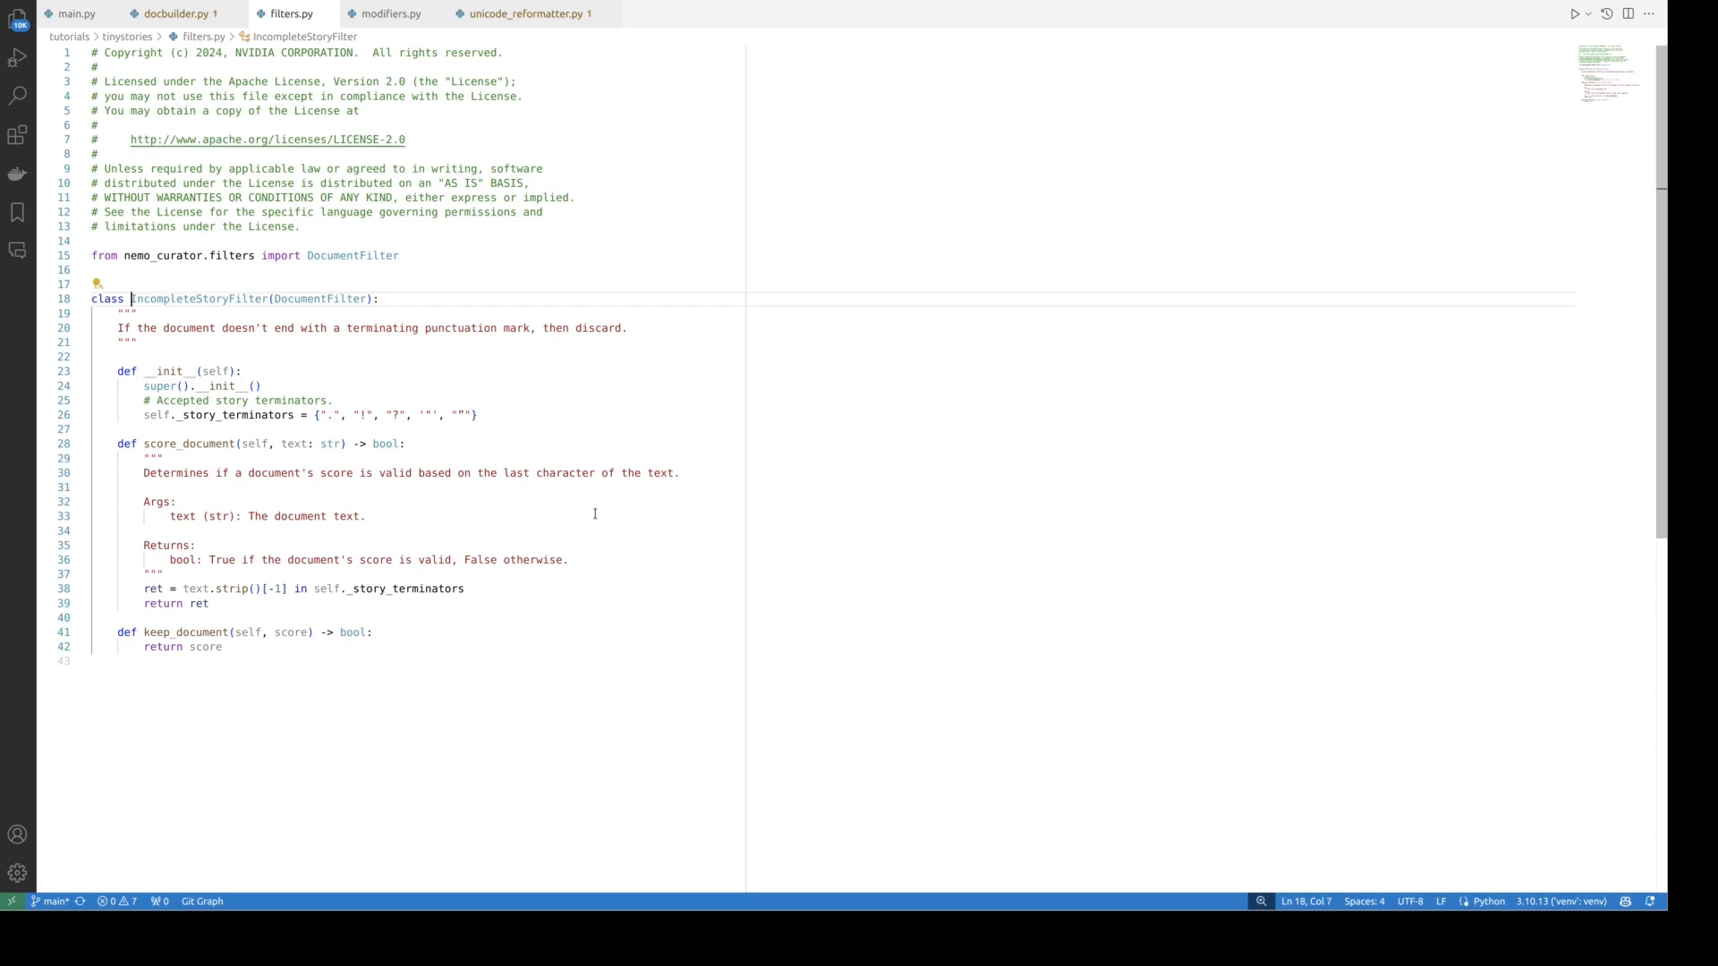
pyautogui.moveTo(408, 389)
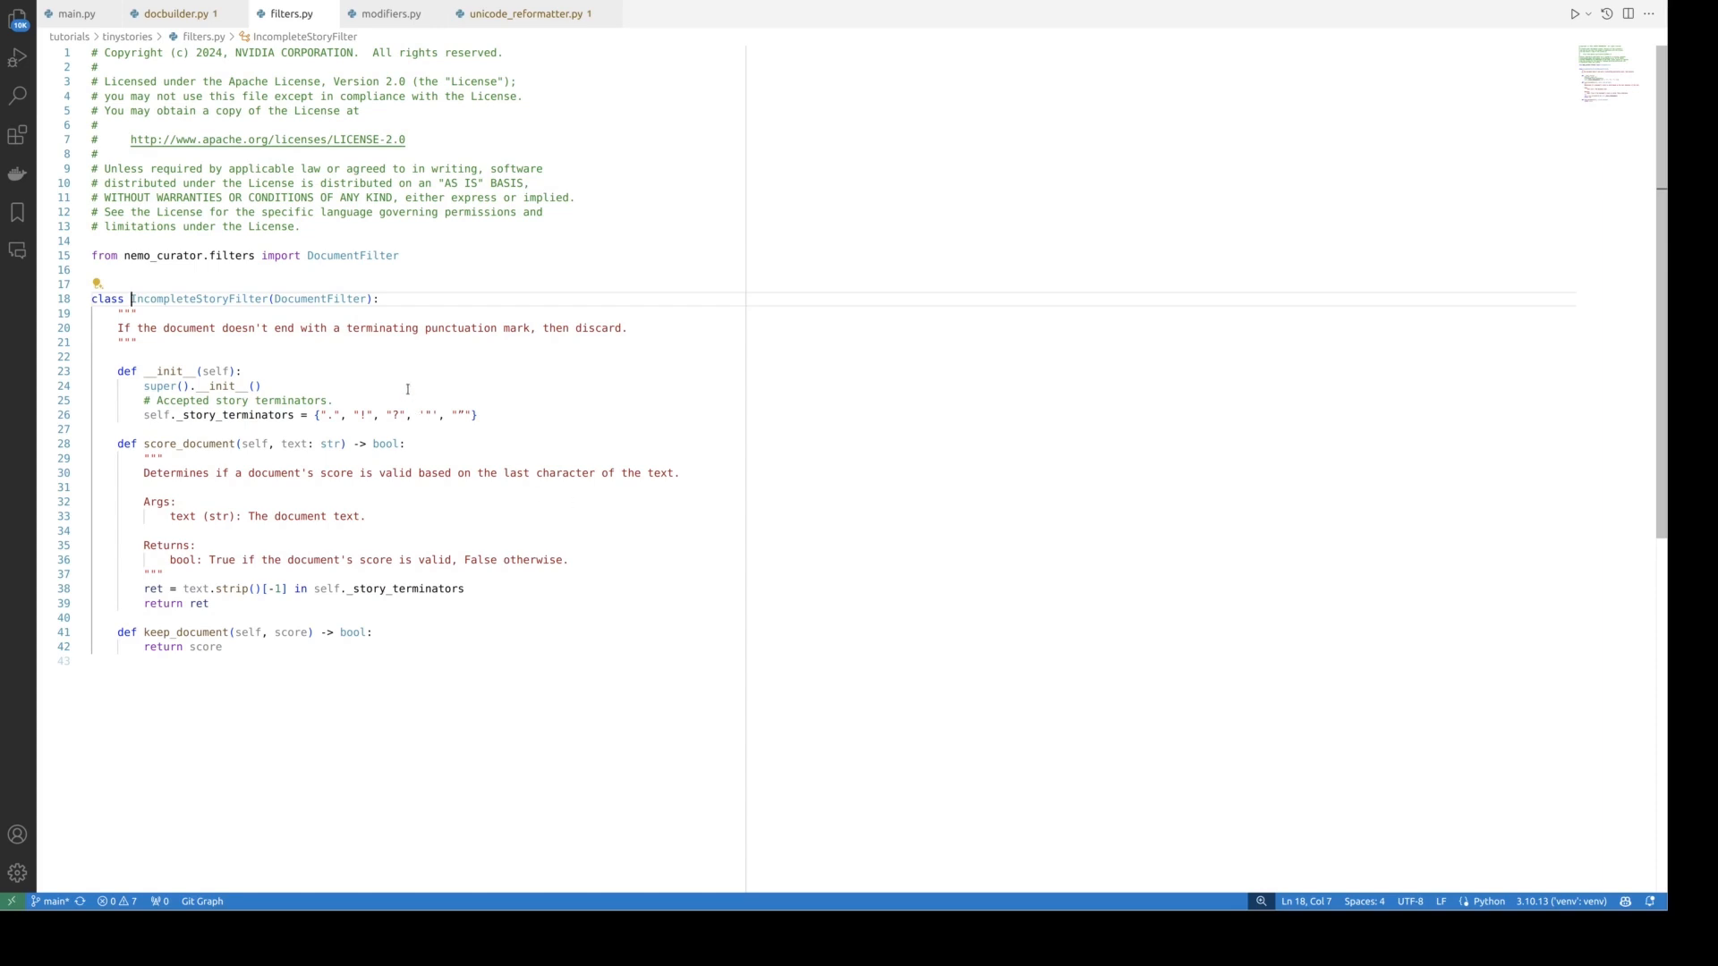
pyautogui.doubleClick(319, 298)
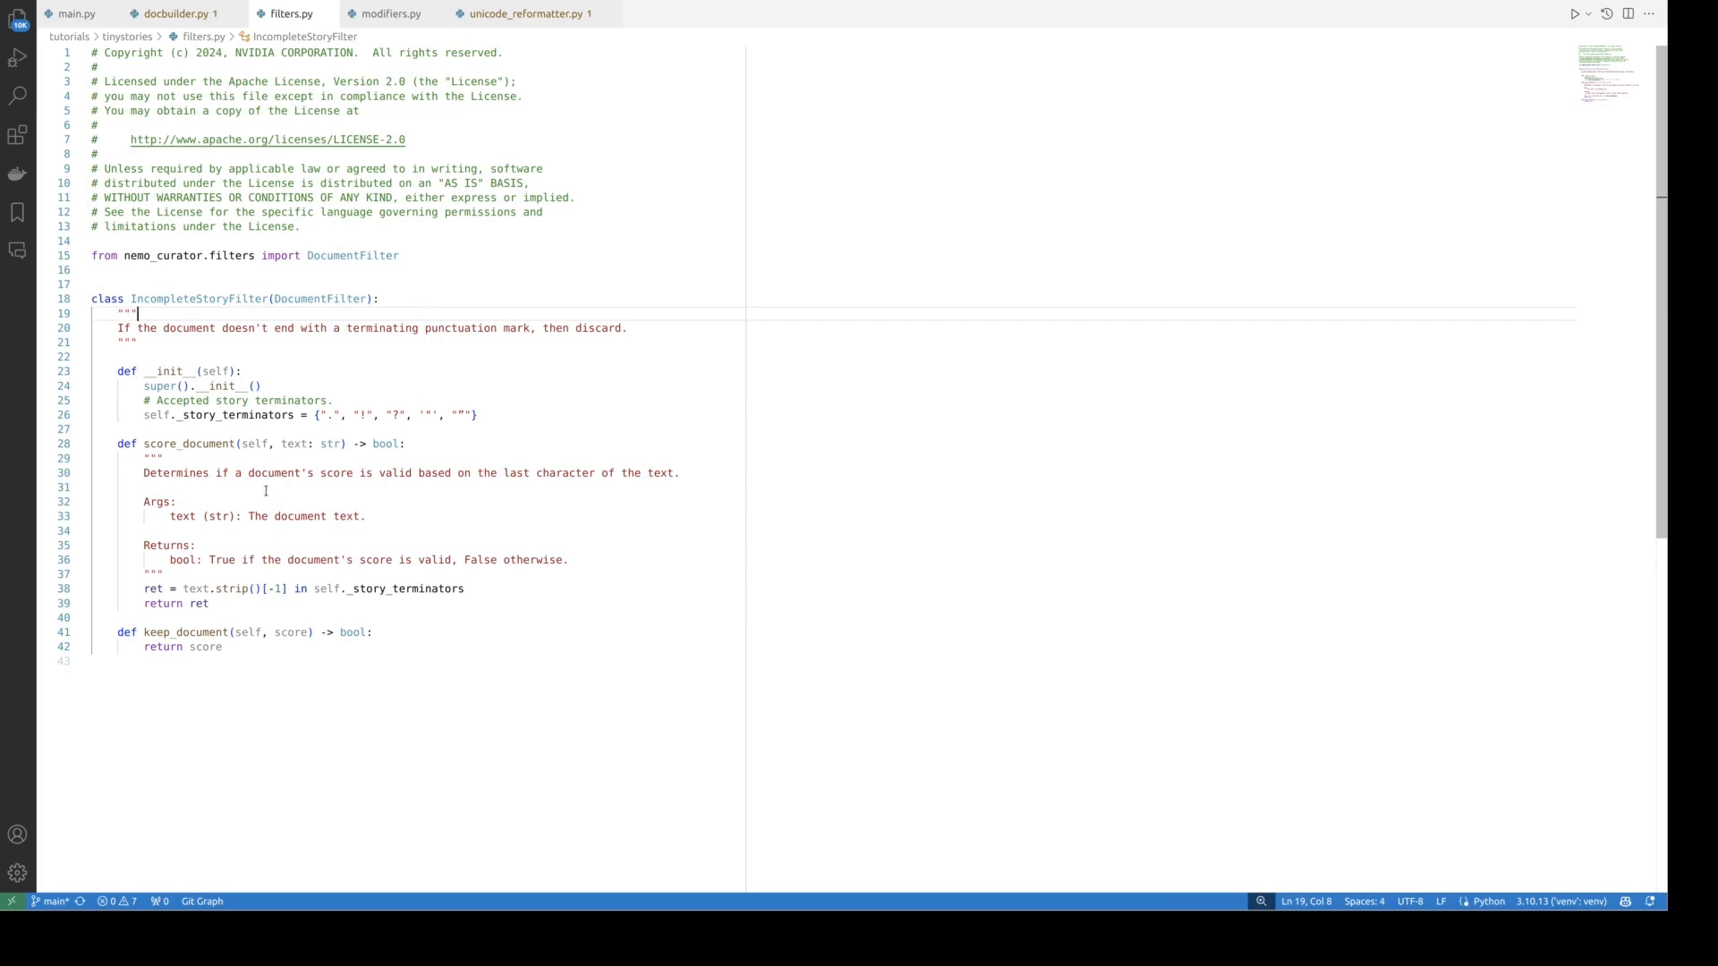
pyautogui.moveTo(209, 589)
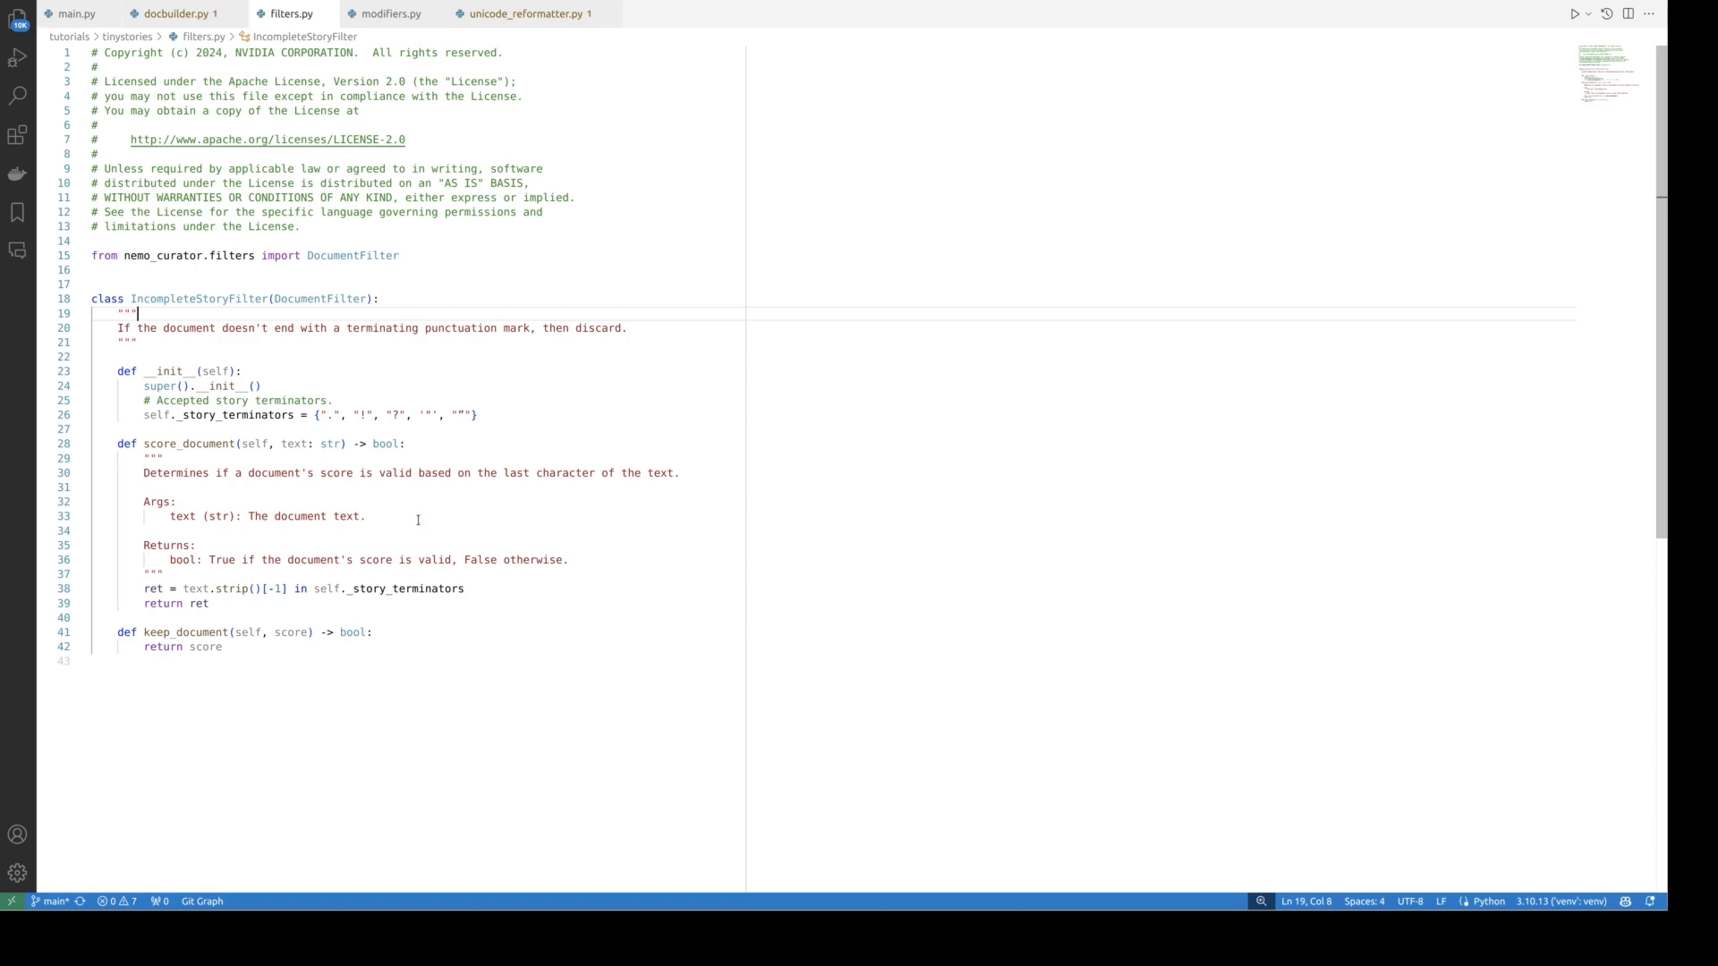
pyautogui.doubleClick(186, 633)
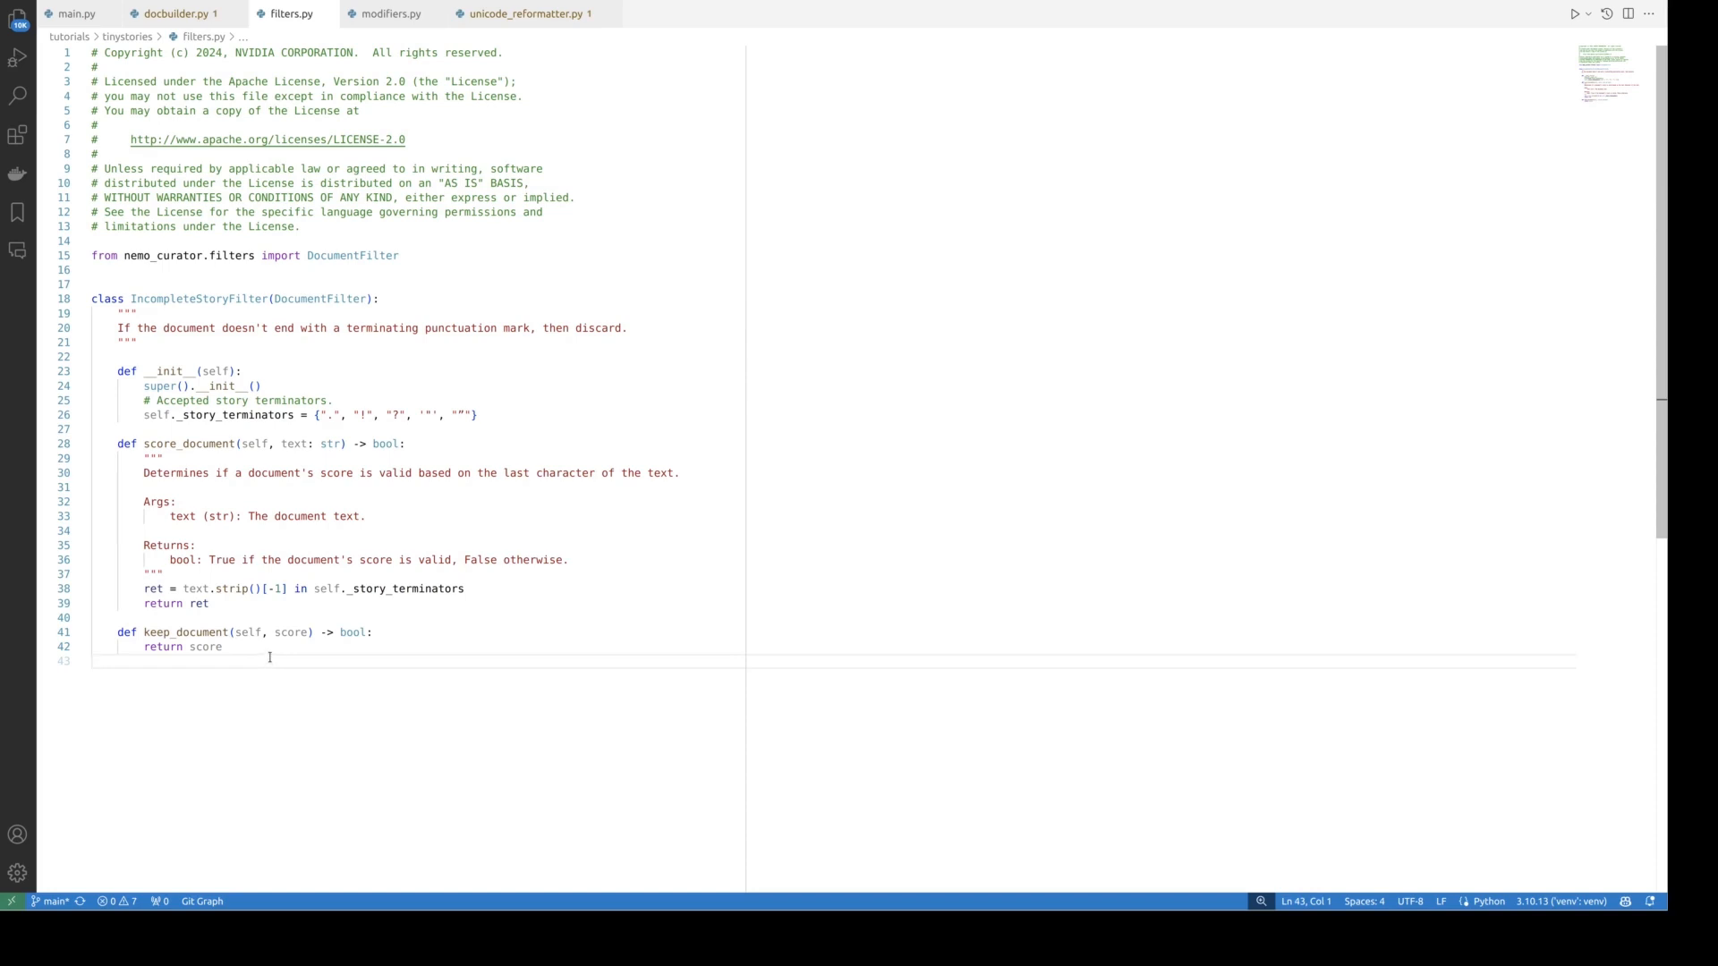
pyautogui.moveTo(407, 653)
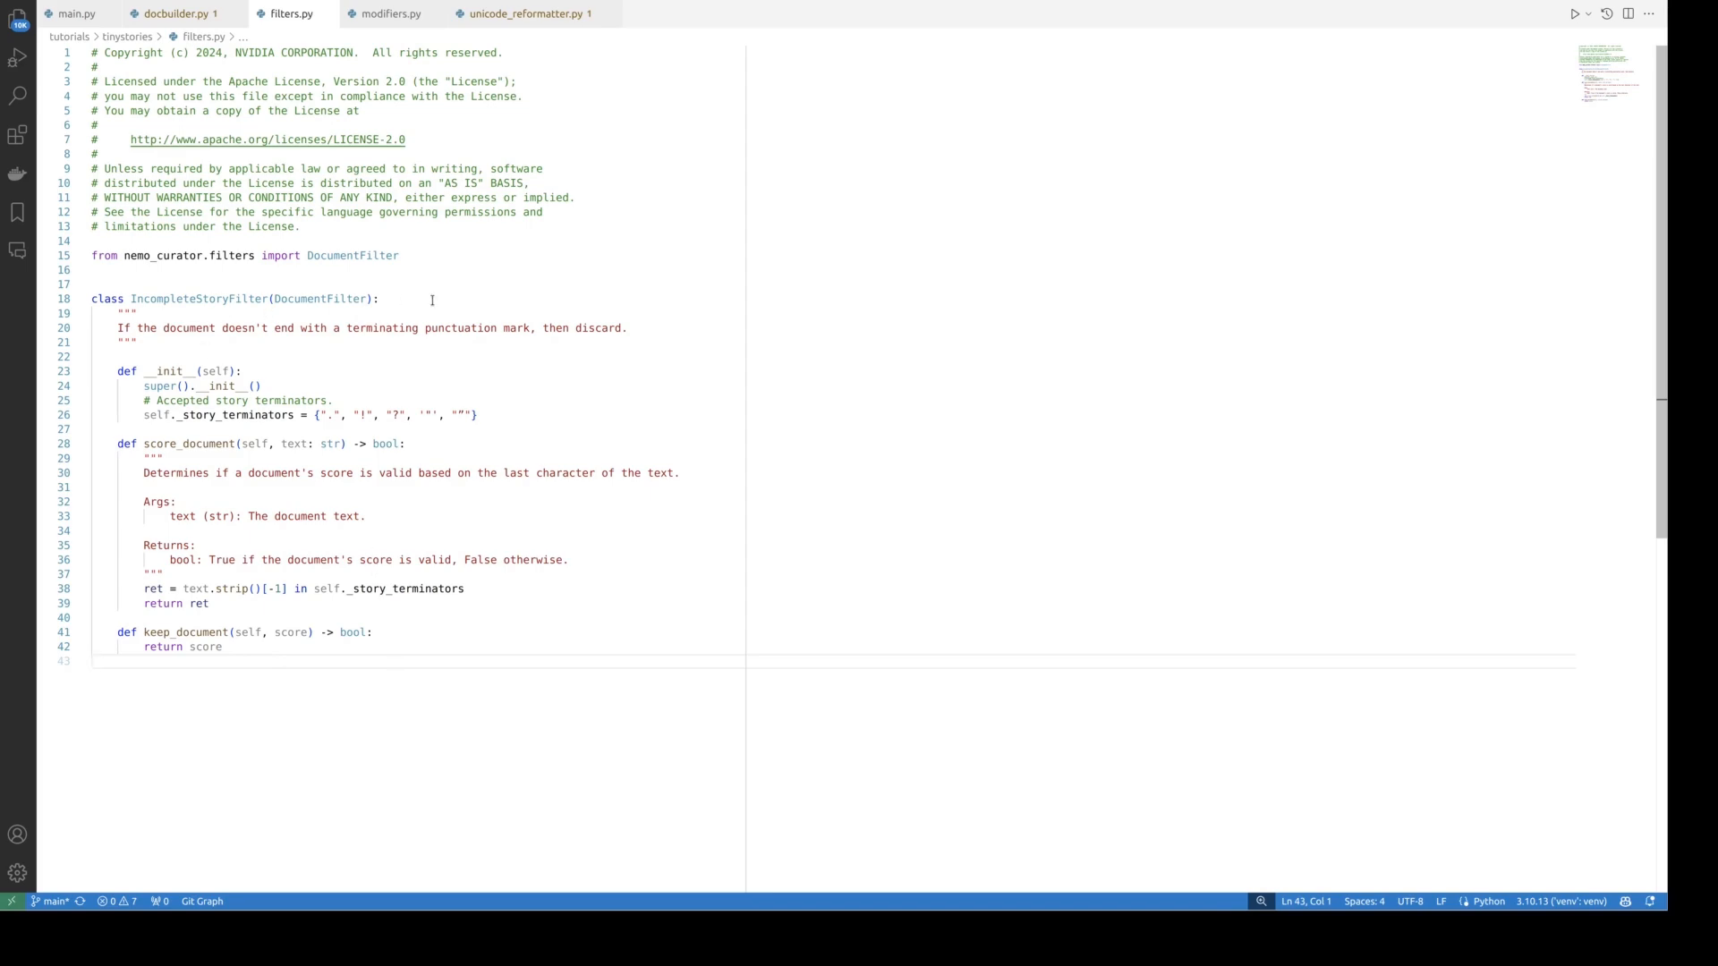
pyautogui.moveTo(430, 316)
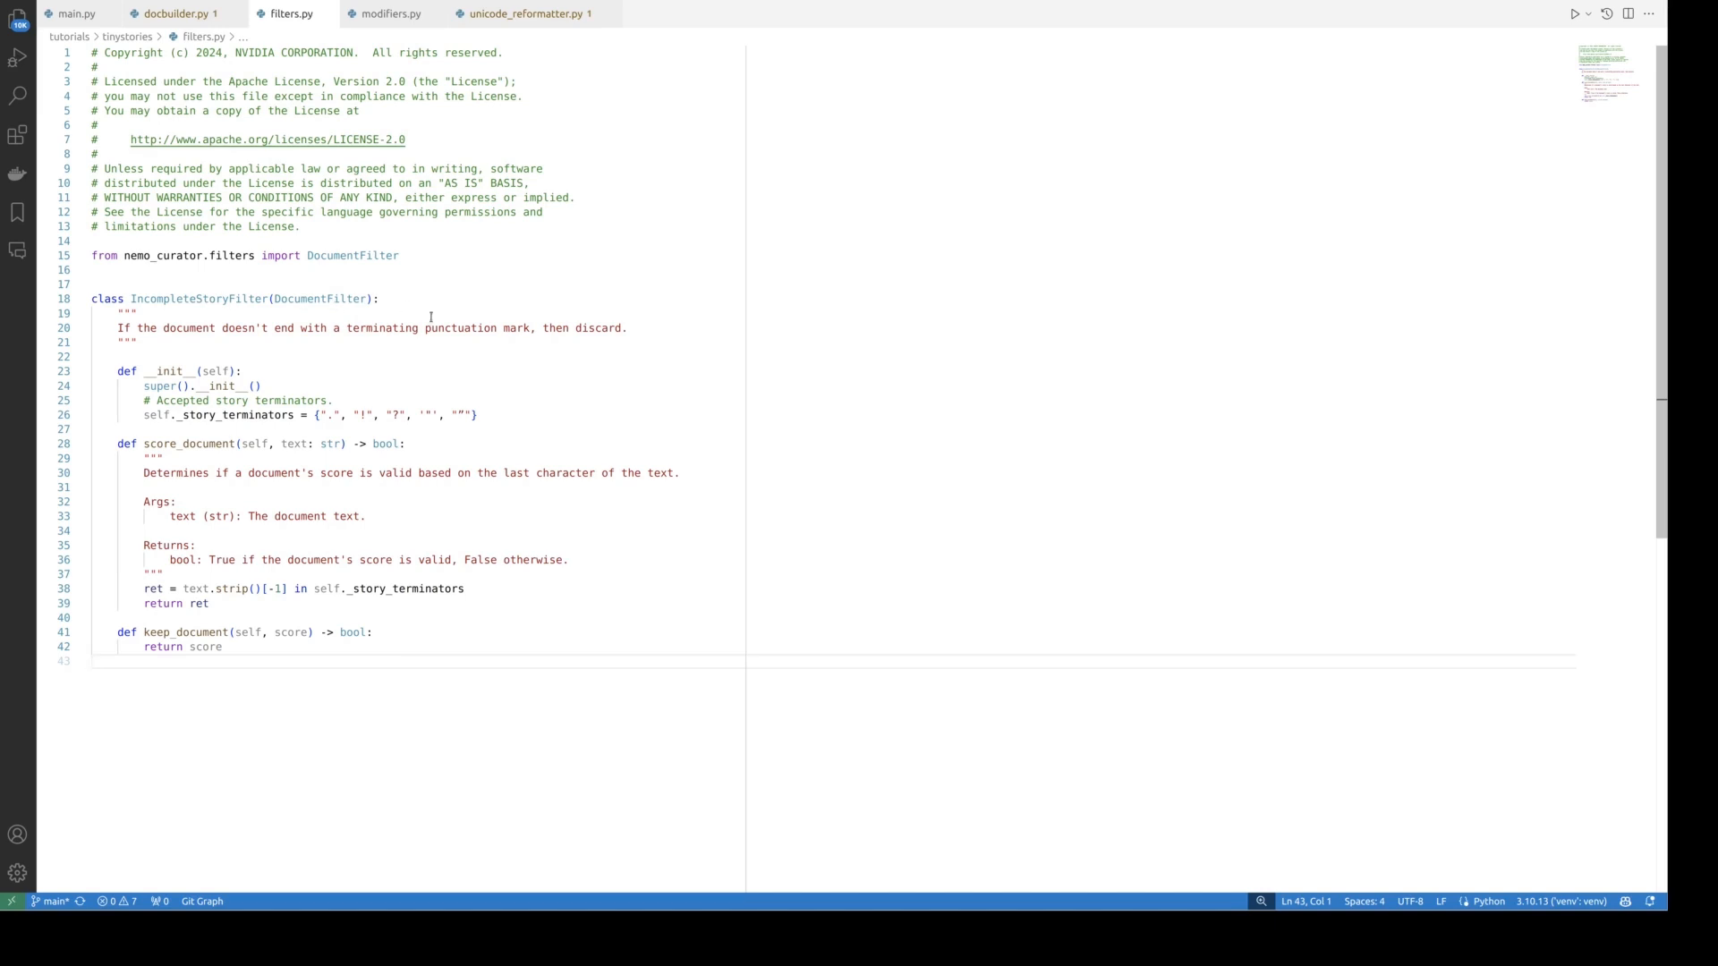
pyautogui.moveTo(464, 314)
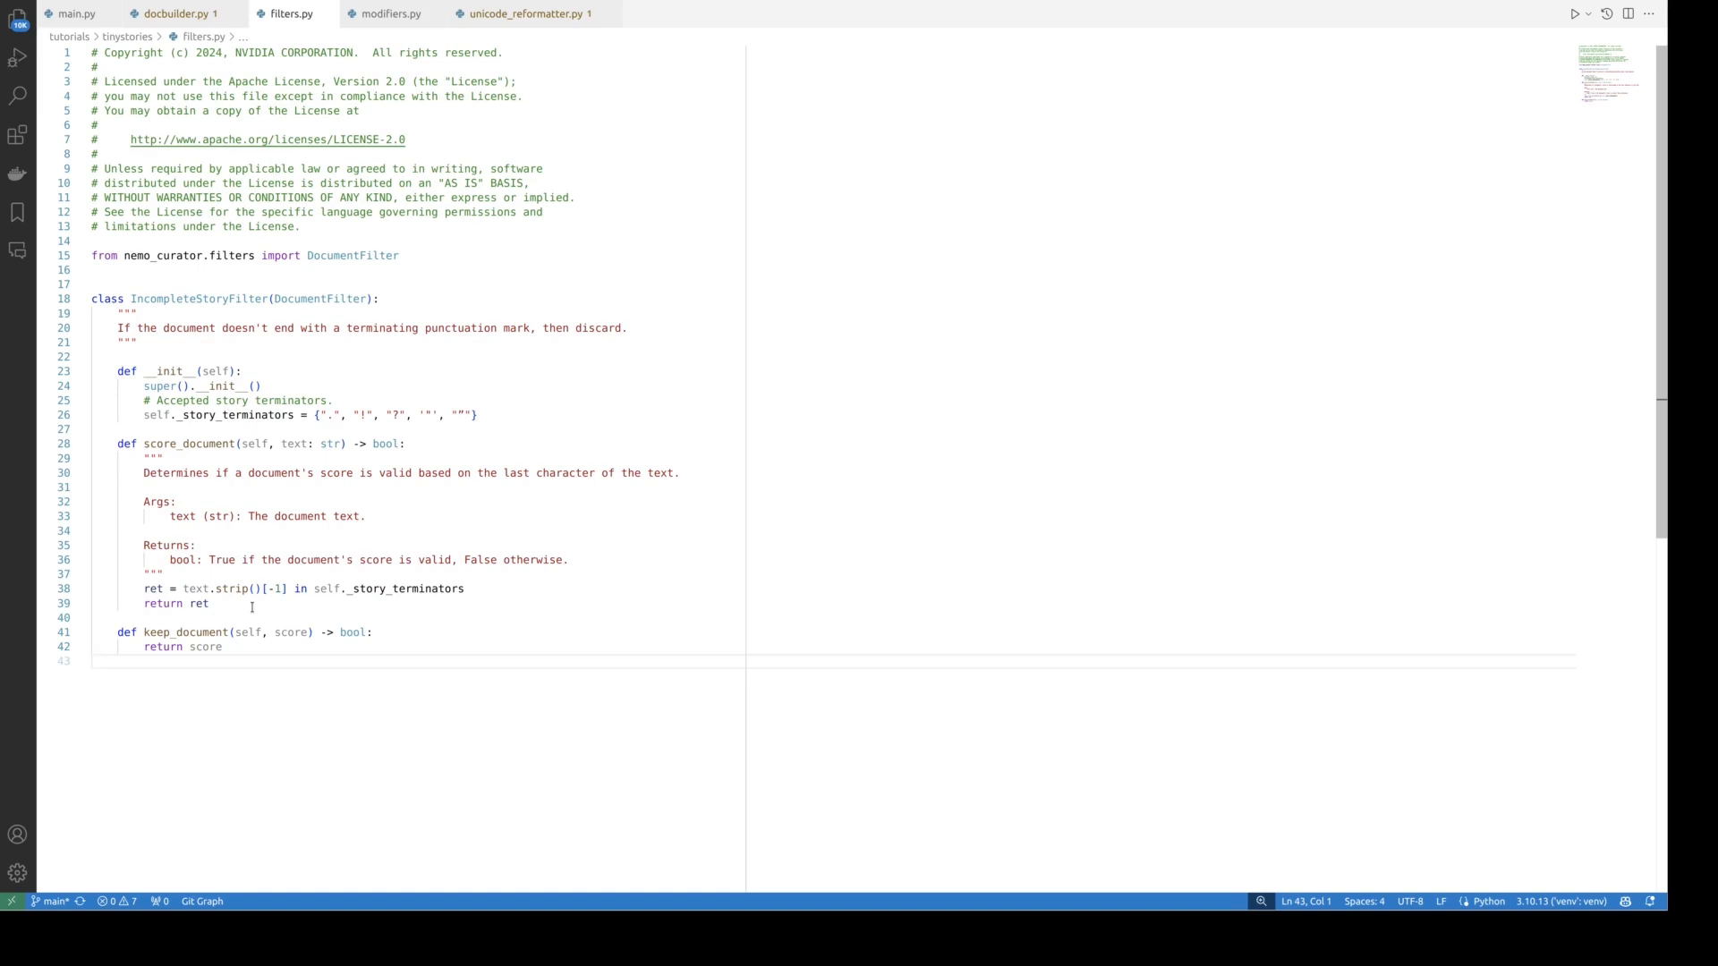
pyautogui.moveTo(261, 614)
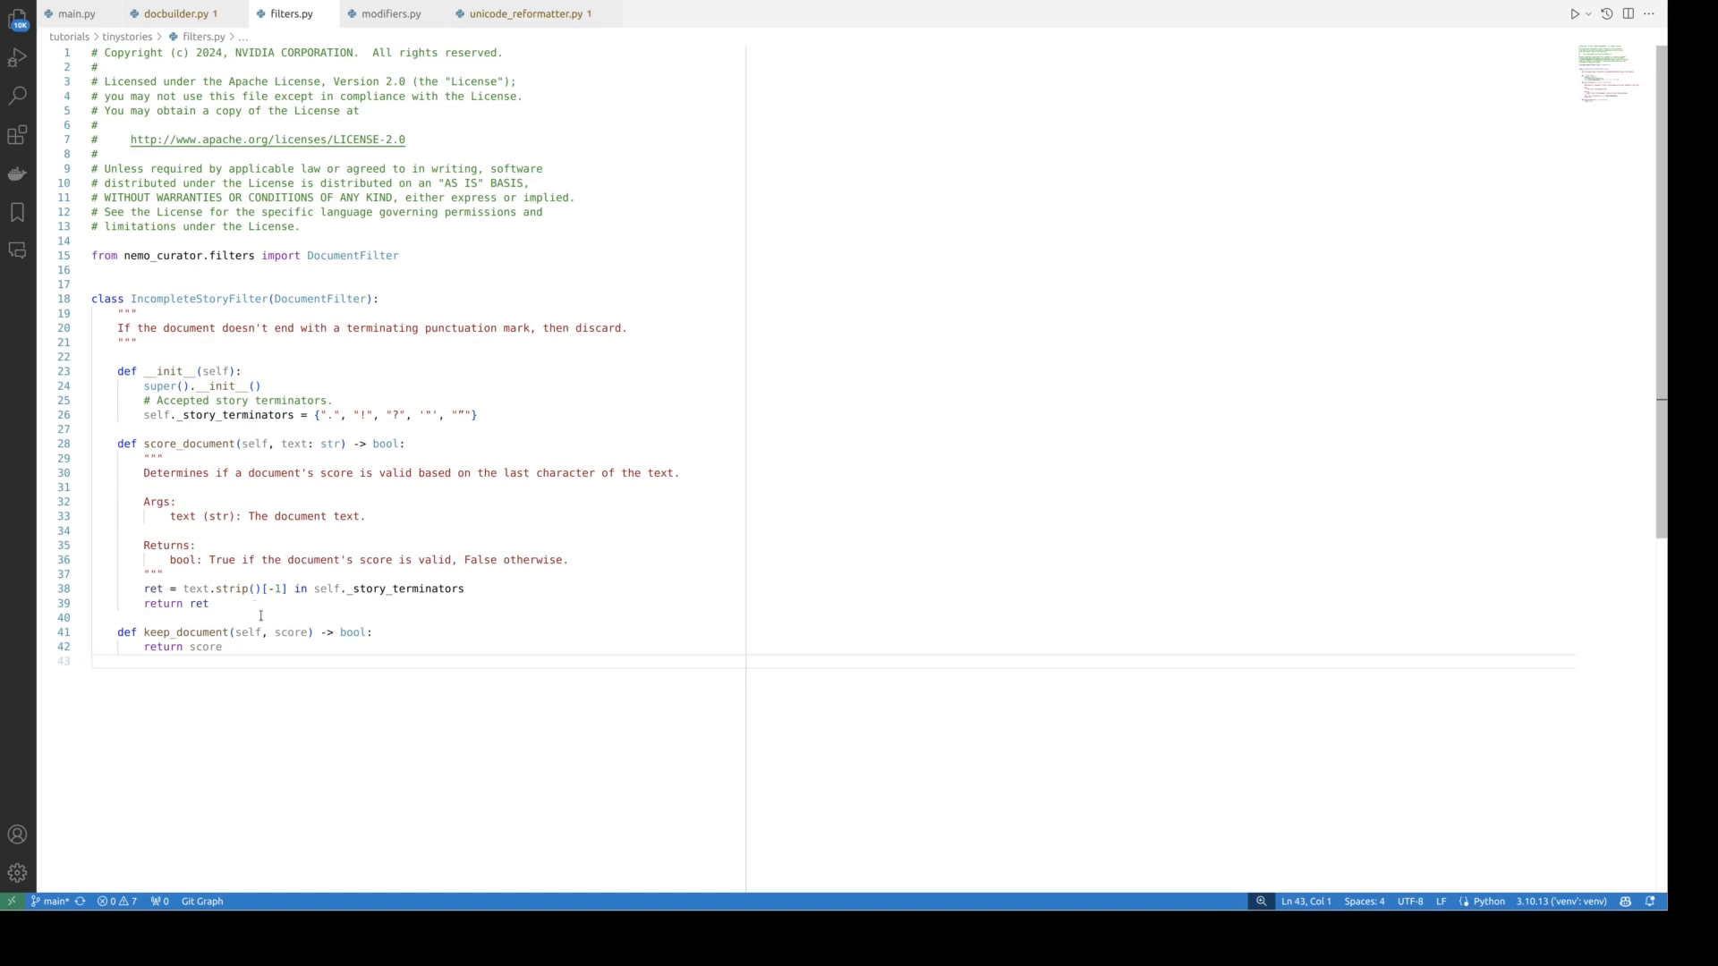
pyautogui.moveTo(340, 639)
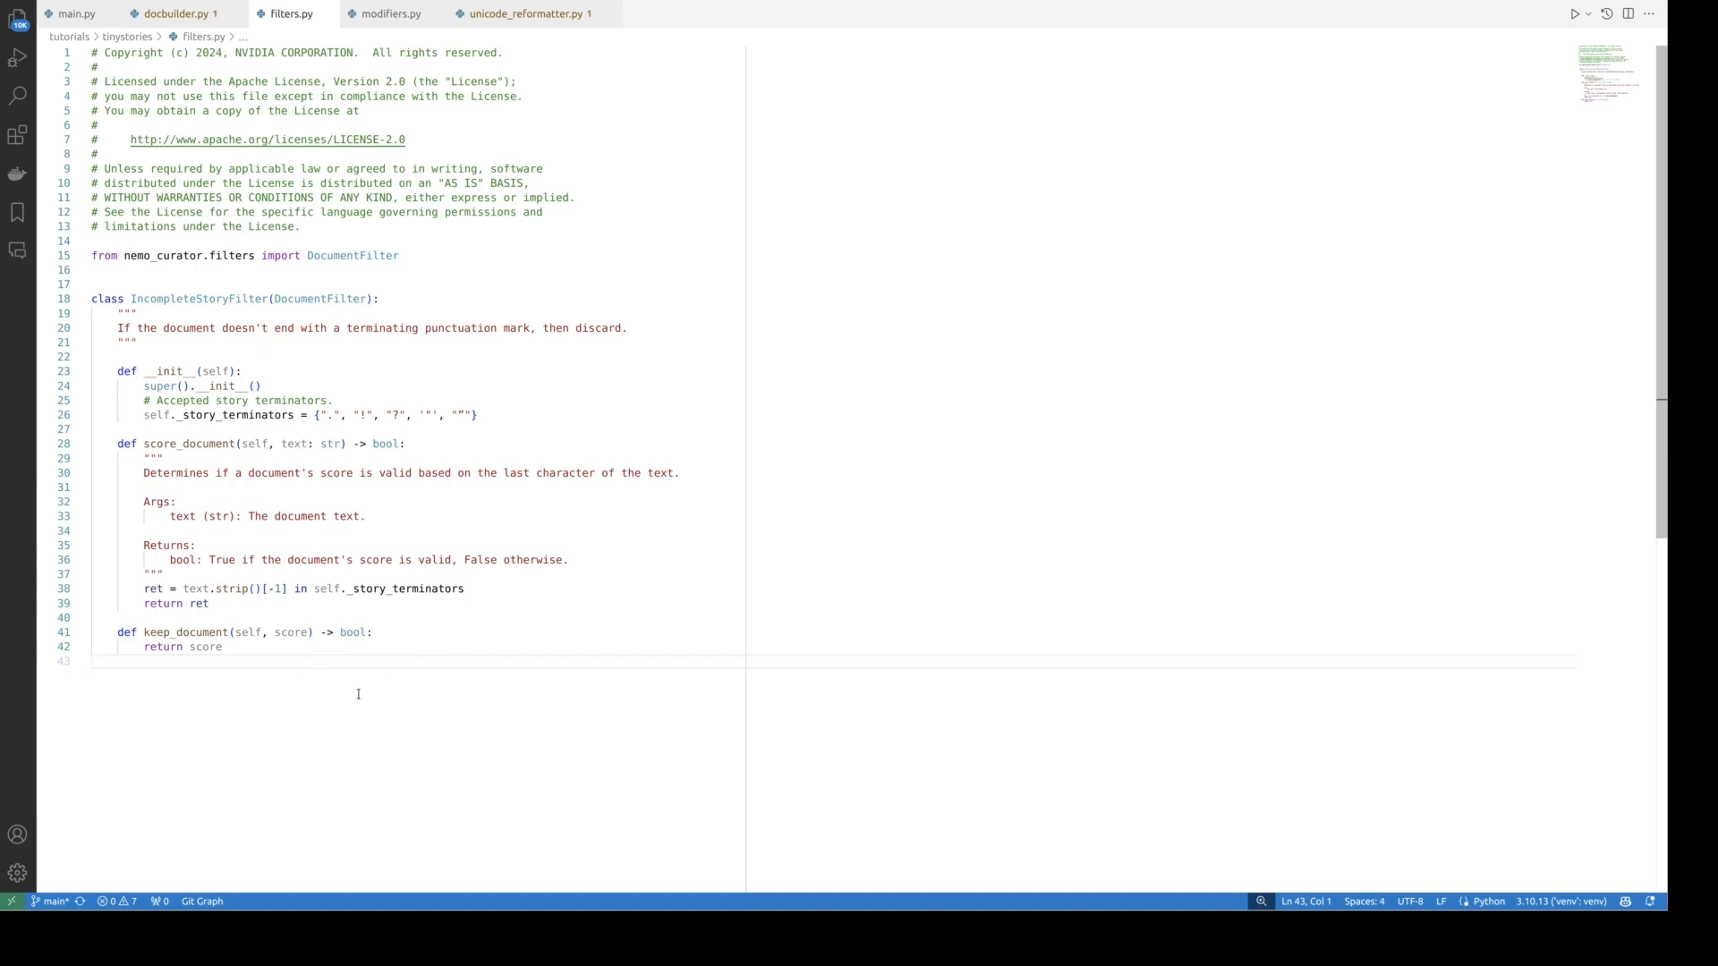
# Step: Go from docbuilder.py to main.py and scroll to run_curation_pipeline's curation_steps
pyautogui.click(175, 14)
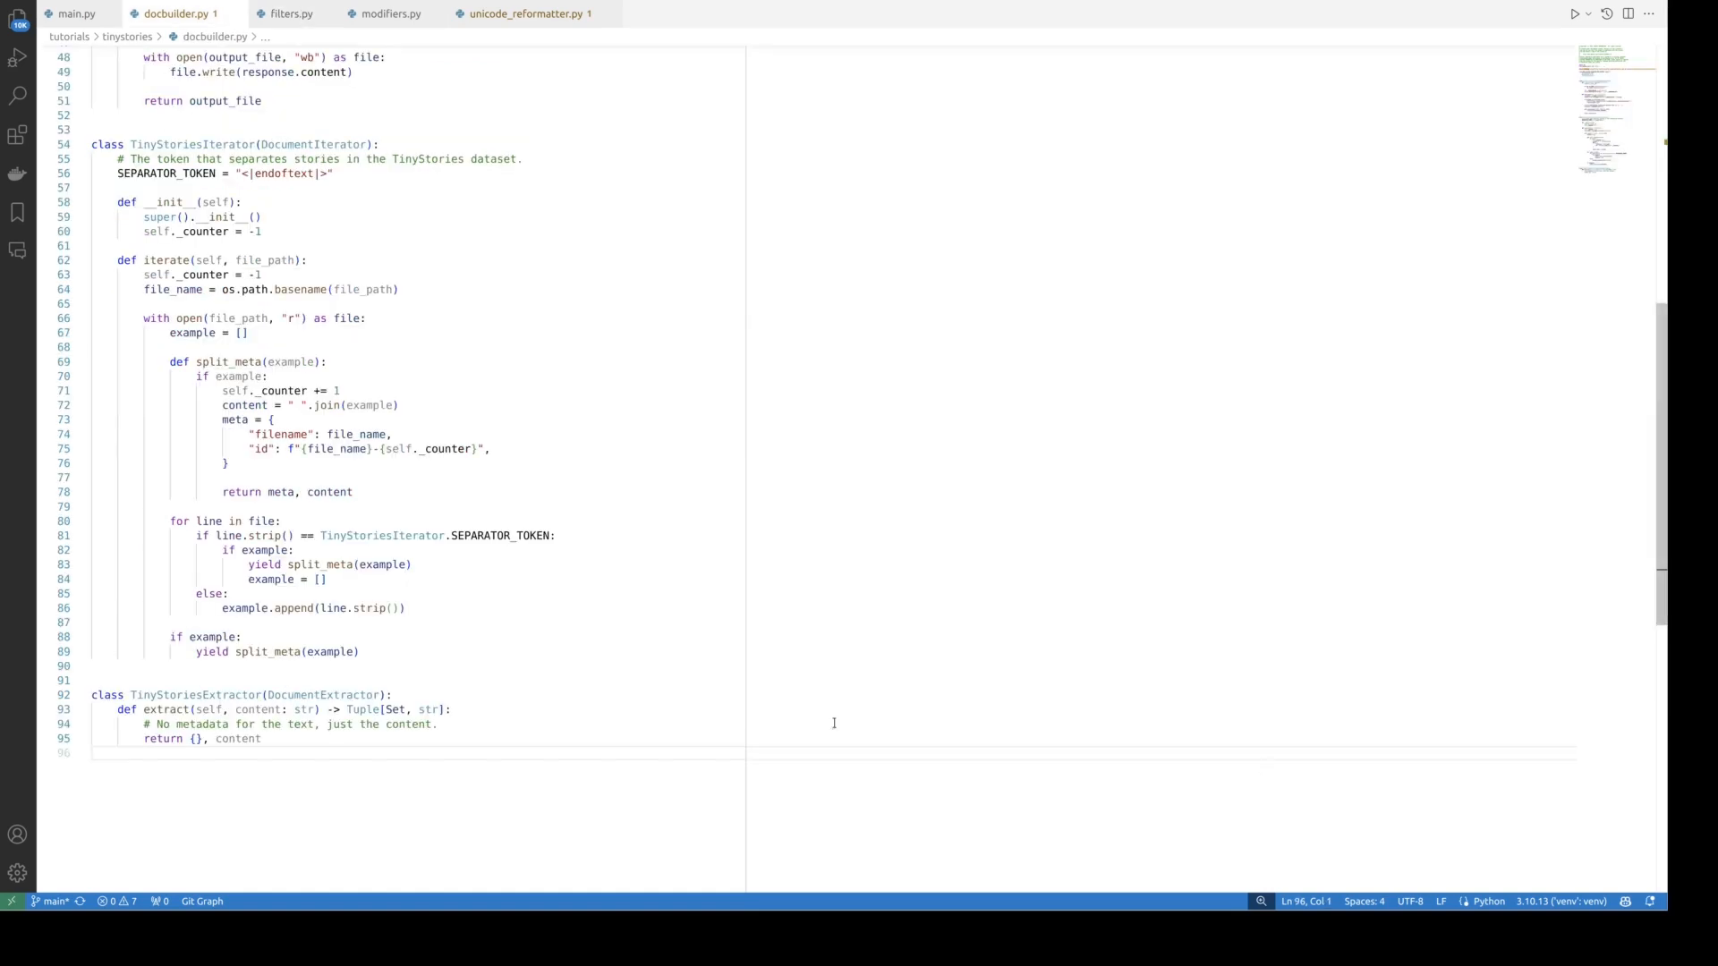
pyautogui.click(74, 13)
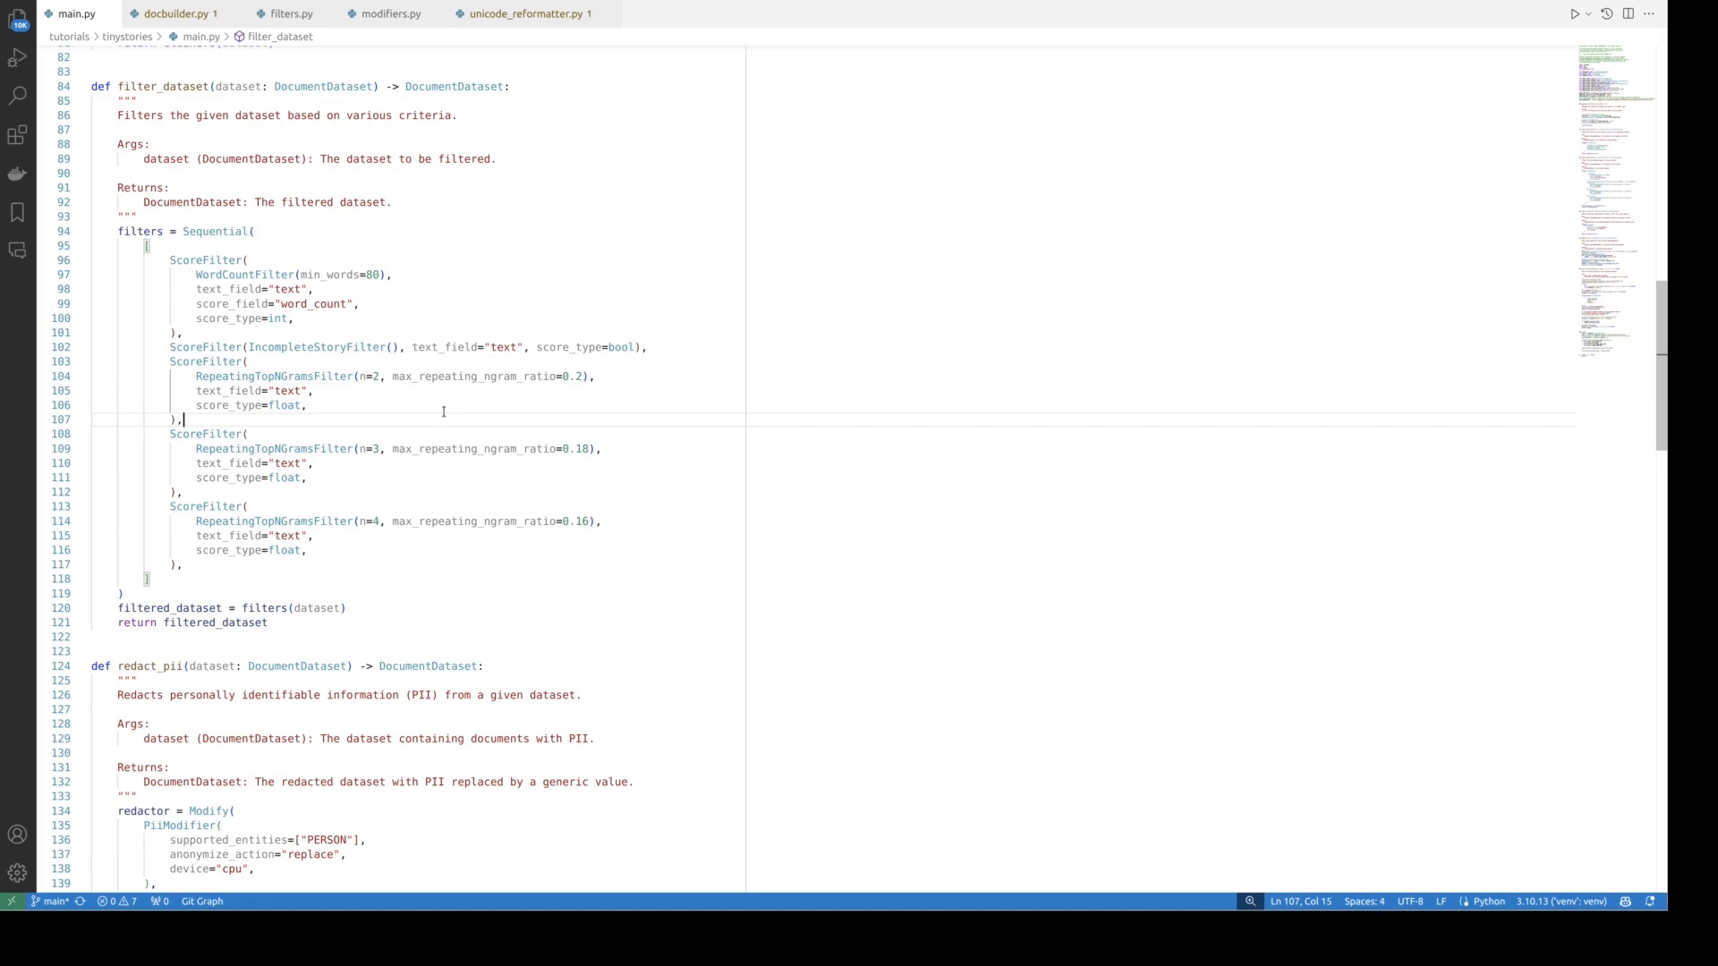
pyautogui.moveTo(404, 416)
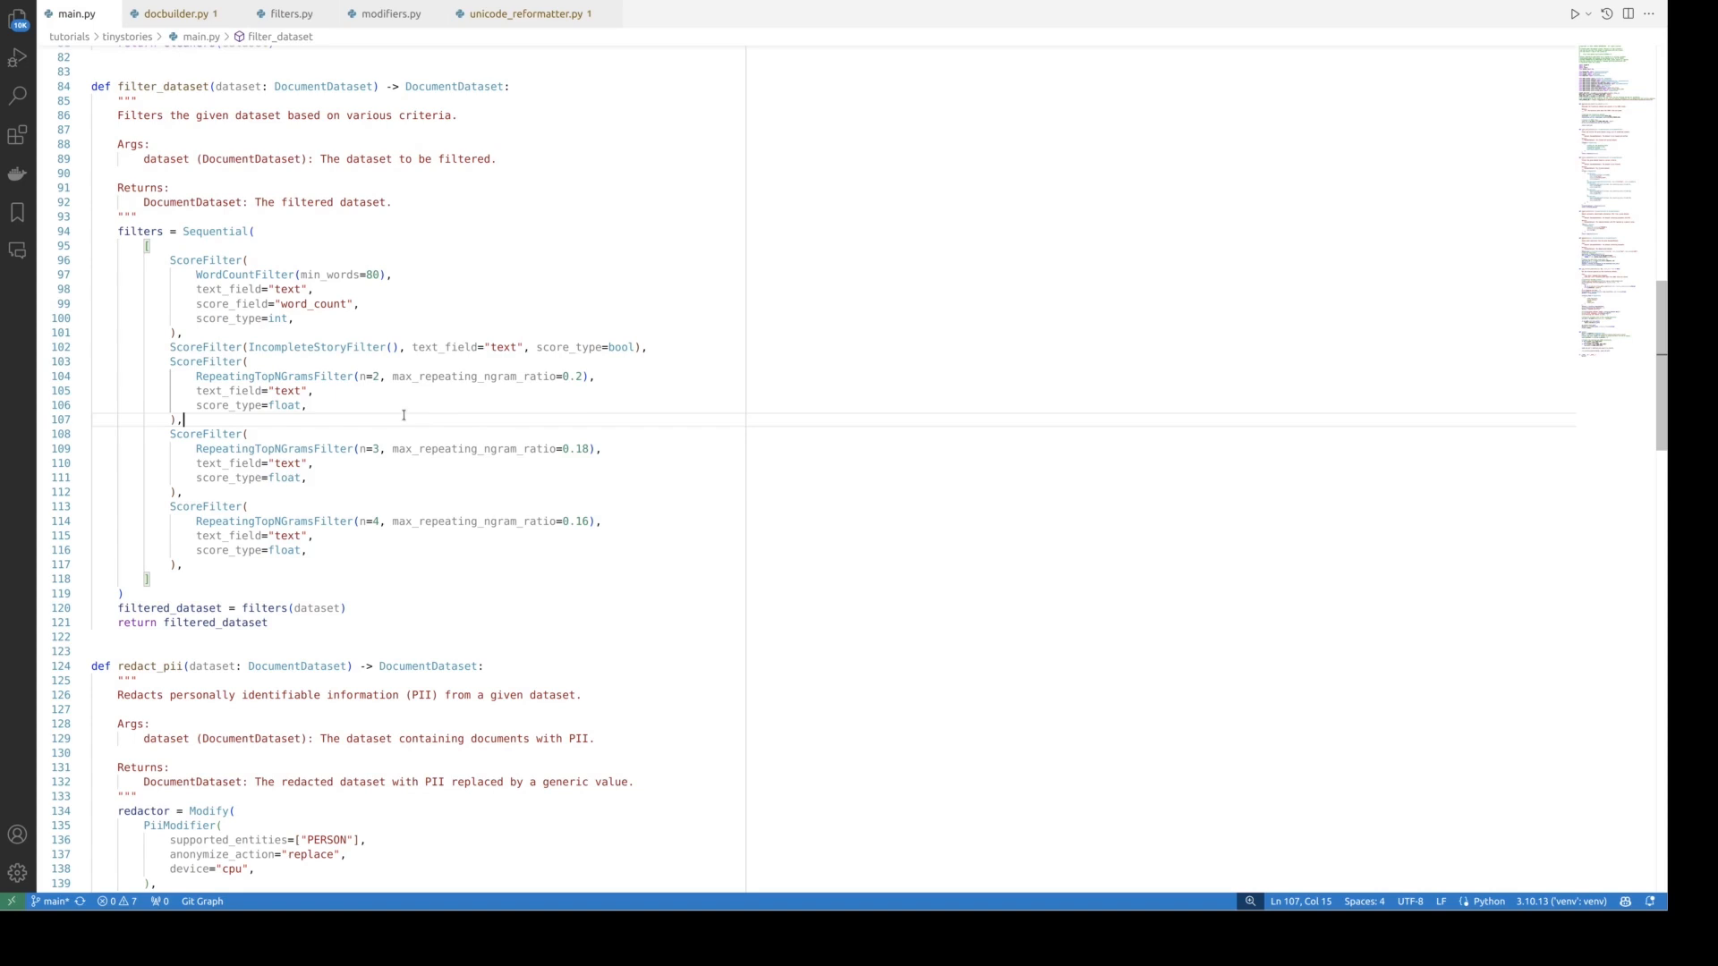
pyautogui.moveTo(376, 404)
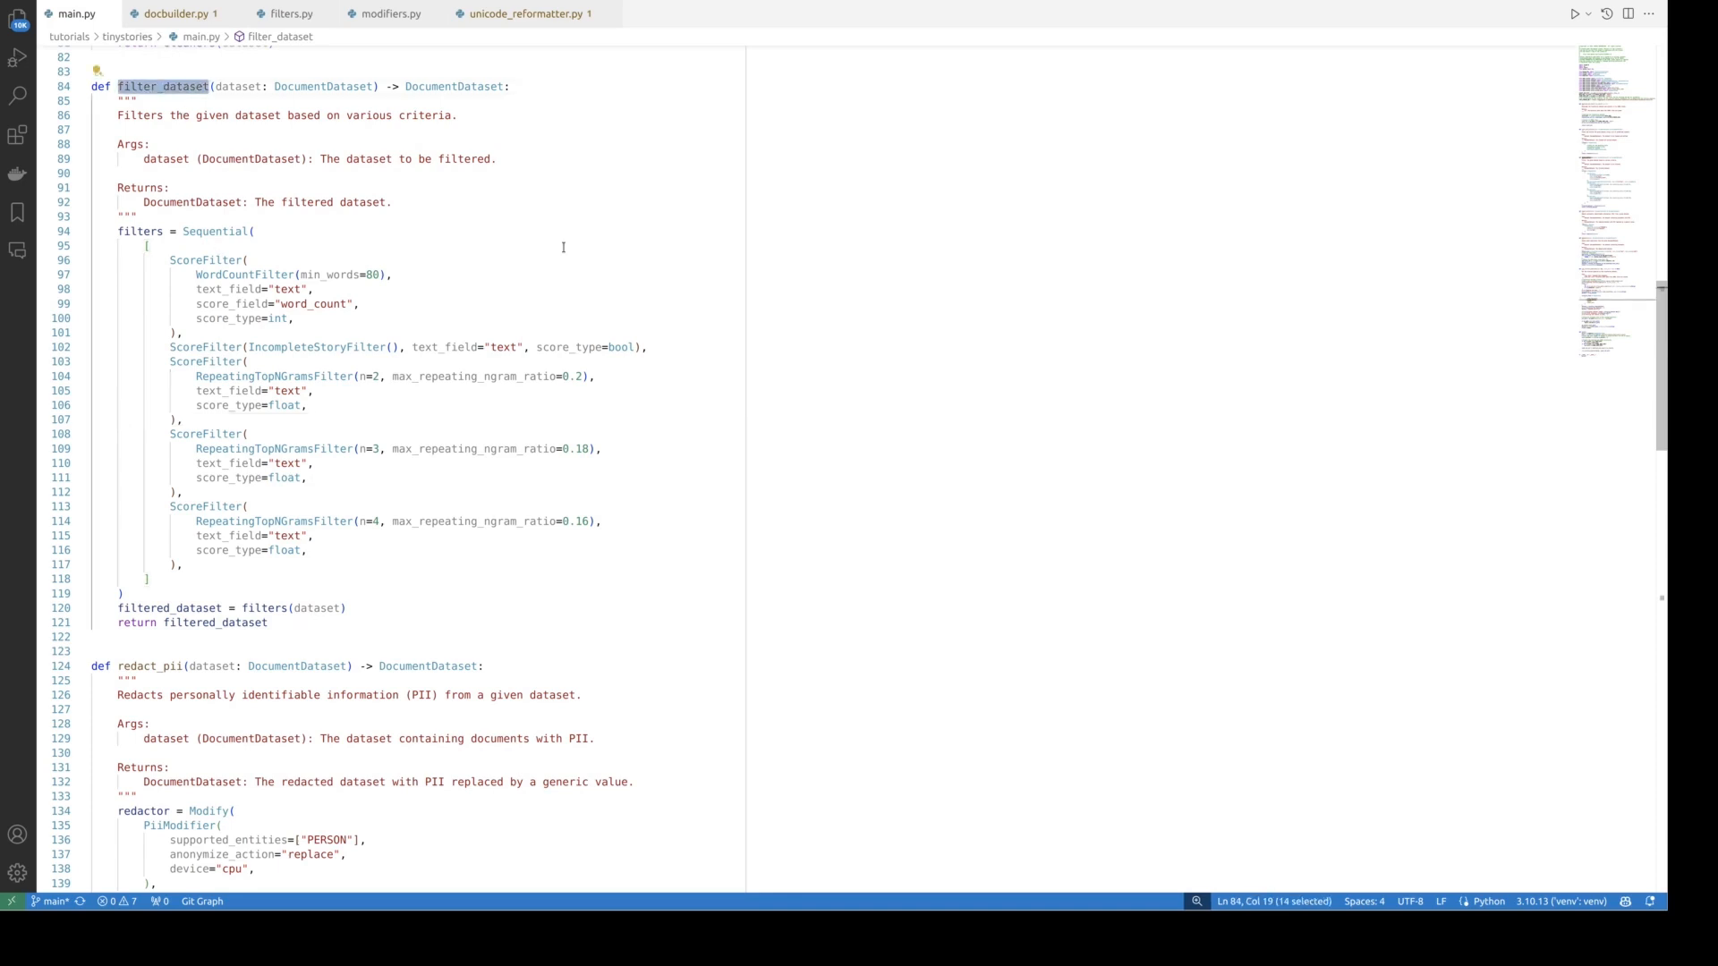
pyautogui.scroll(-3)
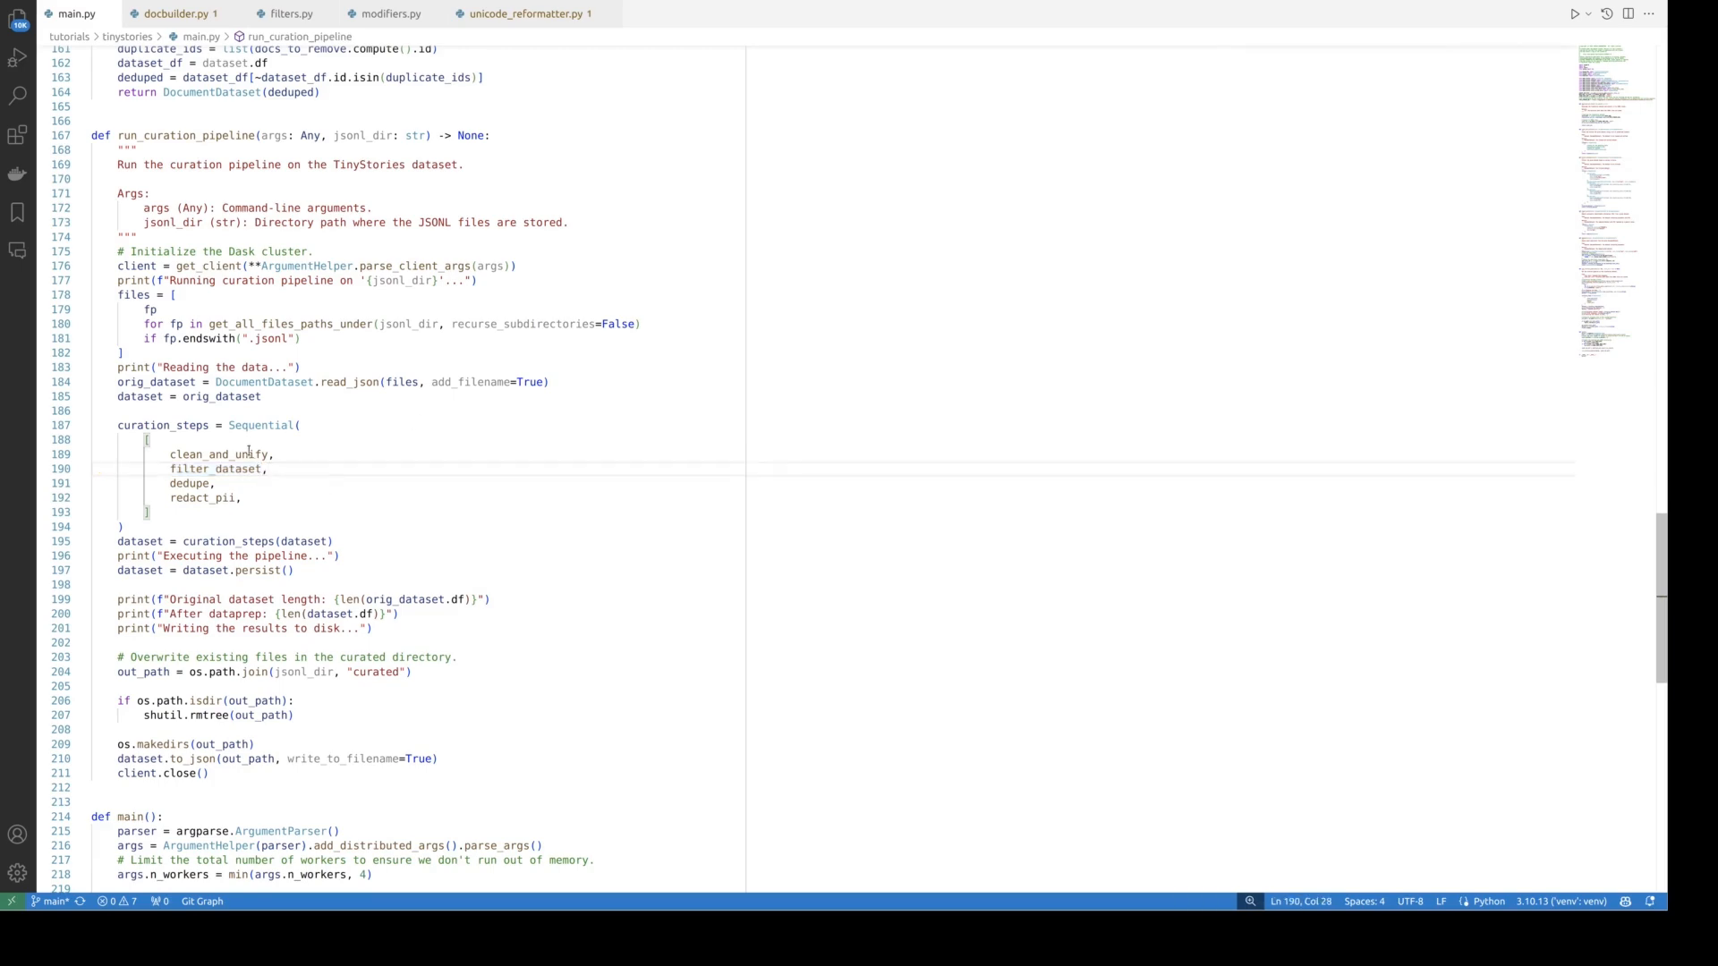
# Step: Jump to the redact_pii definition in main.py, which replaces PERSON entities
pyautogui.click(268, 469)
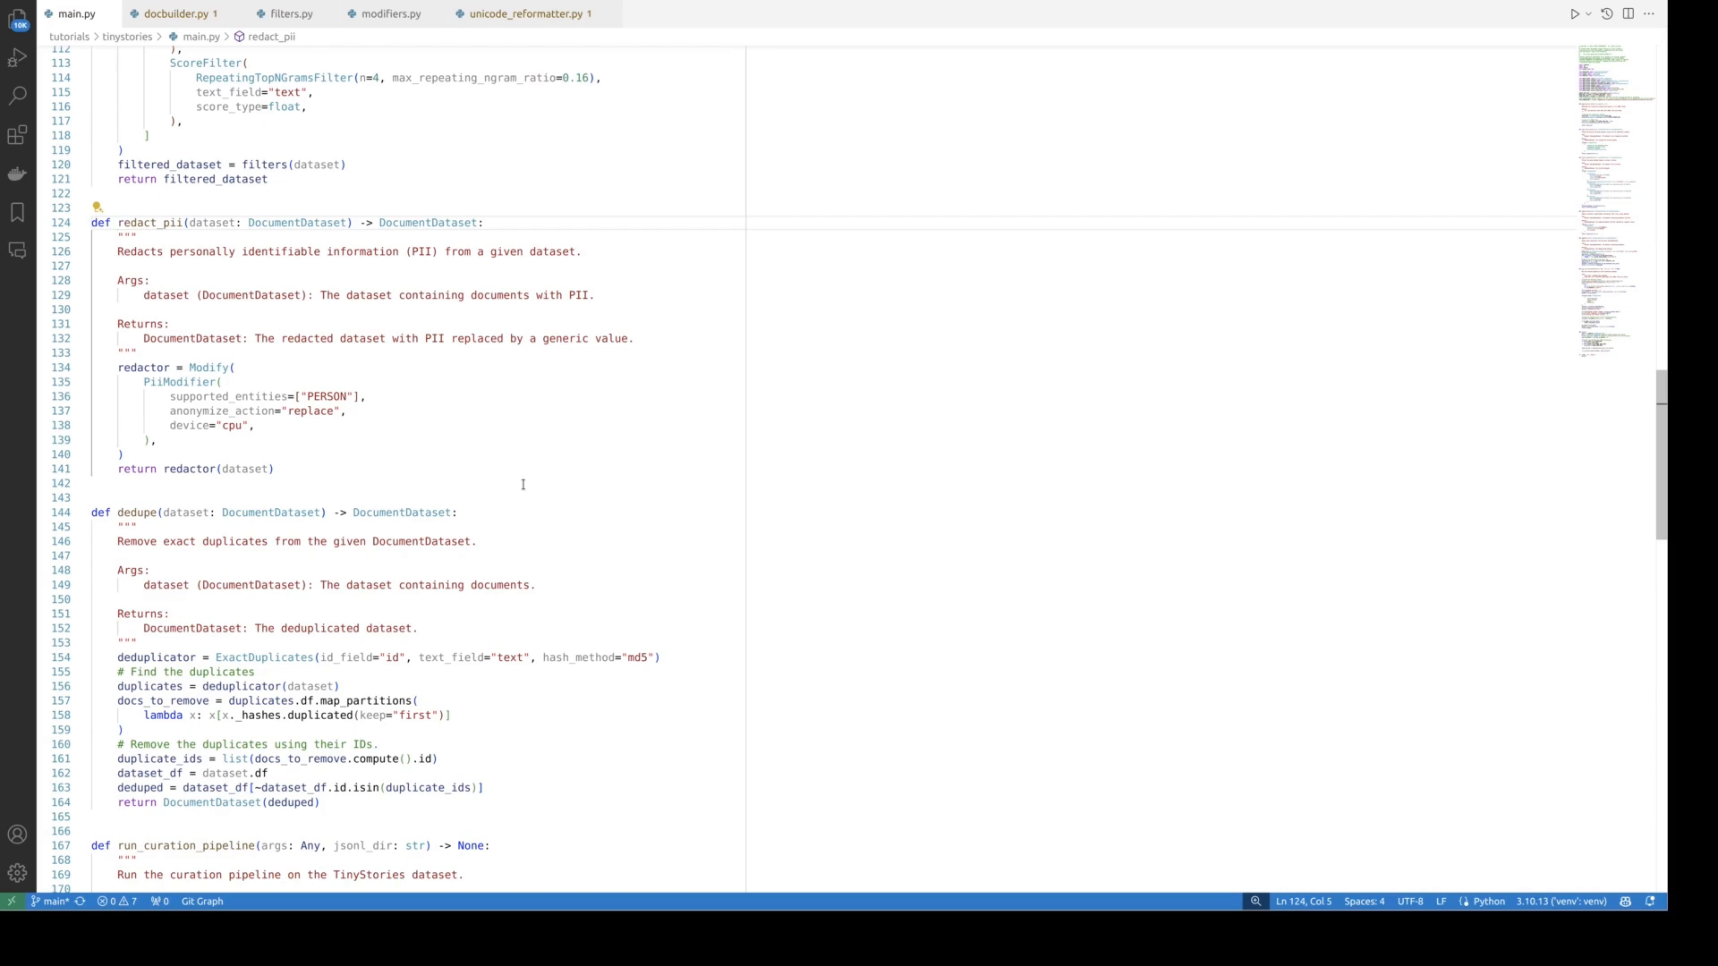
pyautogui.moveTo(418, 469)
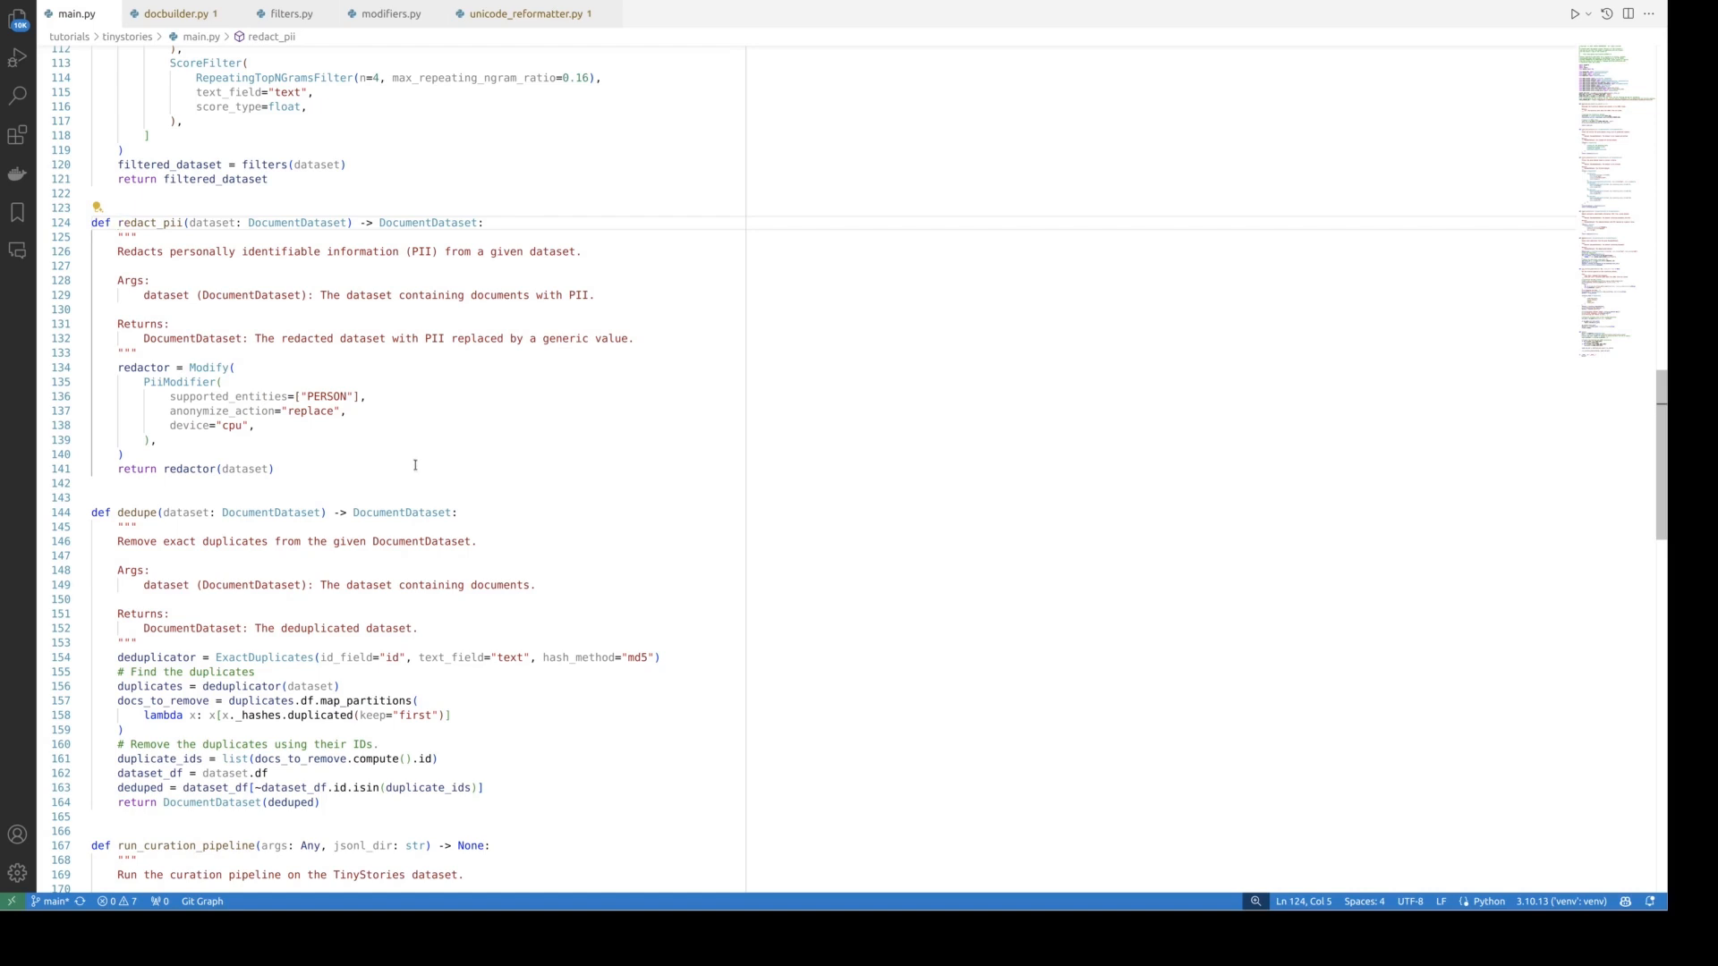
pyautogui.moveTo(312, 434)
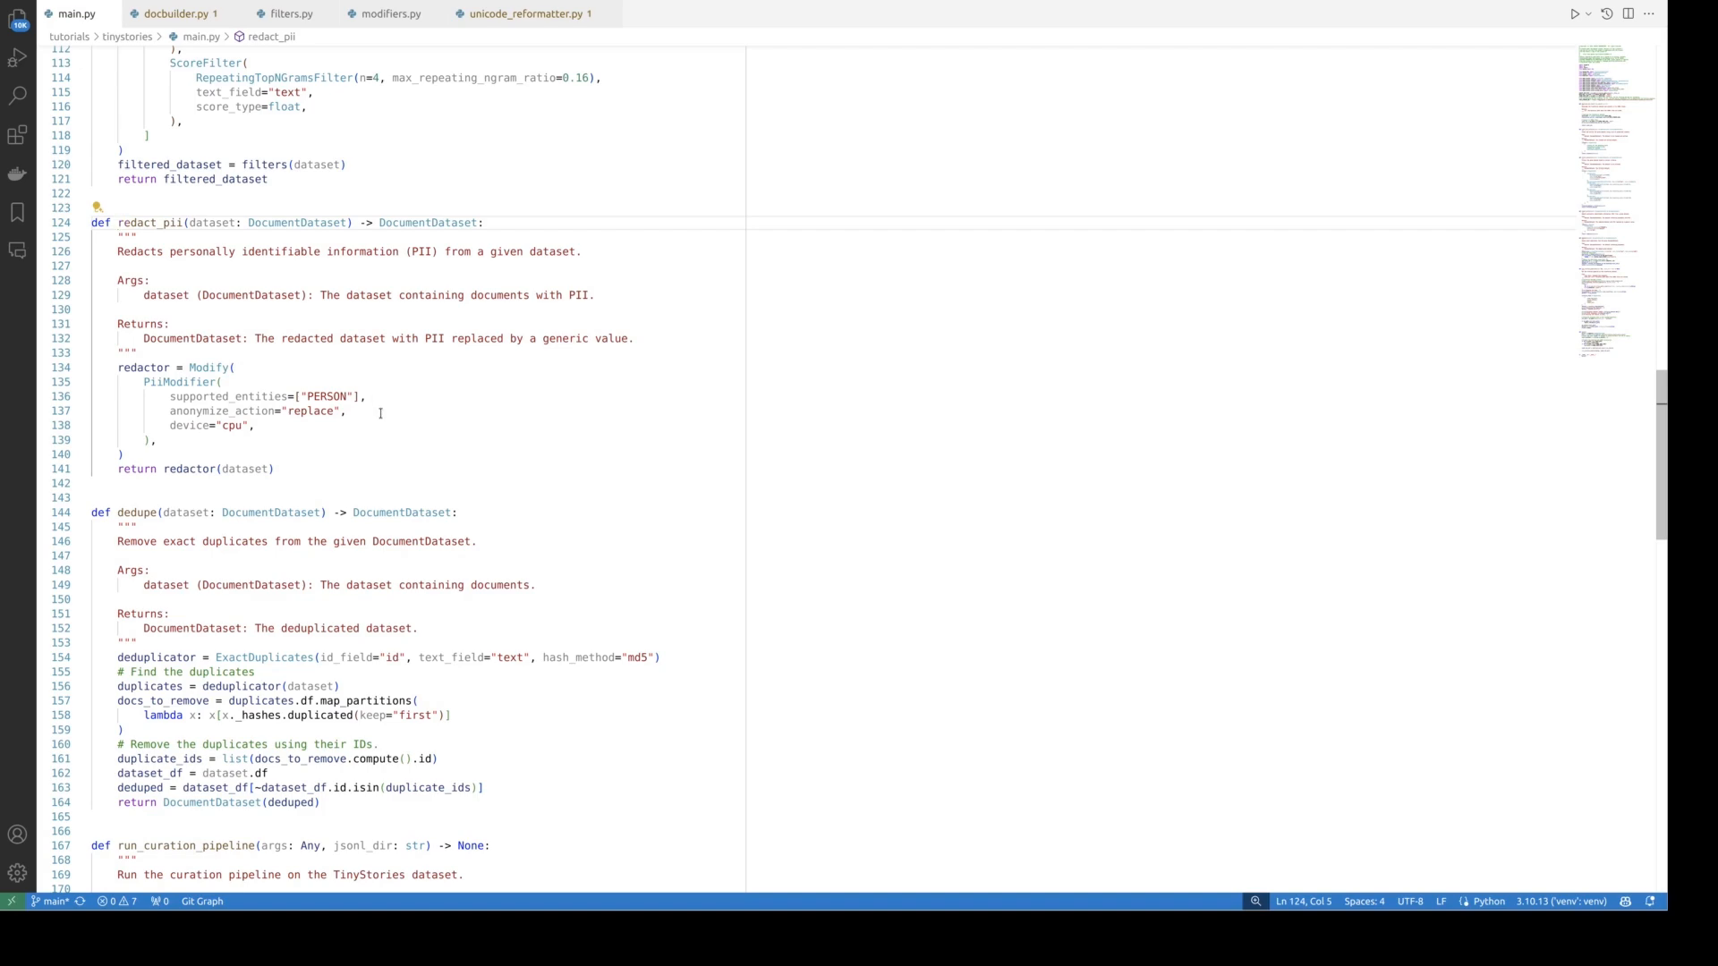
pyautogui.moveTo(344, 454)
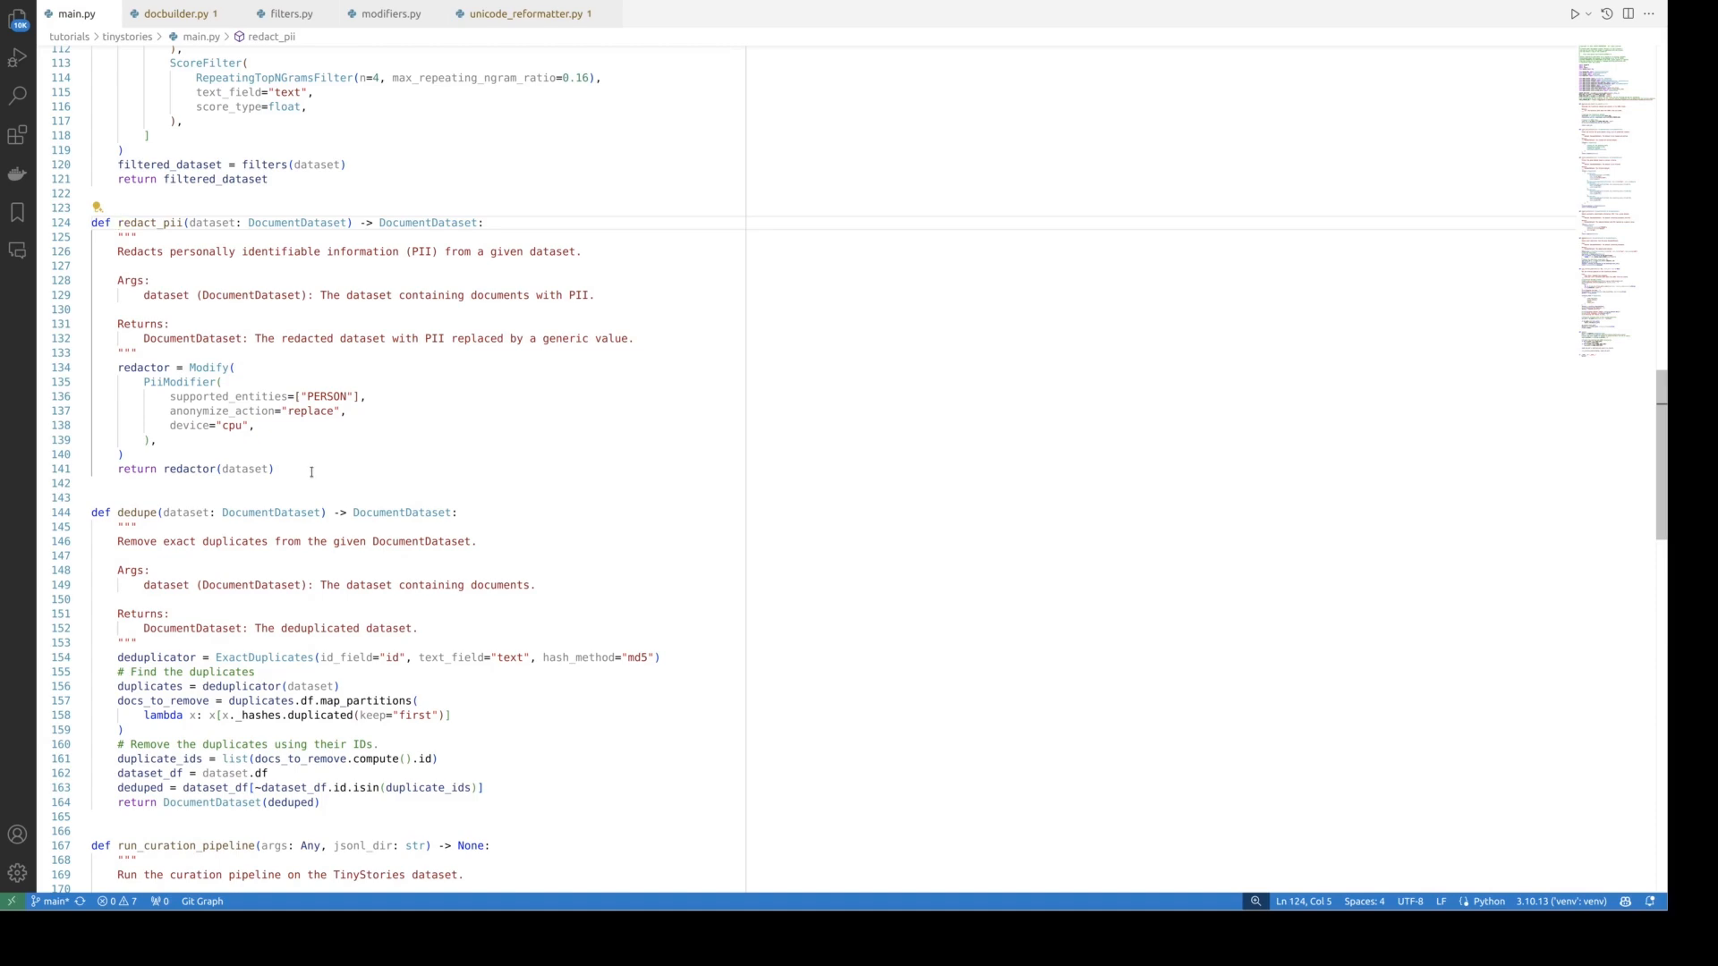
# Step: Scroll back to run_curation_pipeline and its persist and to_json calls
pyautogui.scroll(-3)
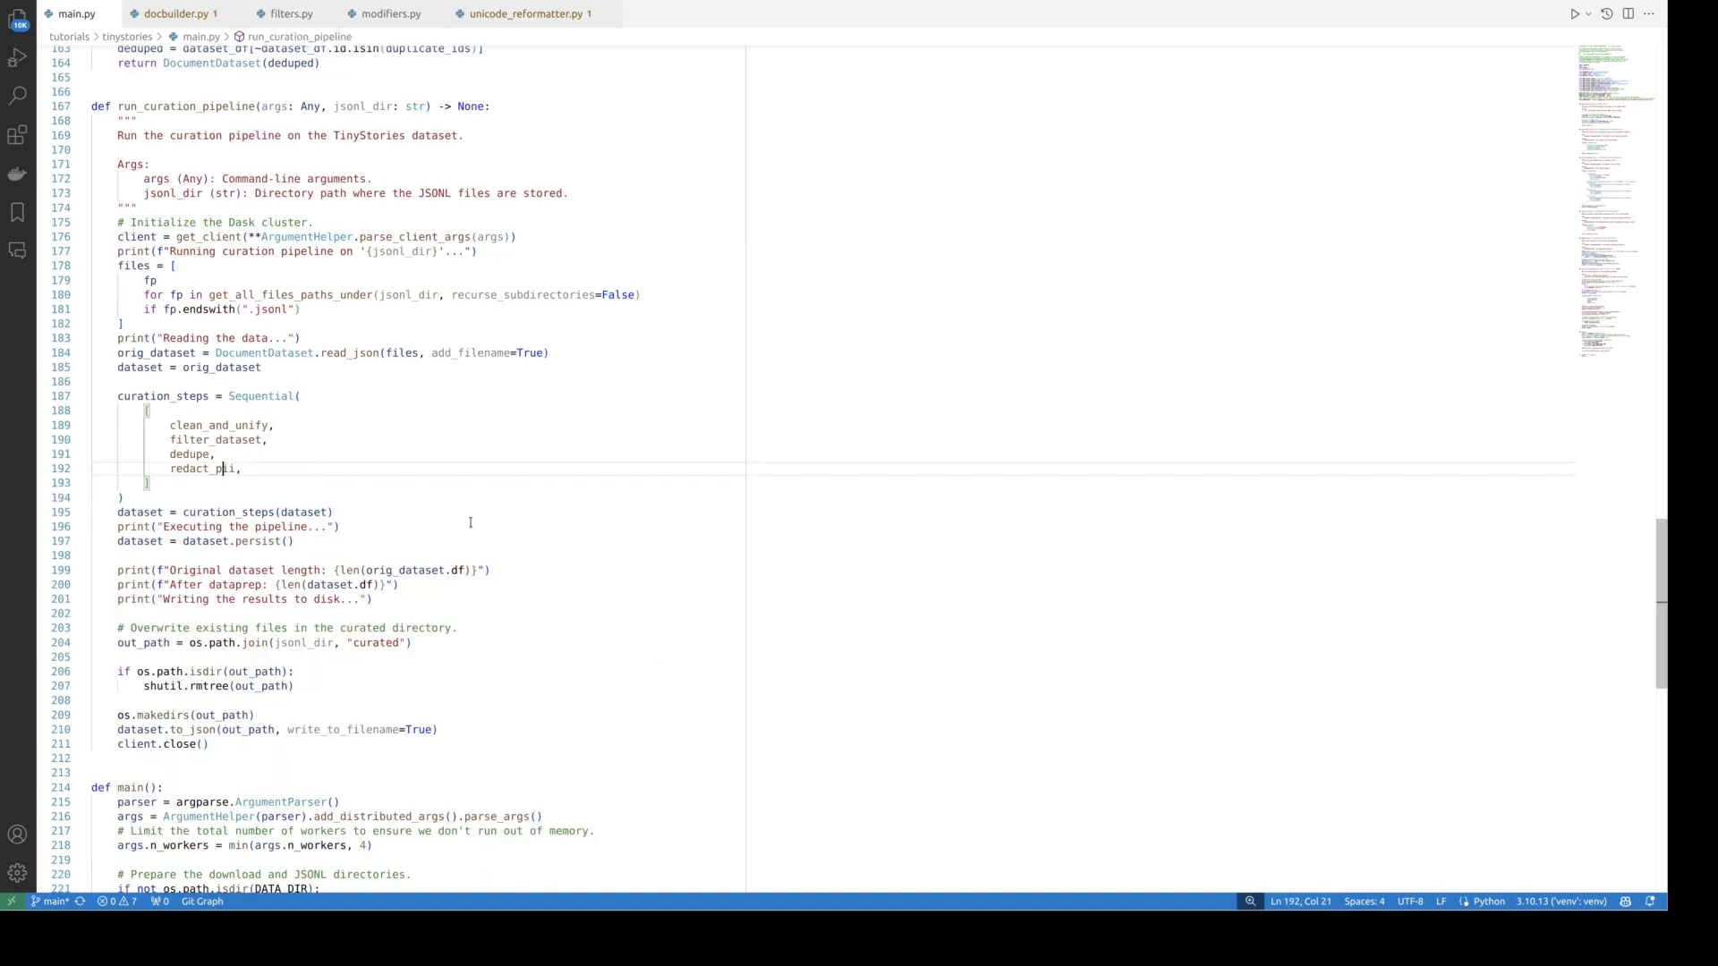
pyautogui.doubleClick(162, 396)
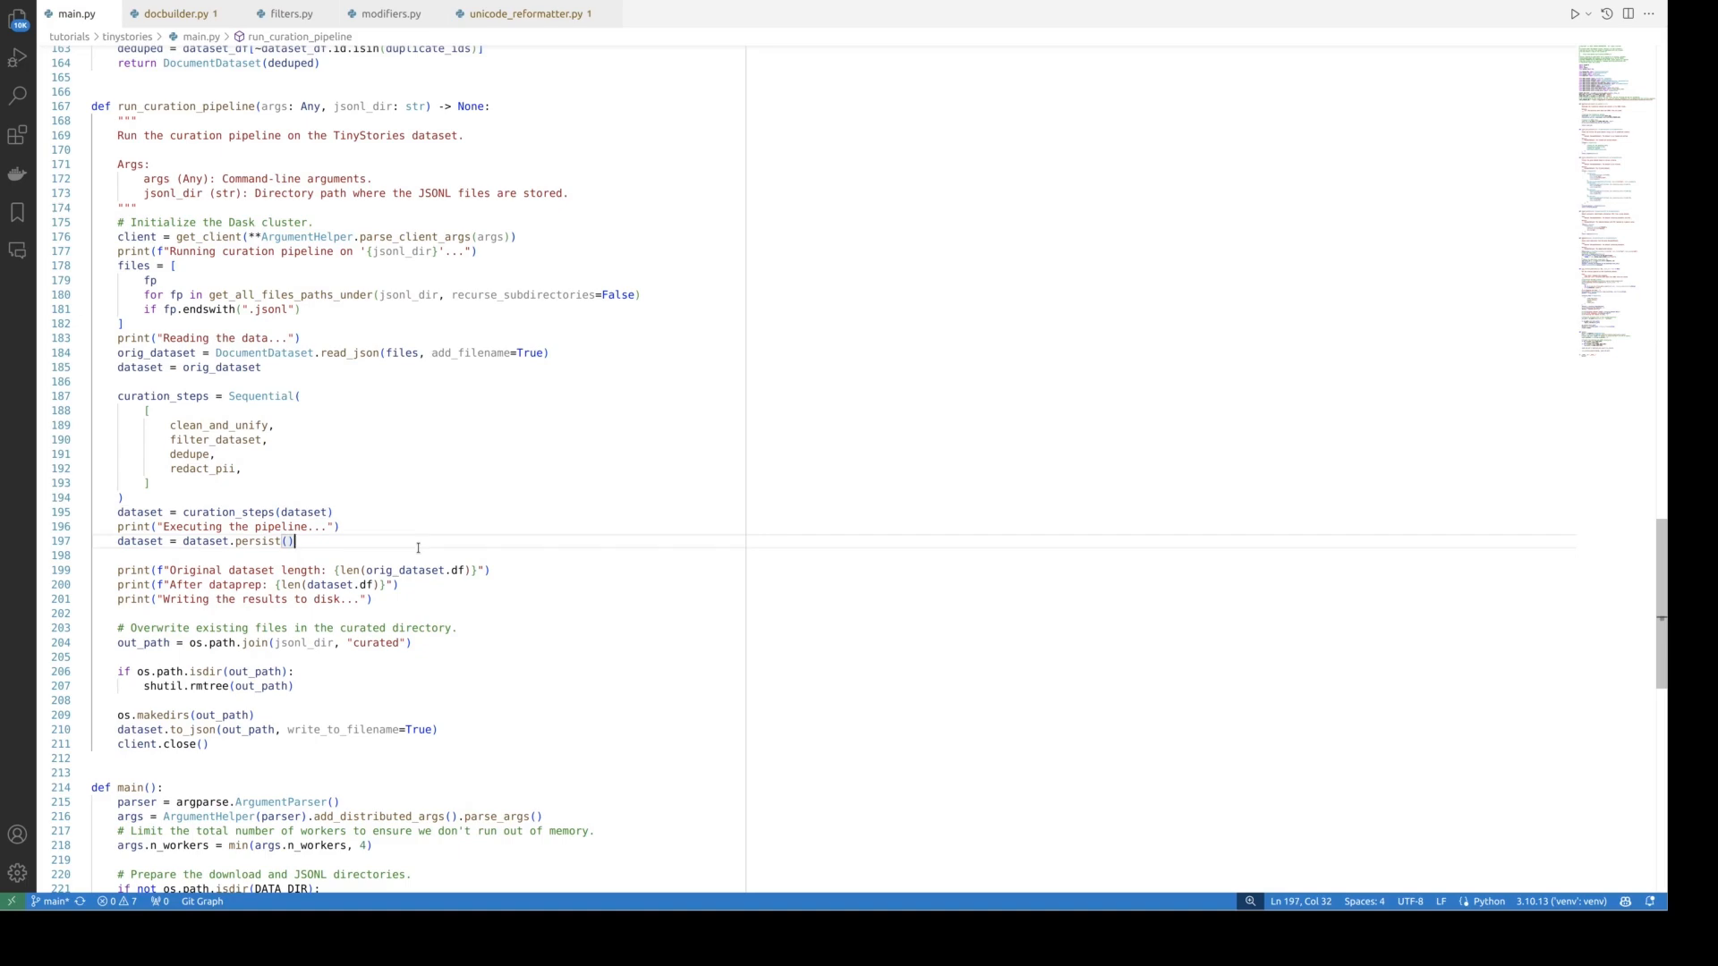
pyautogui.moveTo(511, 575)
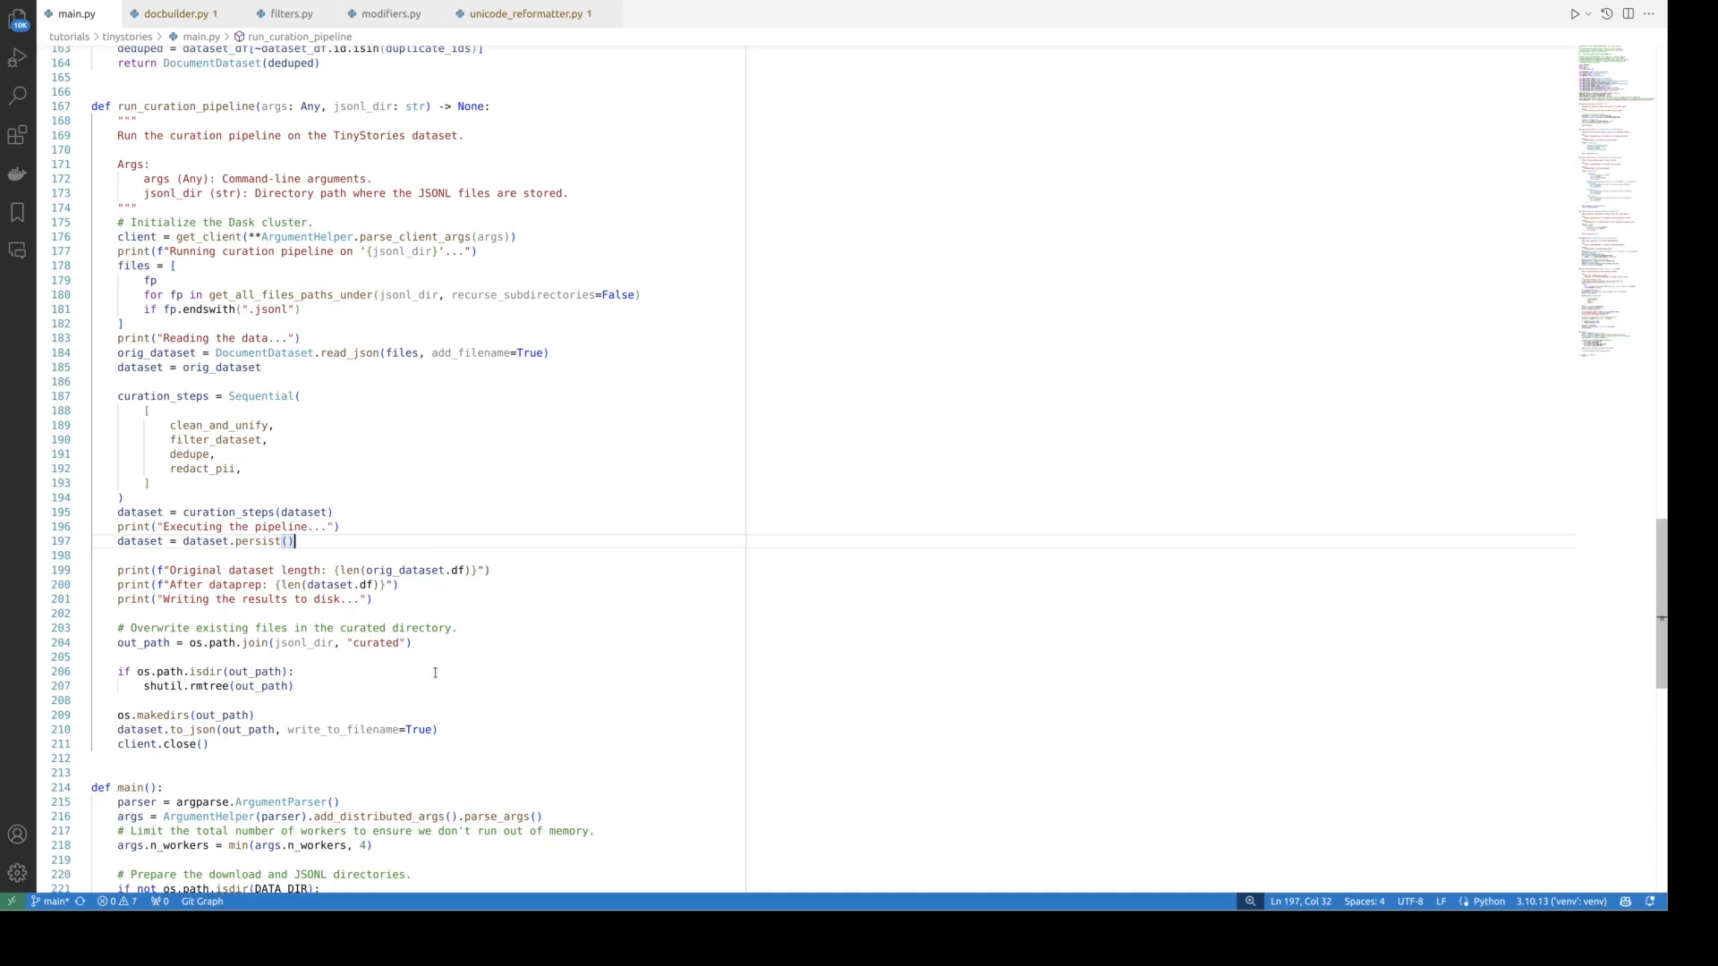
pyautogui.moveTo(262, 756)
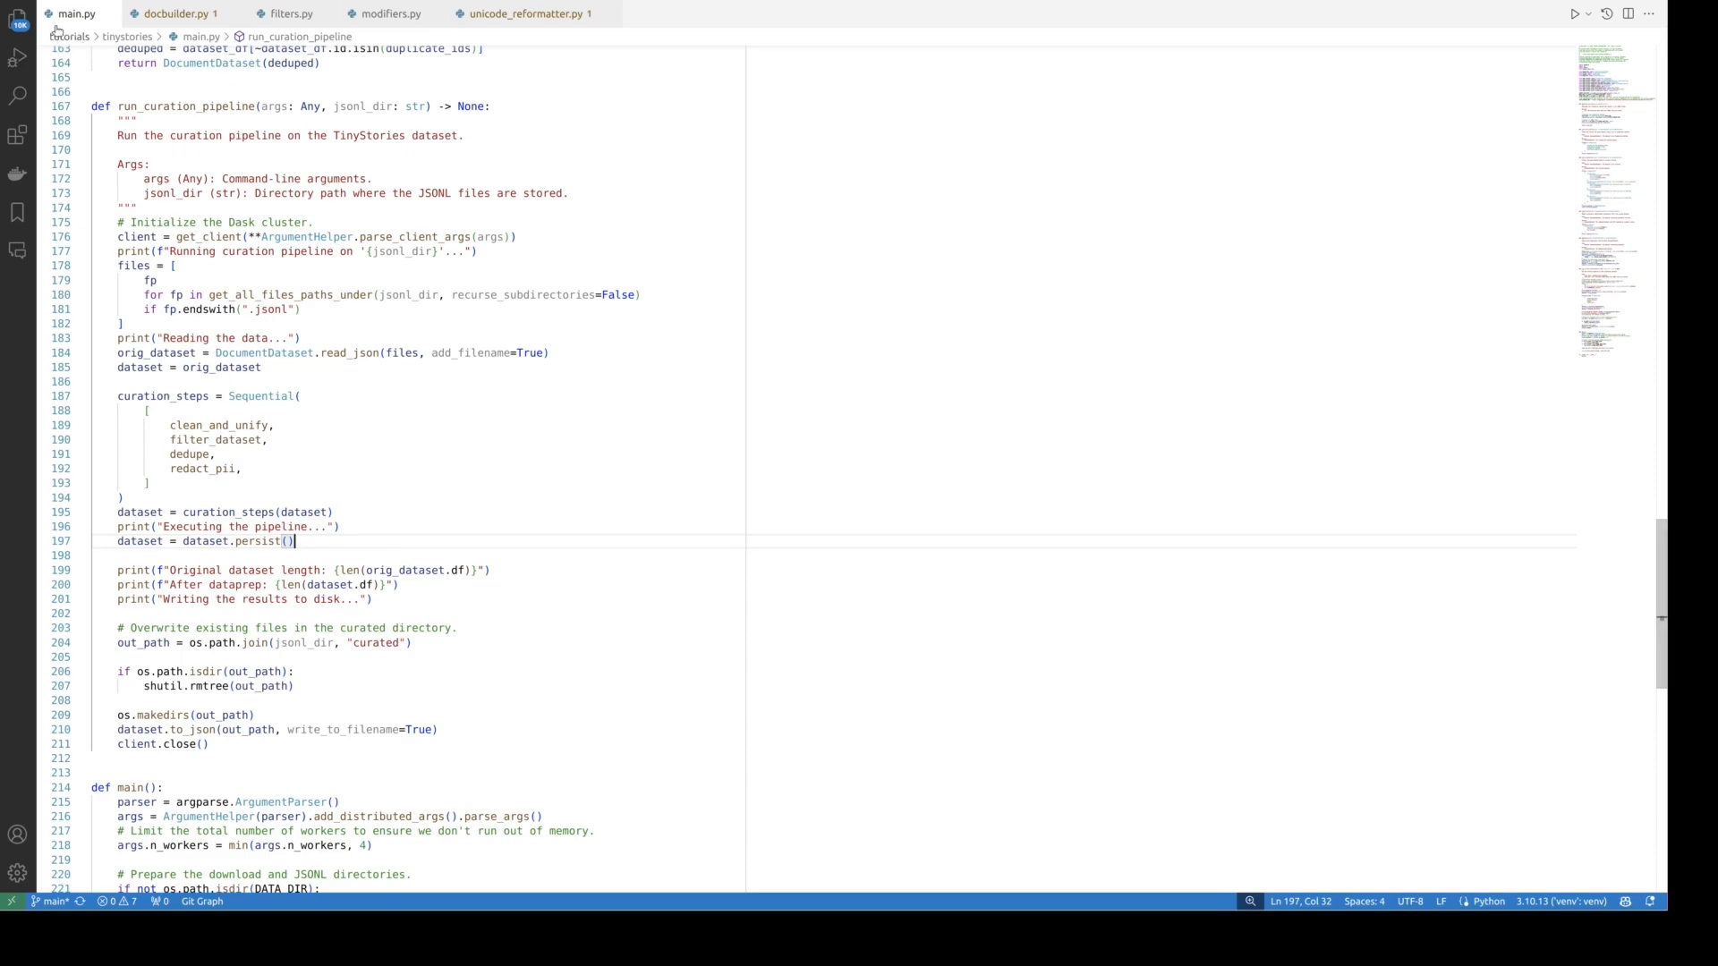
# Step: Open TinyStories-valid.txt-0.jsonl from data/jsonl/val/curated, showing names as <PERSON>
pyautogui.click(18, 56)
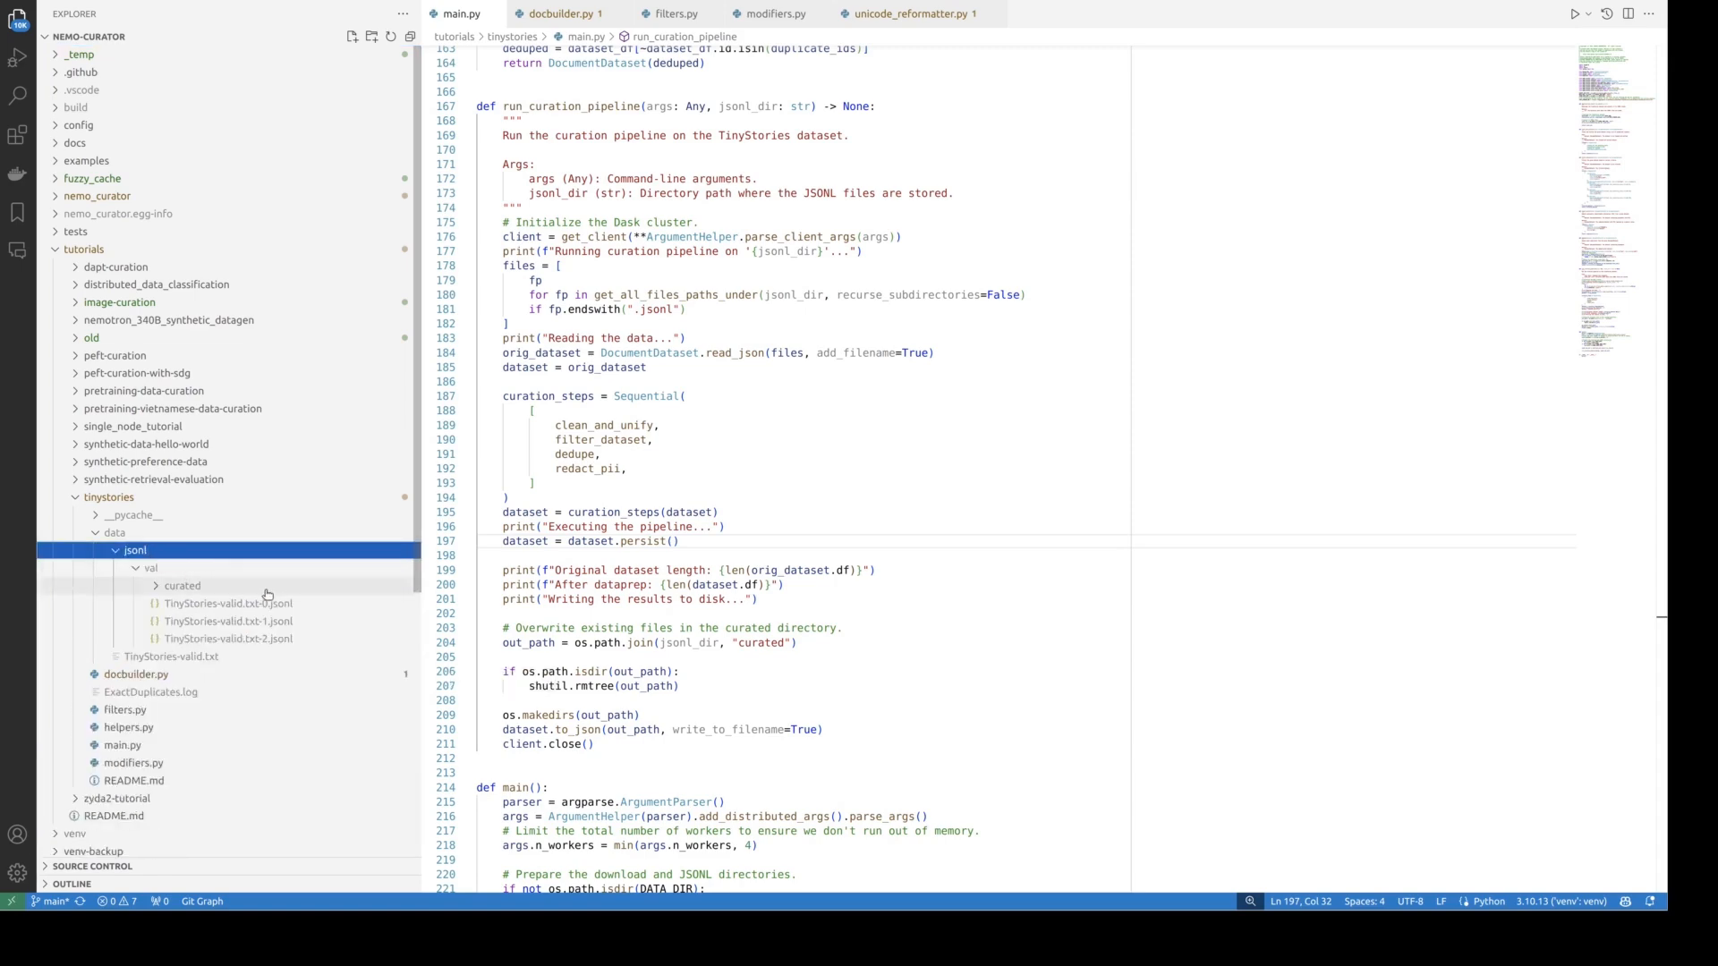
pyautogui.moveTo(234, 604)
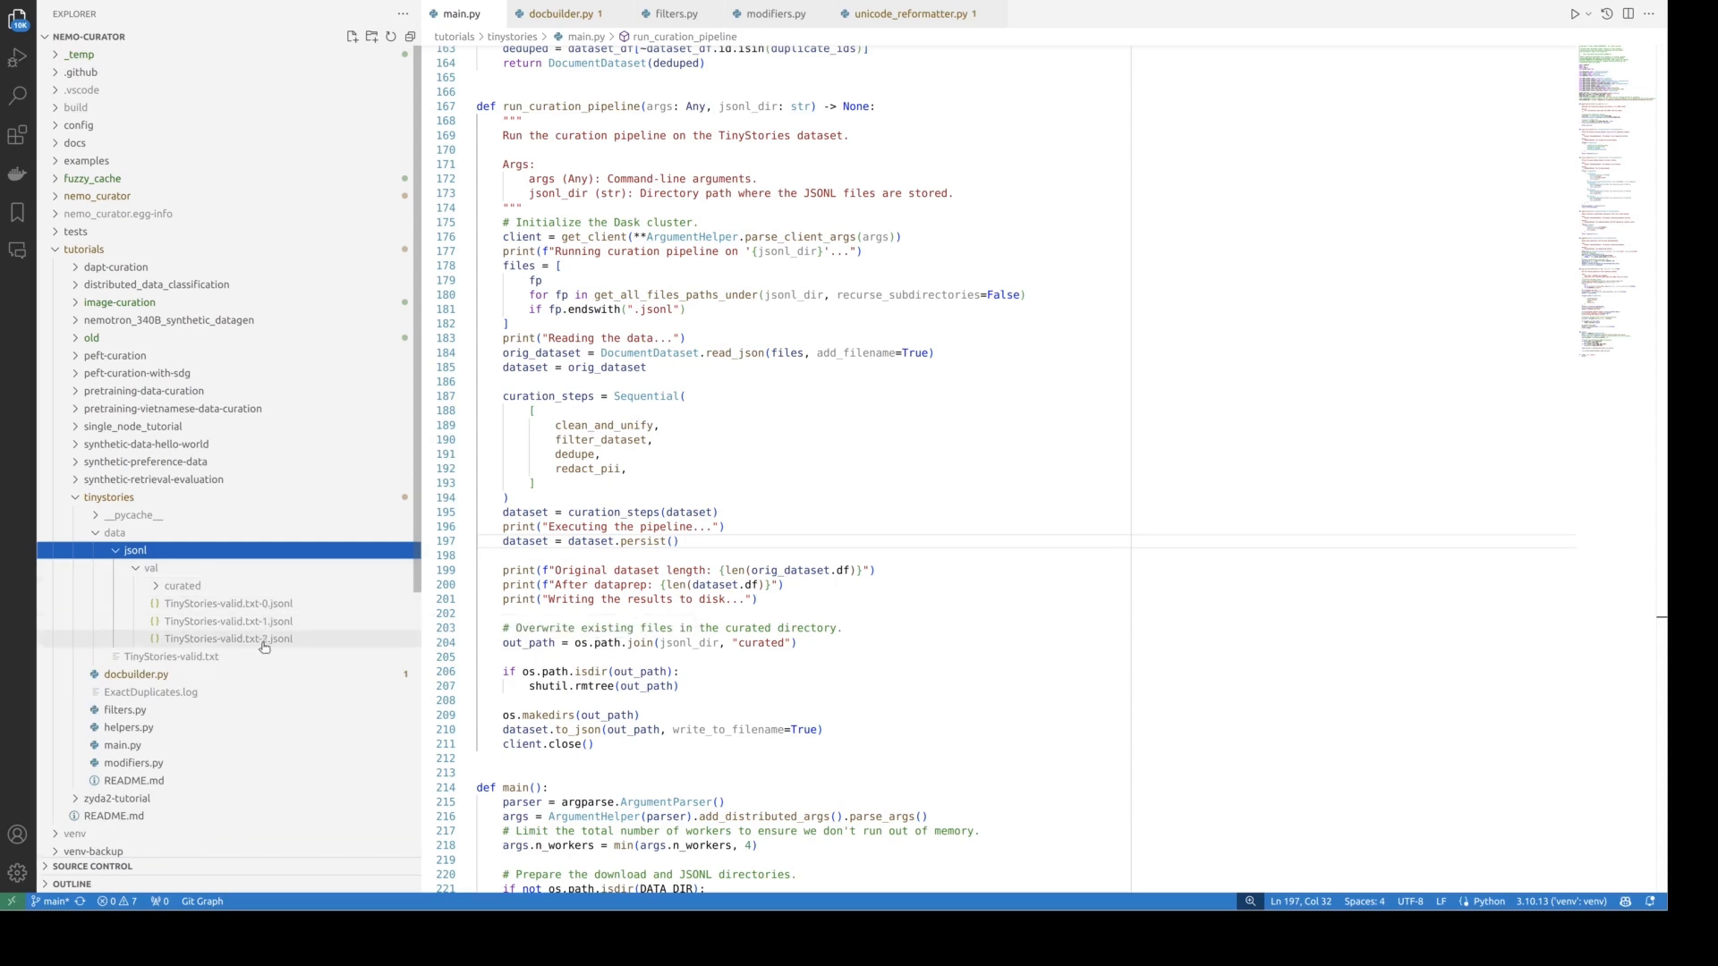
pyautogui.click(181, 585)
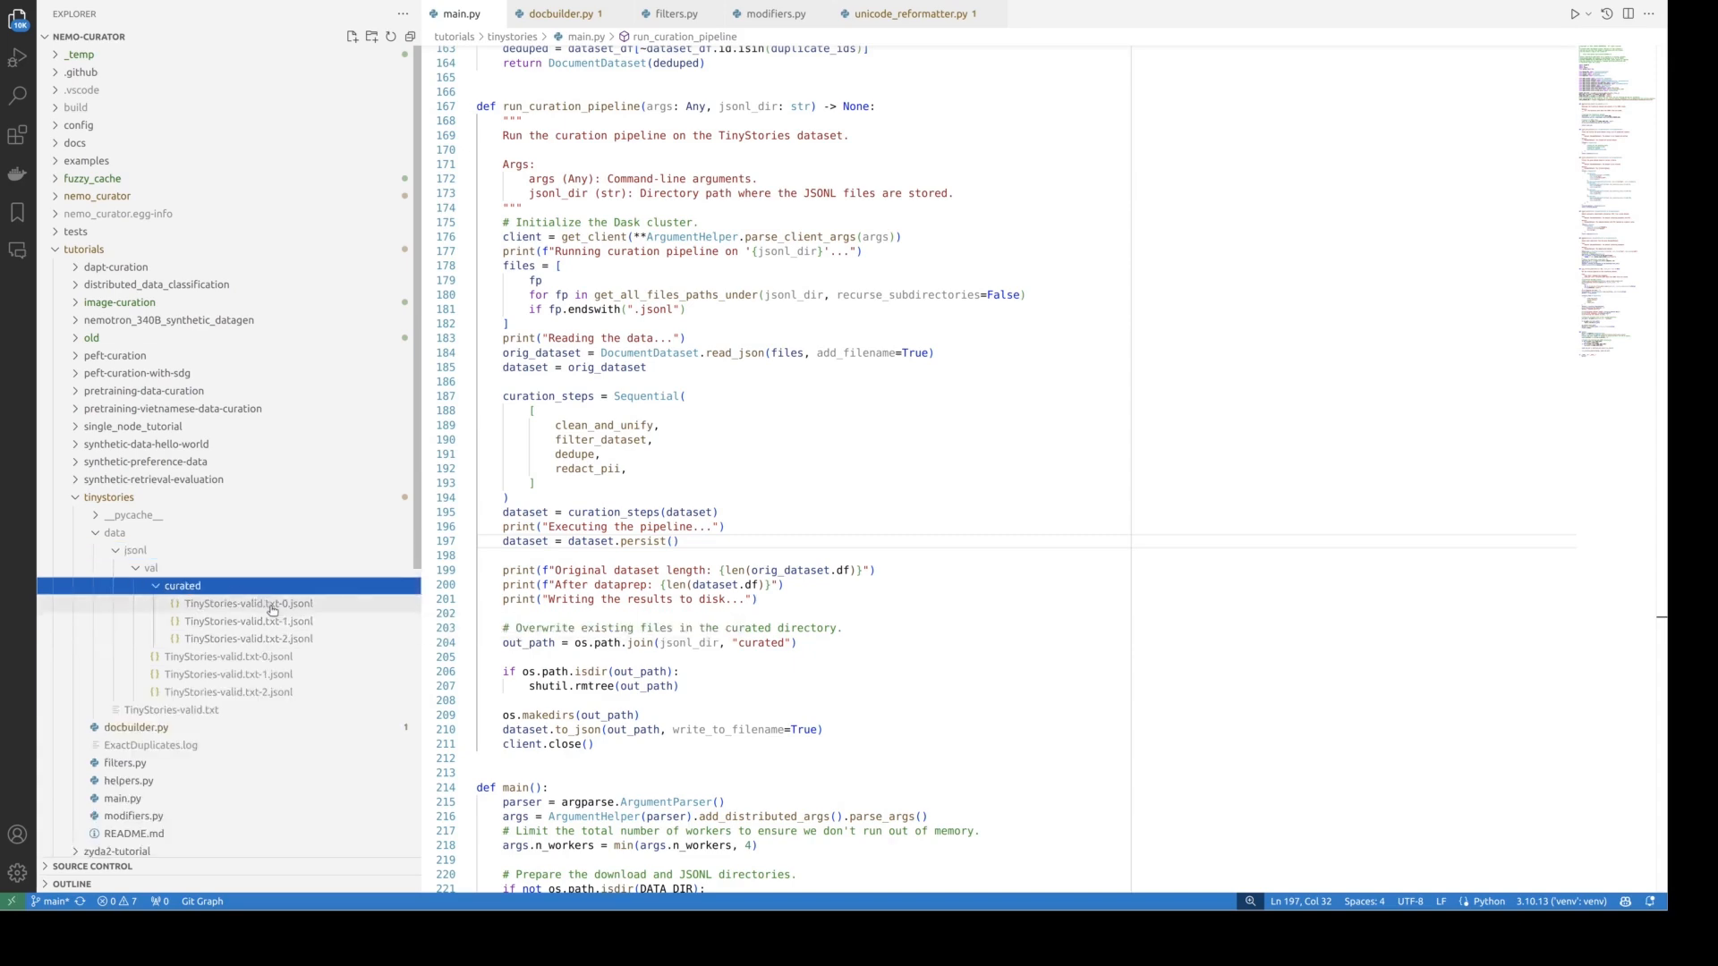
pyautogui.doubleClick(250, 603)
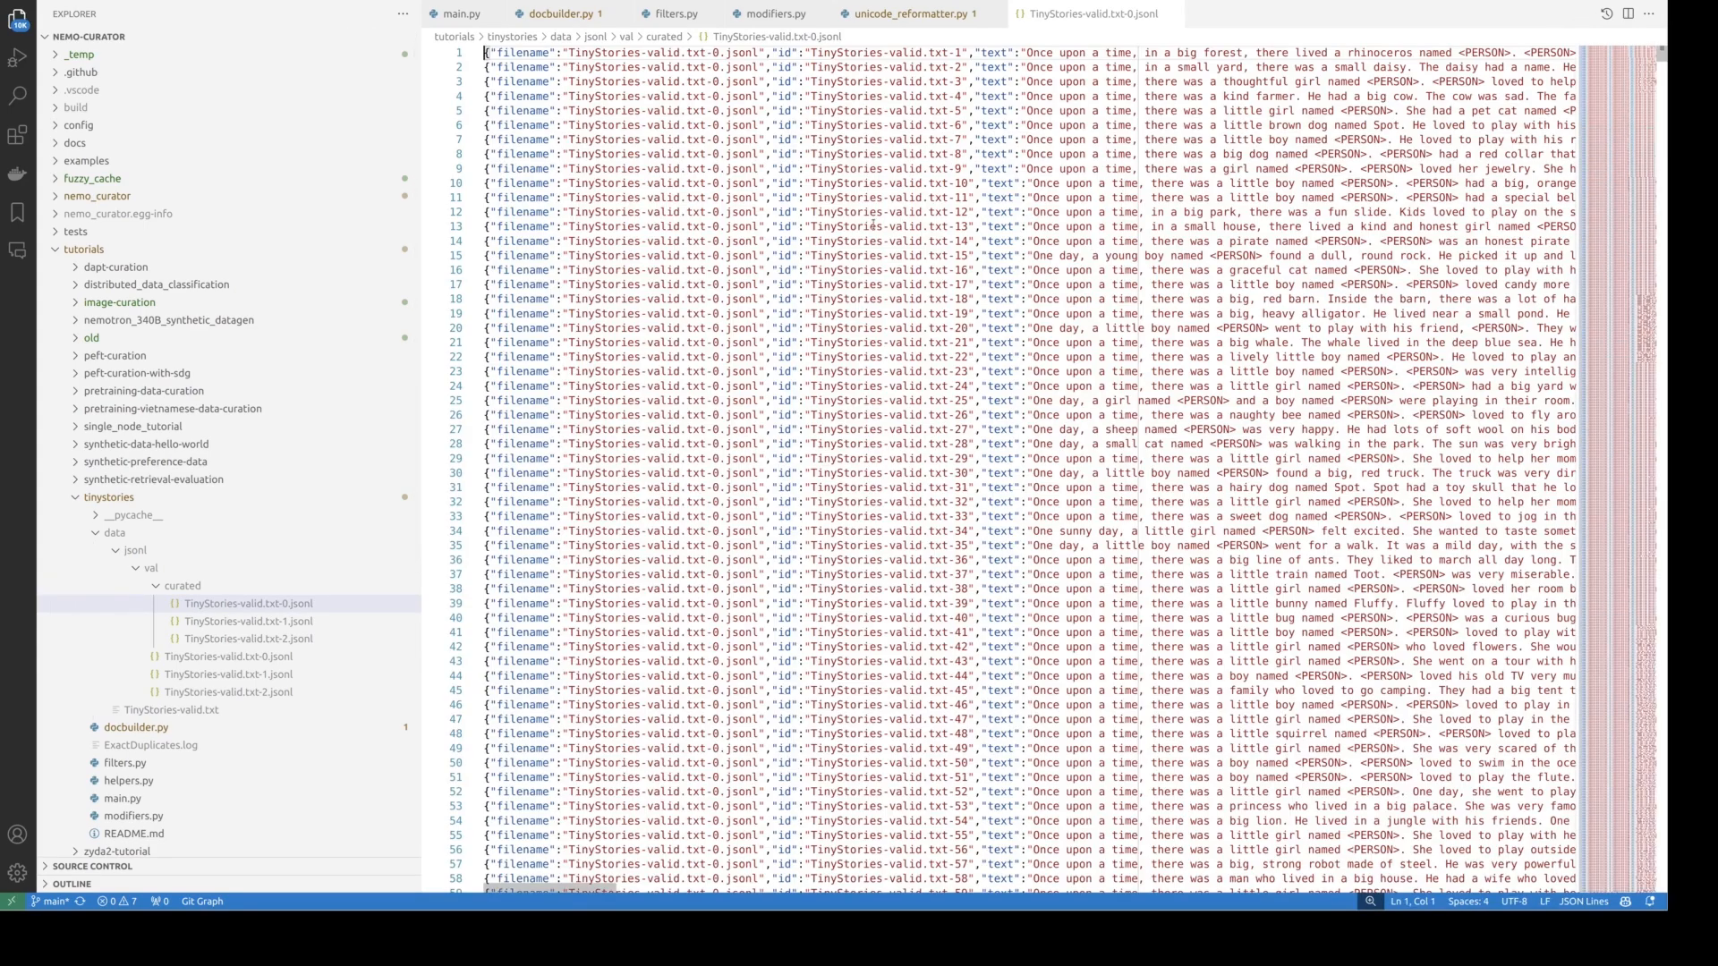
pyautogui.hscroll(3)
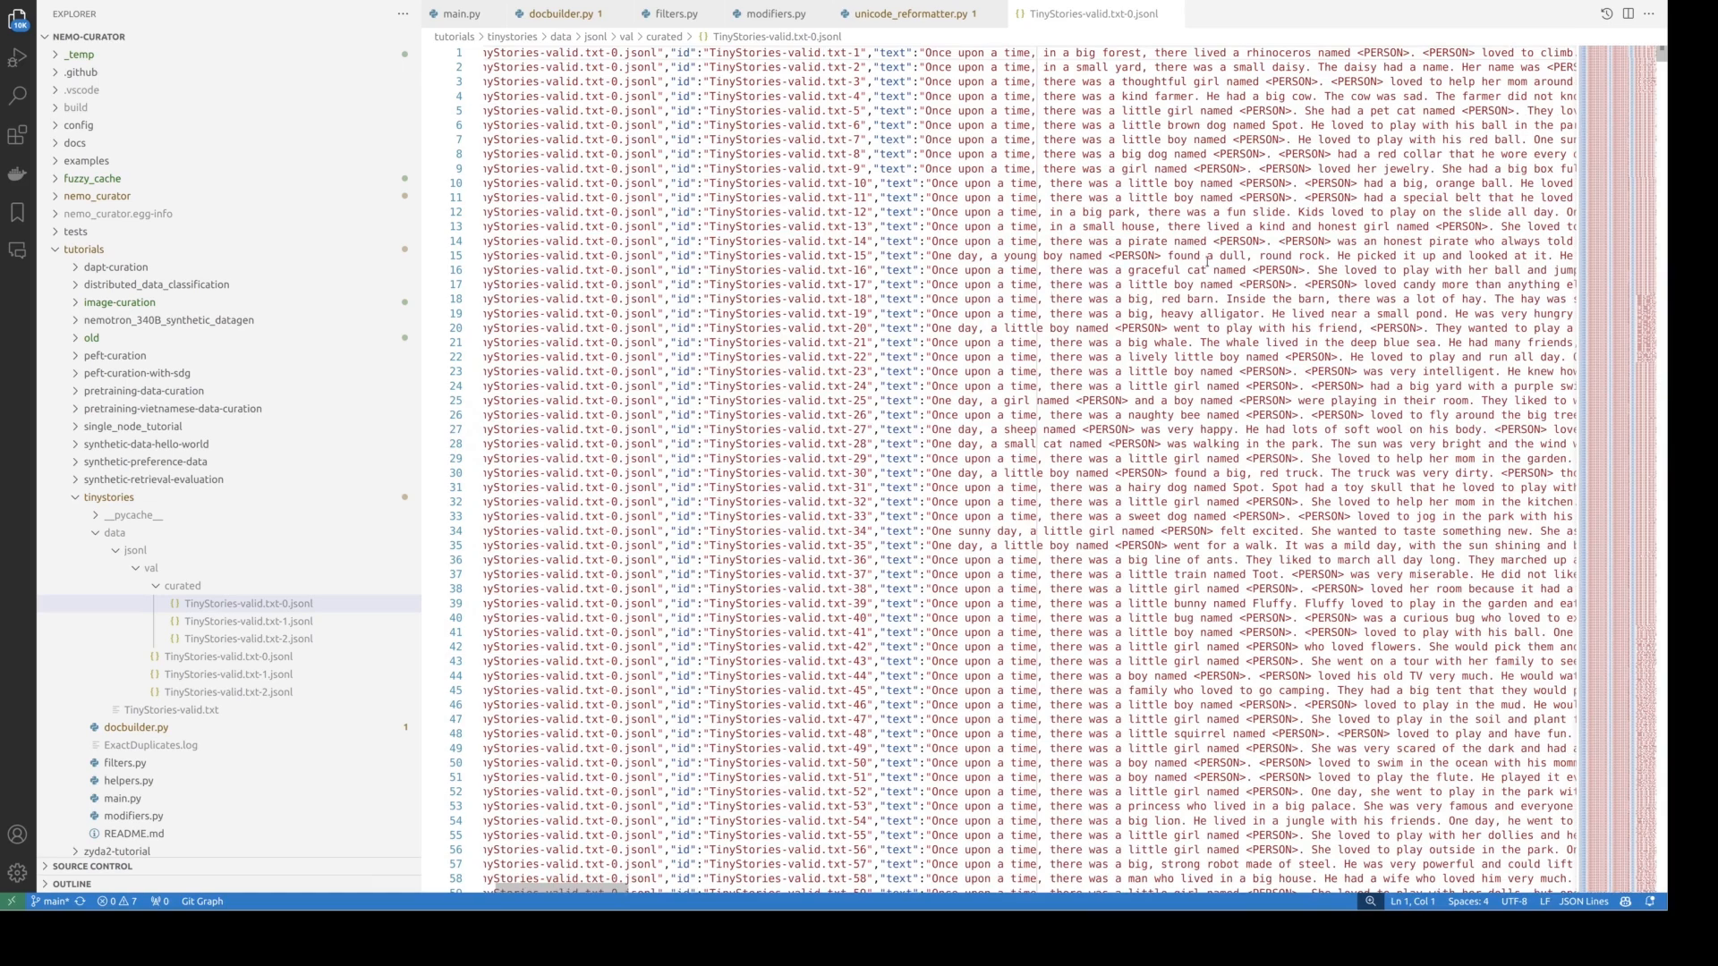
pyautogui.click(1271, 181)
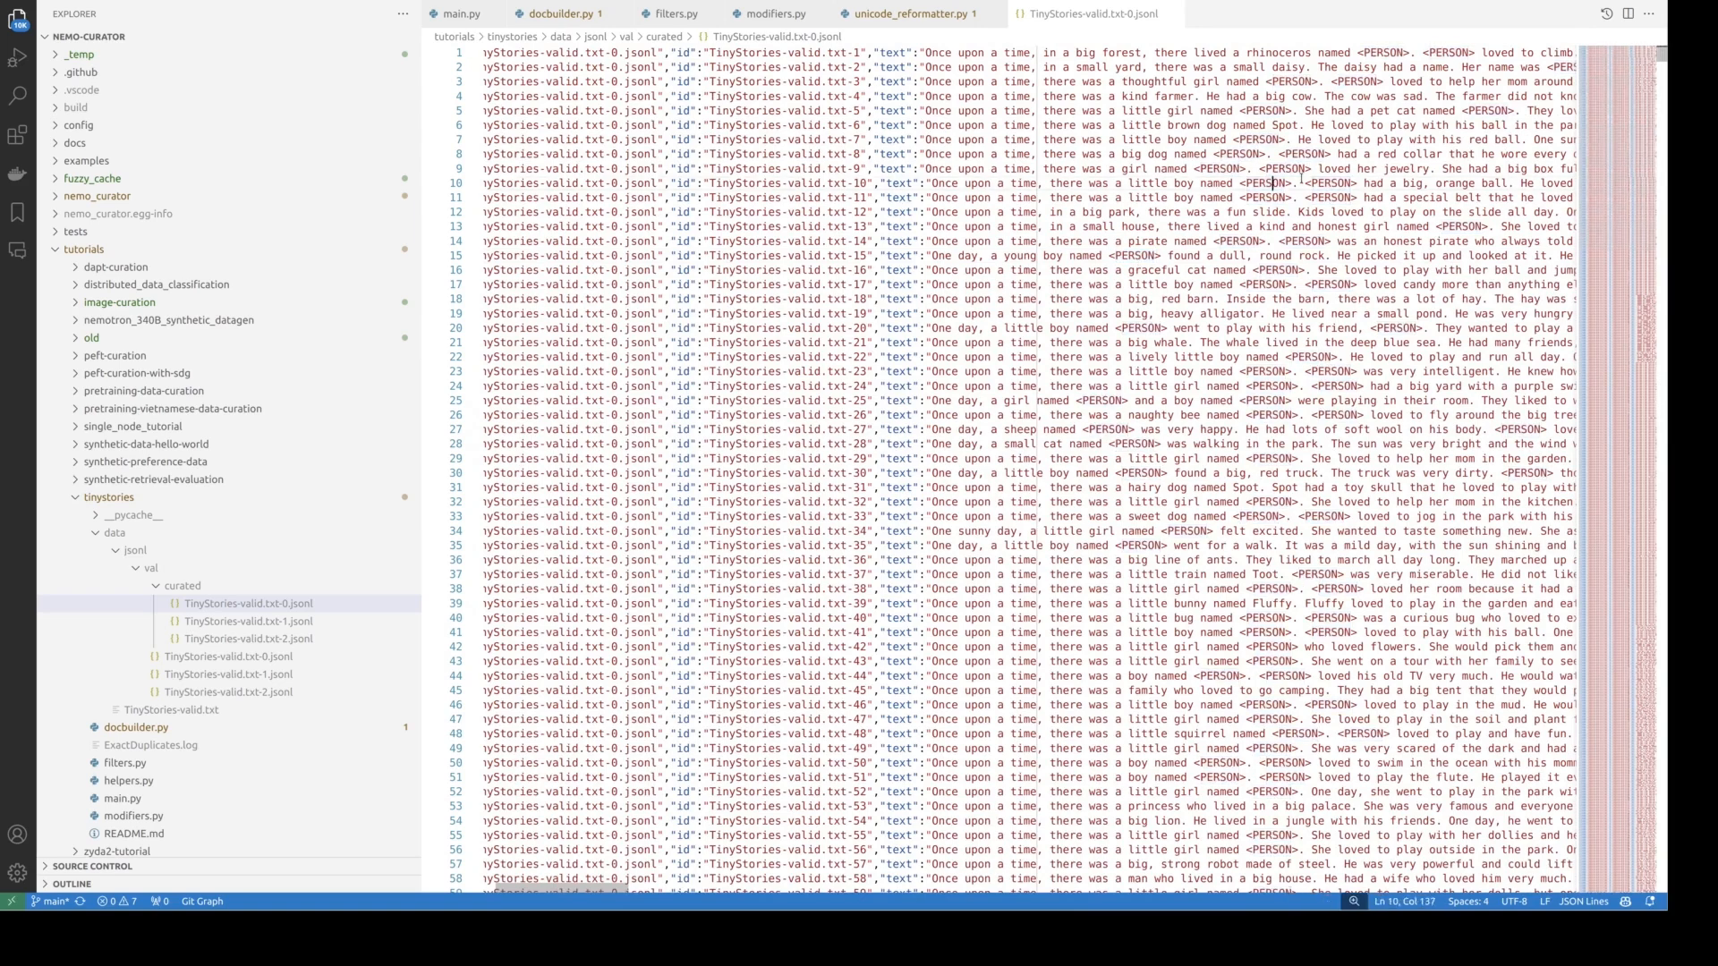